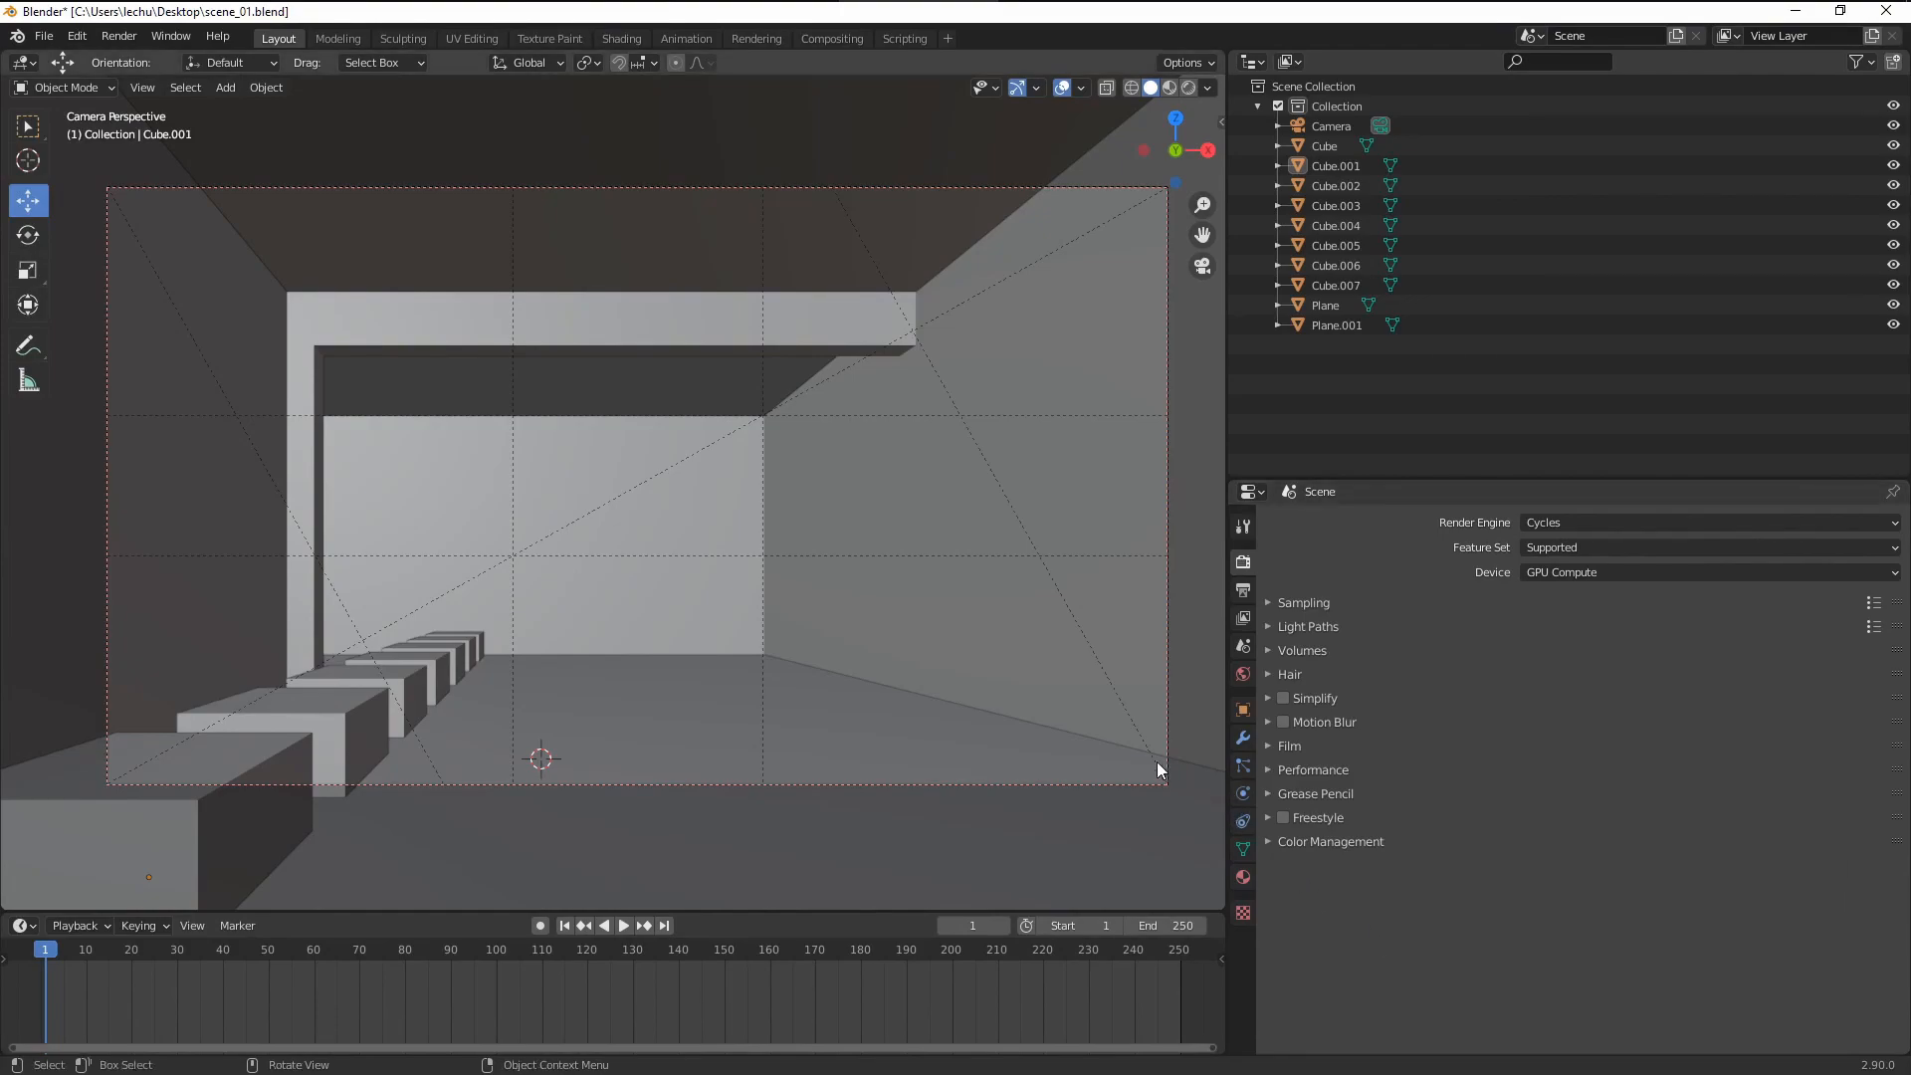
# Step: Switch the viewport shading to Rendered for a live preview of the camera view
pyautogui.click(1166, 88)
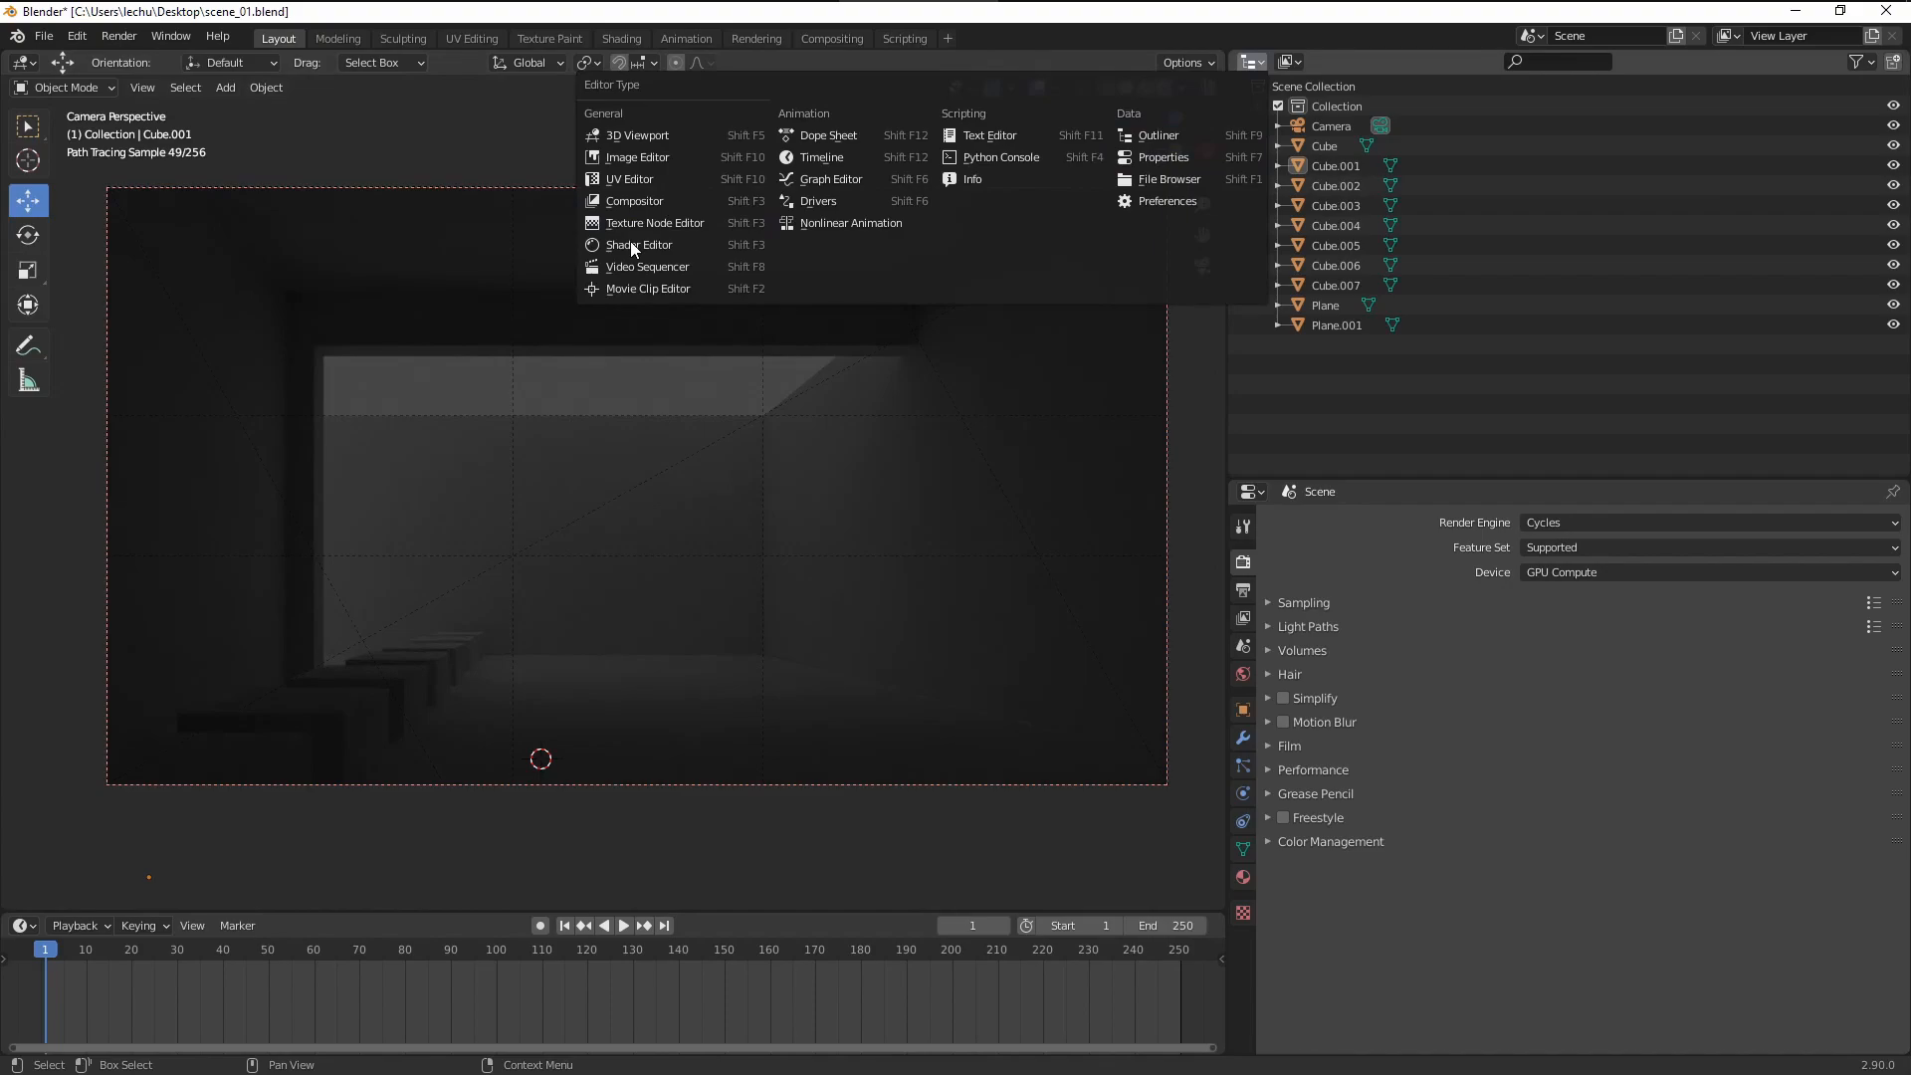
# Step: Turn the Outliner into a World Shader Editor and add a Sky Texture feeding Background
pyautogui.click(639, 243)
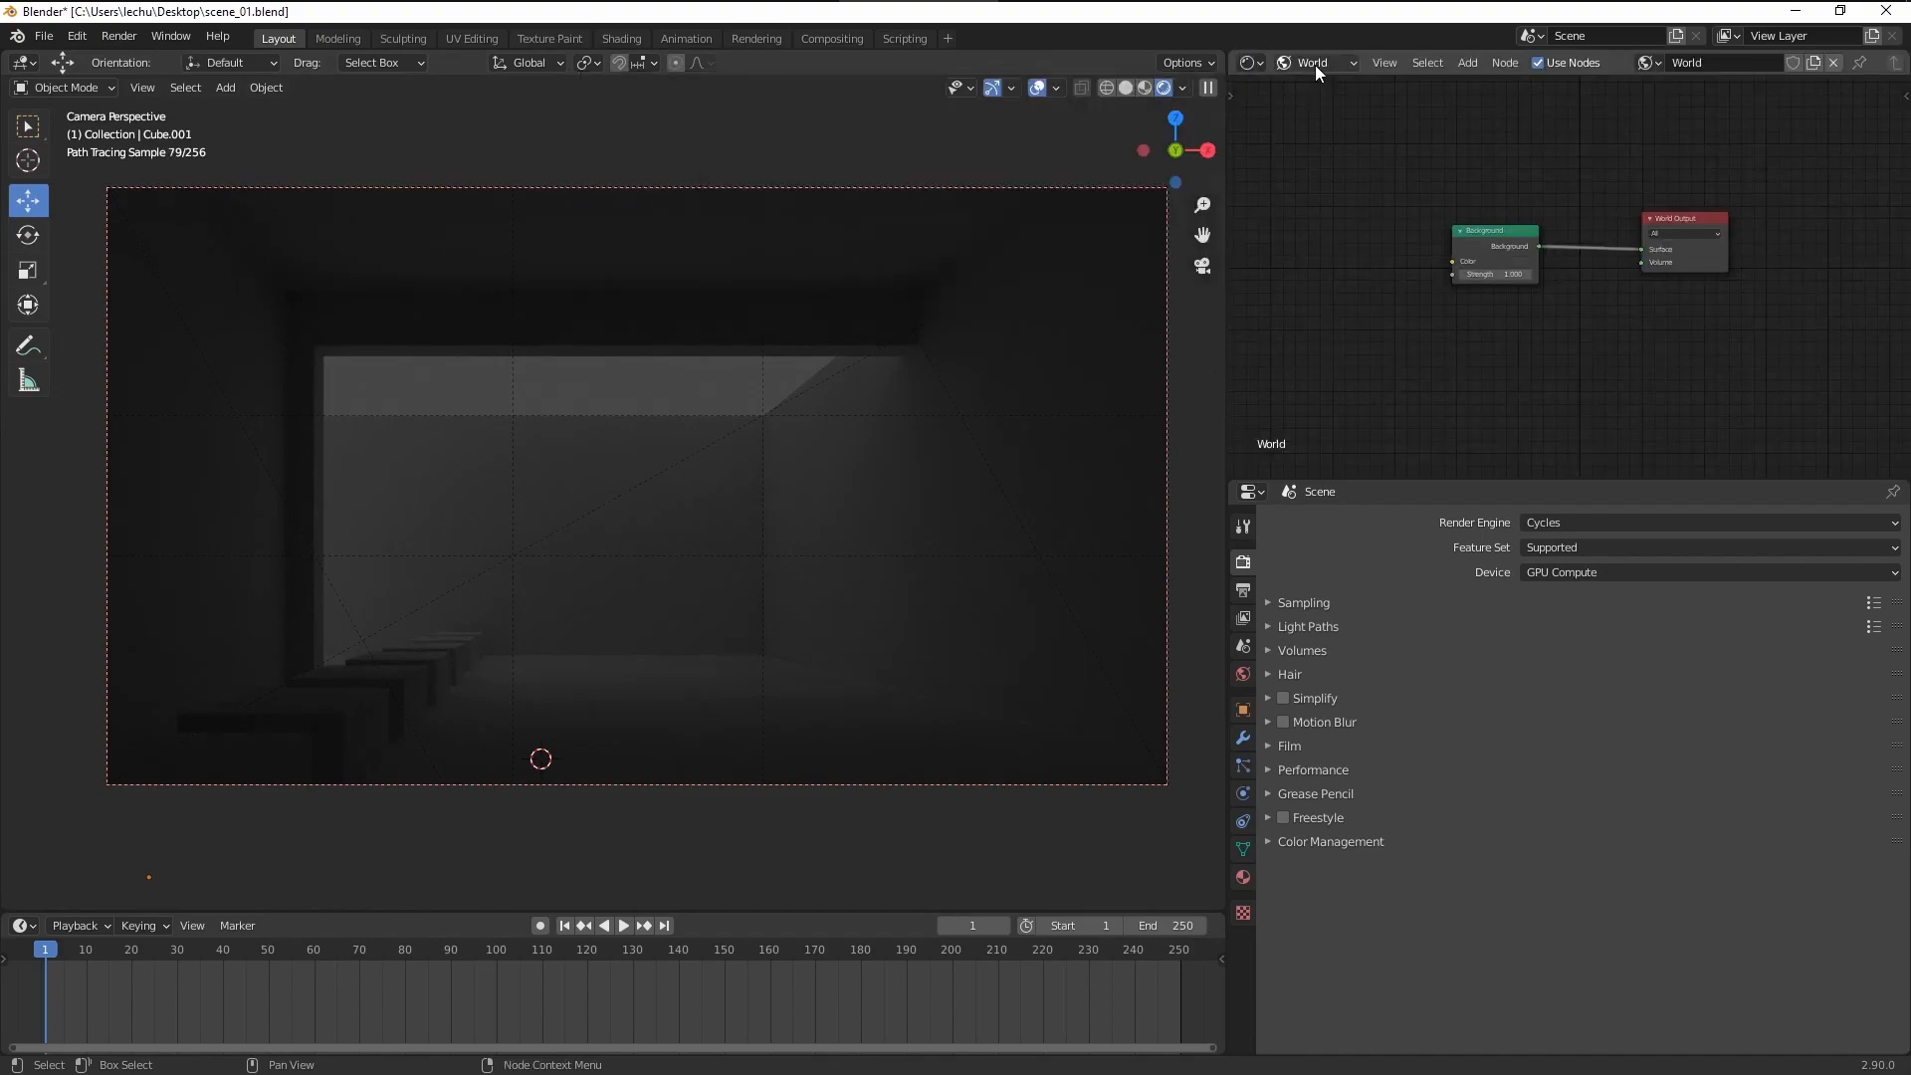
pyautogui.click(1314, 63)
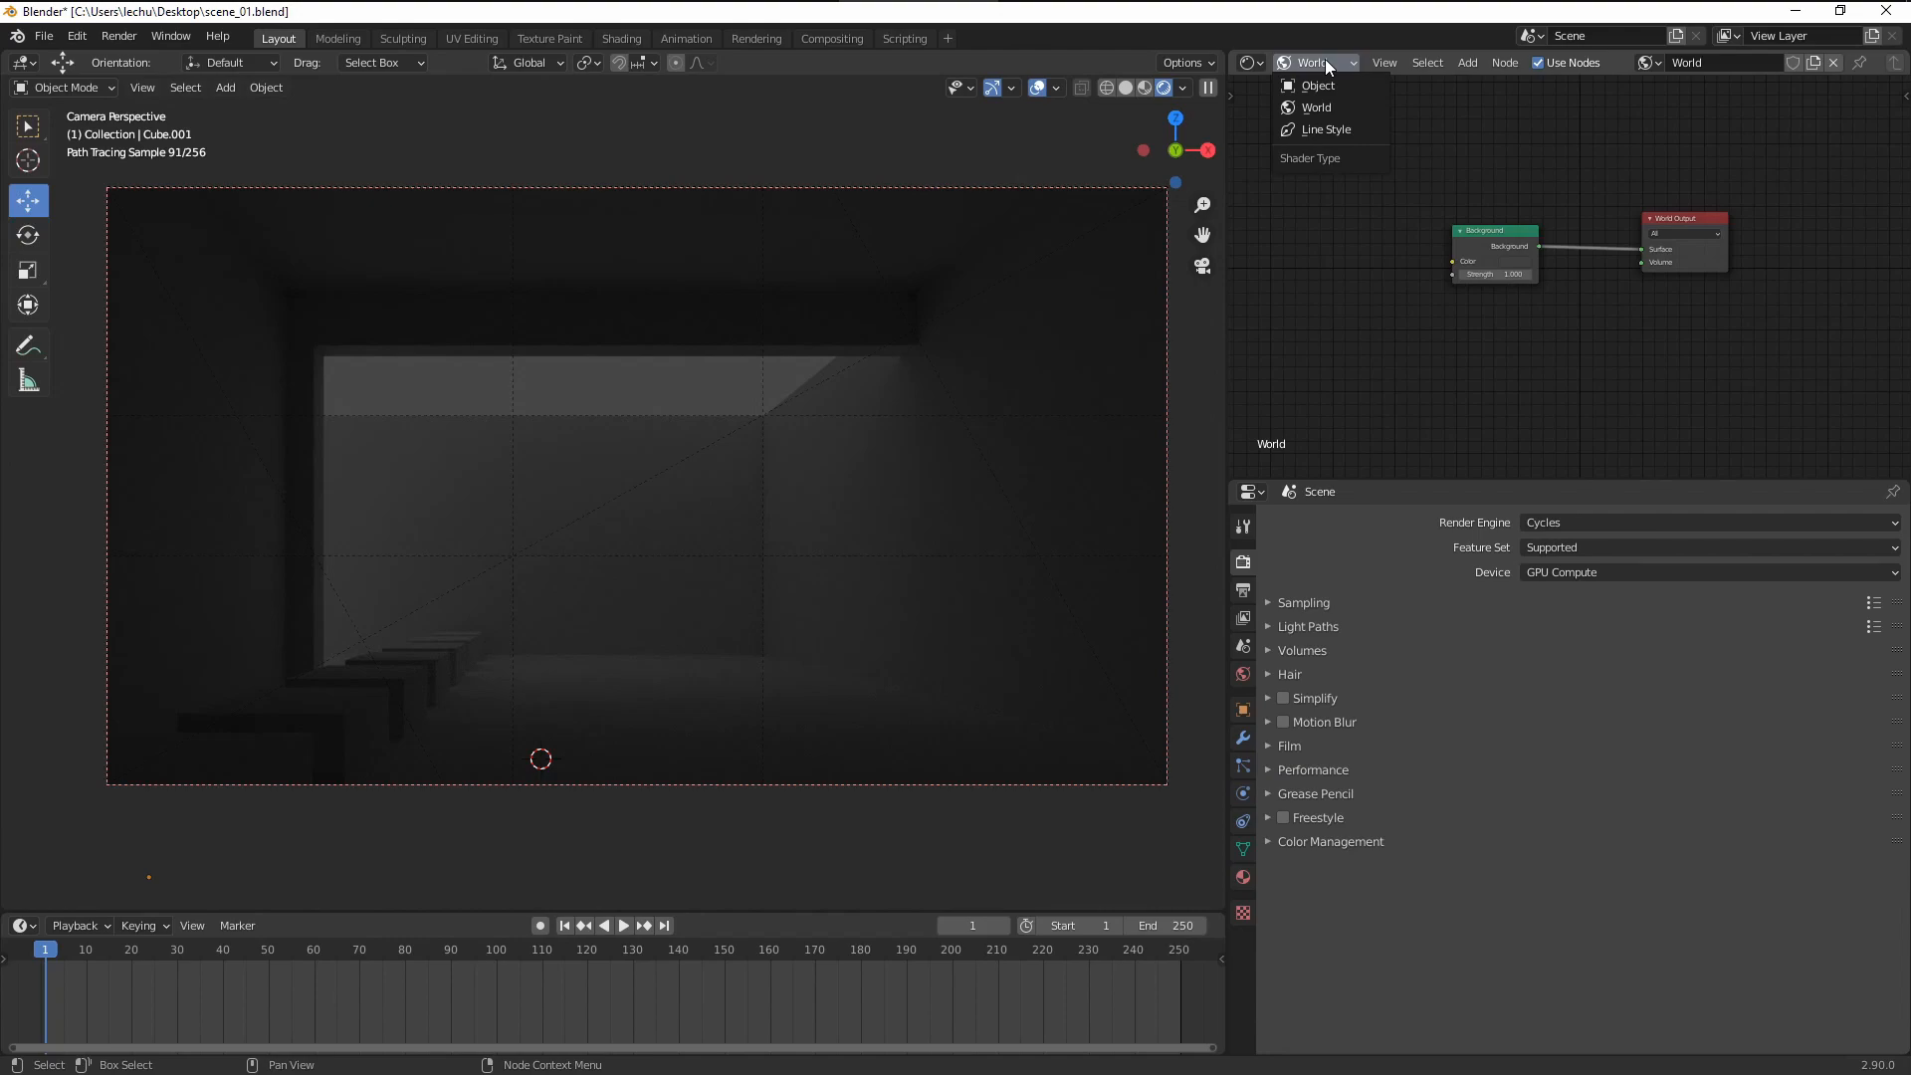
pyautogui.click(1467, 62)
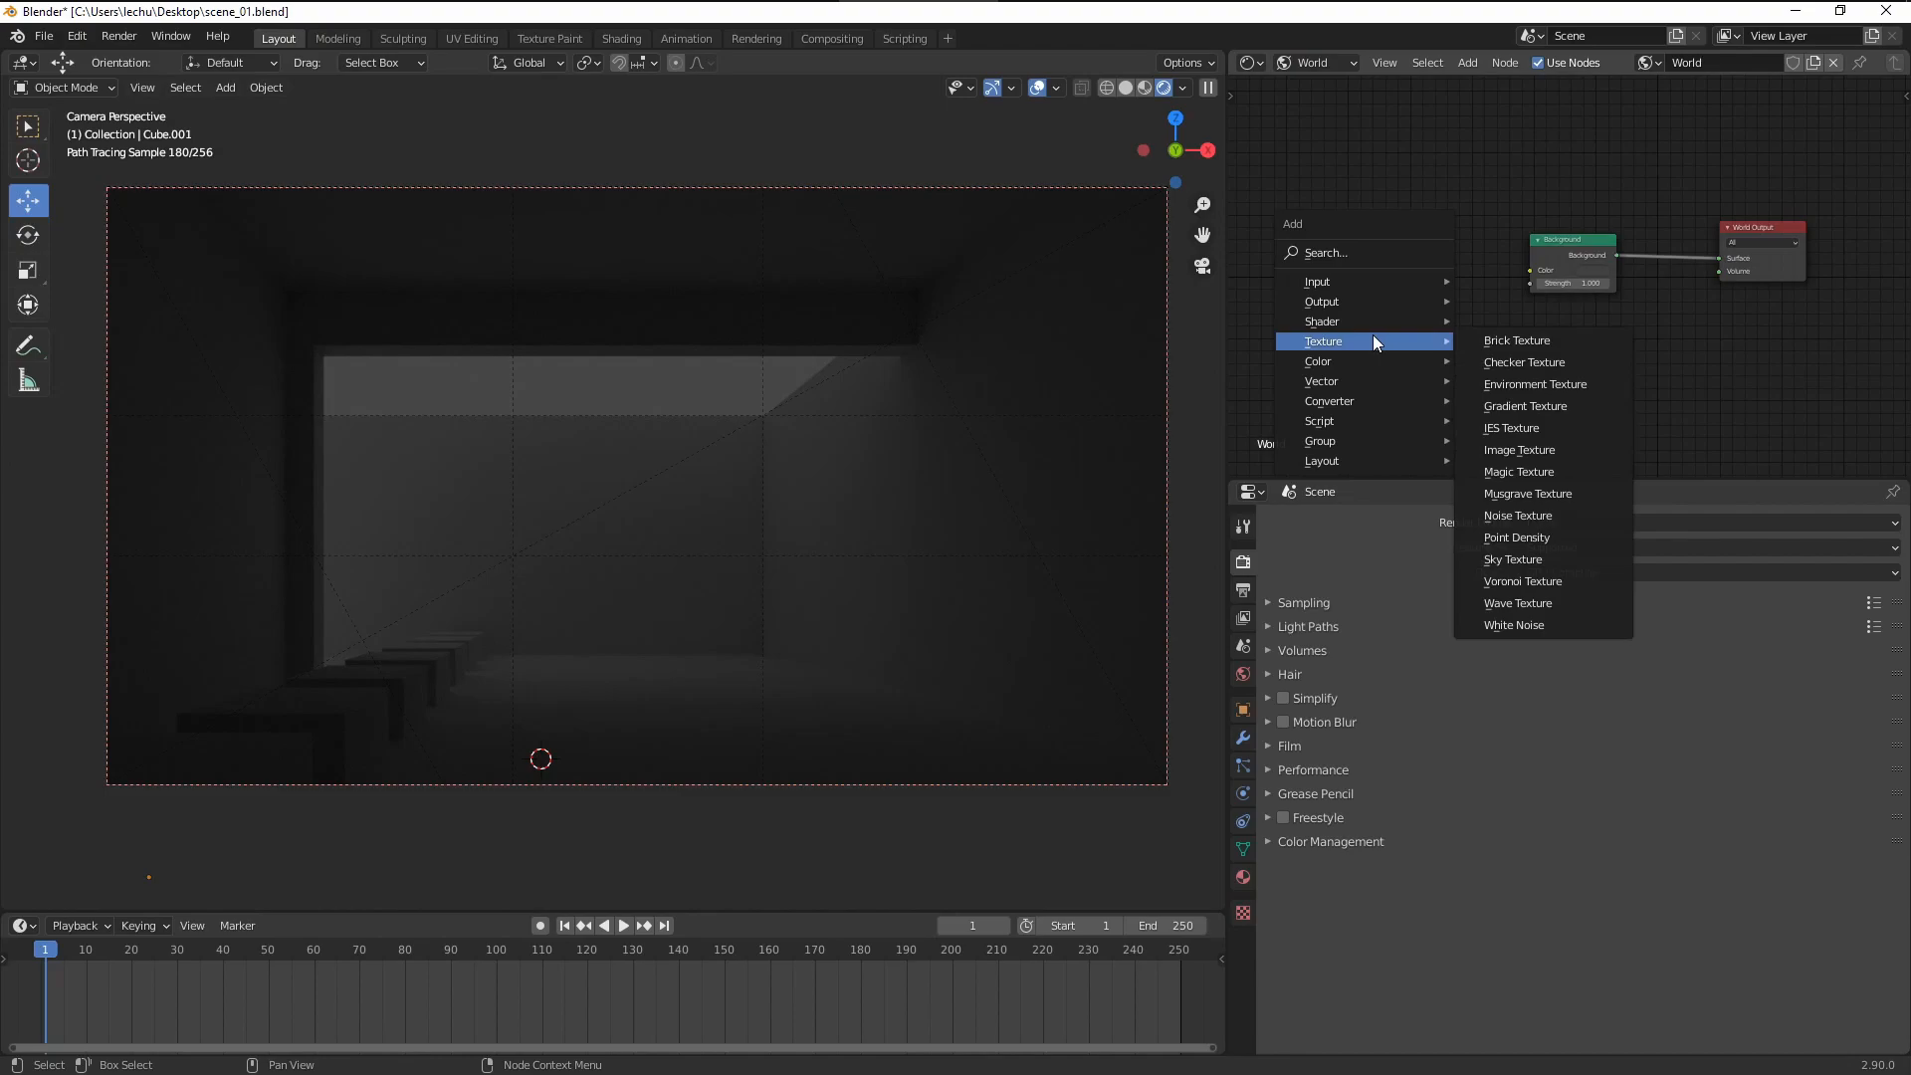
pyautogui.click(1513, 559)
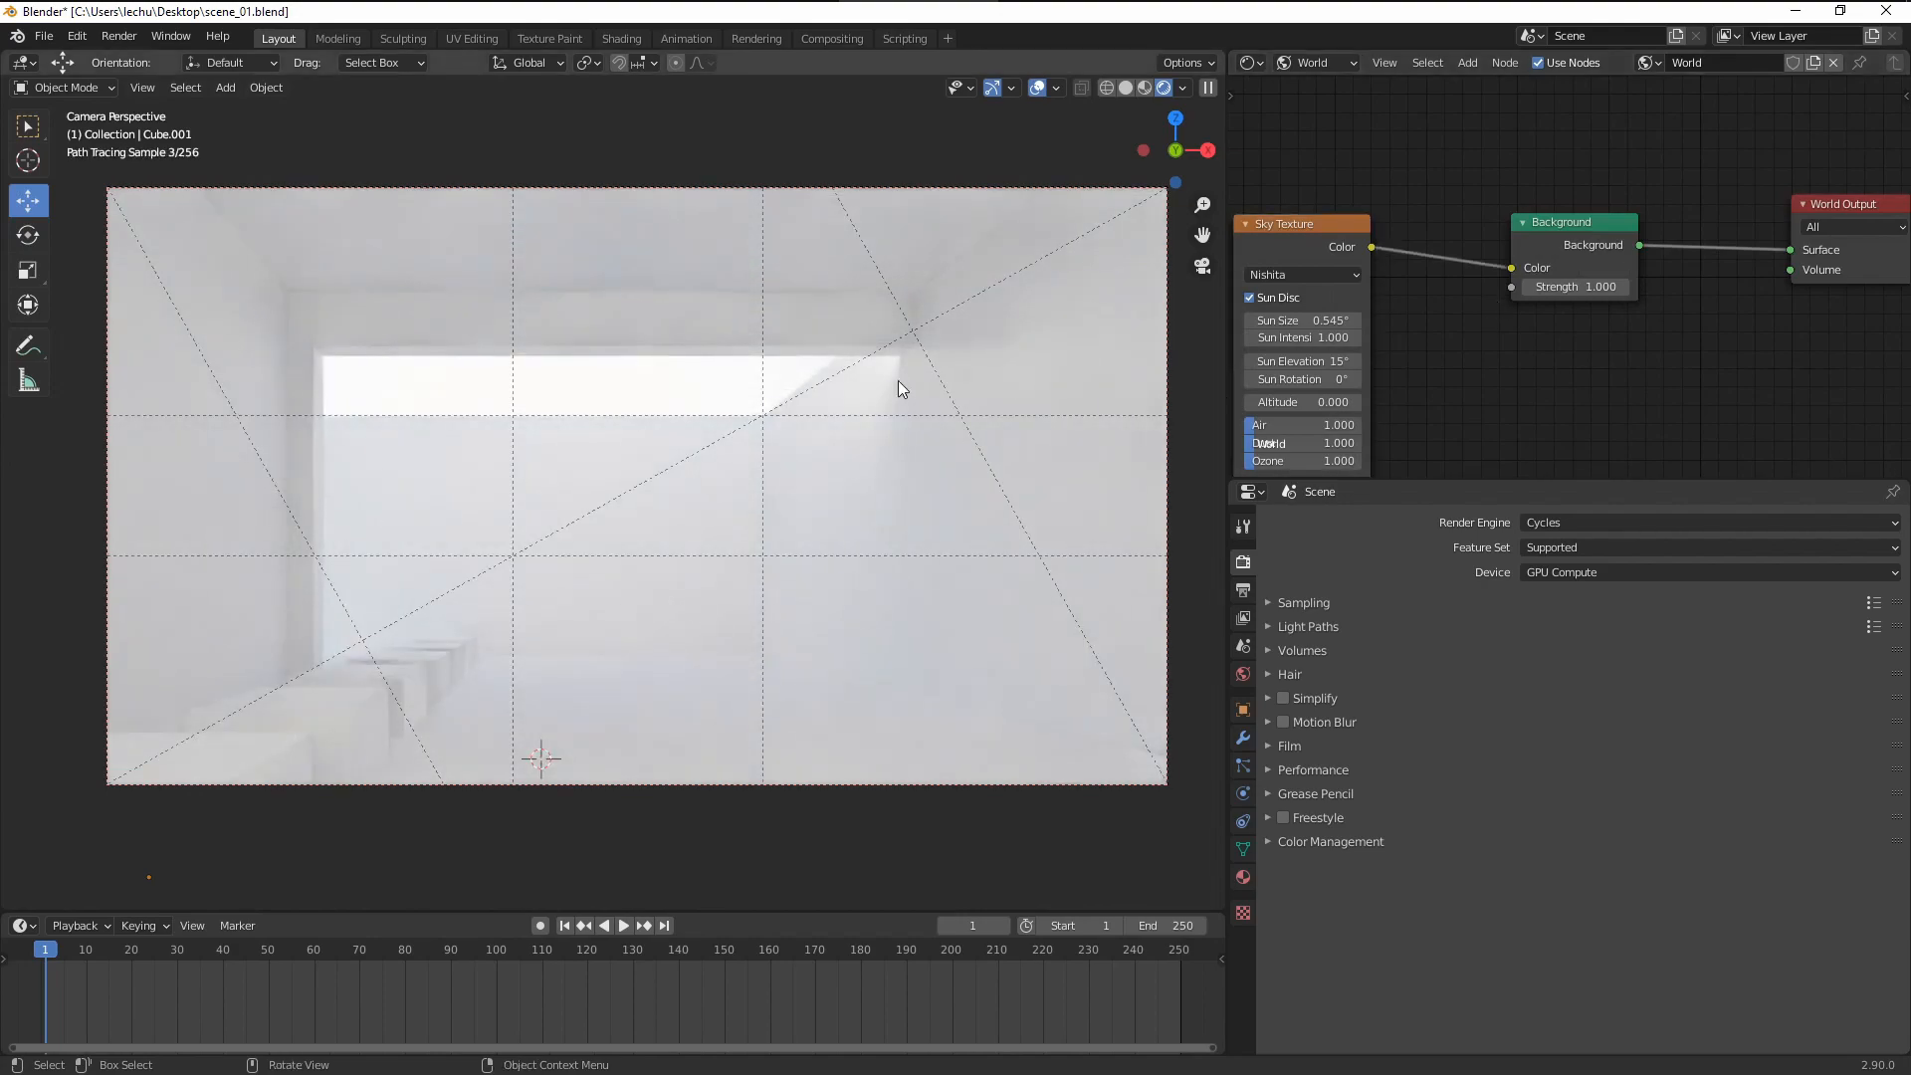
pyautogui.moveTo(869, 400)
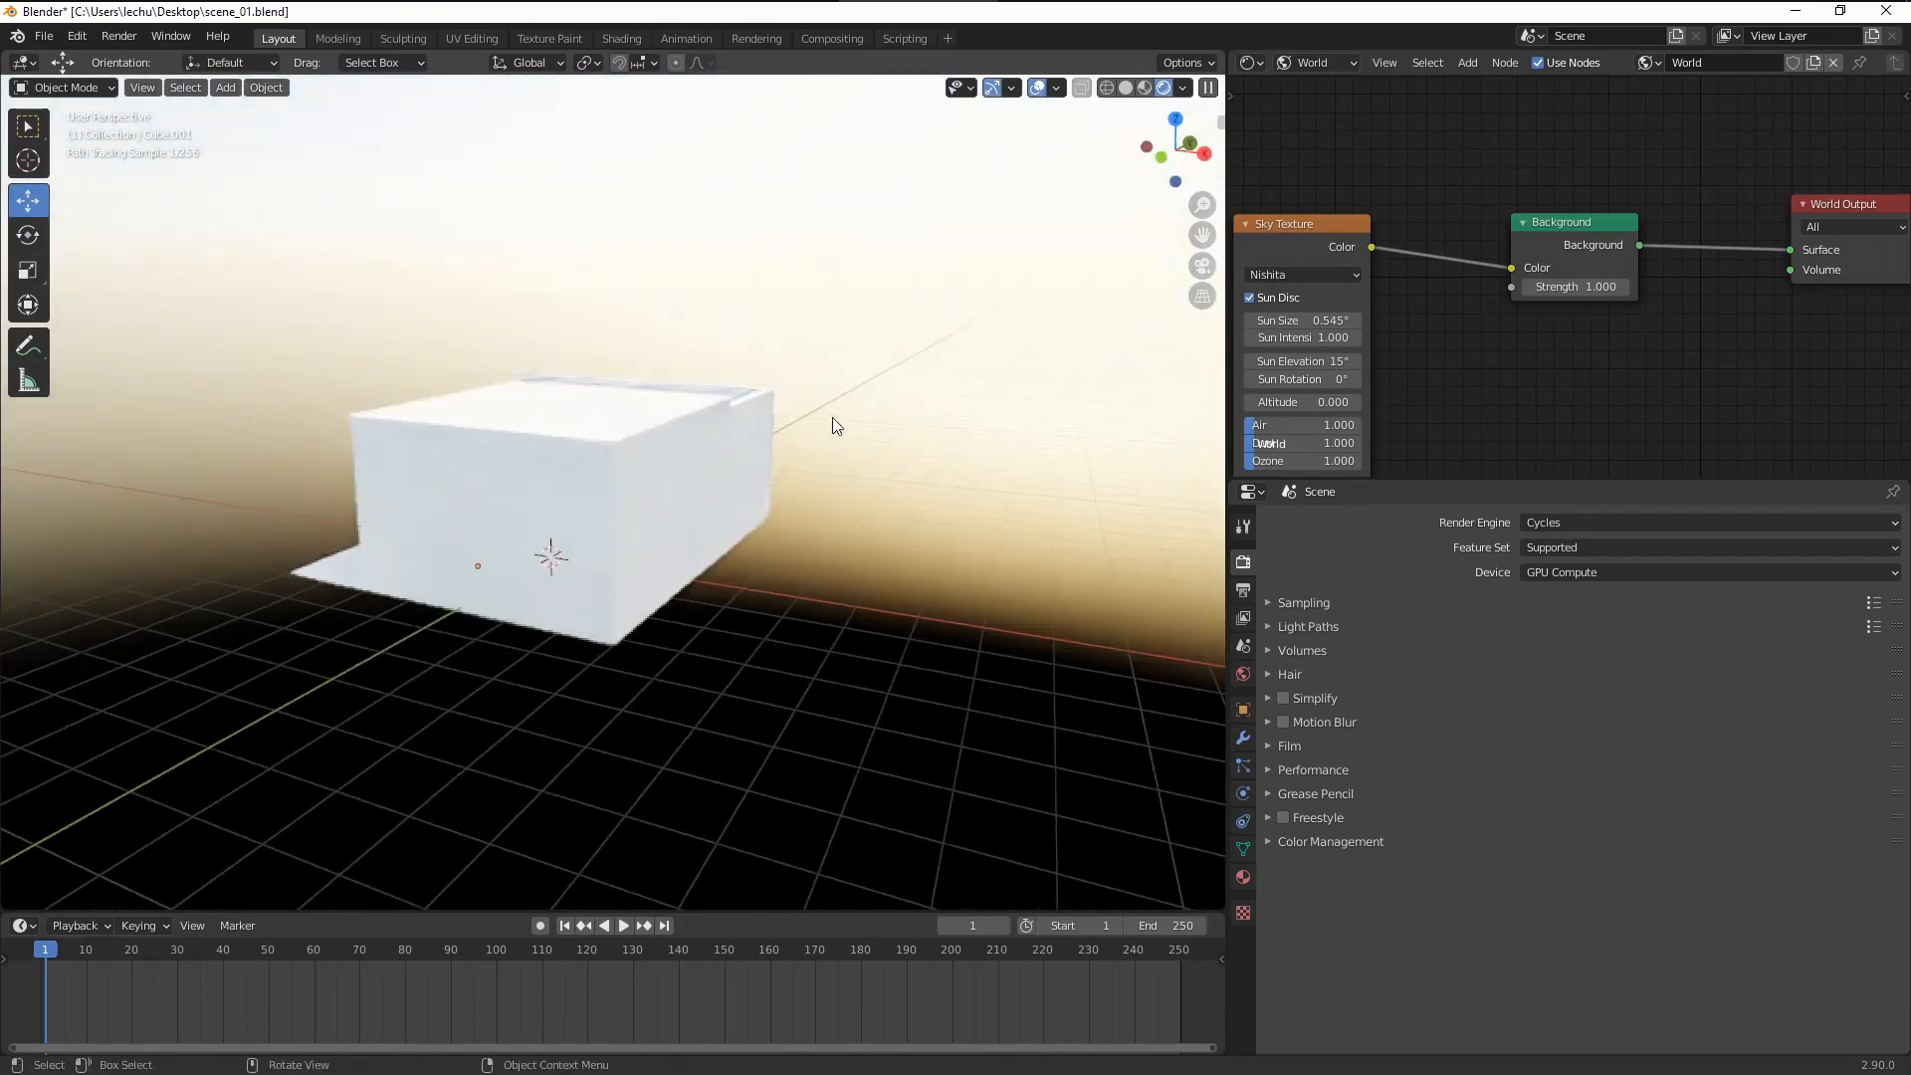
# Step: Orbit around the corridor room, then raise the Sky Texture's Sun Elevation to 30°
pyautogui.moveTo(836, 425); pyautogui.dragTo(1017, 431)
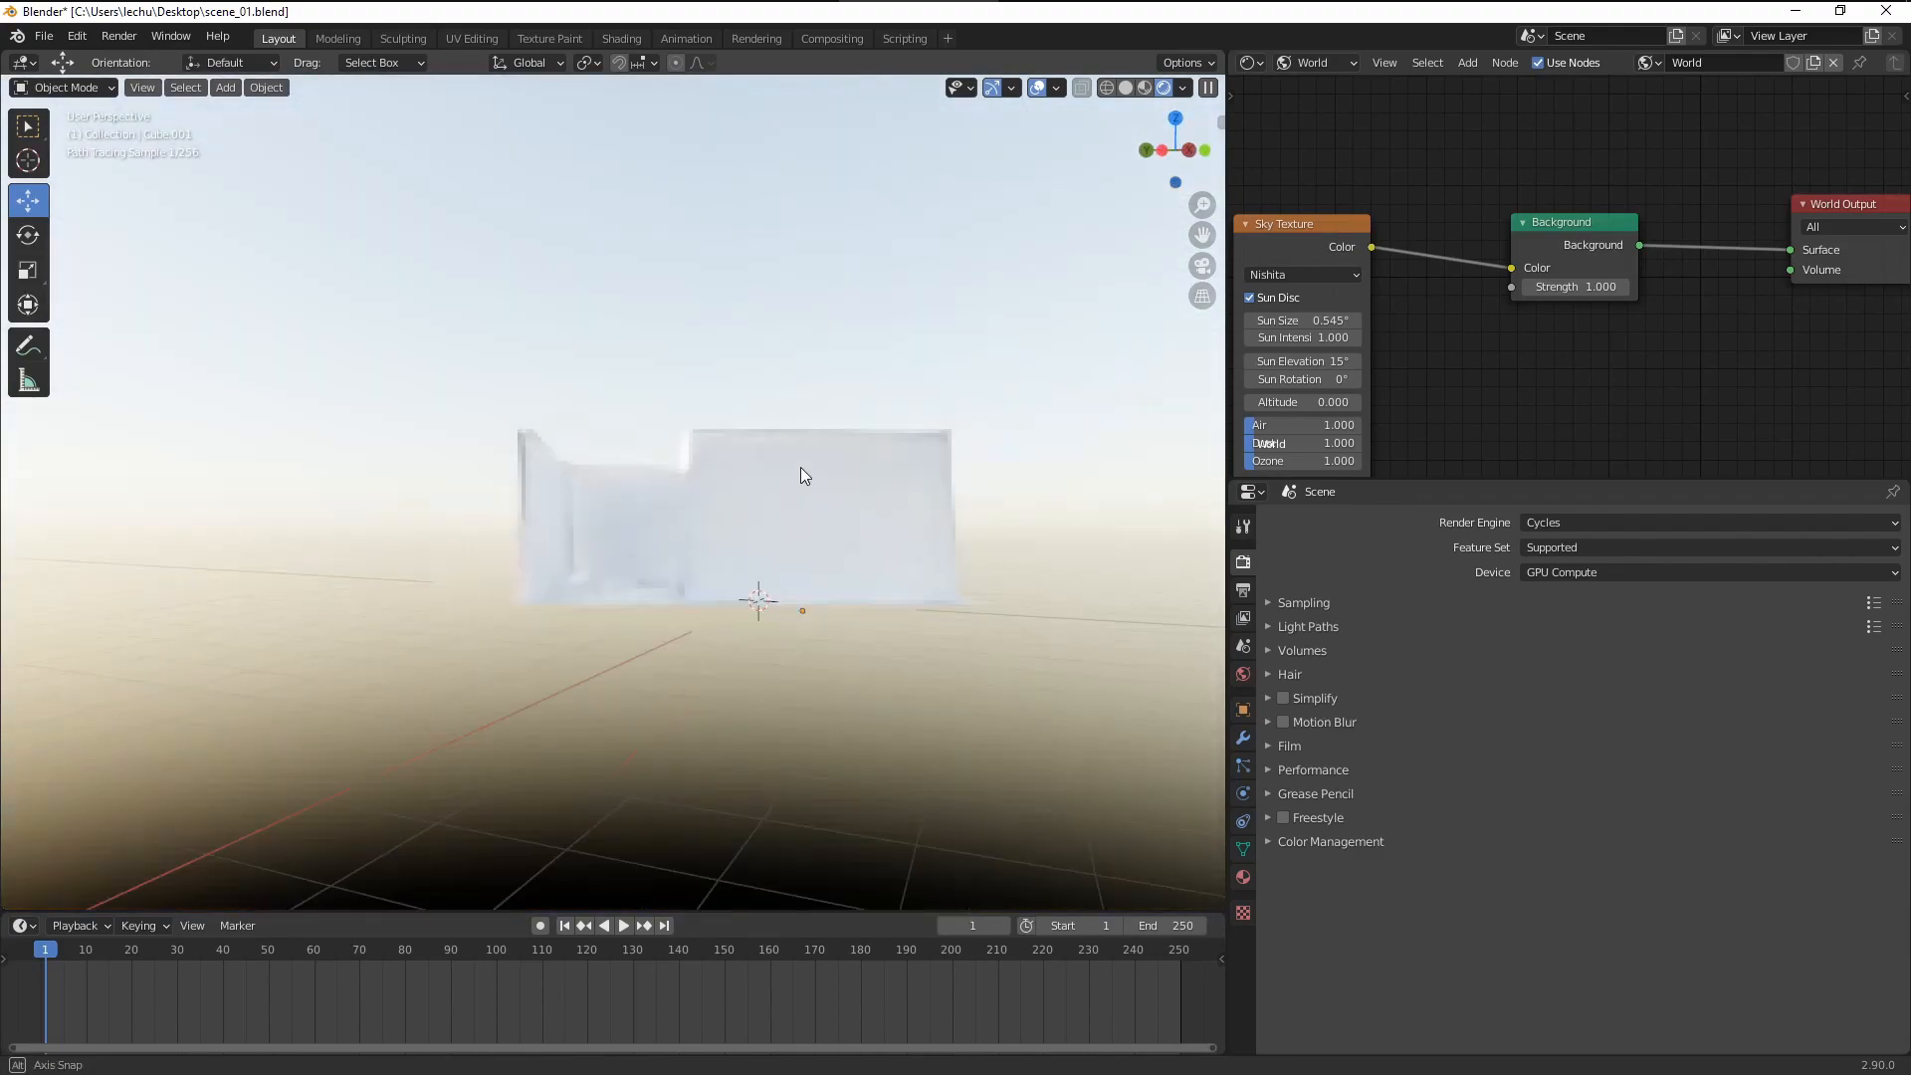
pyautogui.moveTo(802, 476); pyautogui.dragTo(718, 271)
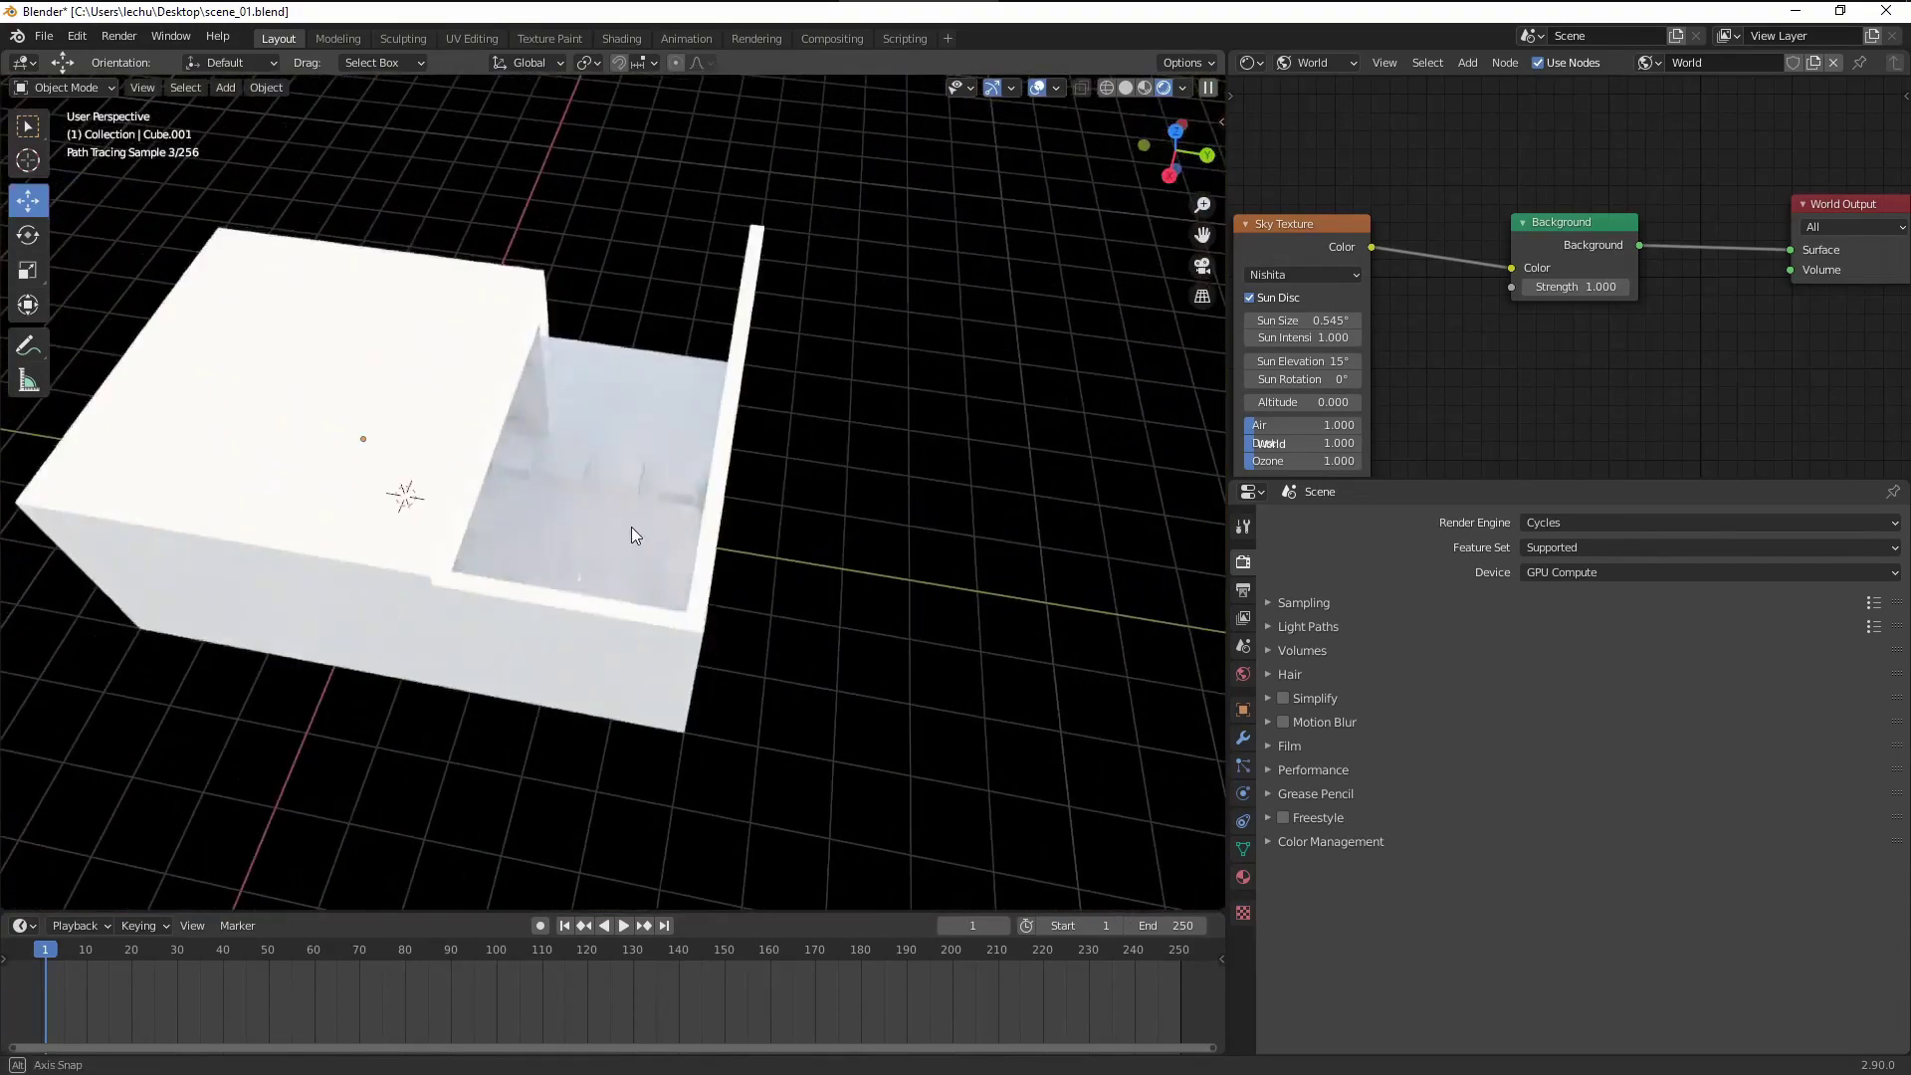
pyautogui.moveTo(634, 537); pyautogui.dragTo(566, 499)
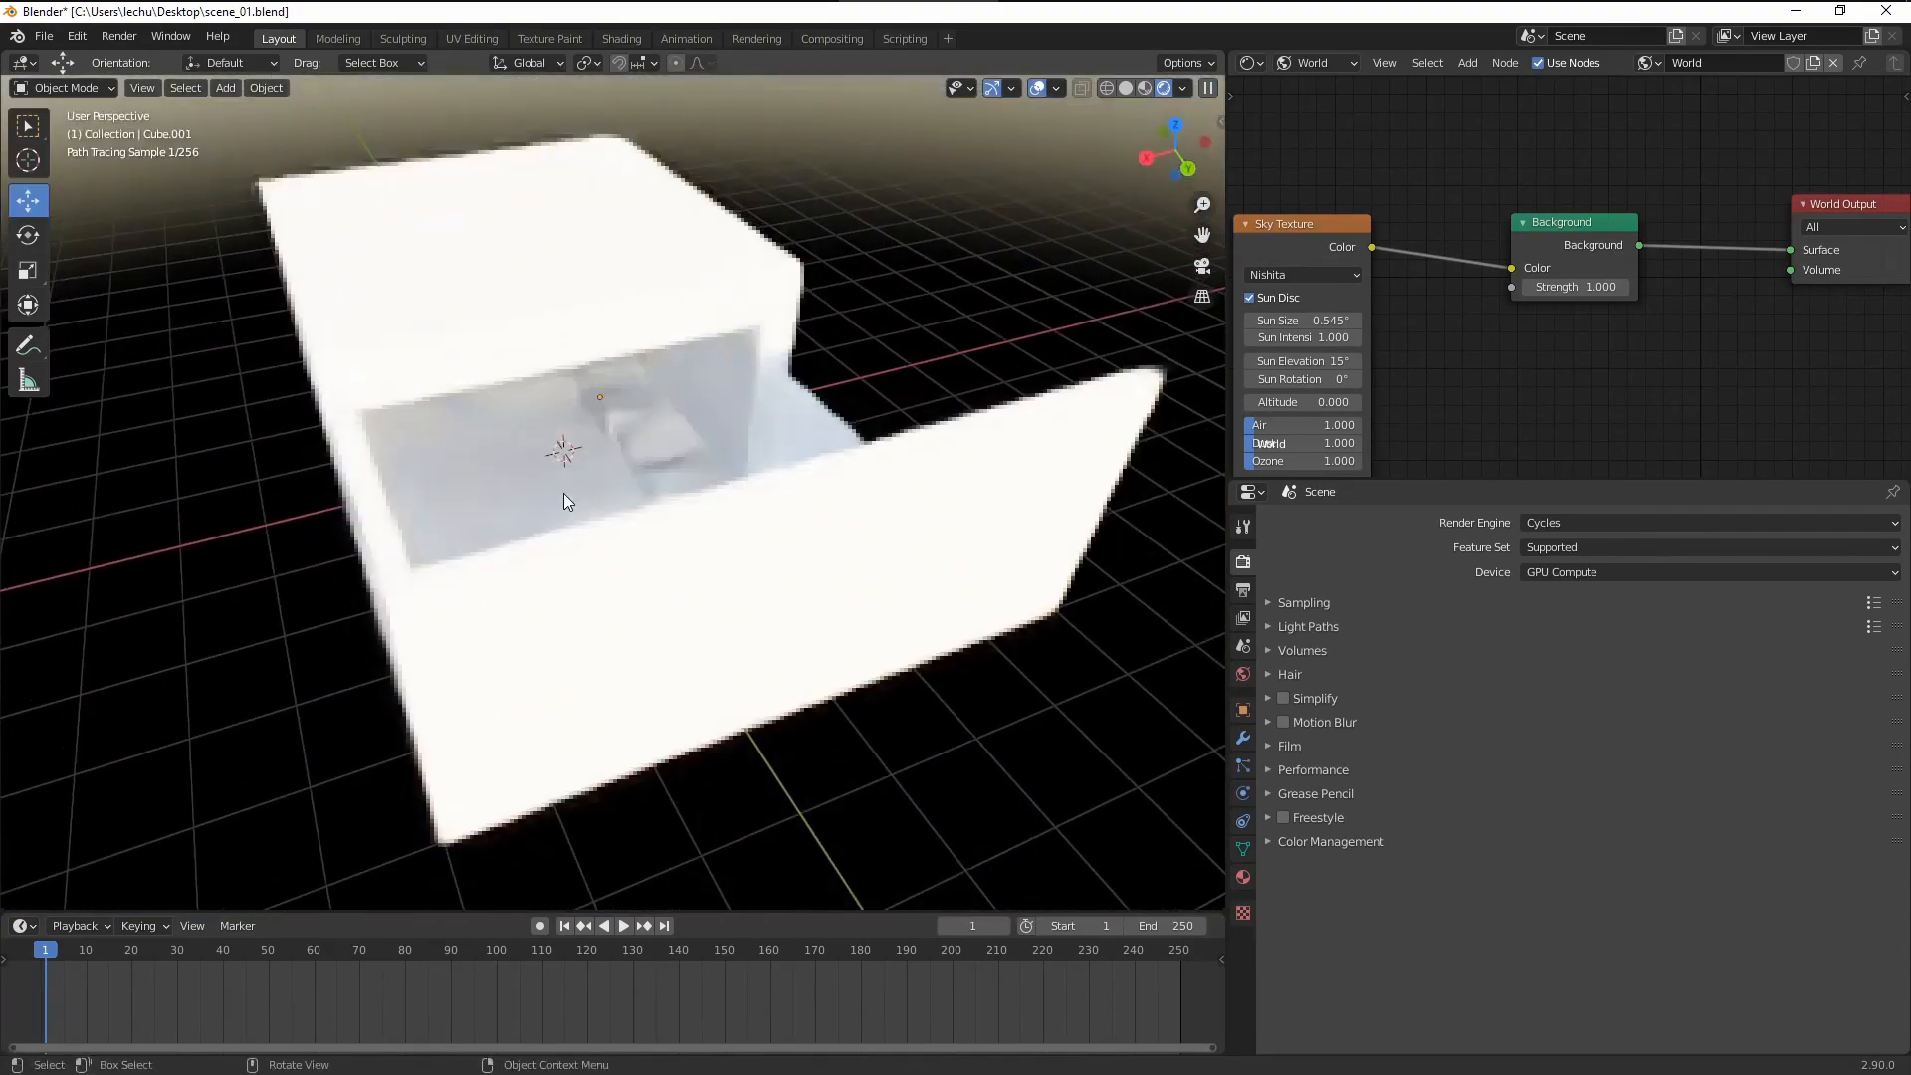
pyautogui.moveTo(566, 500); pyautogui.dragTo(606, 505)
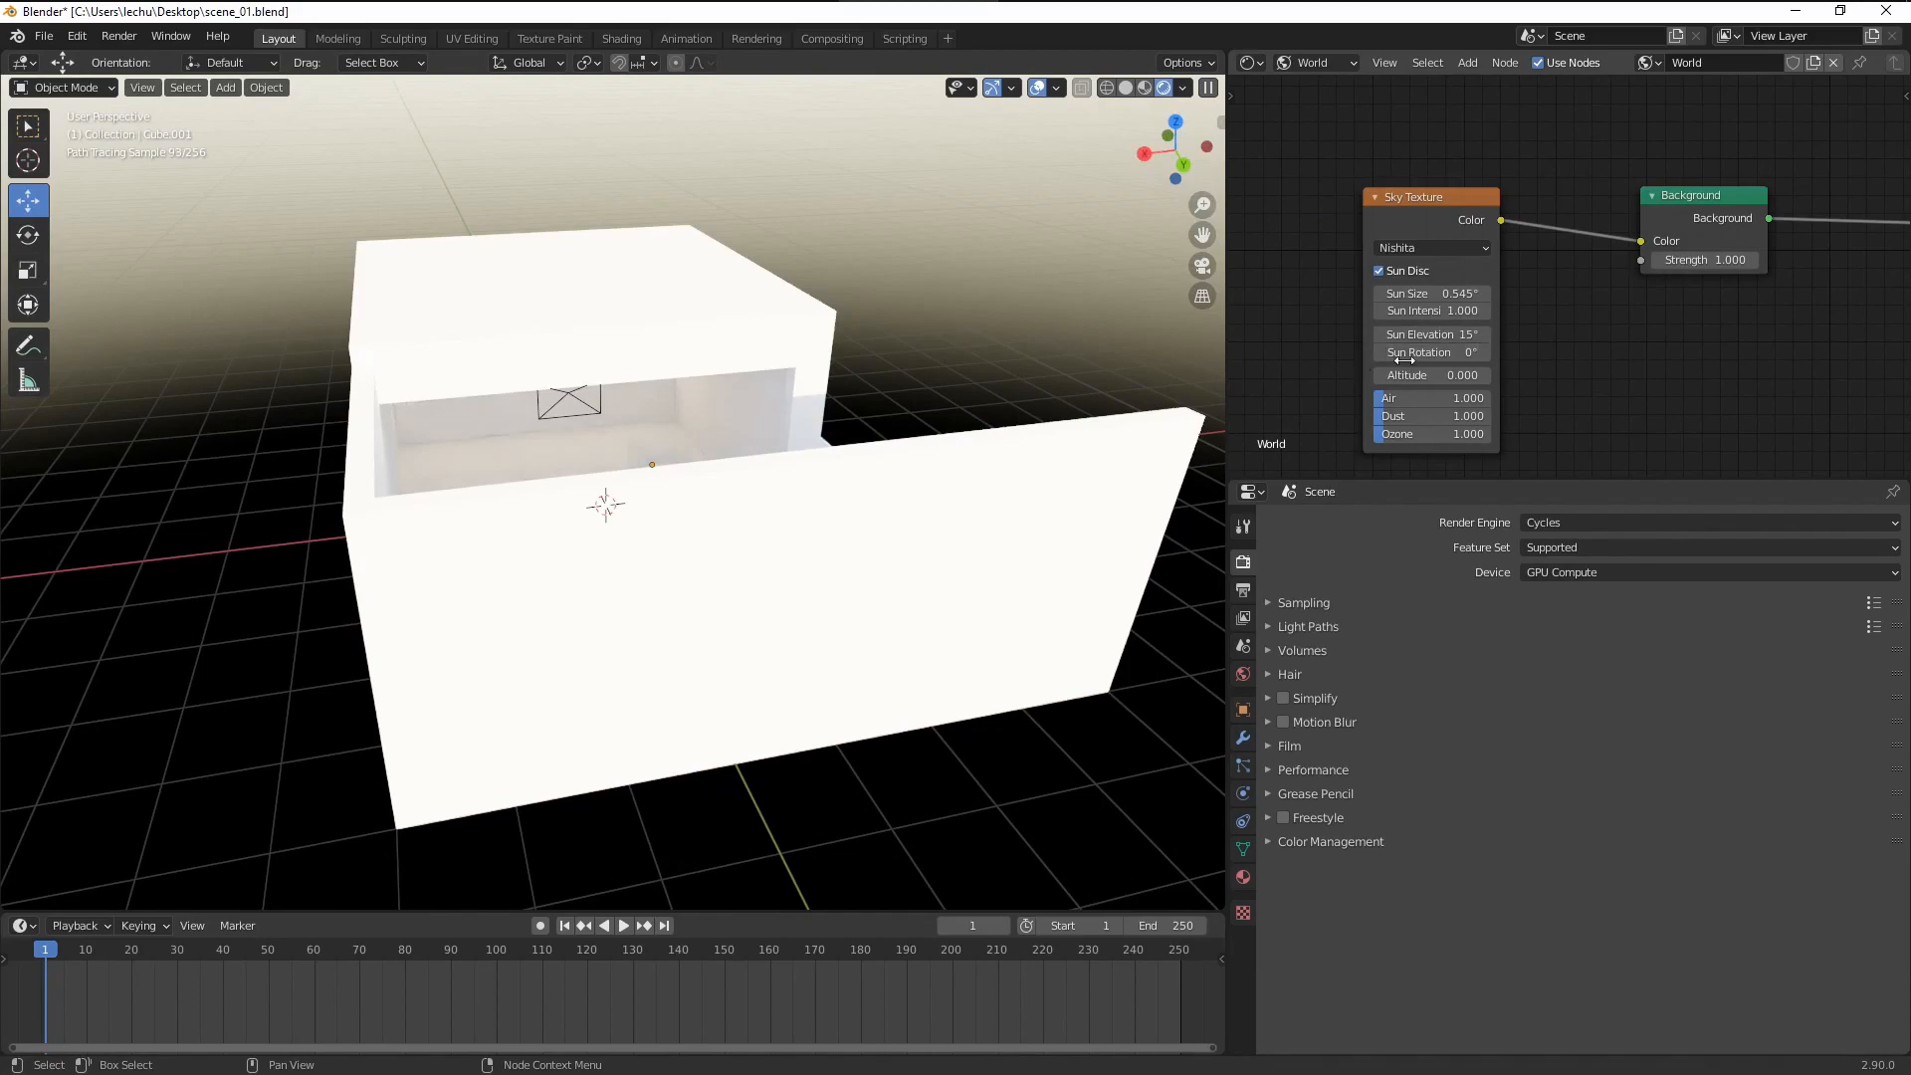
pyautogui.moveTo(1402, 335); pyautogui.dragTo(1475, 334)
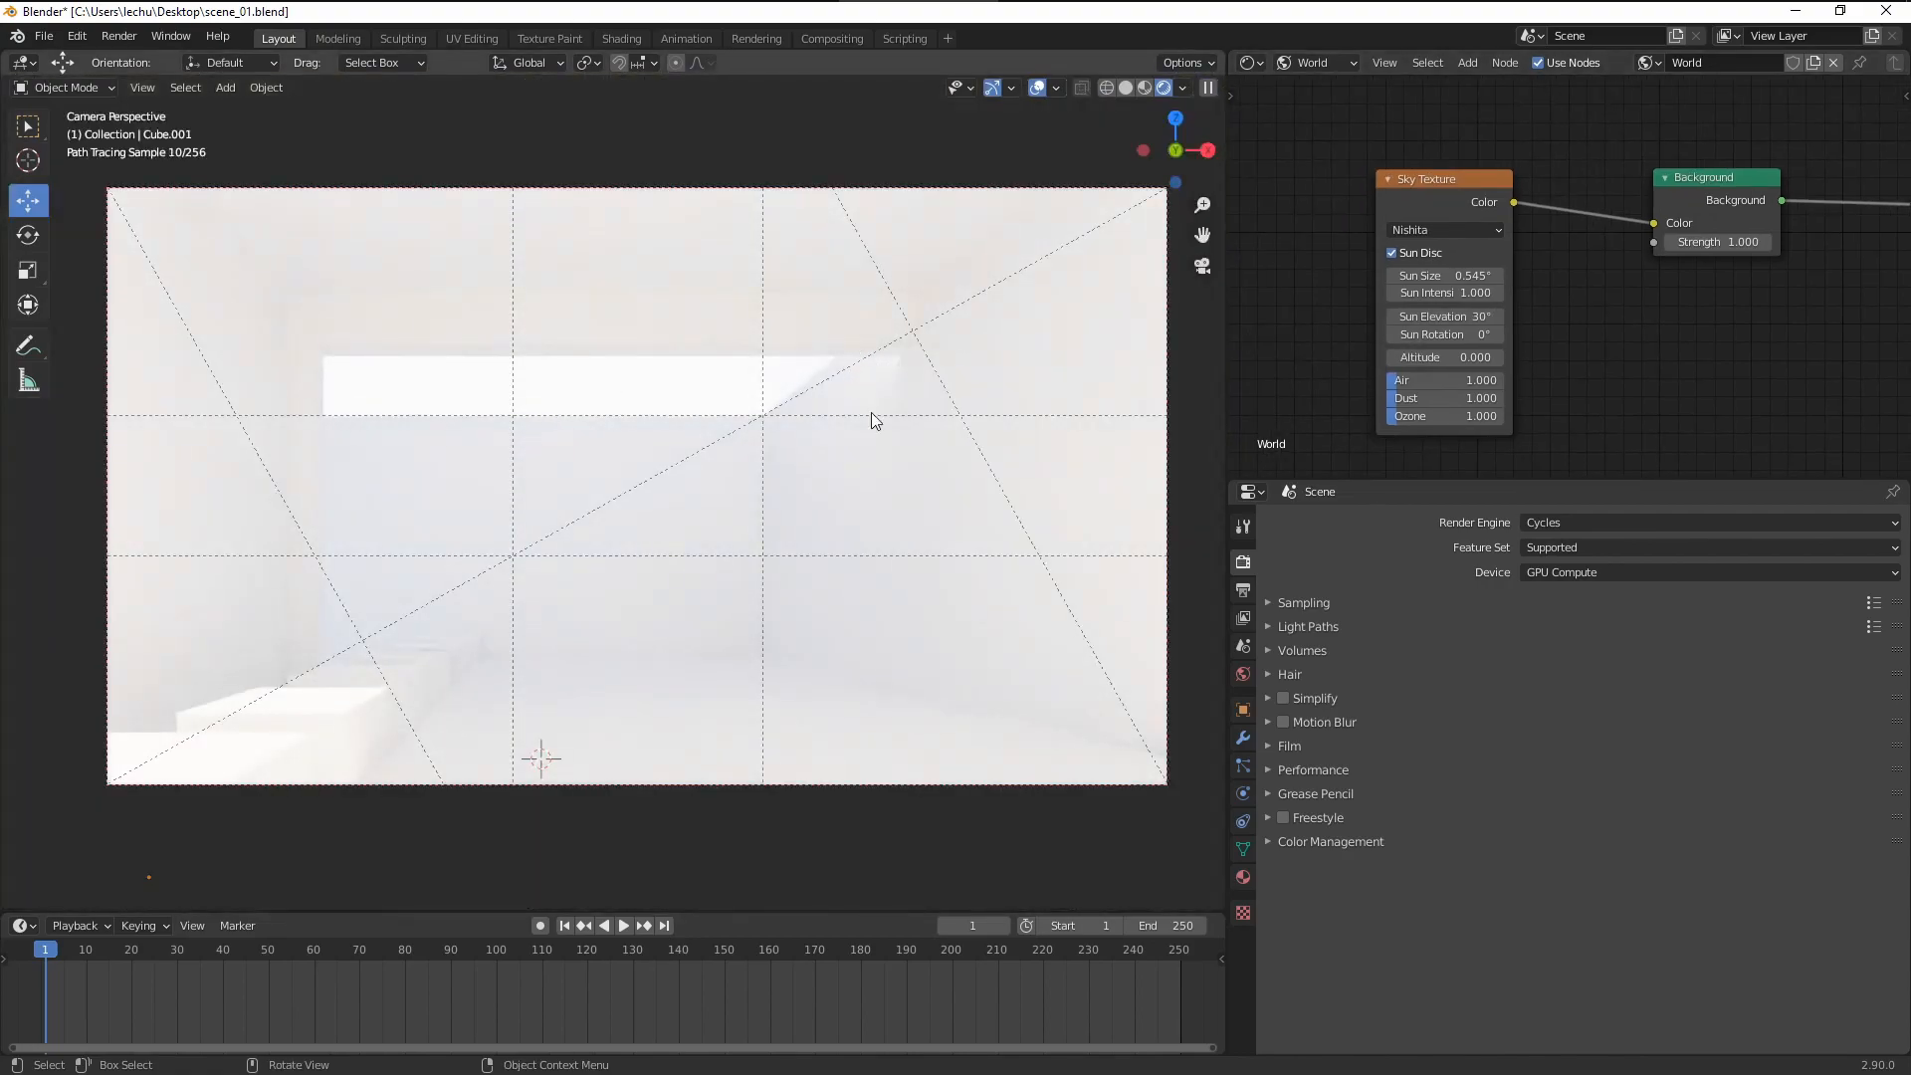
# Step: Set Sun Intensity to 0.25 and rotate the sun to about -40.5° onto the right wall
pyautogui.click(1444, 293)
pyautogui.write('0.250')
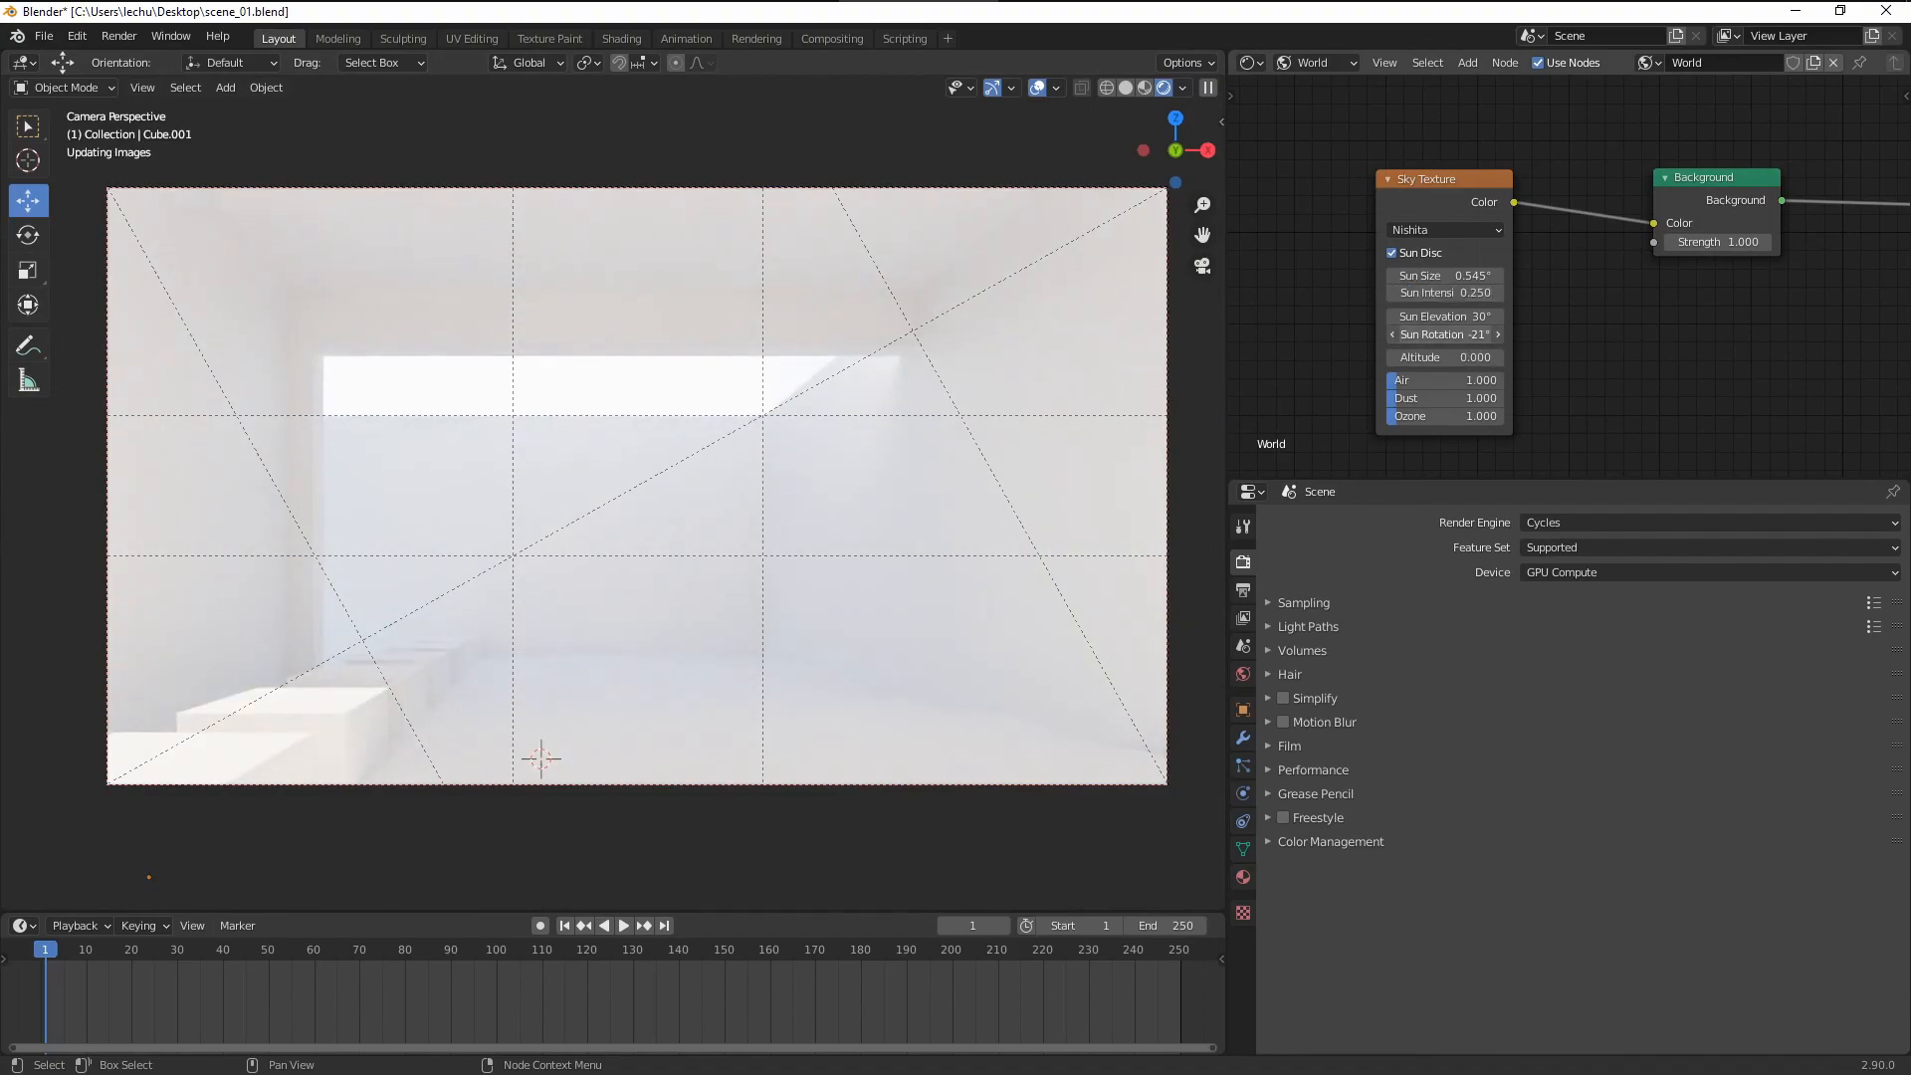
pyautogui.moveTo(1444, 334); pyautogui.dragTo(1389, 334)
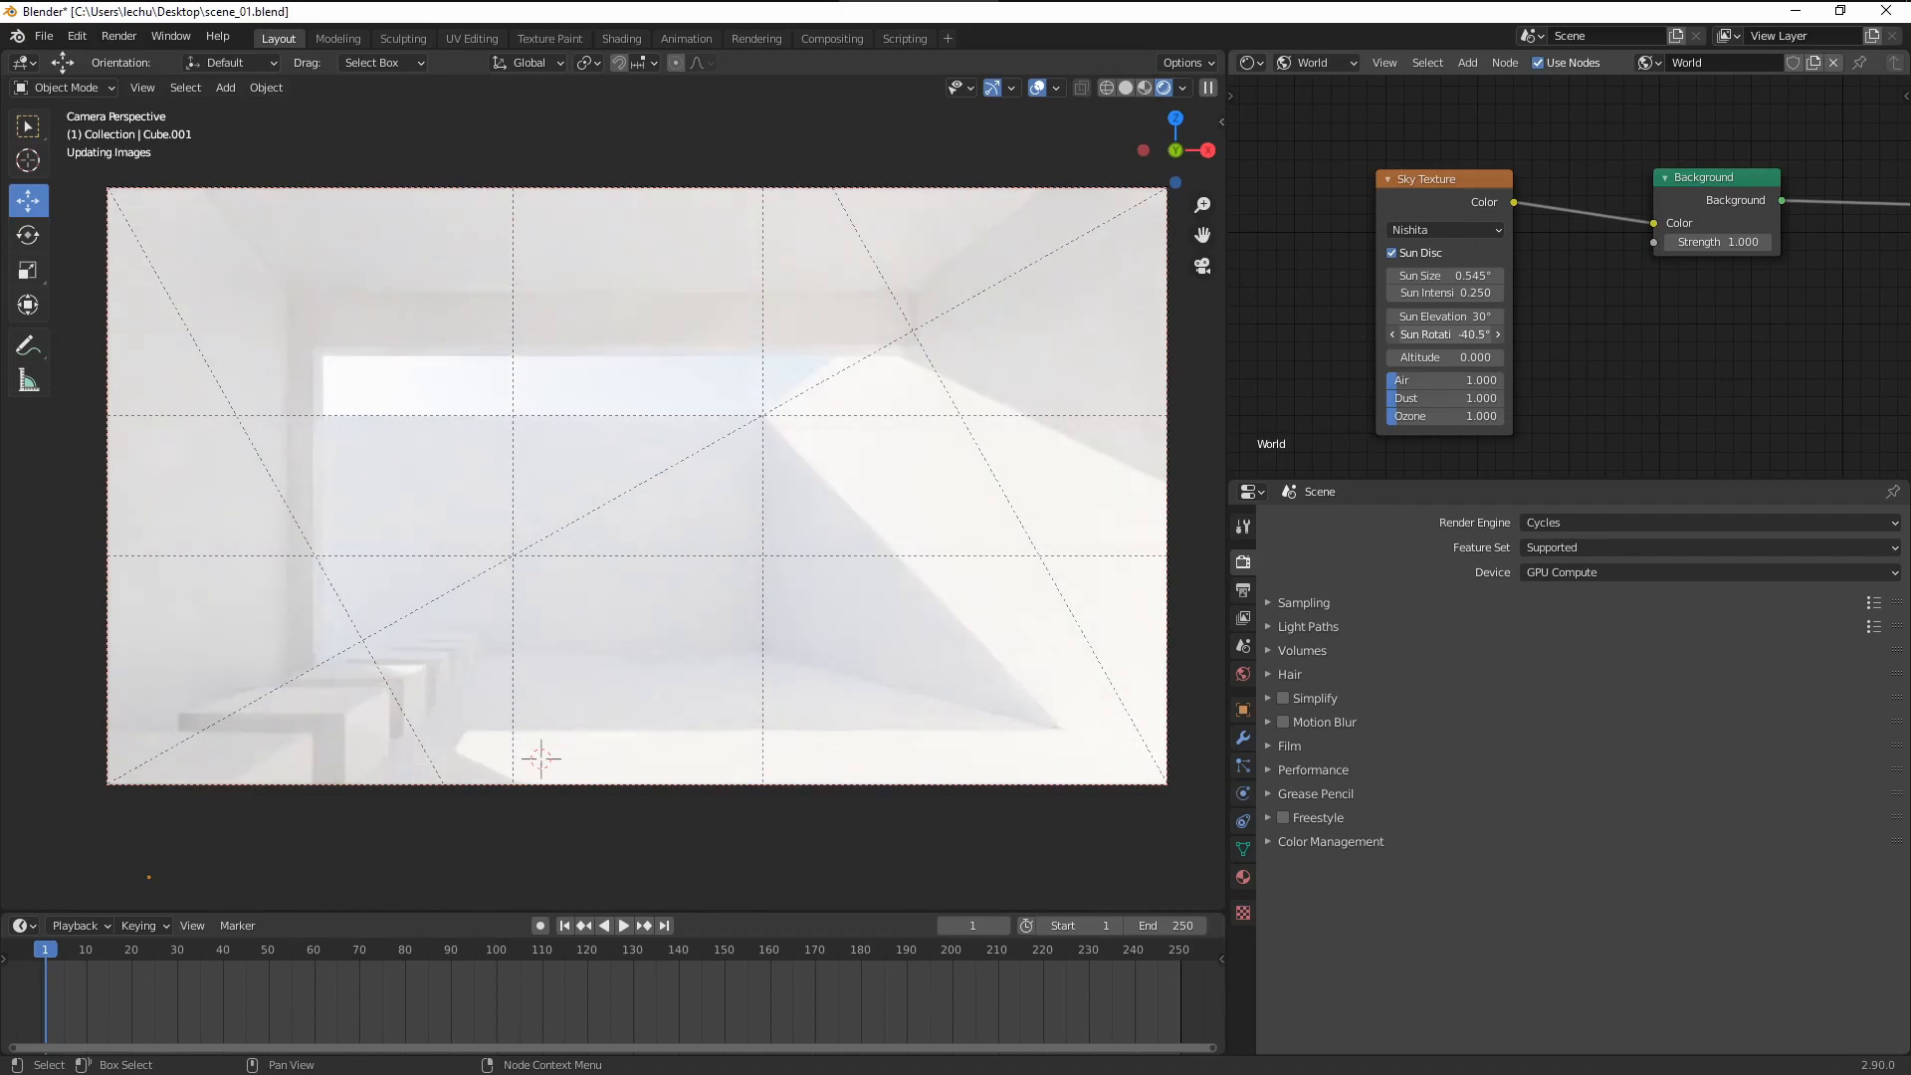
pyautogui.moveTo(1444, 335); pyautogui.dragTo(1402, 334)
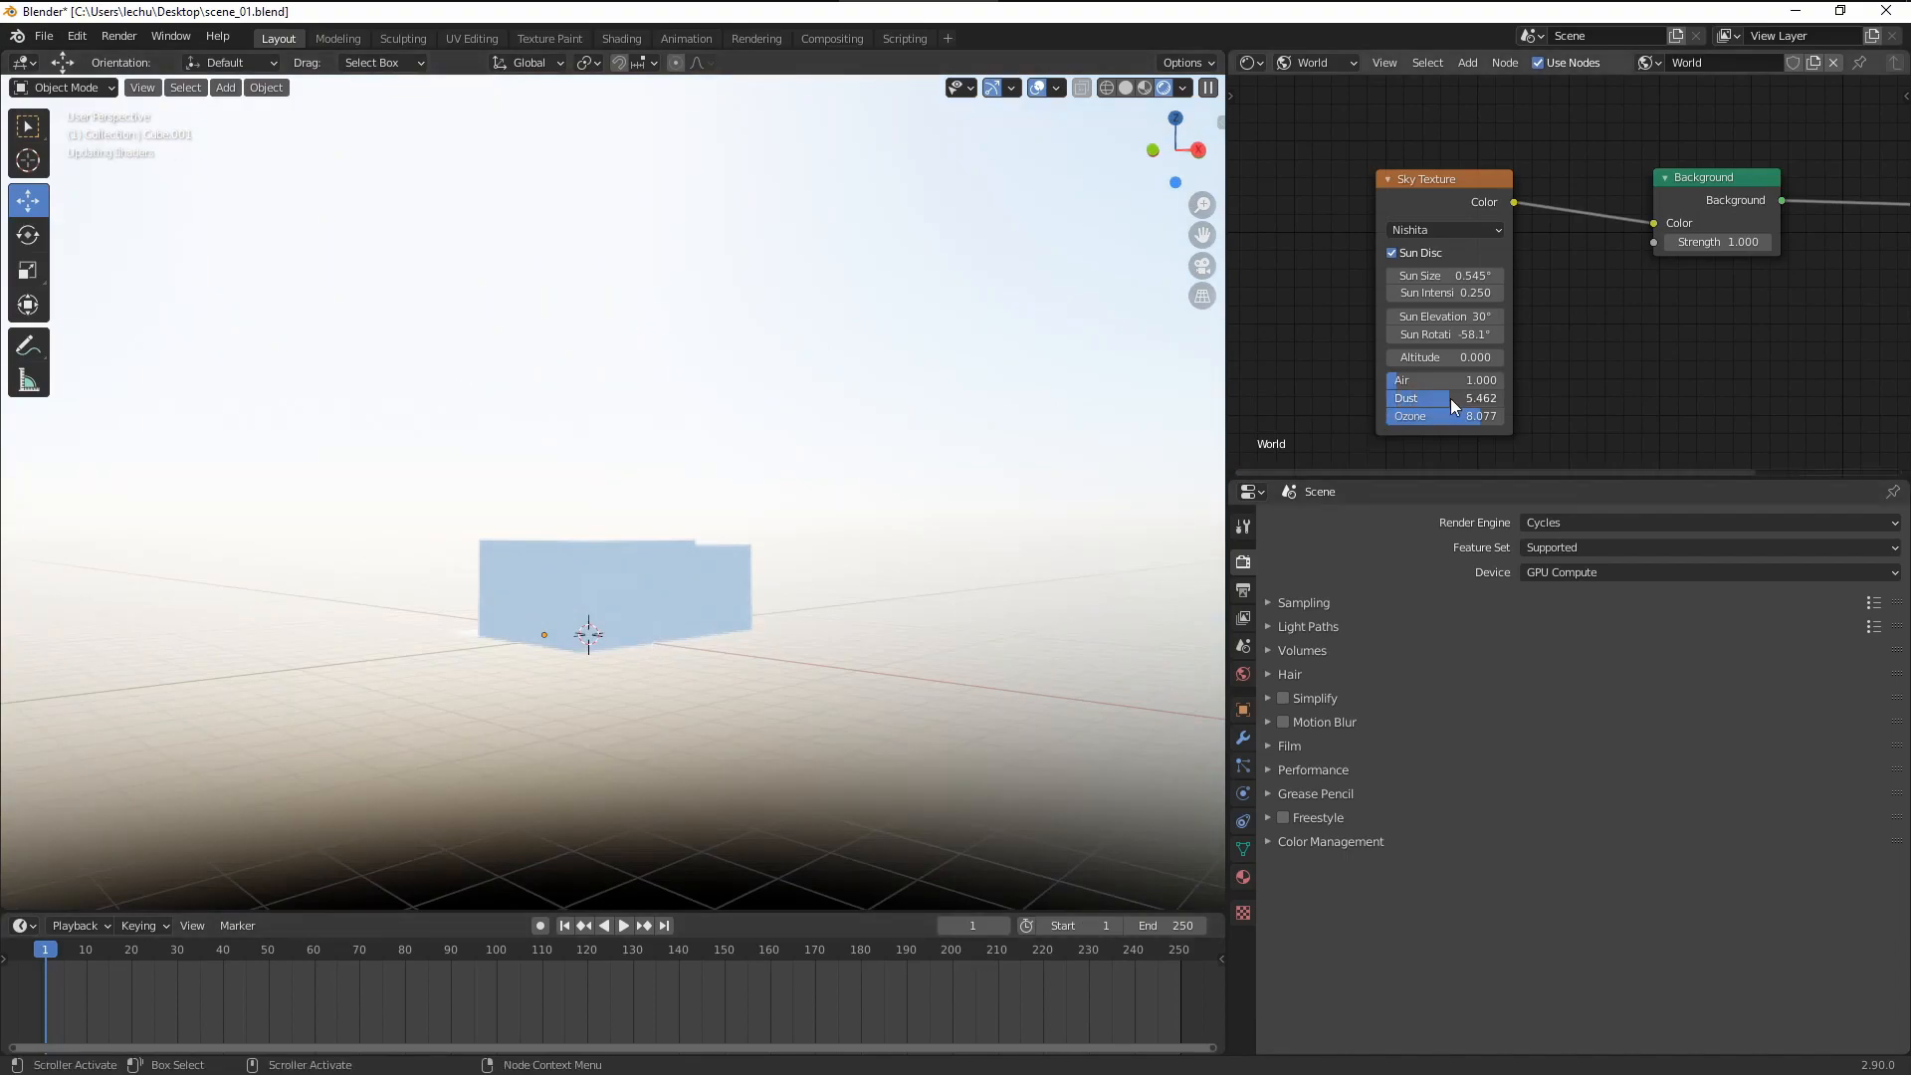
# Step: Raise the Sky Texture's Dust to about 1.7 and set Ozone near 5.3
pyautogui.moveTo(1450, 397); pyautogui.dragTo(1462, 397)
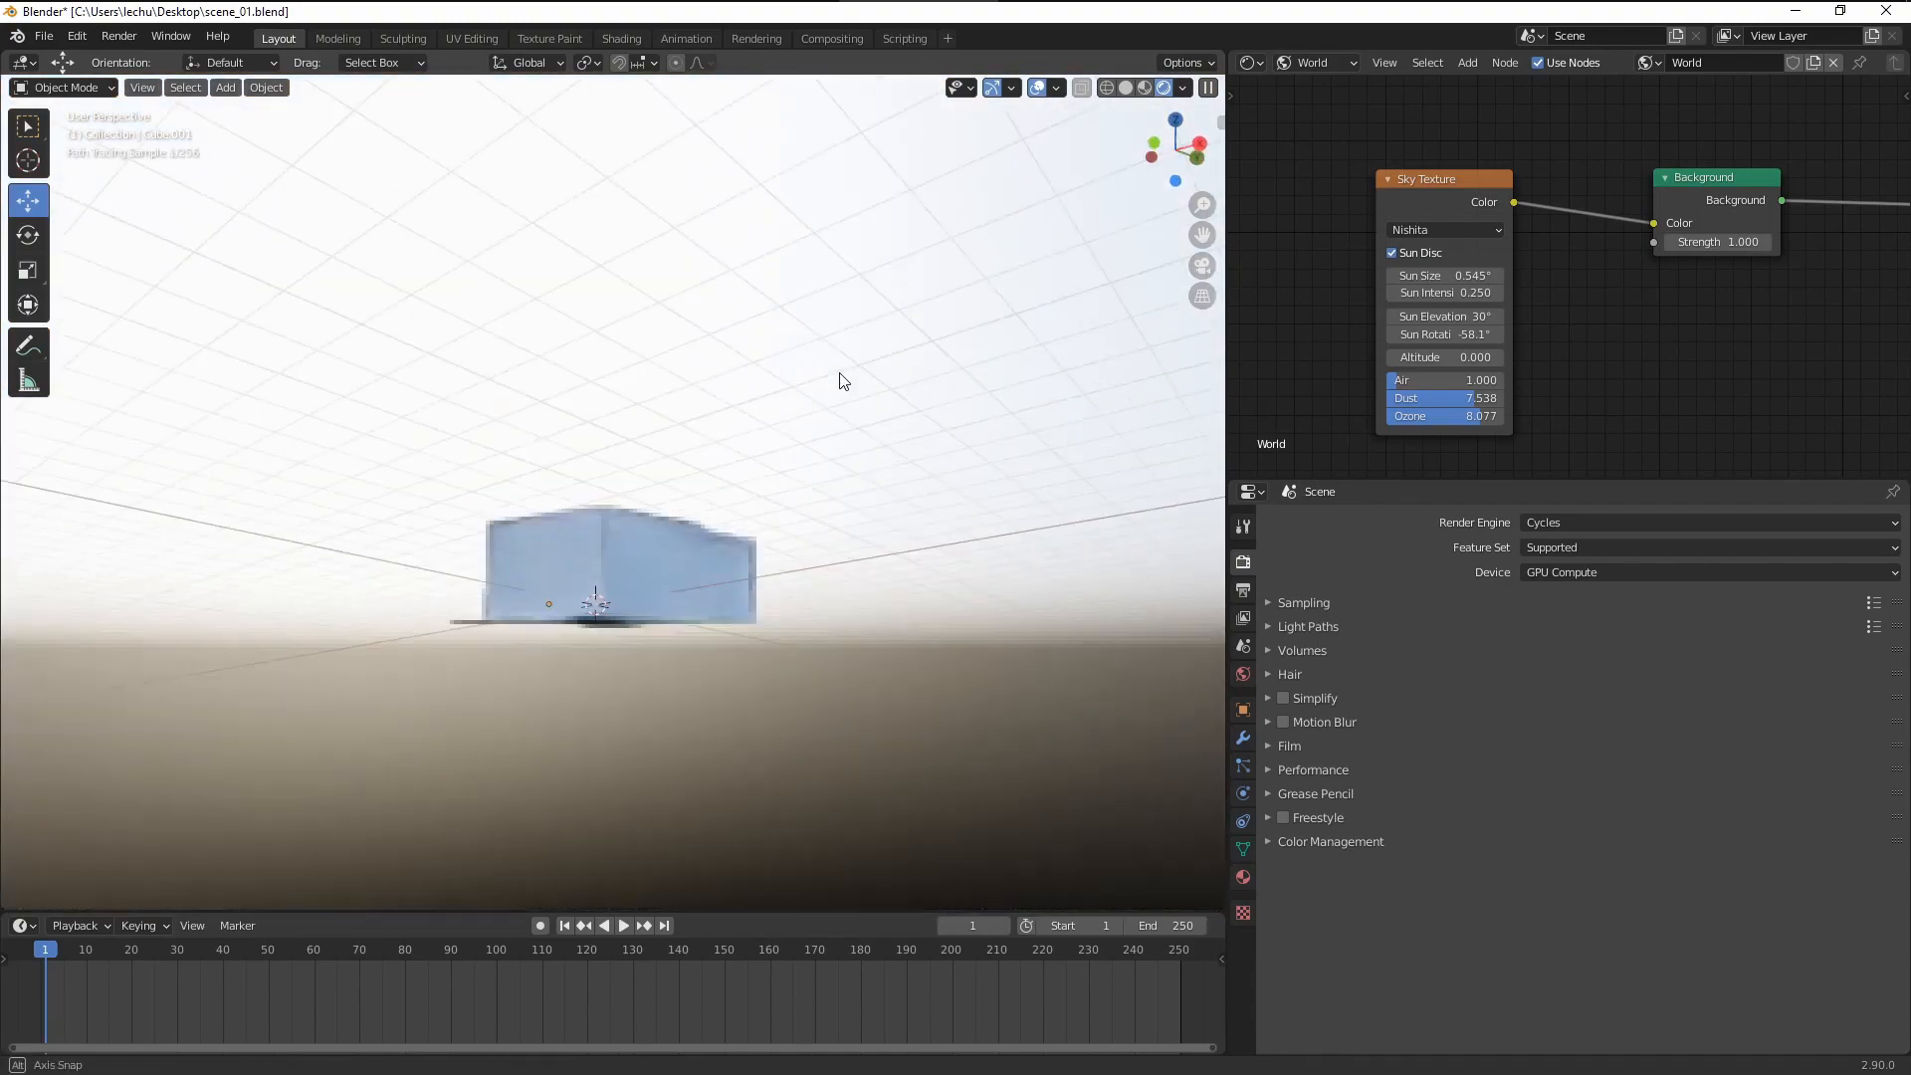
pyautogui.moveTo(841, 380); pyautogui.dragTo(872, 422)
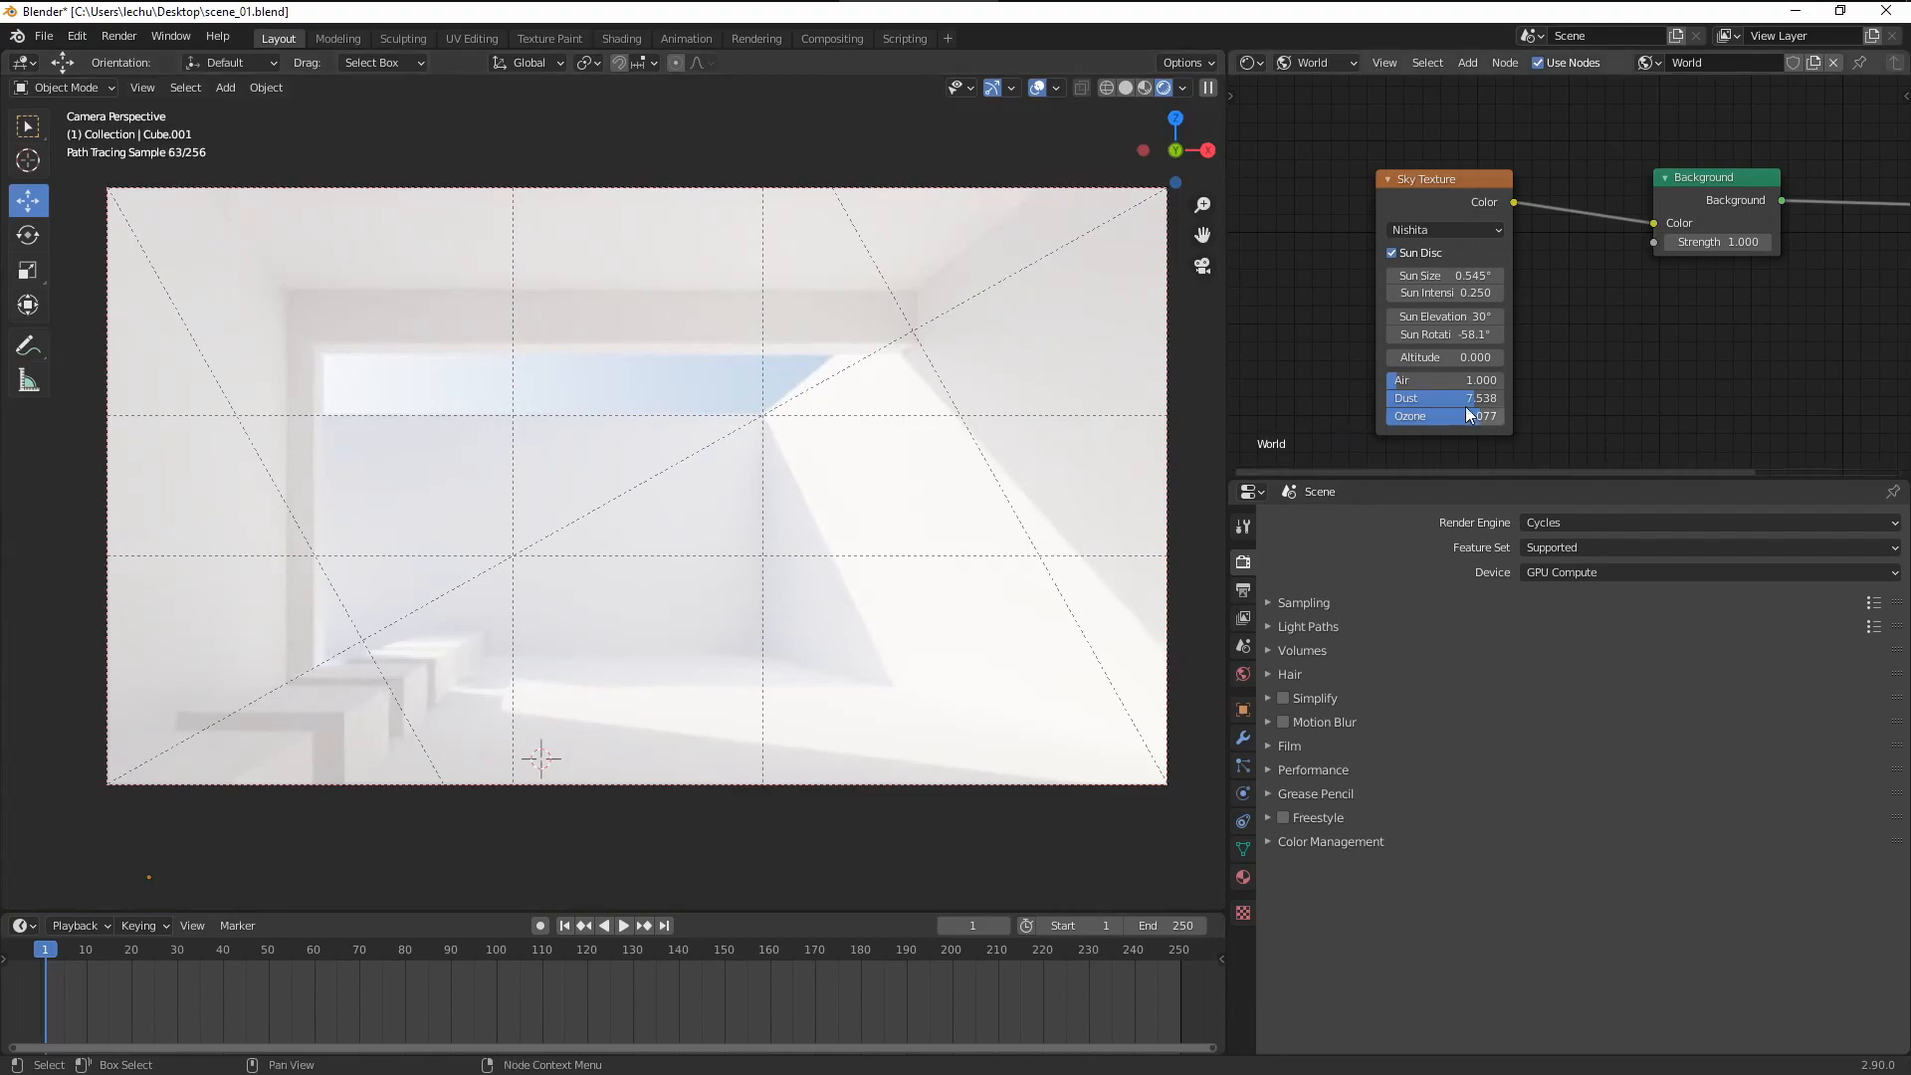
pyautogui.moveTo(1481, 397); pyautogui.dragTo(1432, 397)
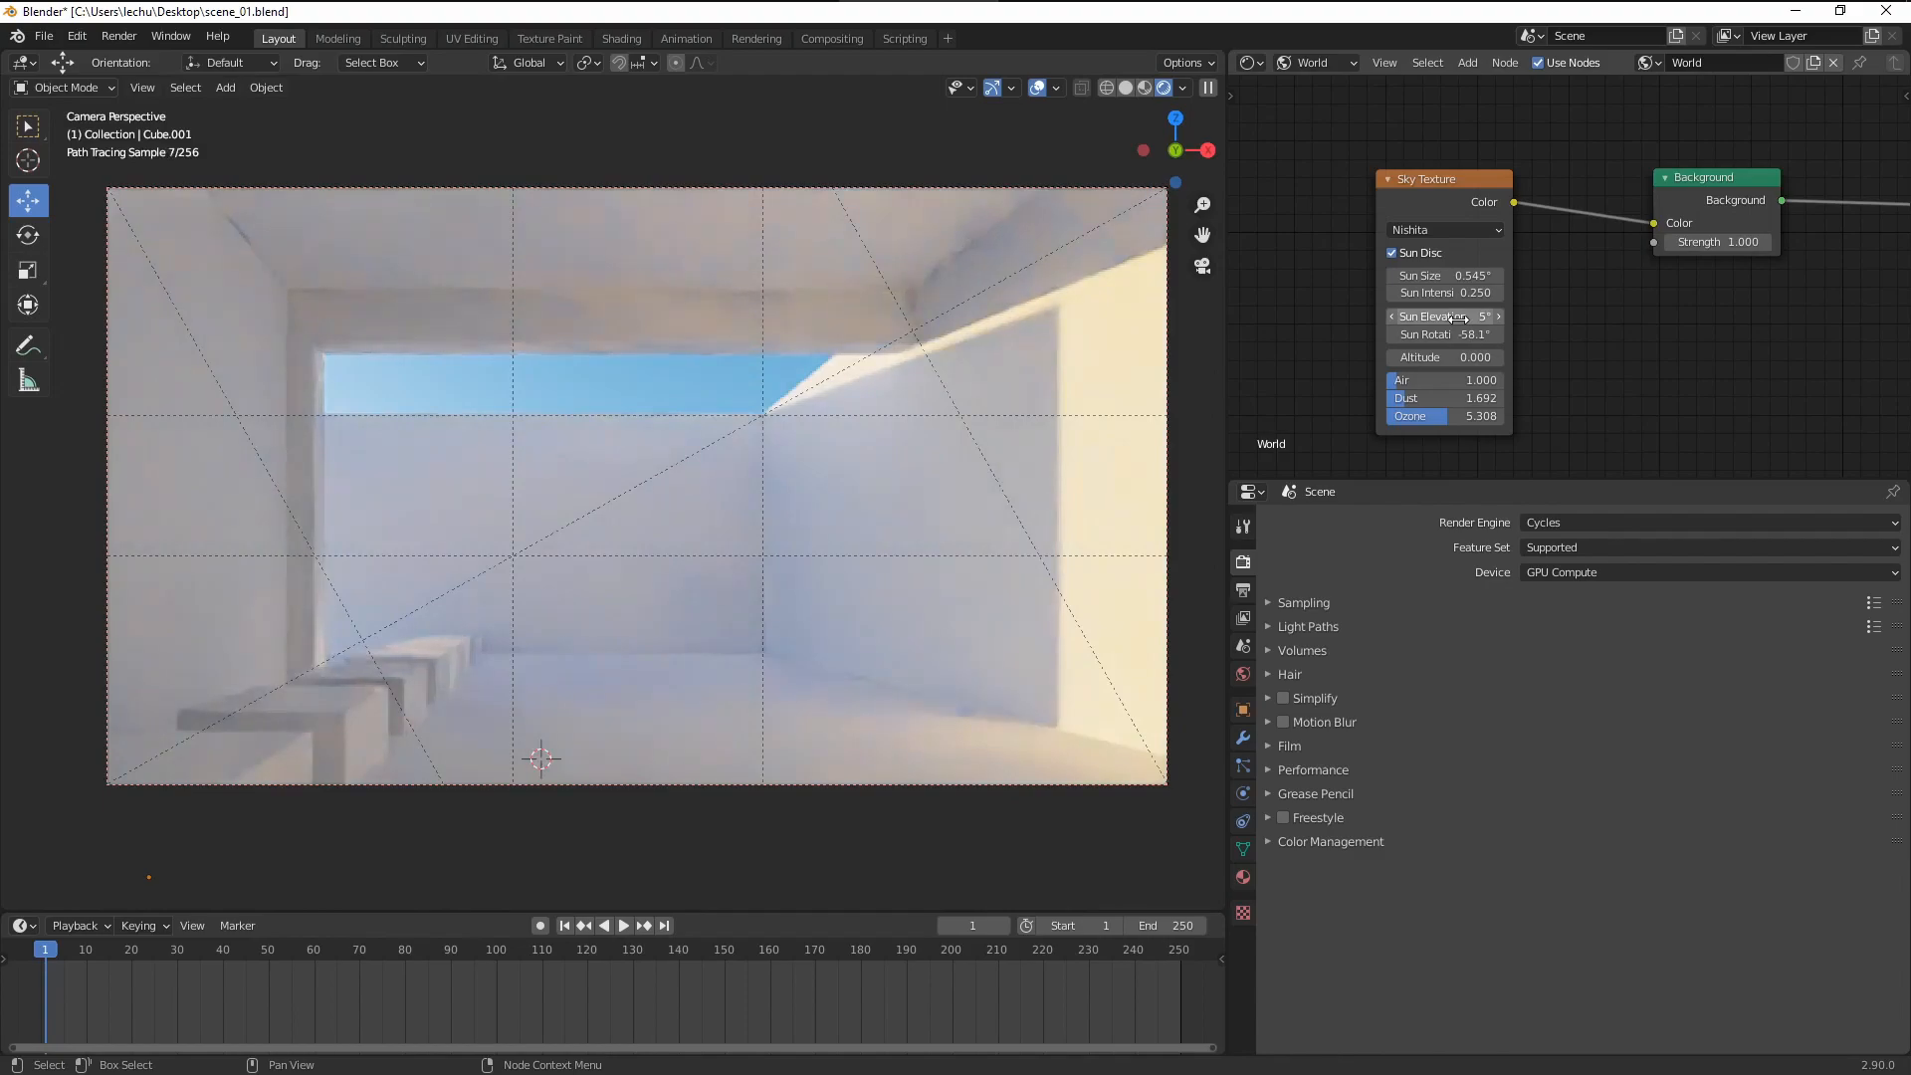
# Step: Lower Sun Elevation to about 5° and turn Sun Rotation further, near -77°
pyautogui.moveTo(1462, 334); pyautogui.dragTo(1498, 334)
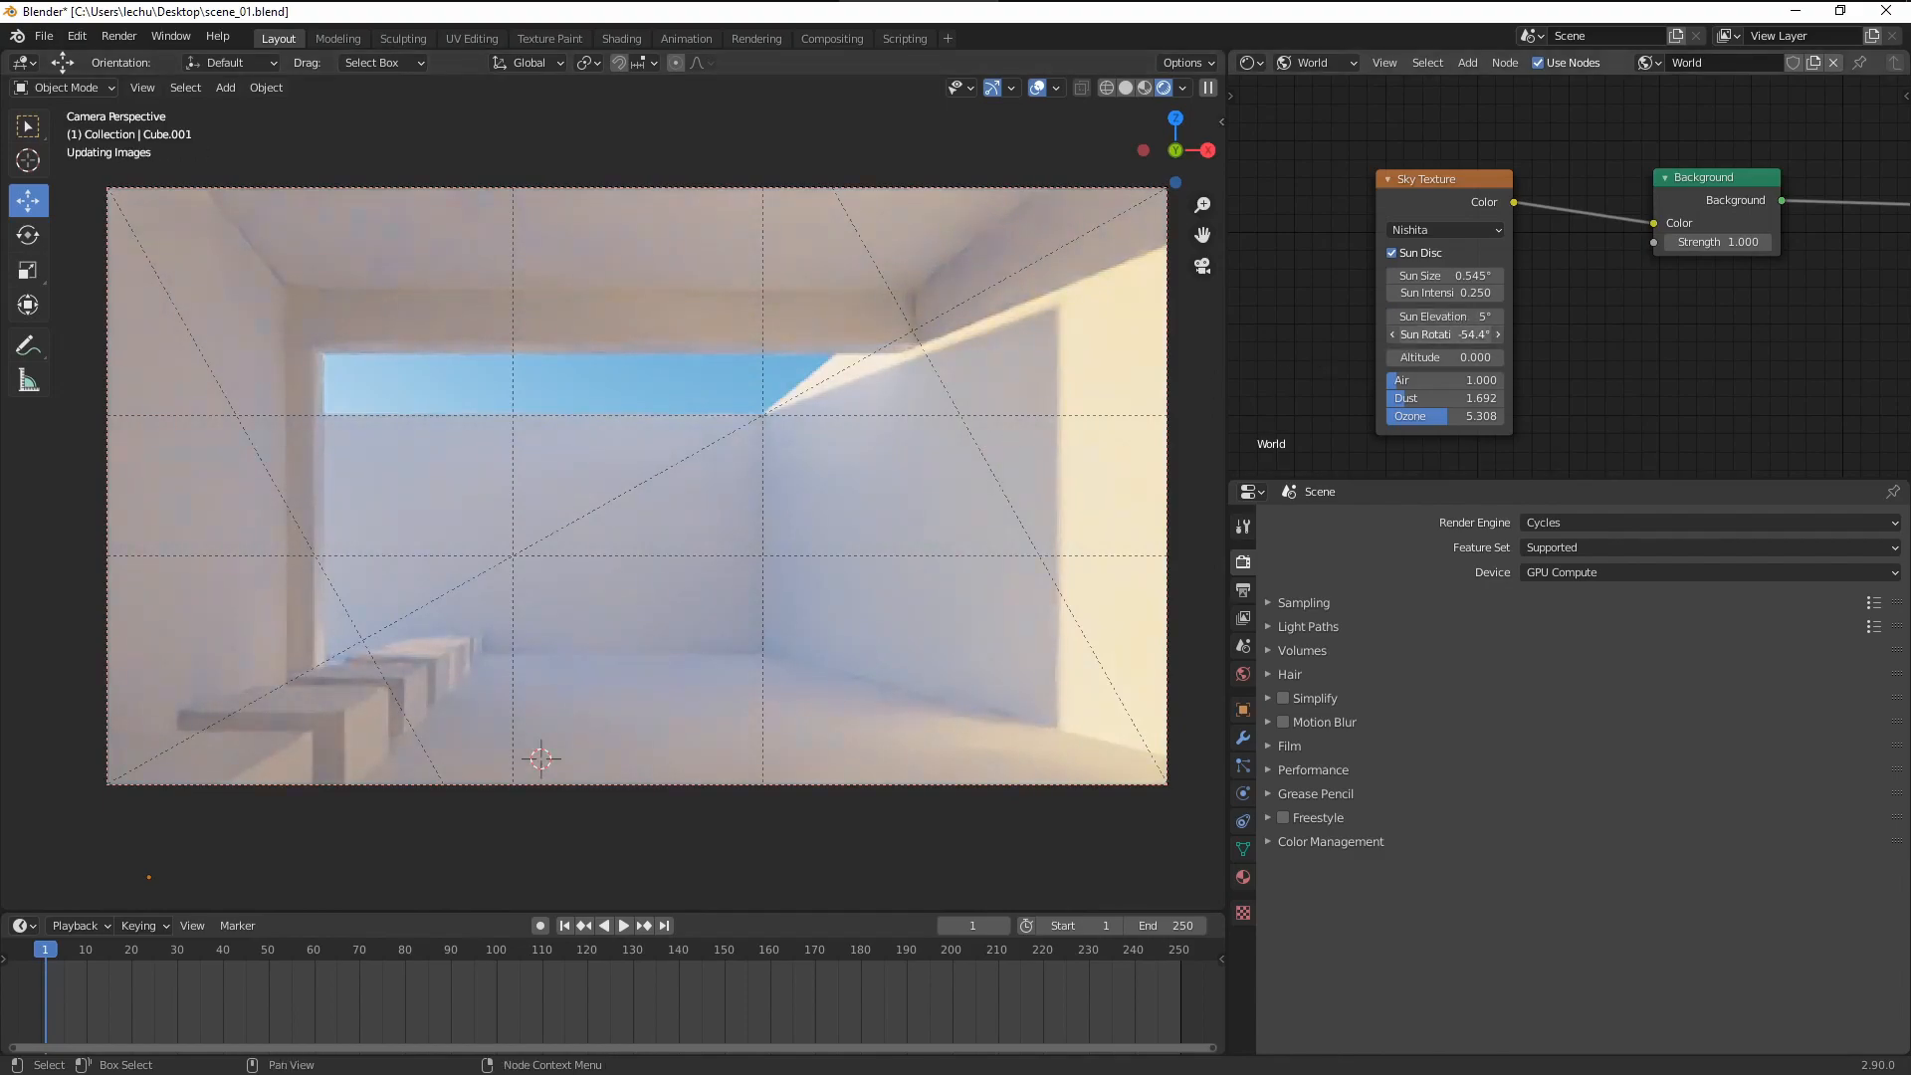
pyautogui.moveTo(1444, 336); pyautogui.dragTo(1401, 336)
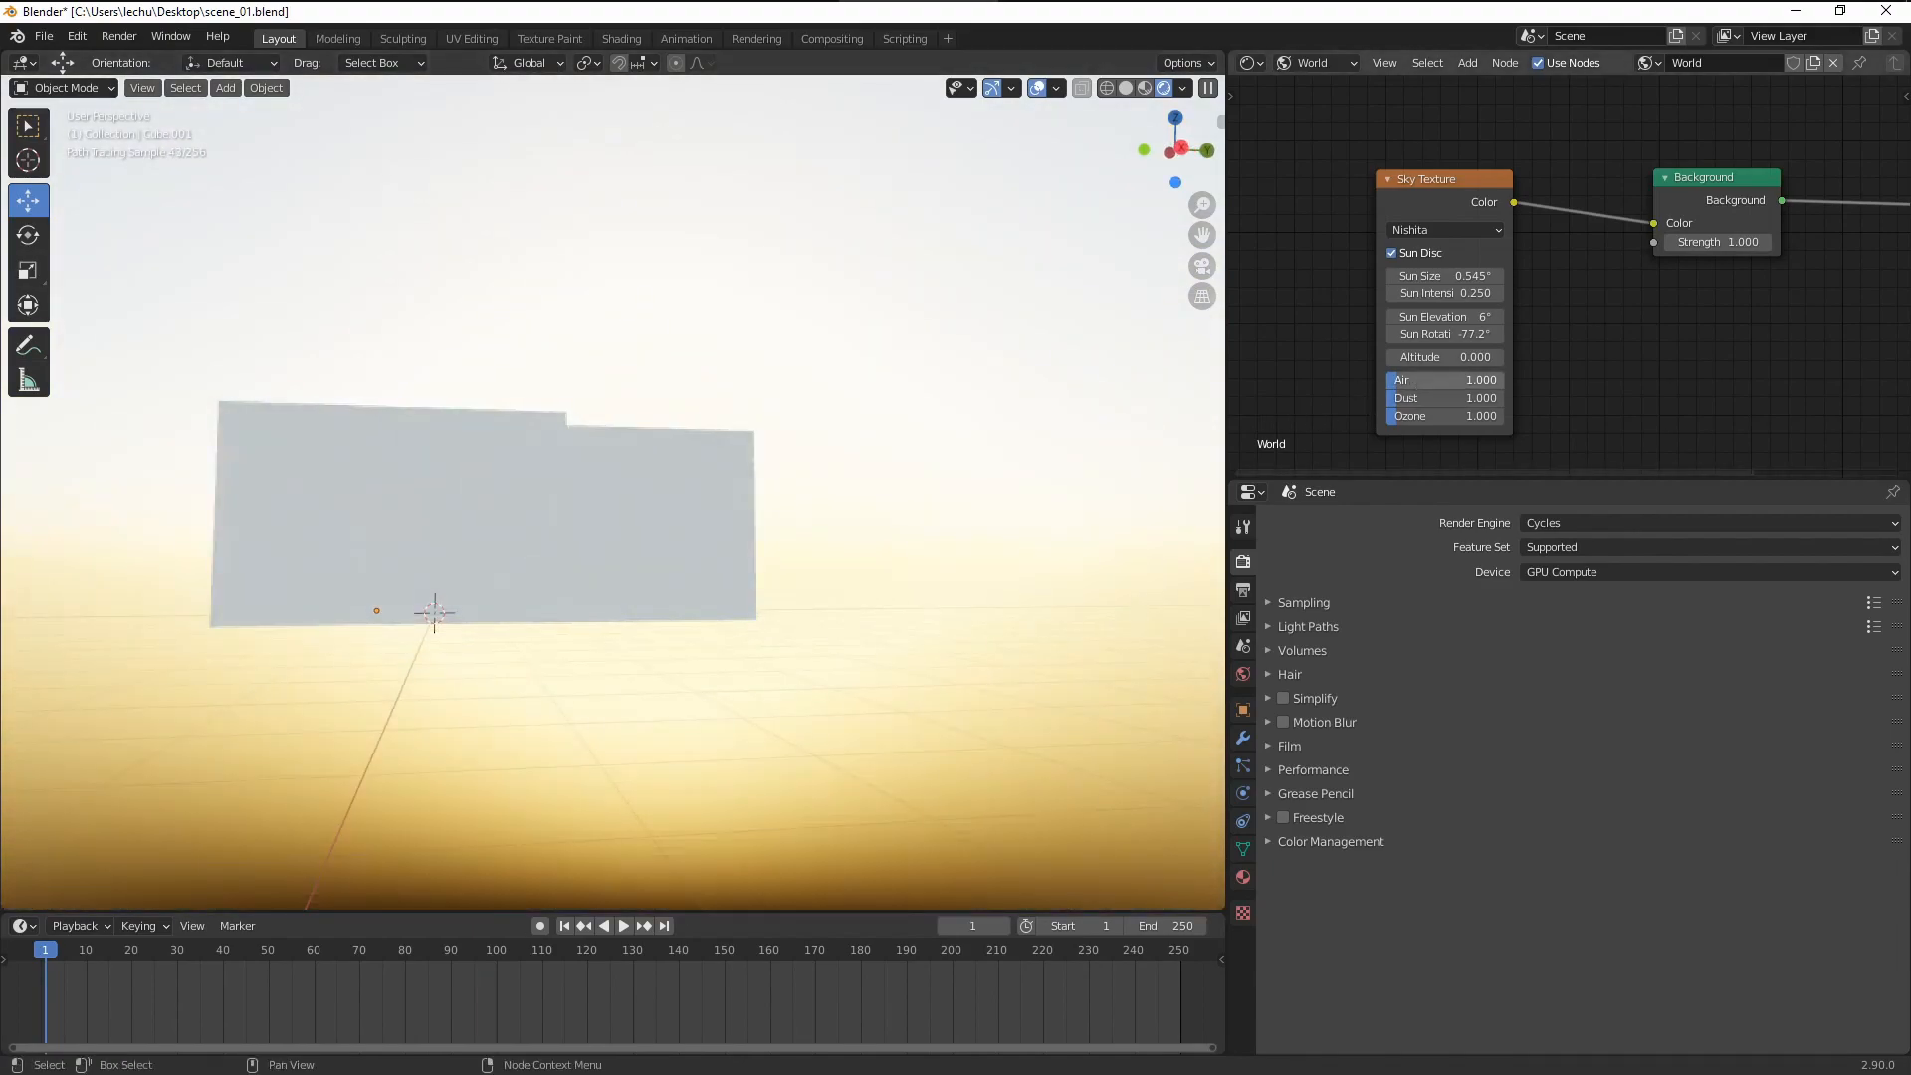
# Step: Raise Air to about 5.7 and restore Sun Intensity to 1.0, viewing the horizon
pyautogui.moveTo(1401, 379); pyautogui.dragTo(1444, 380)
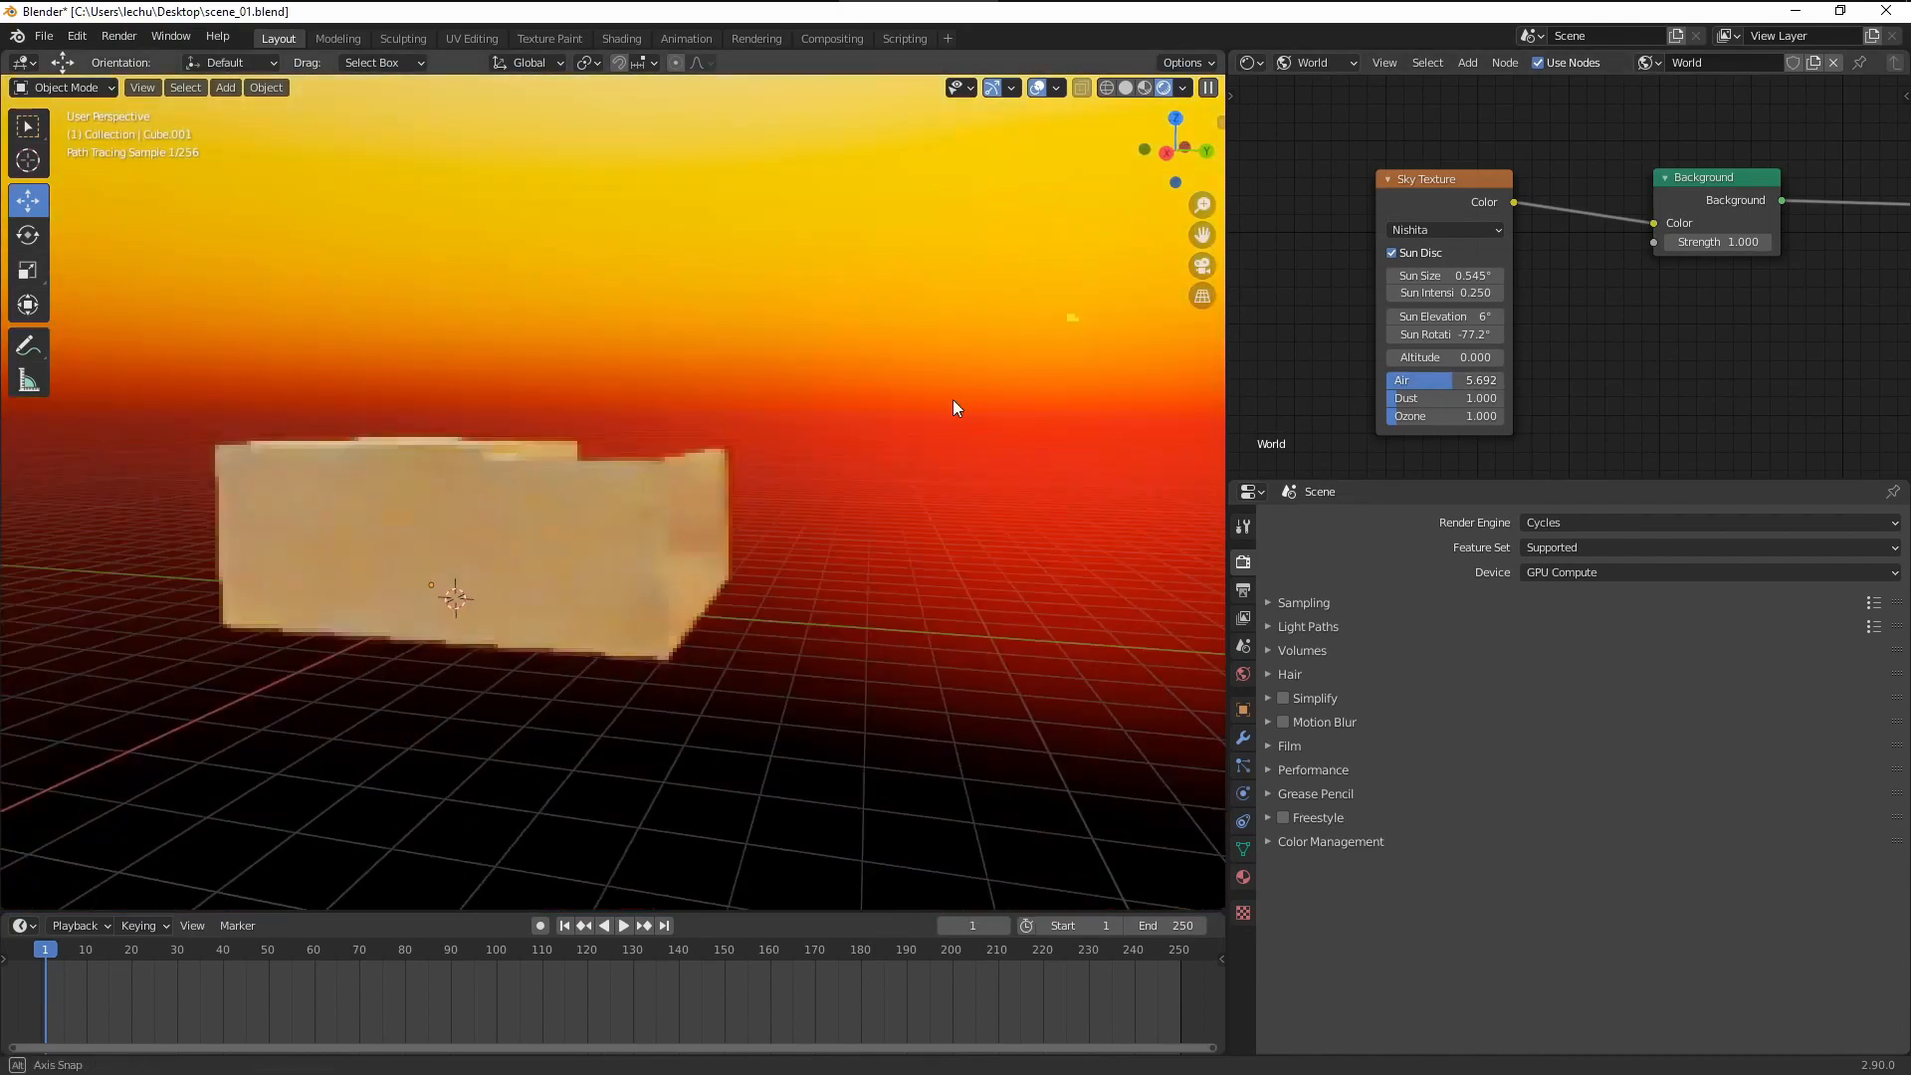
pyautogui.moveTo(955, 408); pyautogui.dragTo(987, 420)
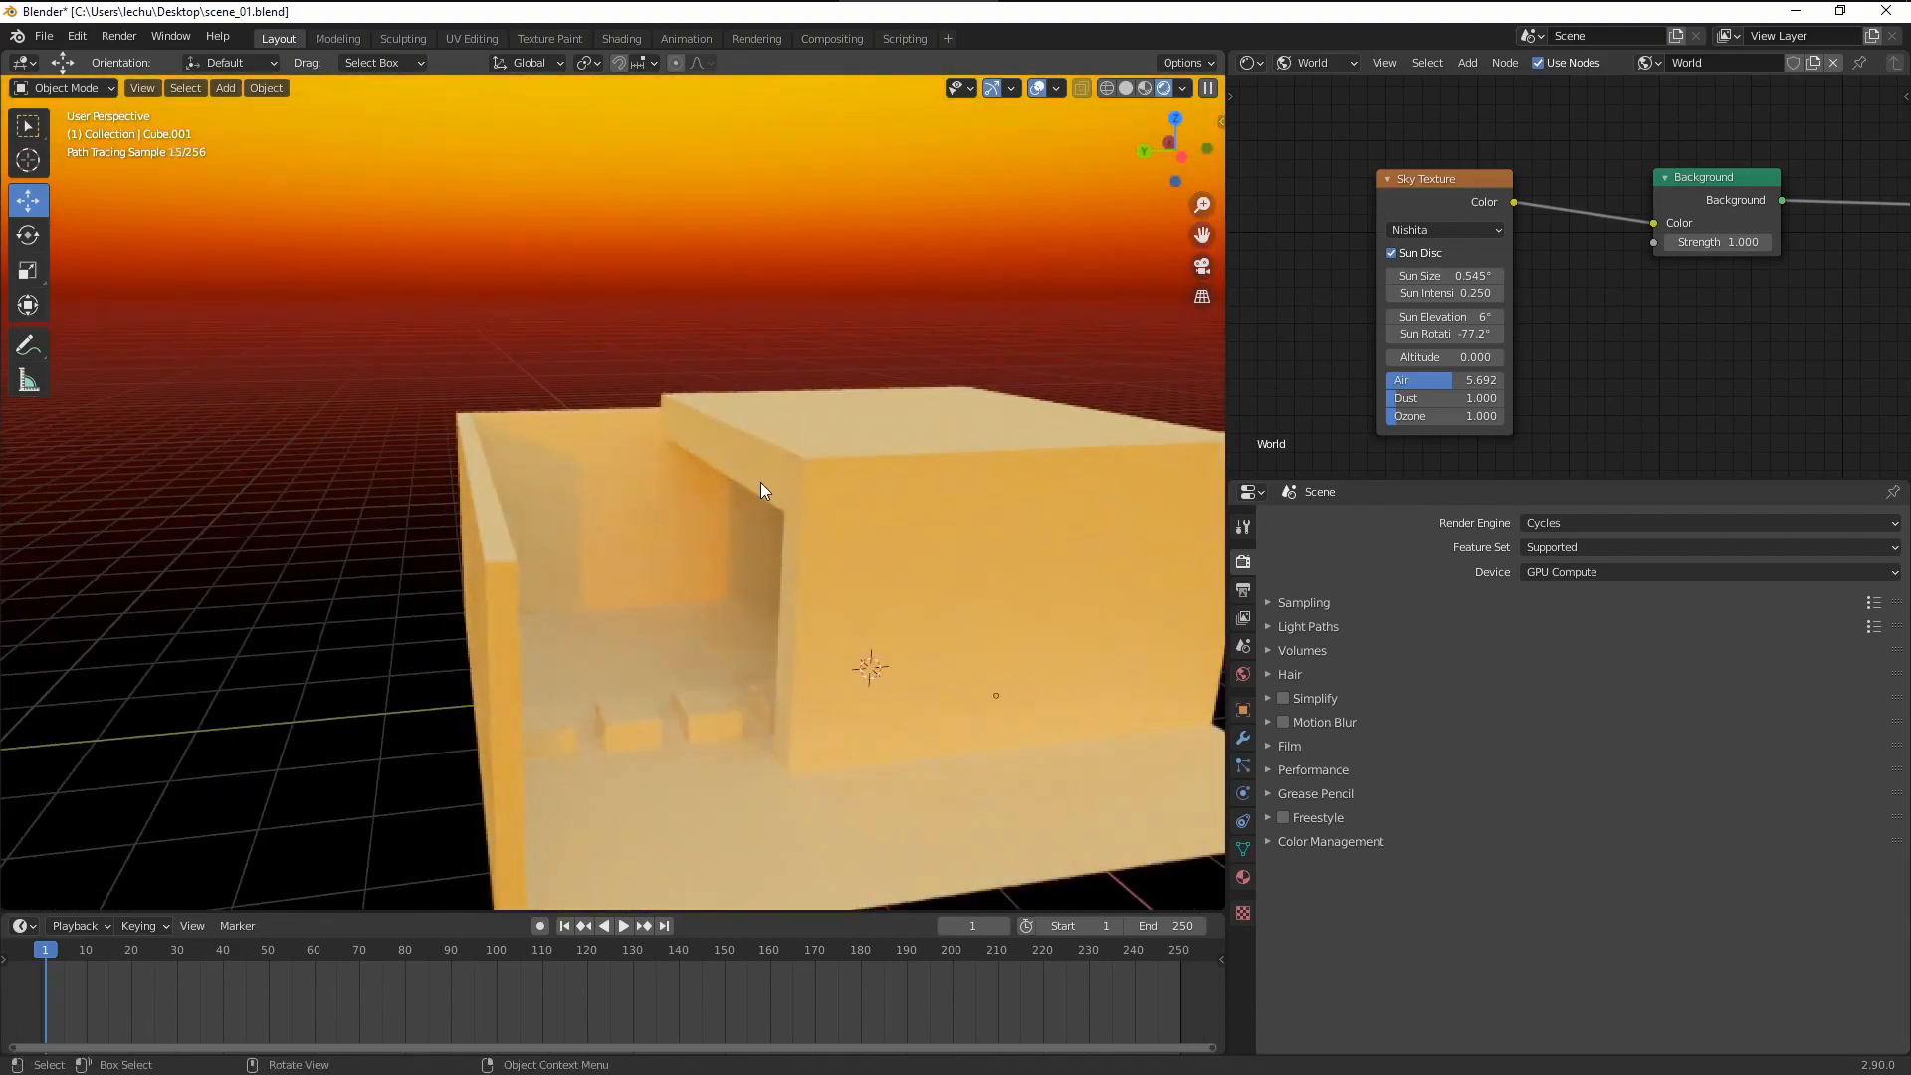
pyautogui.moveTo(761, 489); pyautogui.dragTo(658, 457)
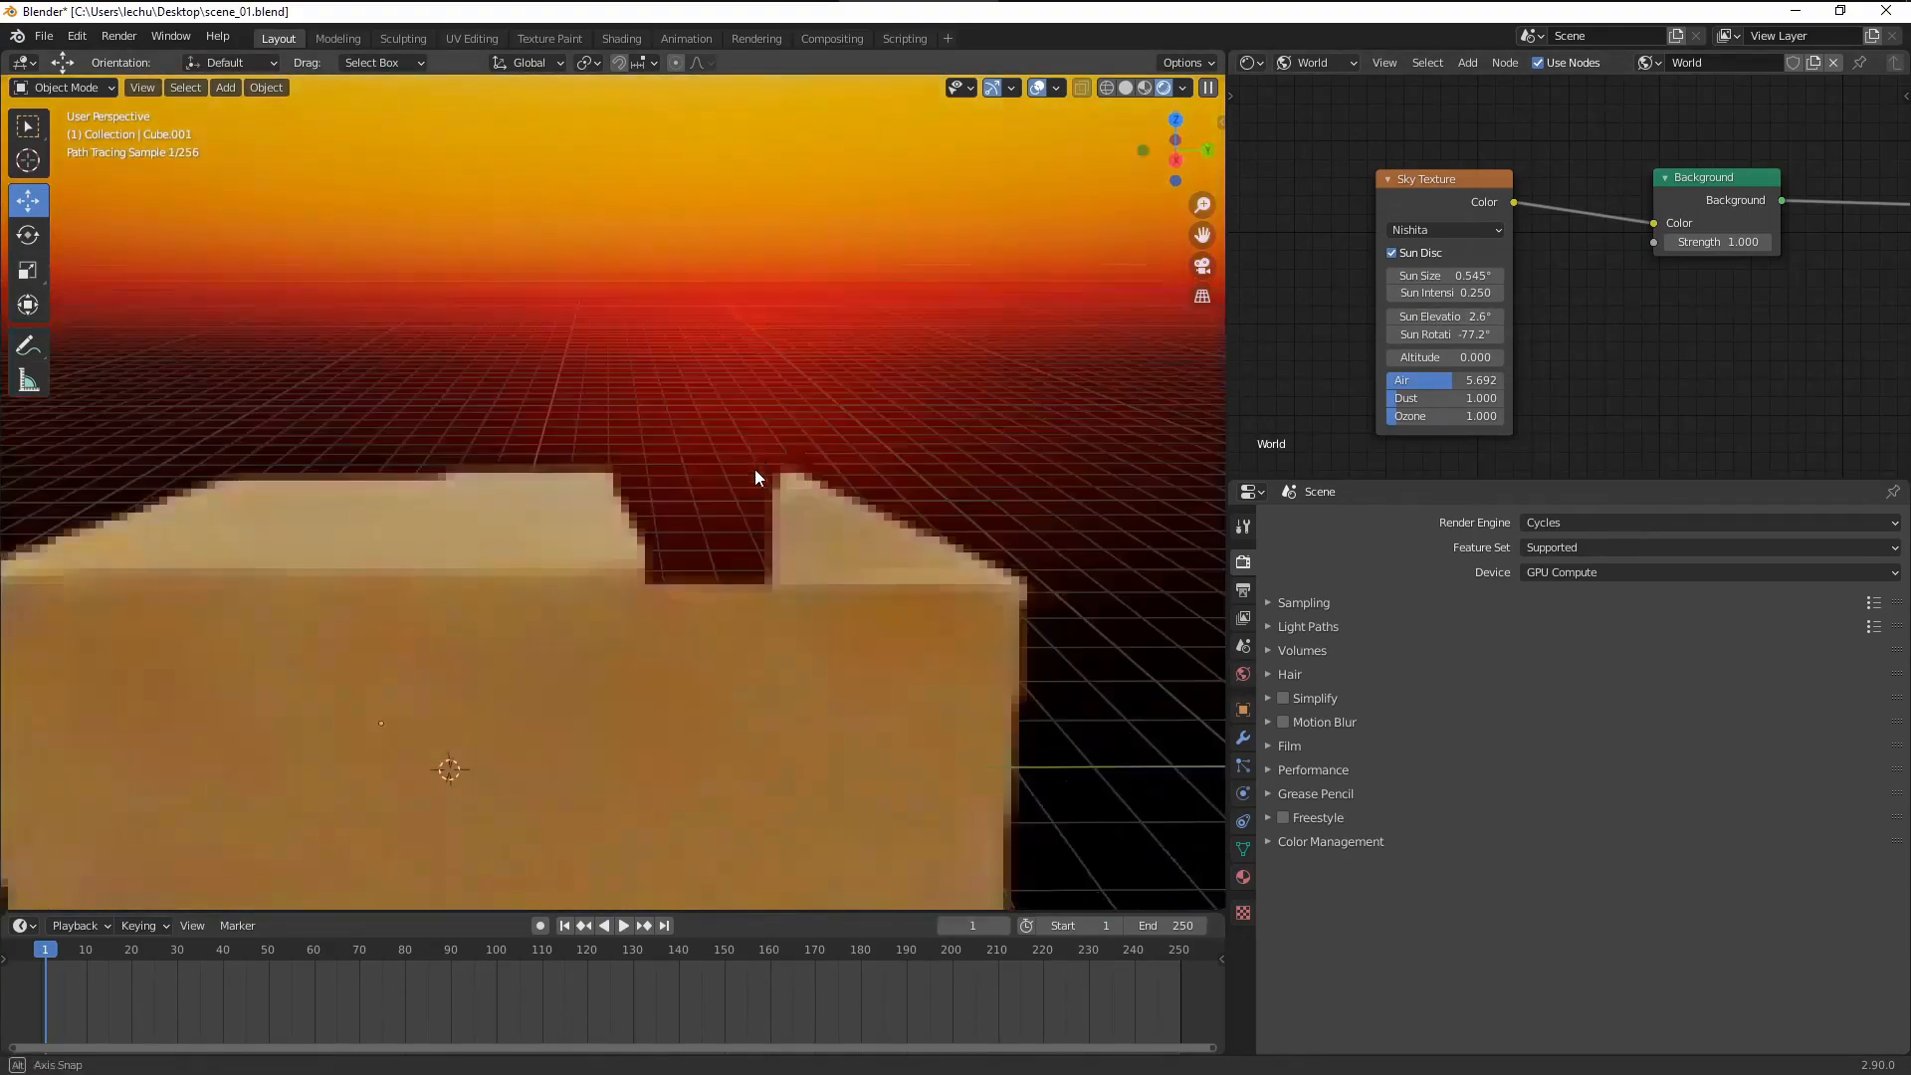
pyautogui.moveTo(754, 477); pyautogui.dragTo(584, 558)
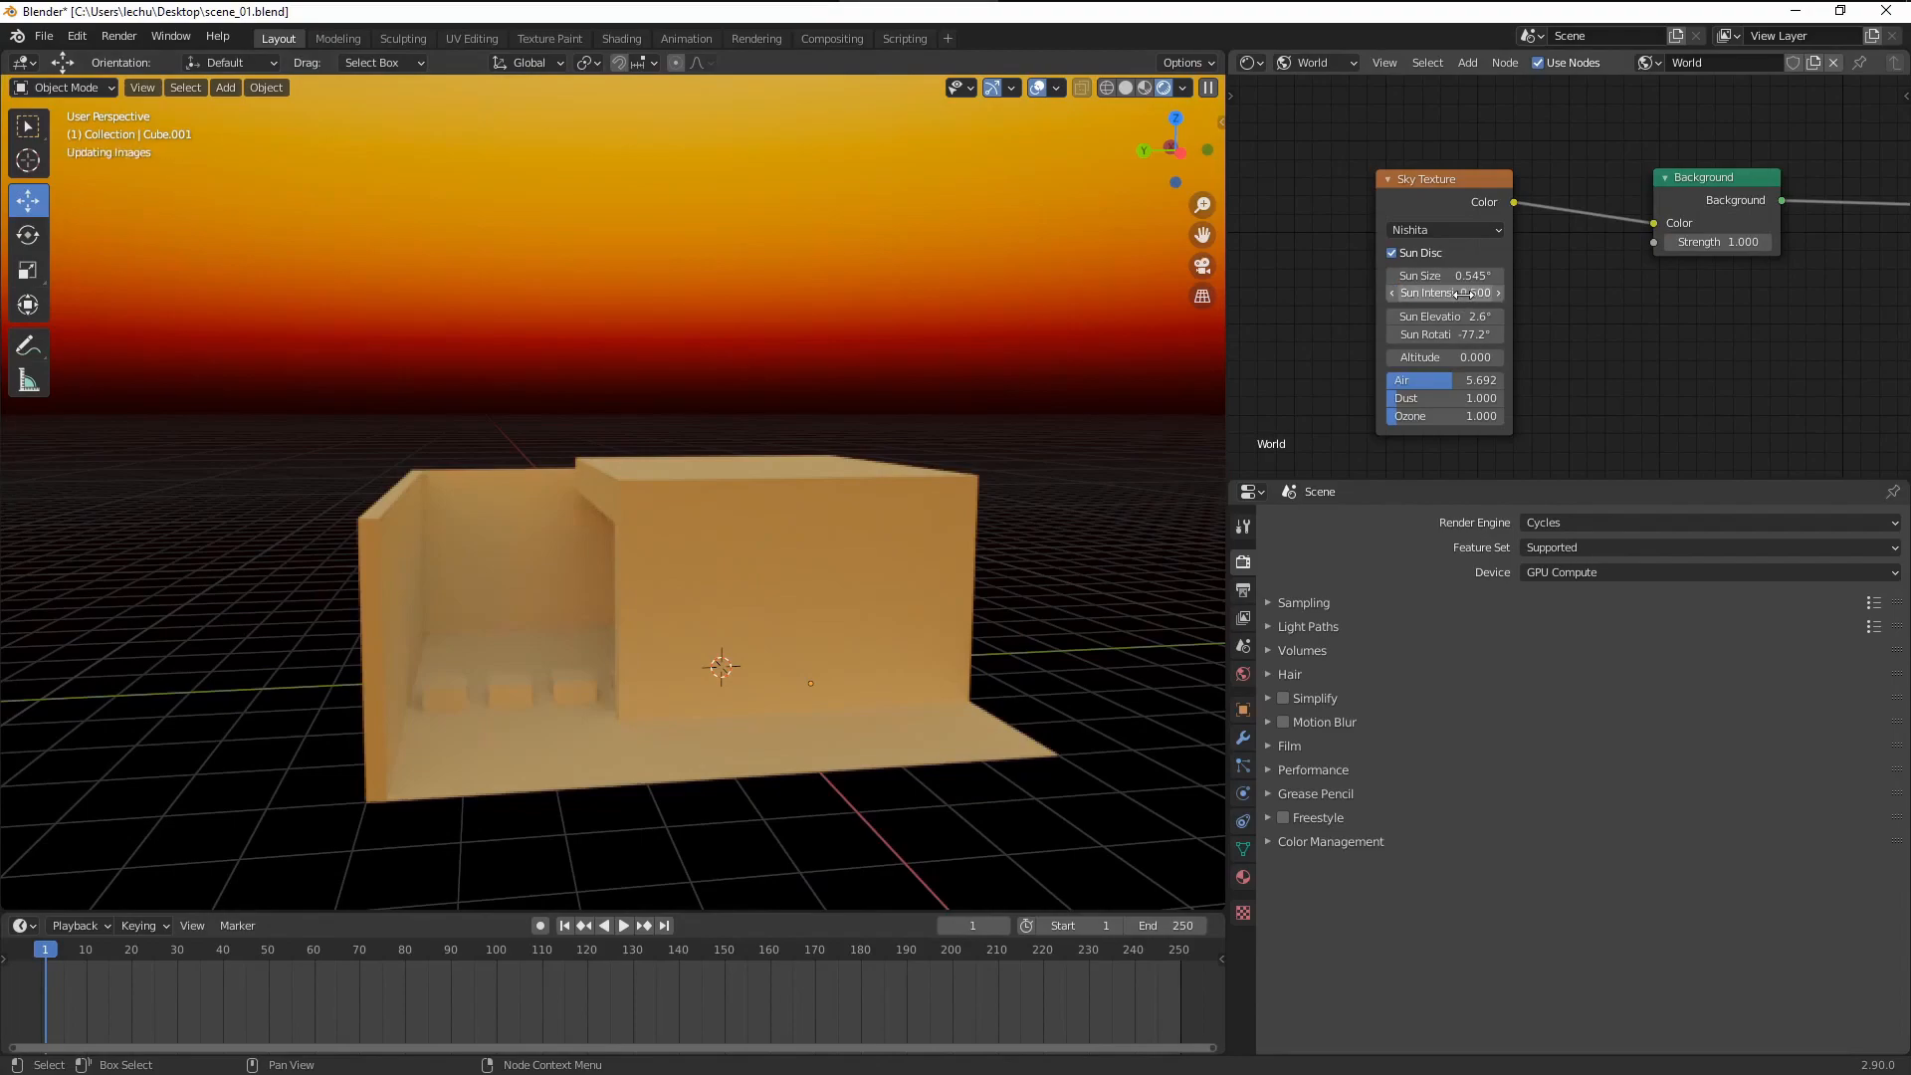
pyautogui.click(1444, 293)
pyautogui.write('1.000')
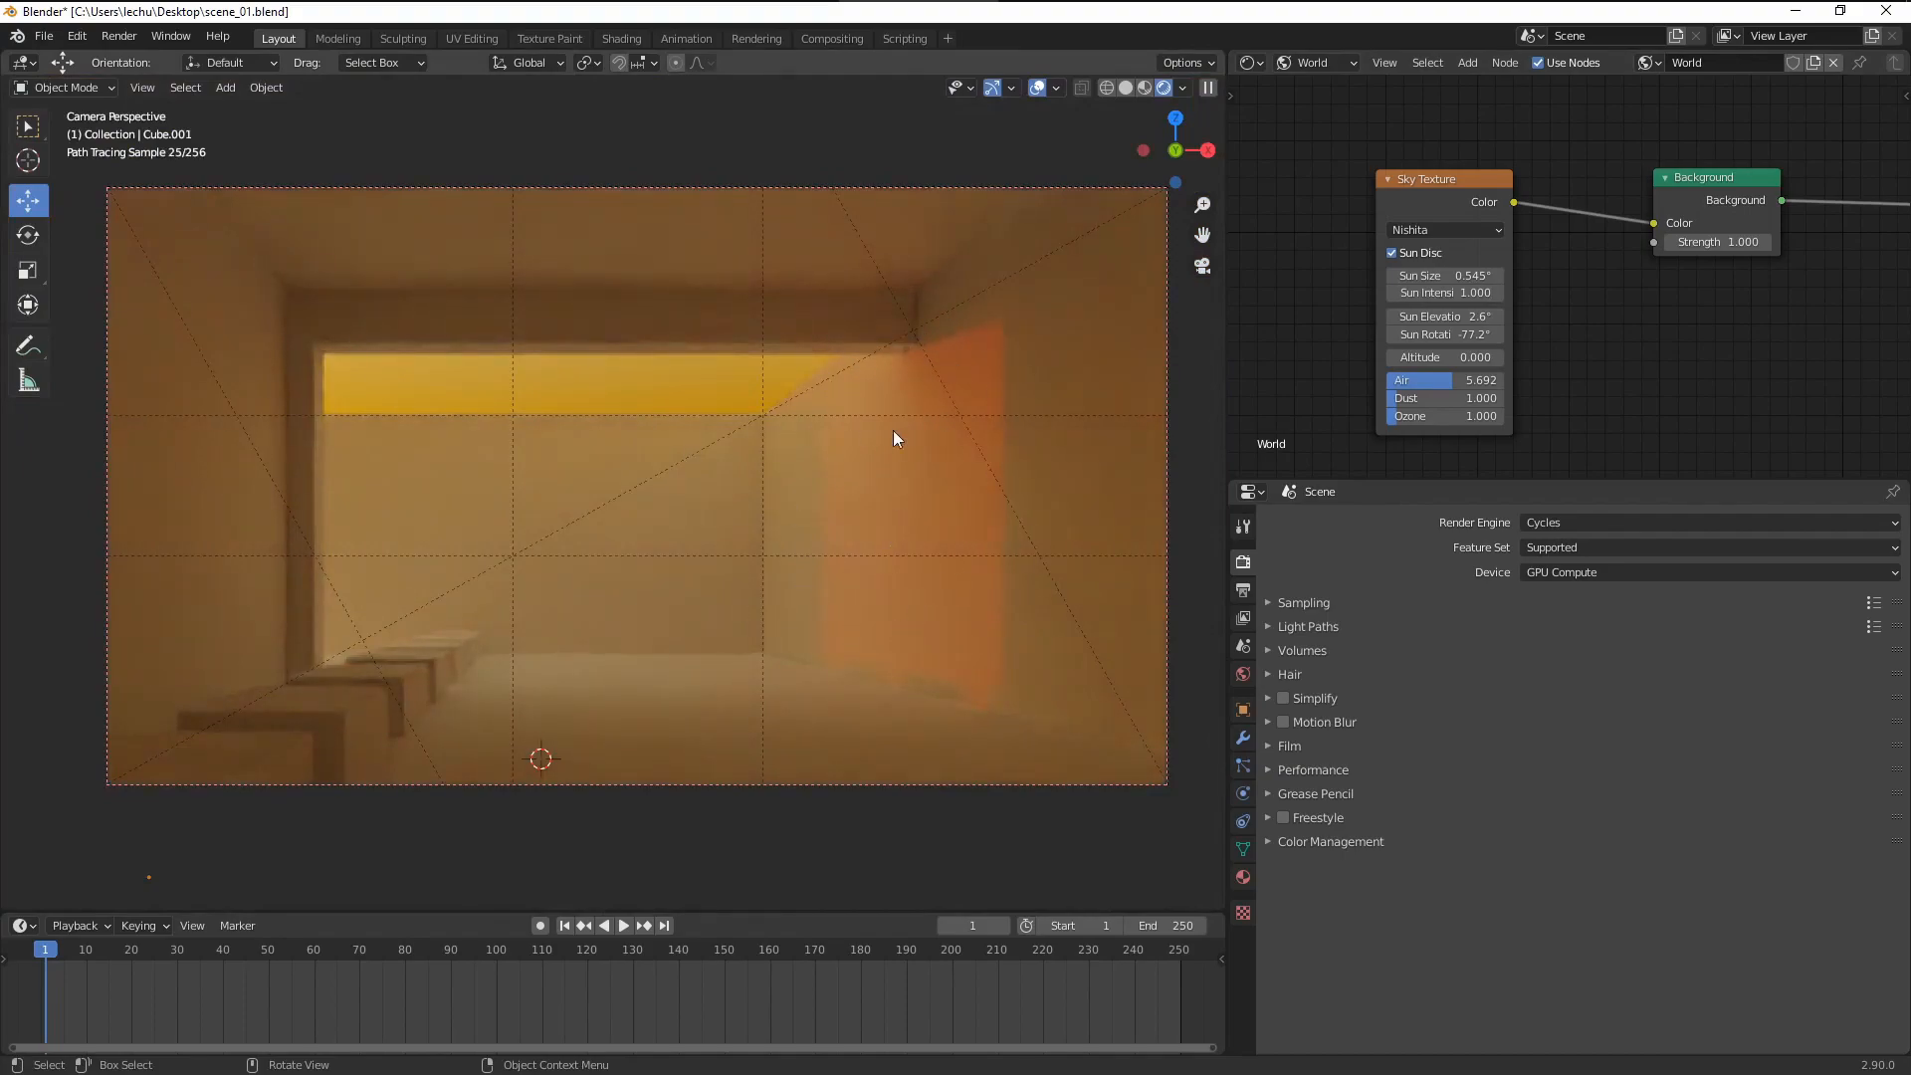
pyautogui.moveTo(923, 438)
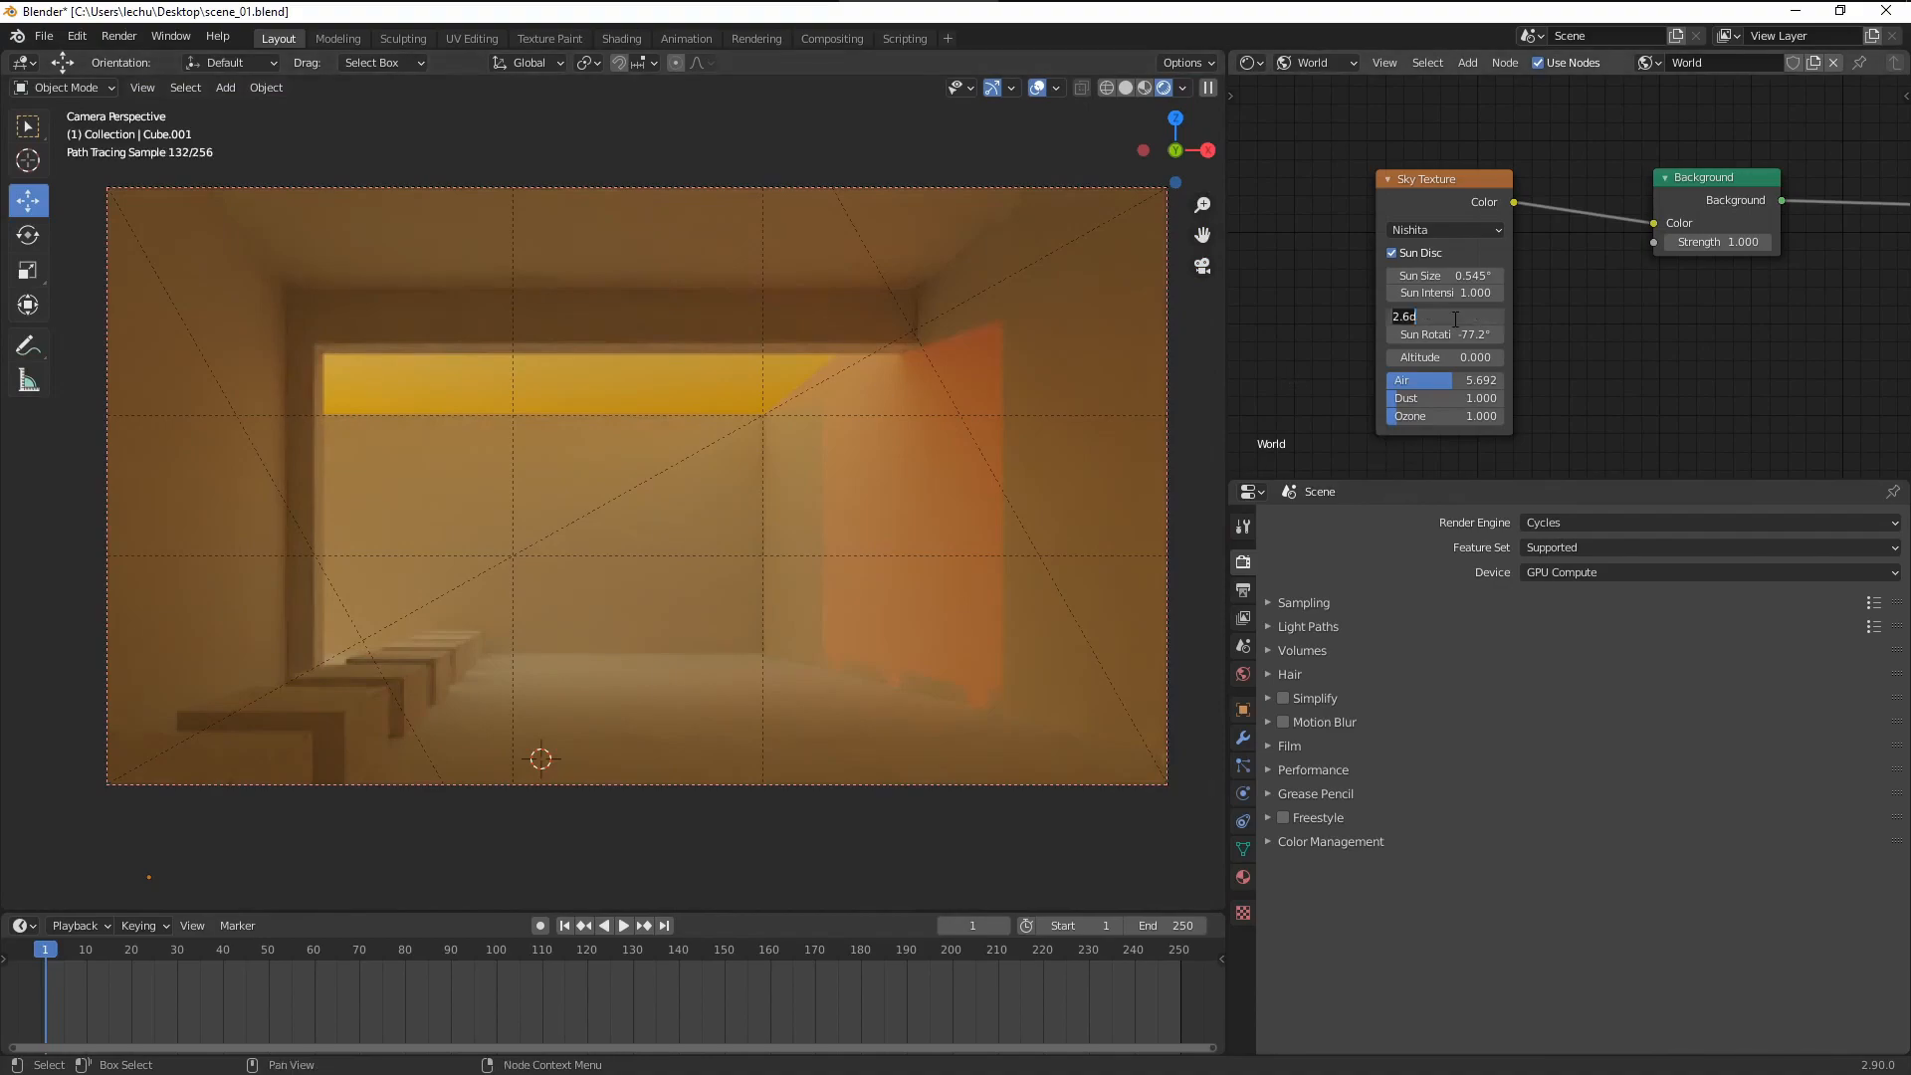
# Step: Enter an exact Sun Elevation of 4° in the Sky Texture node
pyautogui.press('Return')
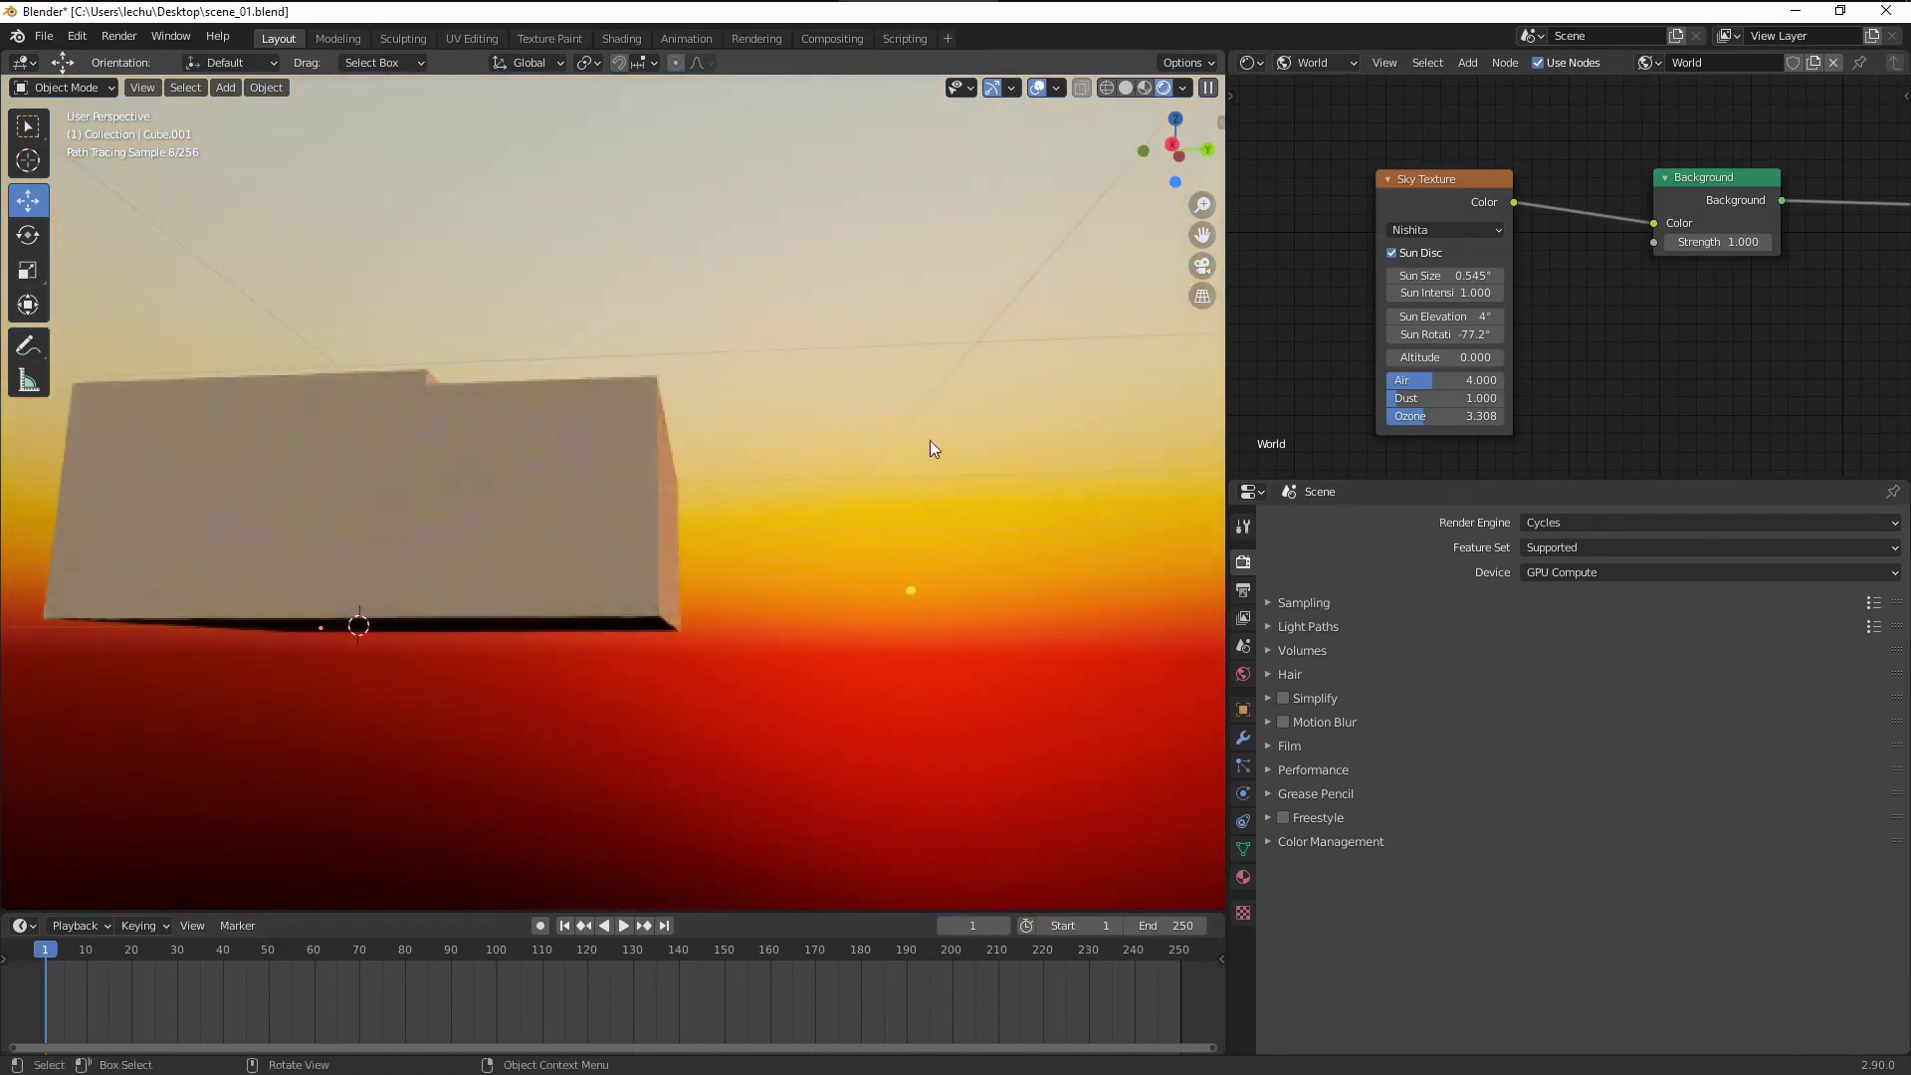
# Step: Enlarge Sun Size to 2.54°, test higher Altitude values, then return Altitude to 0
pyautogui.moveTo(1438, 416); pyautogui.dragTo(1462, 416)
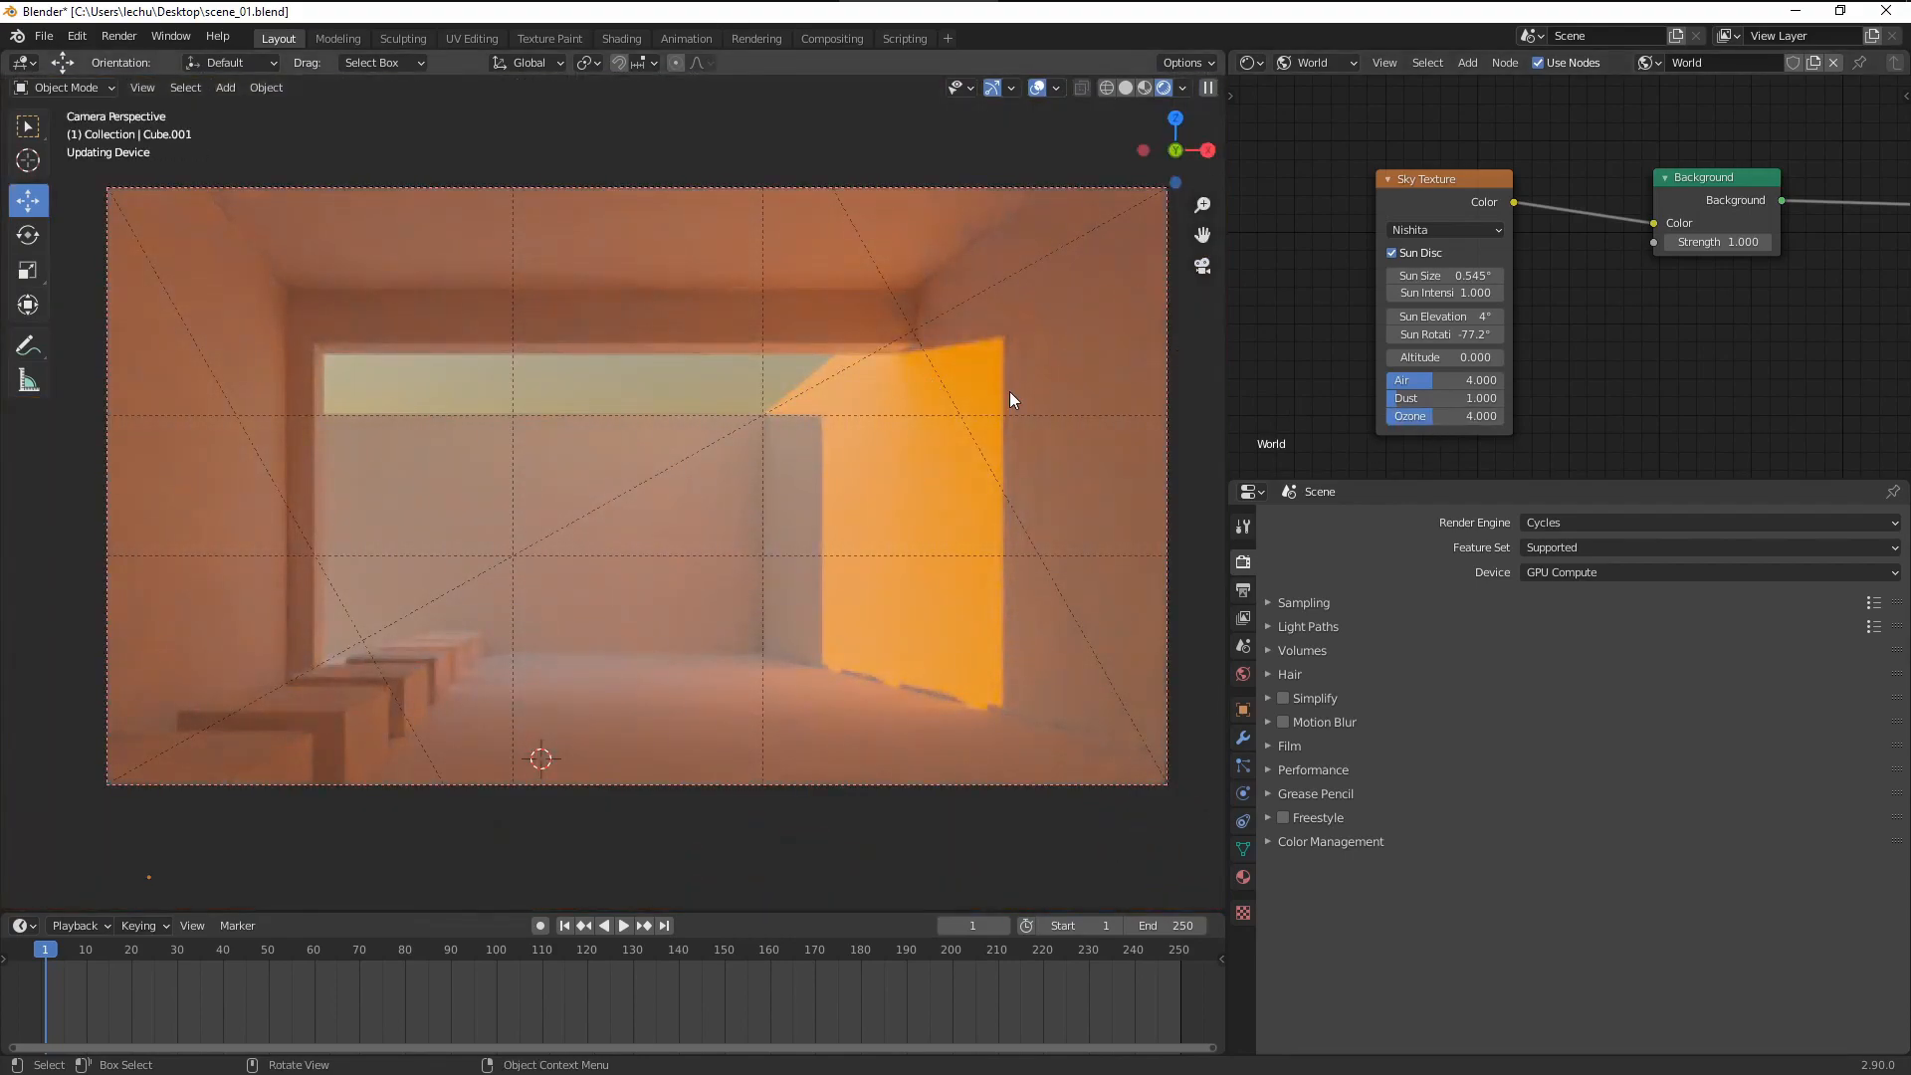
pyautogui.moveTo(758, 391)
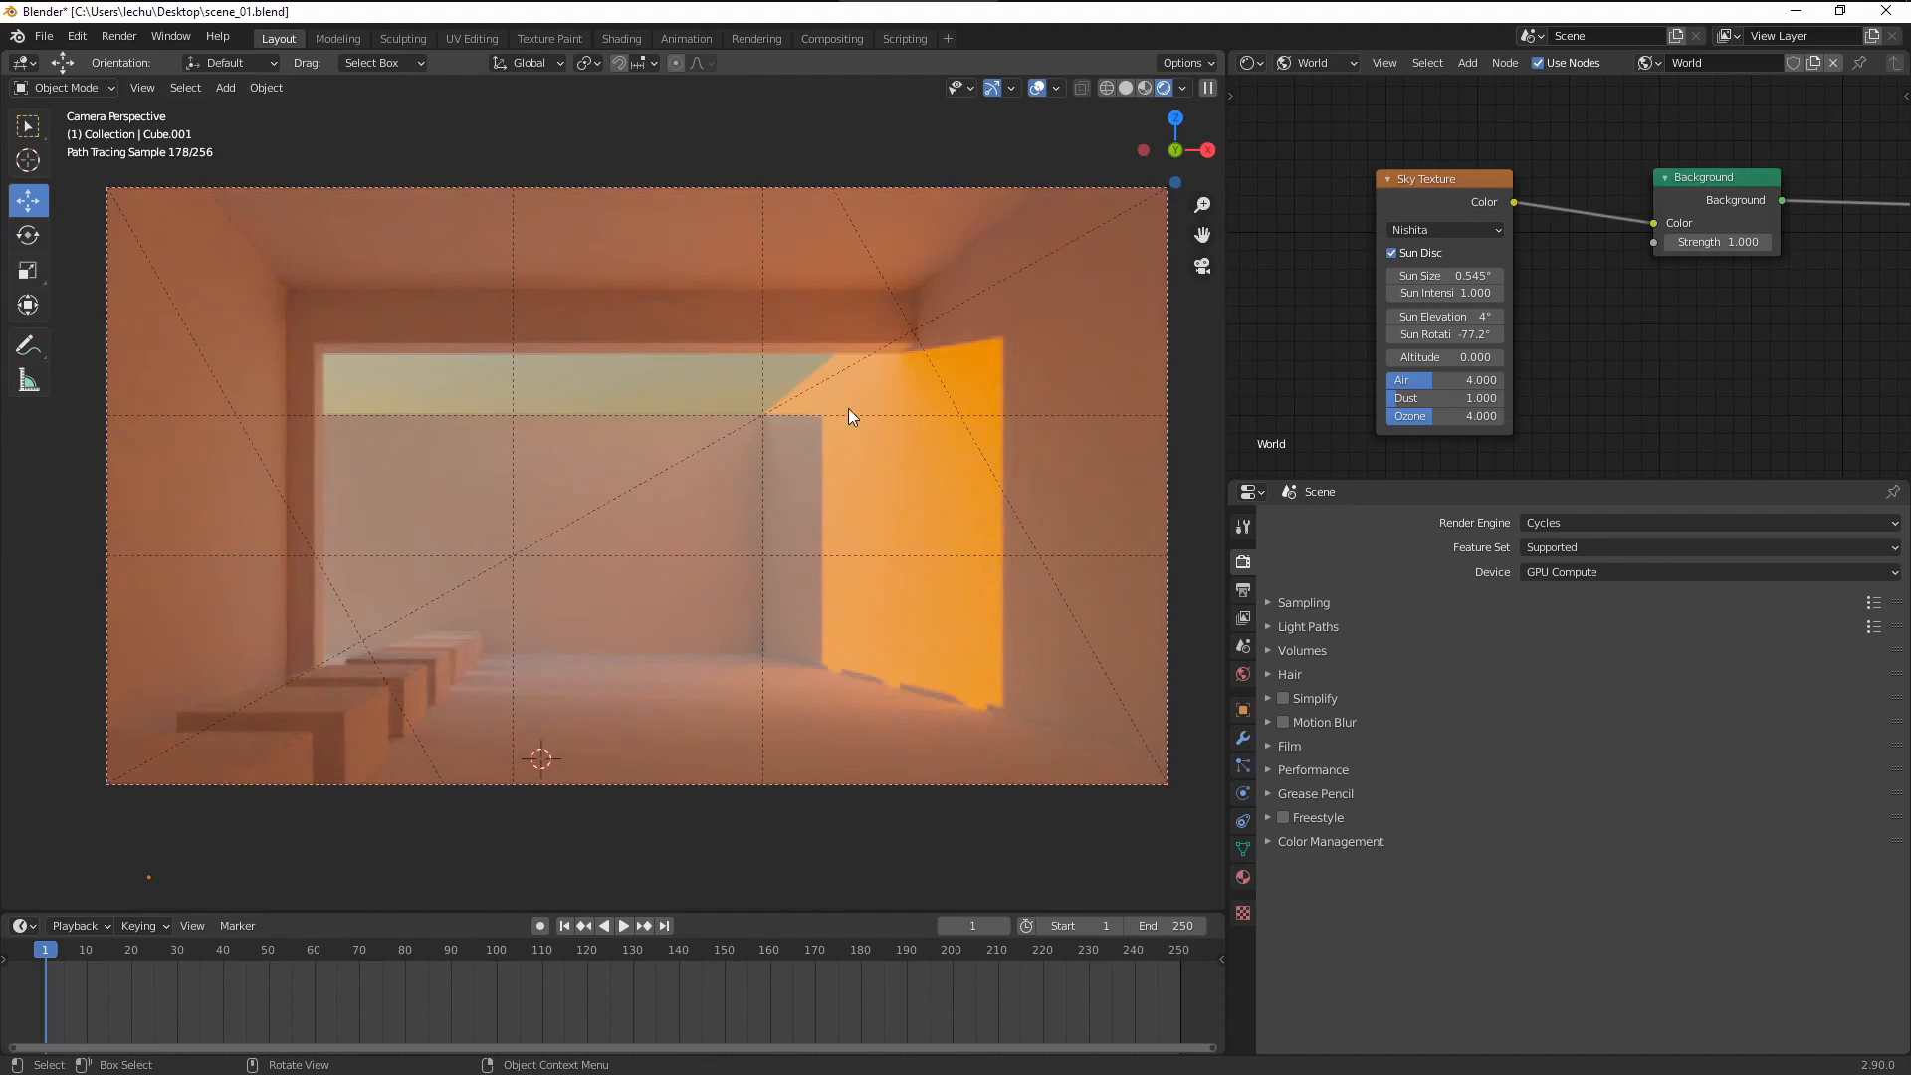
pyautogui.moveTo(819, 393)
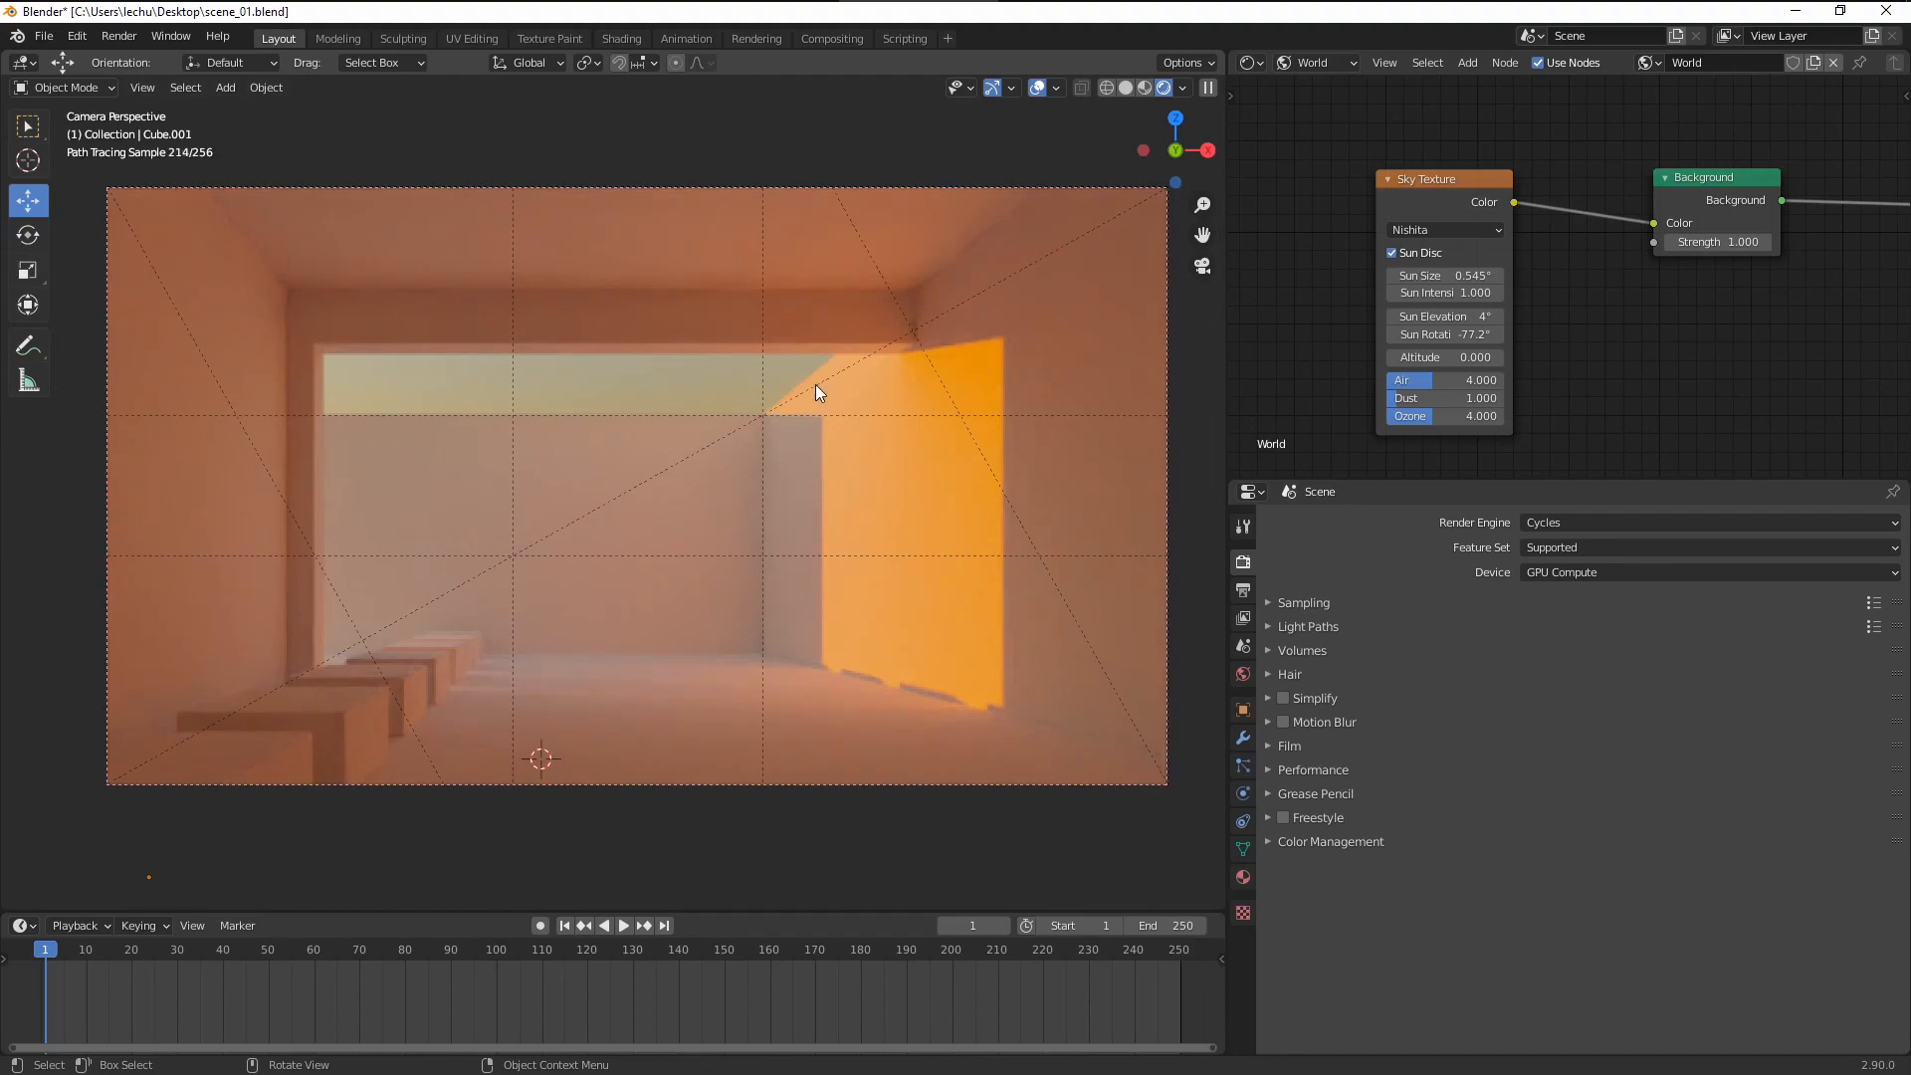
pyautogui.moveTo(1444, 397); pyautogui.dragTo(1444, 397)
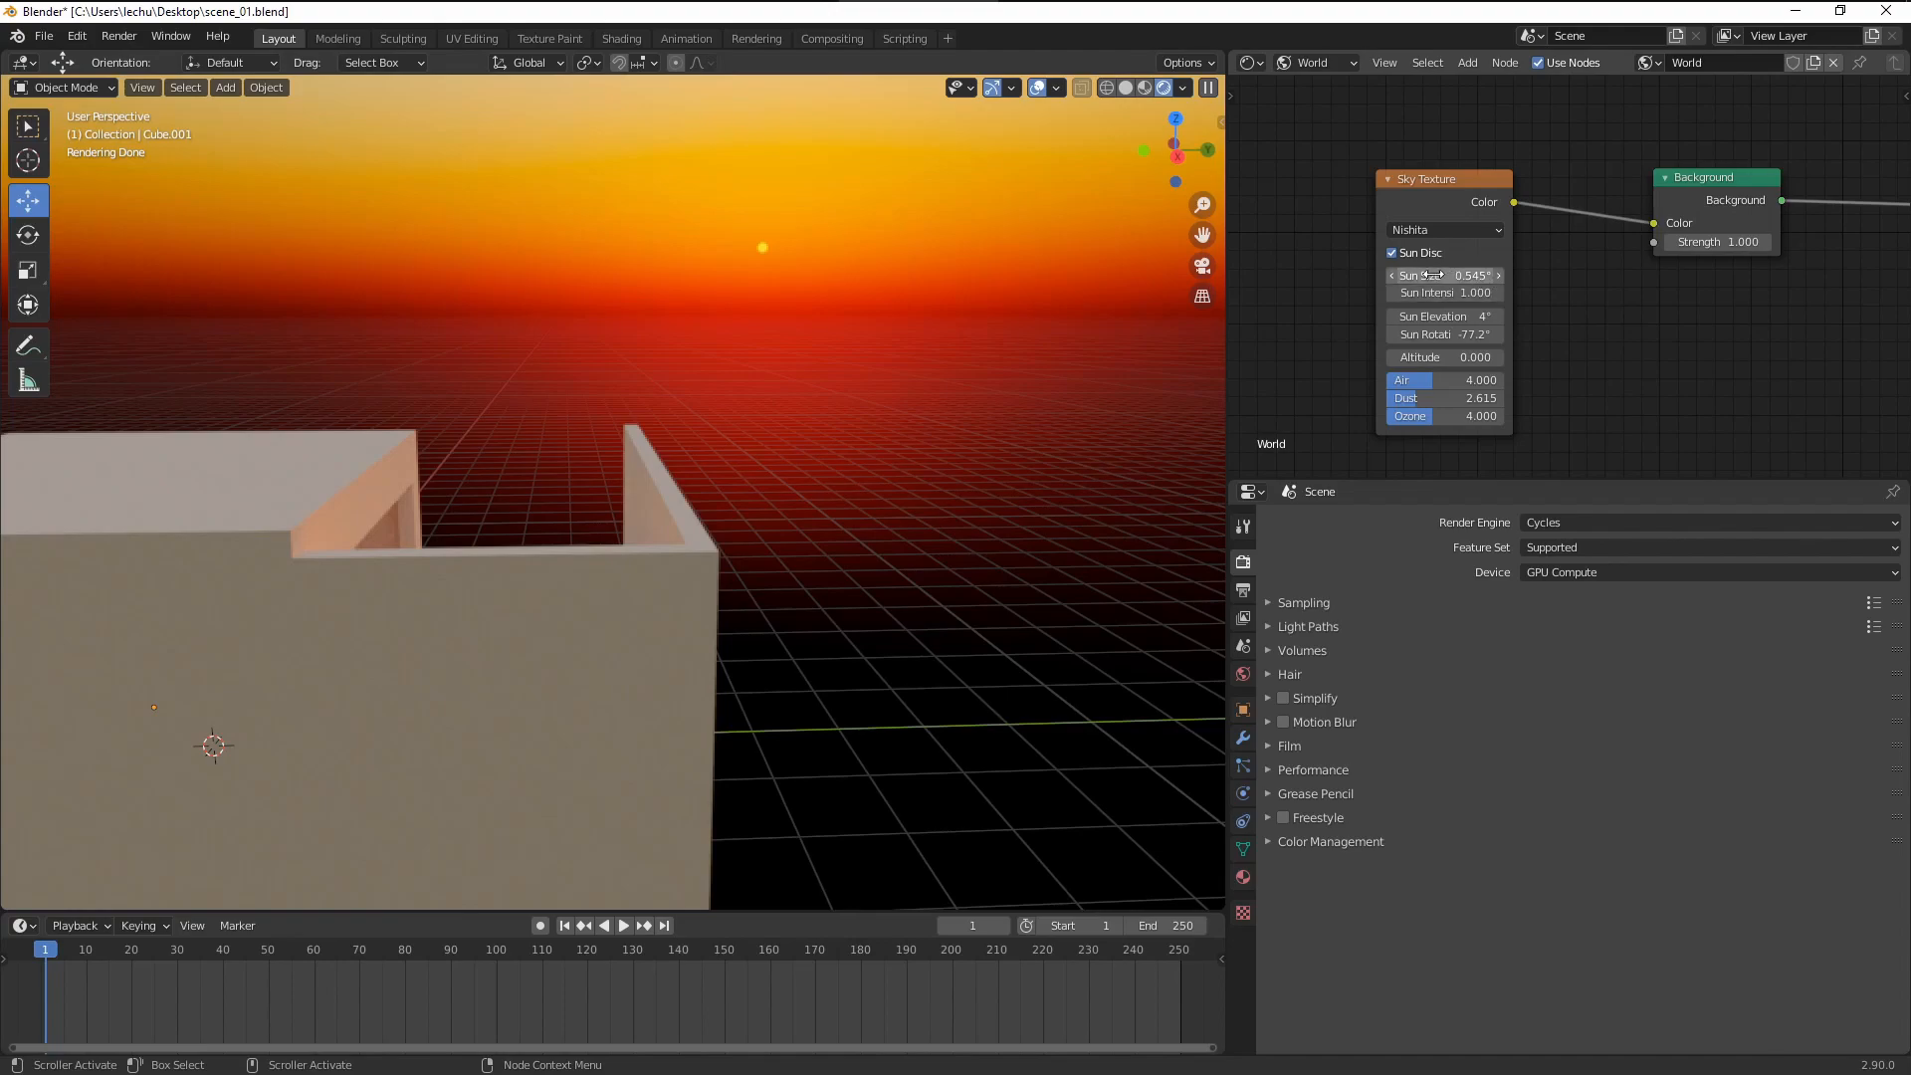
pyautogui.moveTo(1444, 274); pyautogui.dragTo(1487, 274)
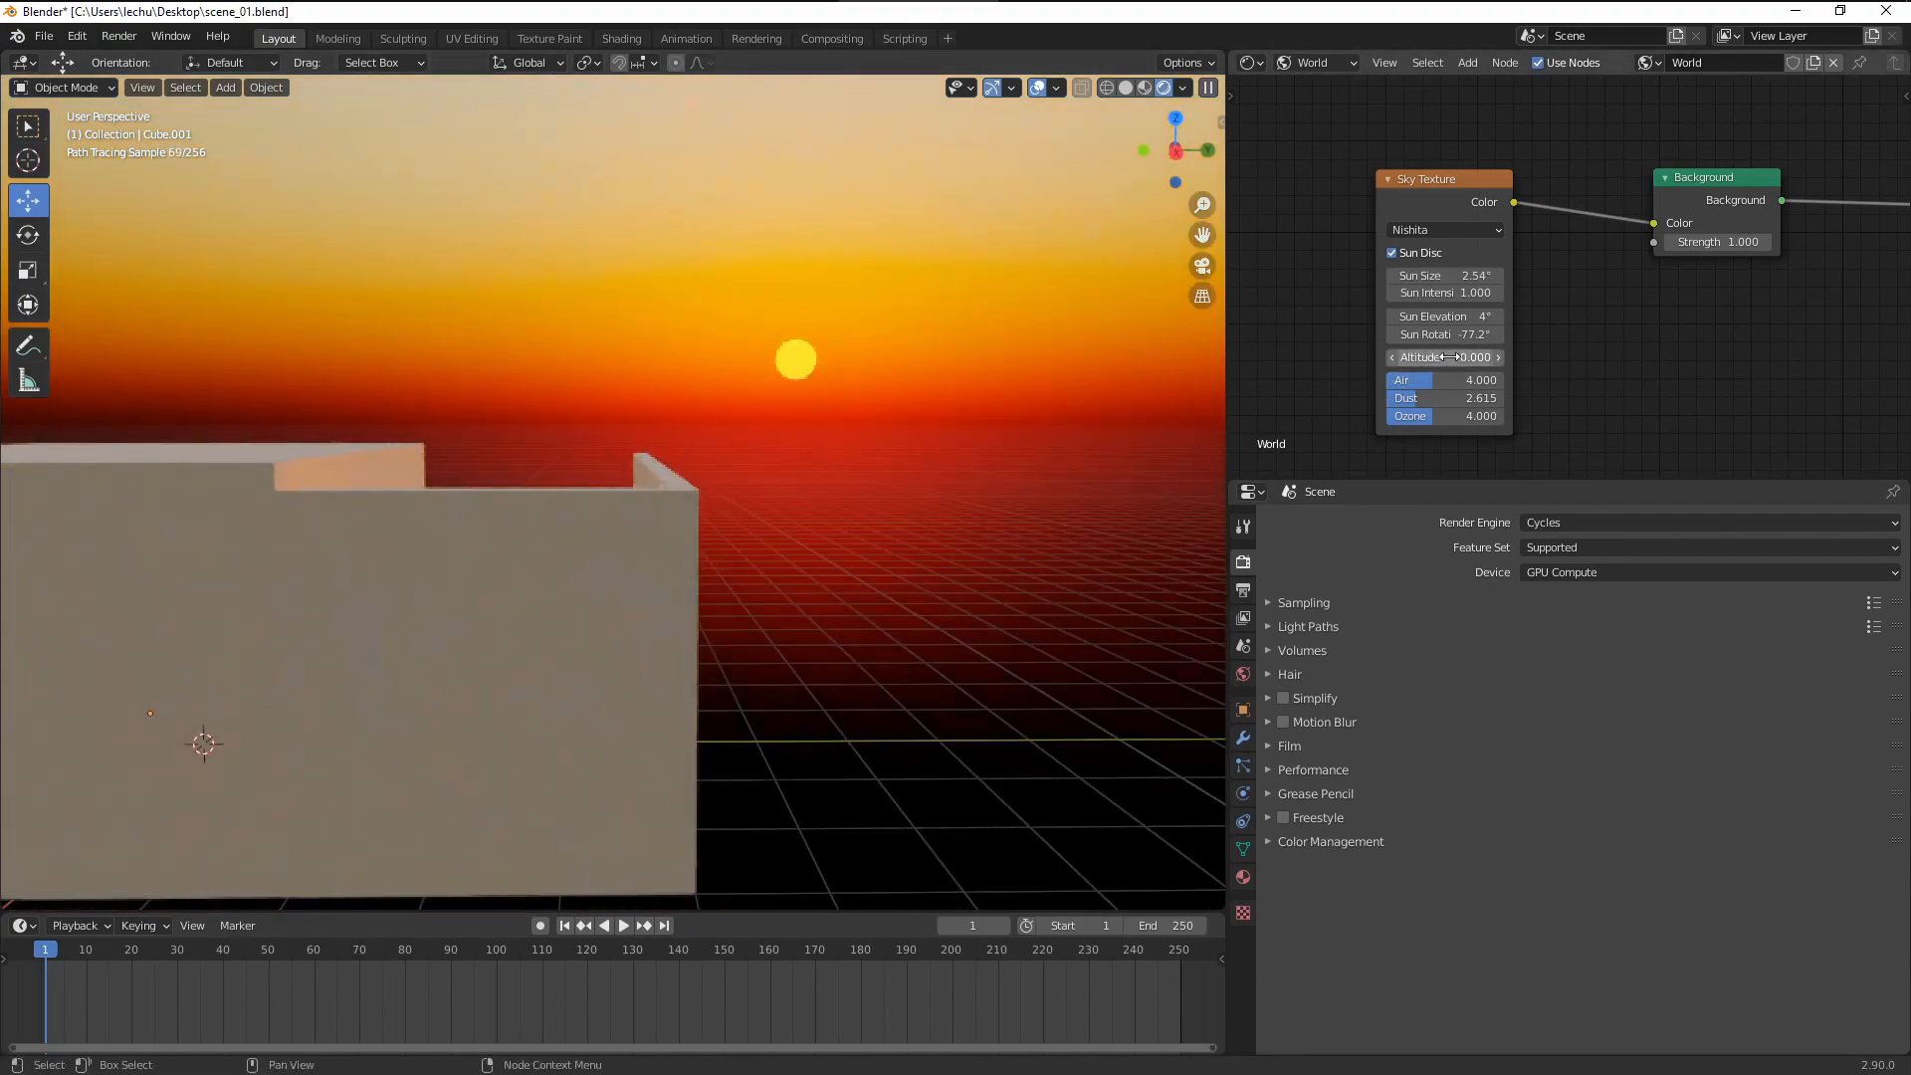
pyautogui.moveTo(1444, 357); pyautogui.dragTo(1474, 357)
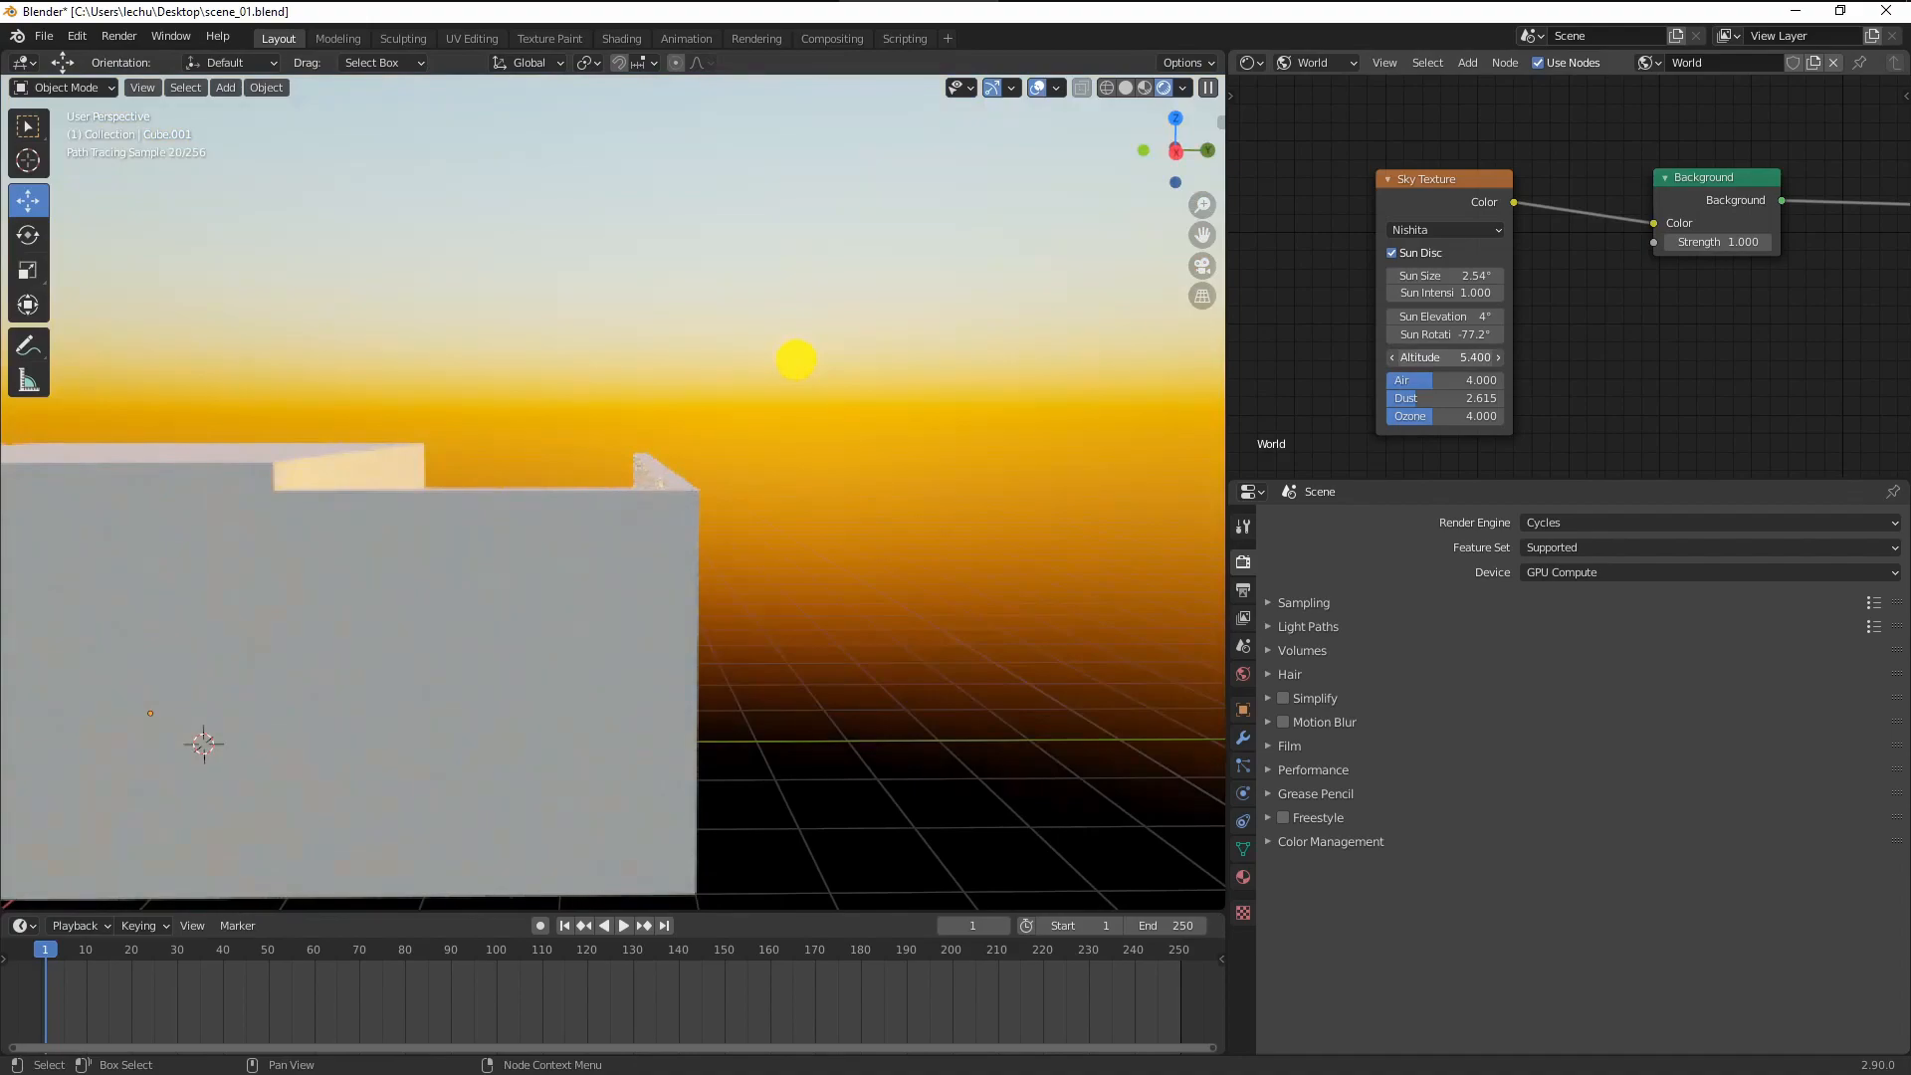
pyautogui.moveTo(1462, 356); pyautogui.dragTo(1401, 356)
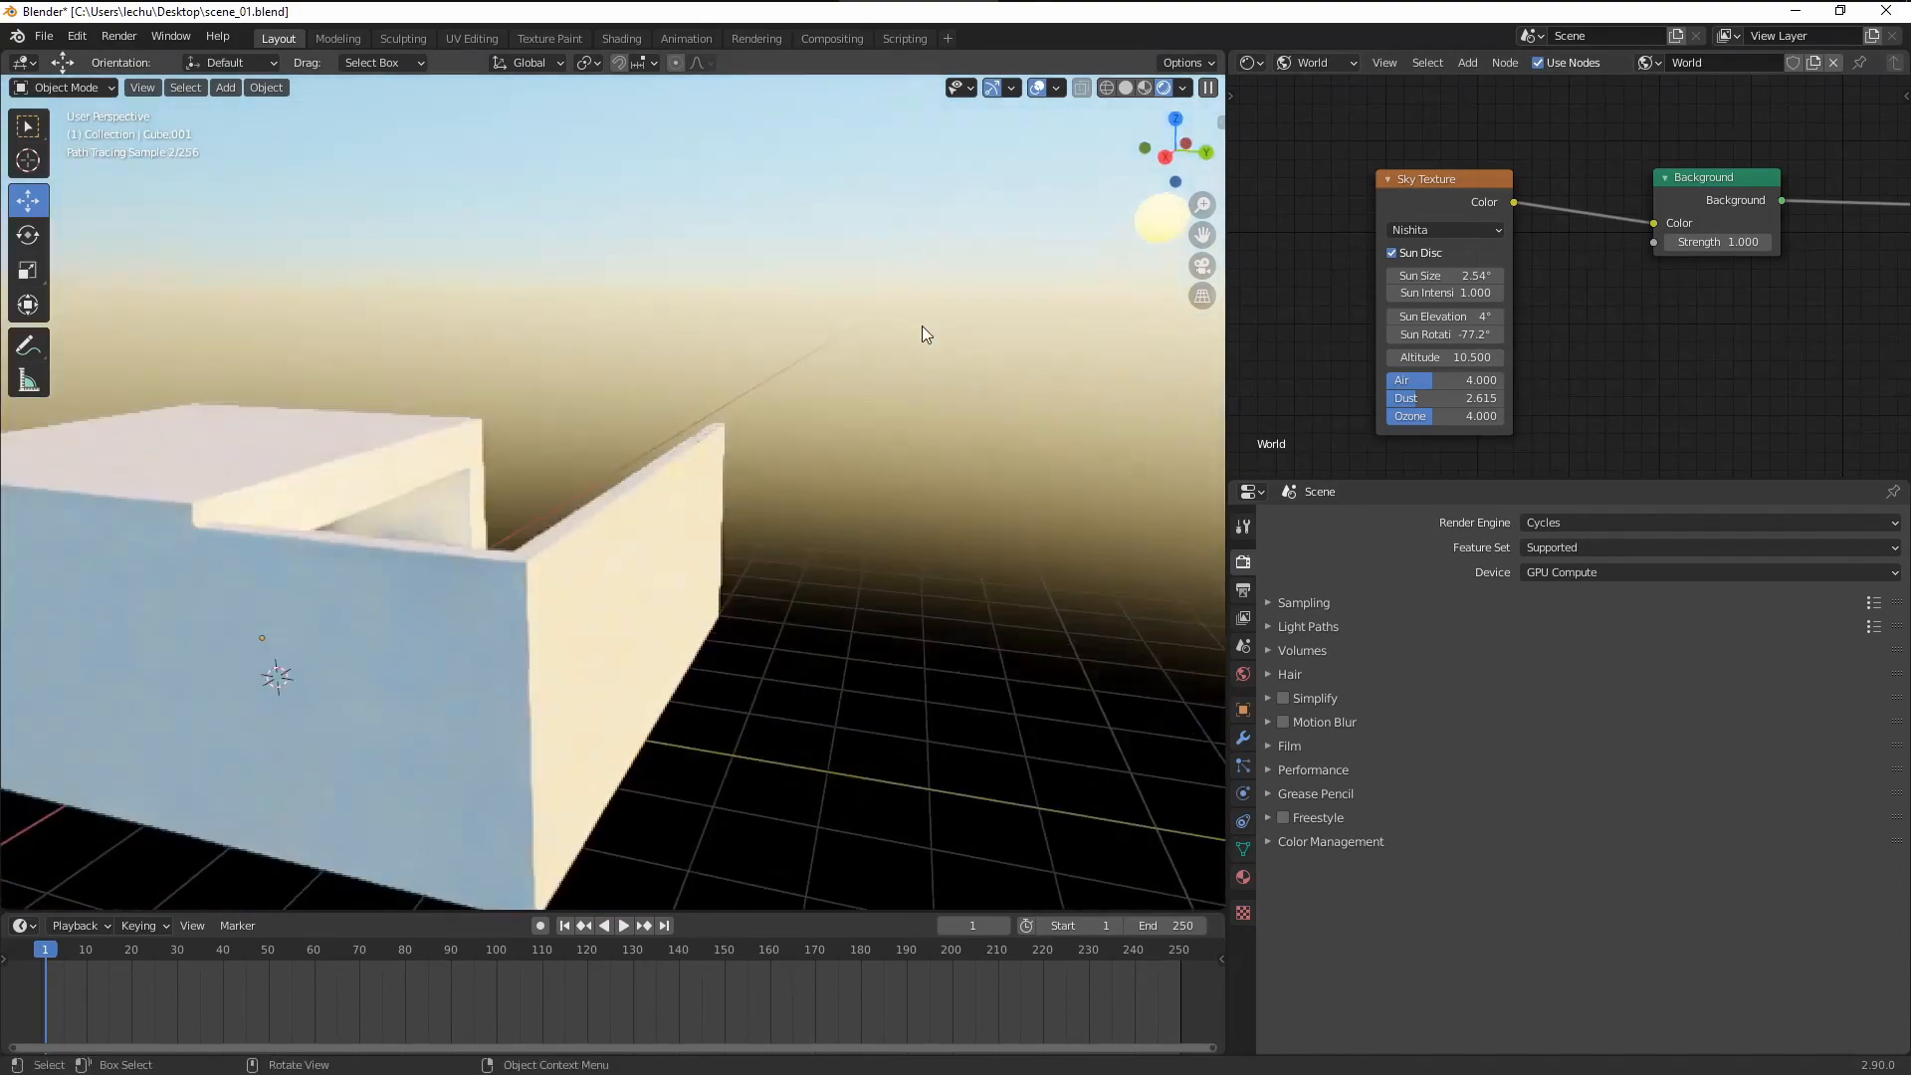
pyautogui.moveTo(1475, 356); pyautogui.dragTo(1389, 356)
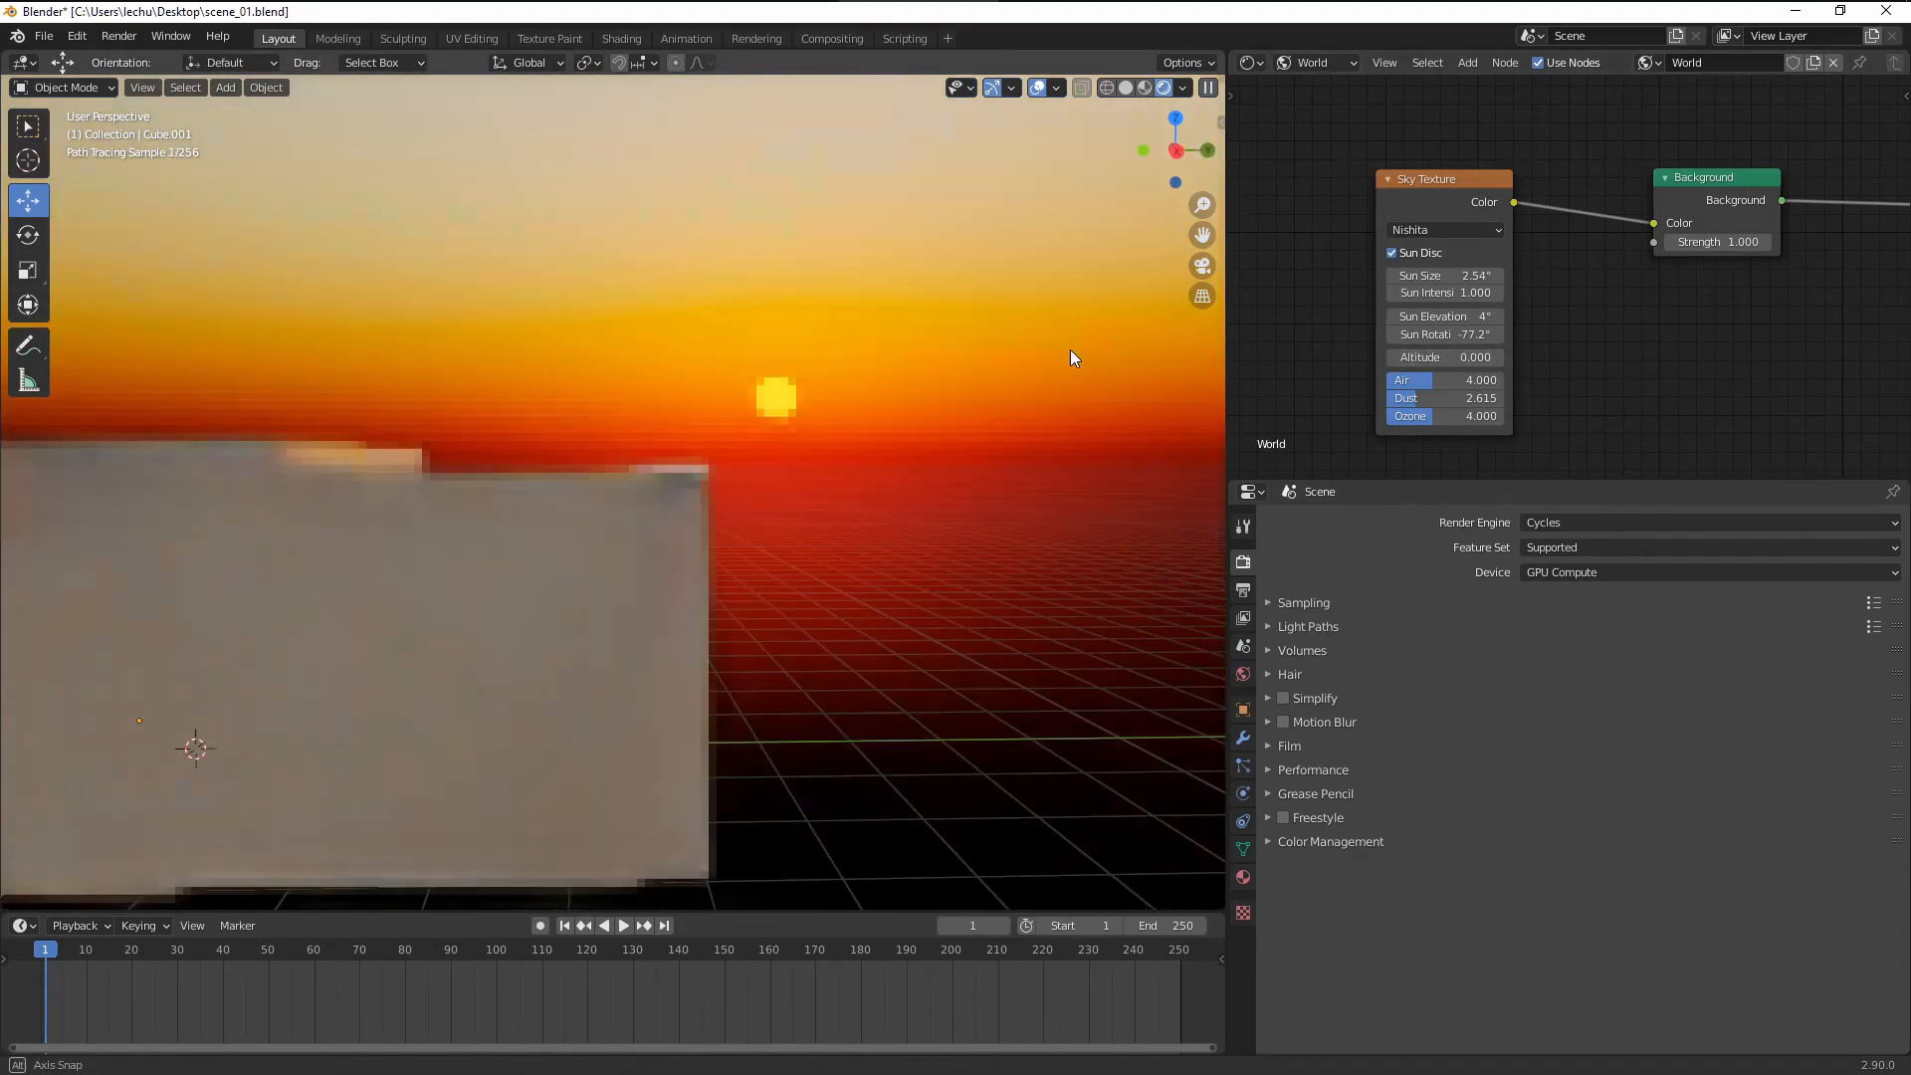
# Step: View through the camera, add Separate RGB and Combine RGB, and link R, G, B
pyautogui.press('KP_0')
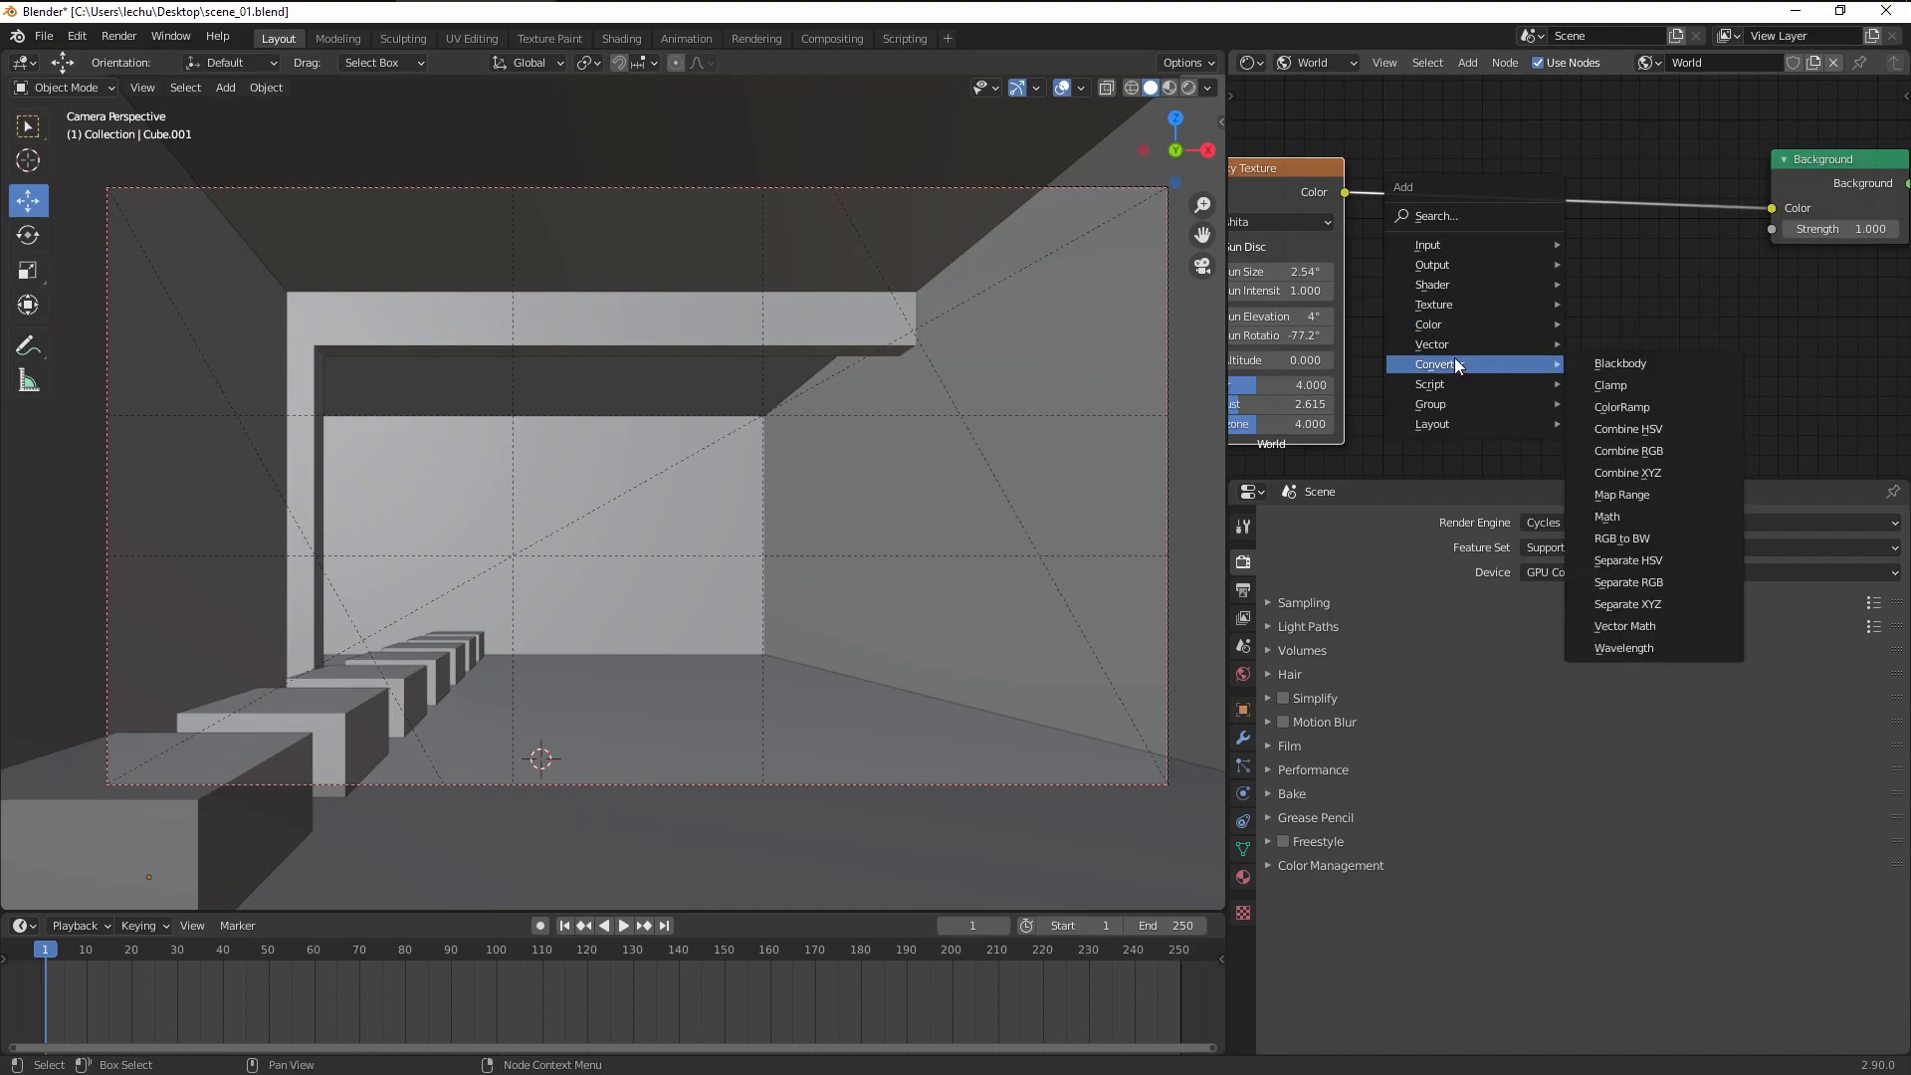
pyautogui.moveTo(1628, 582)
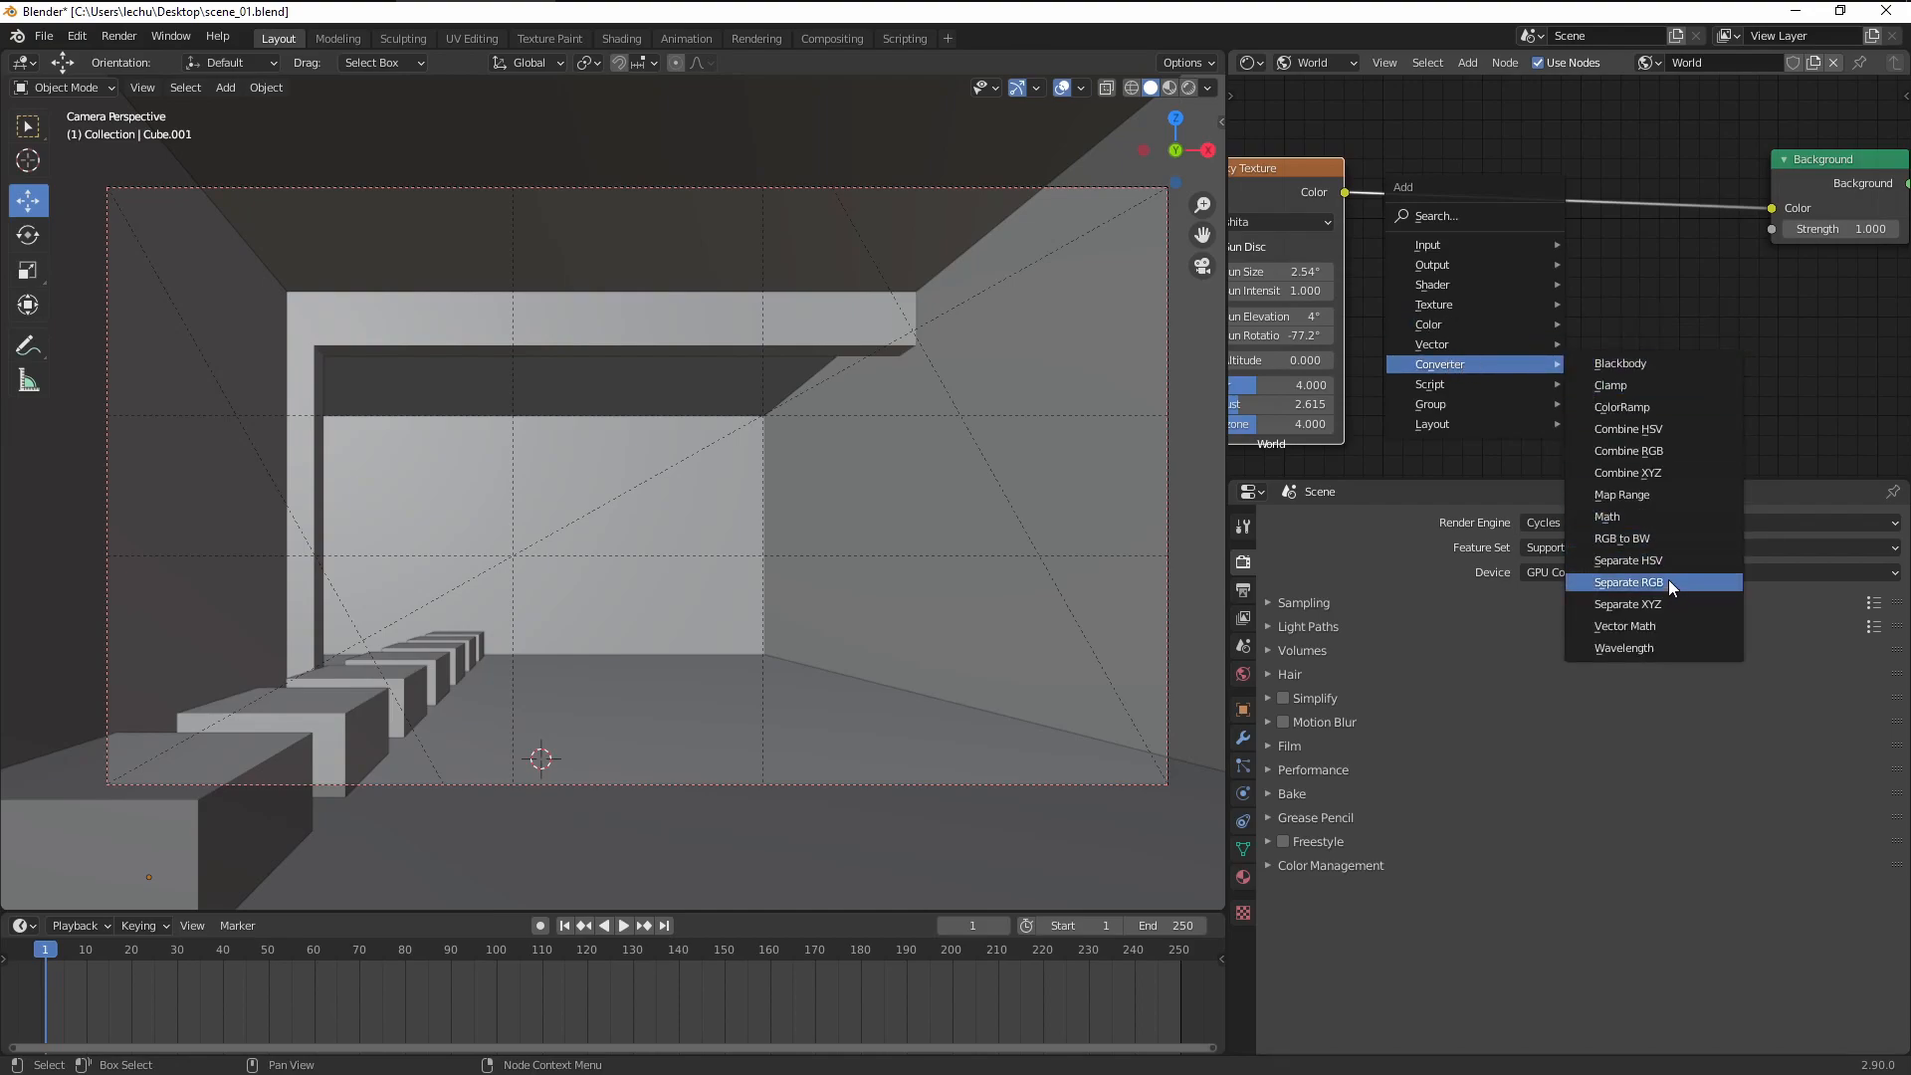
pyautogui.click(1627, 582)
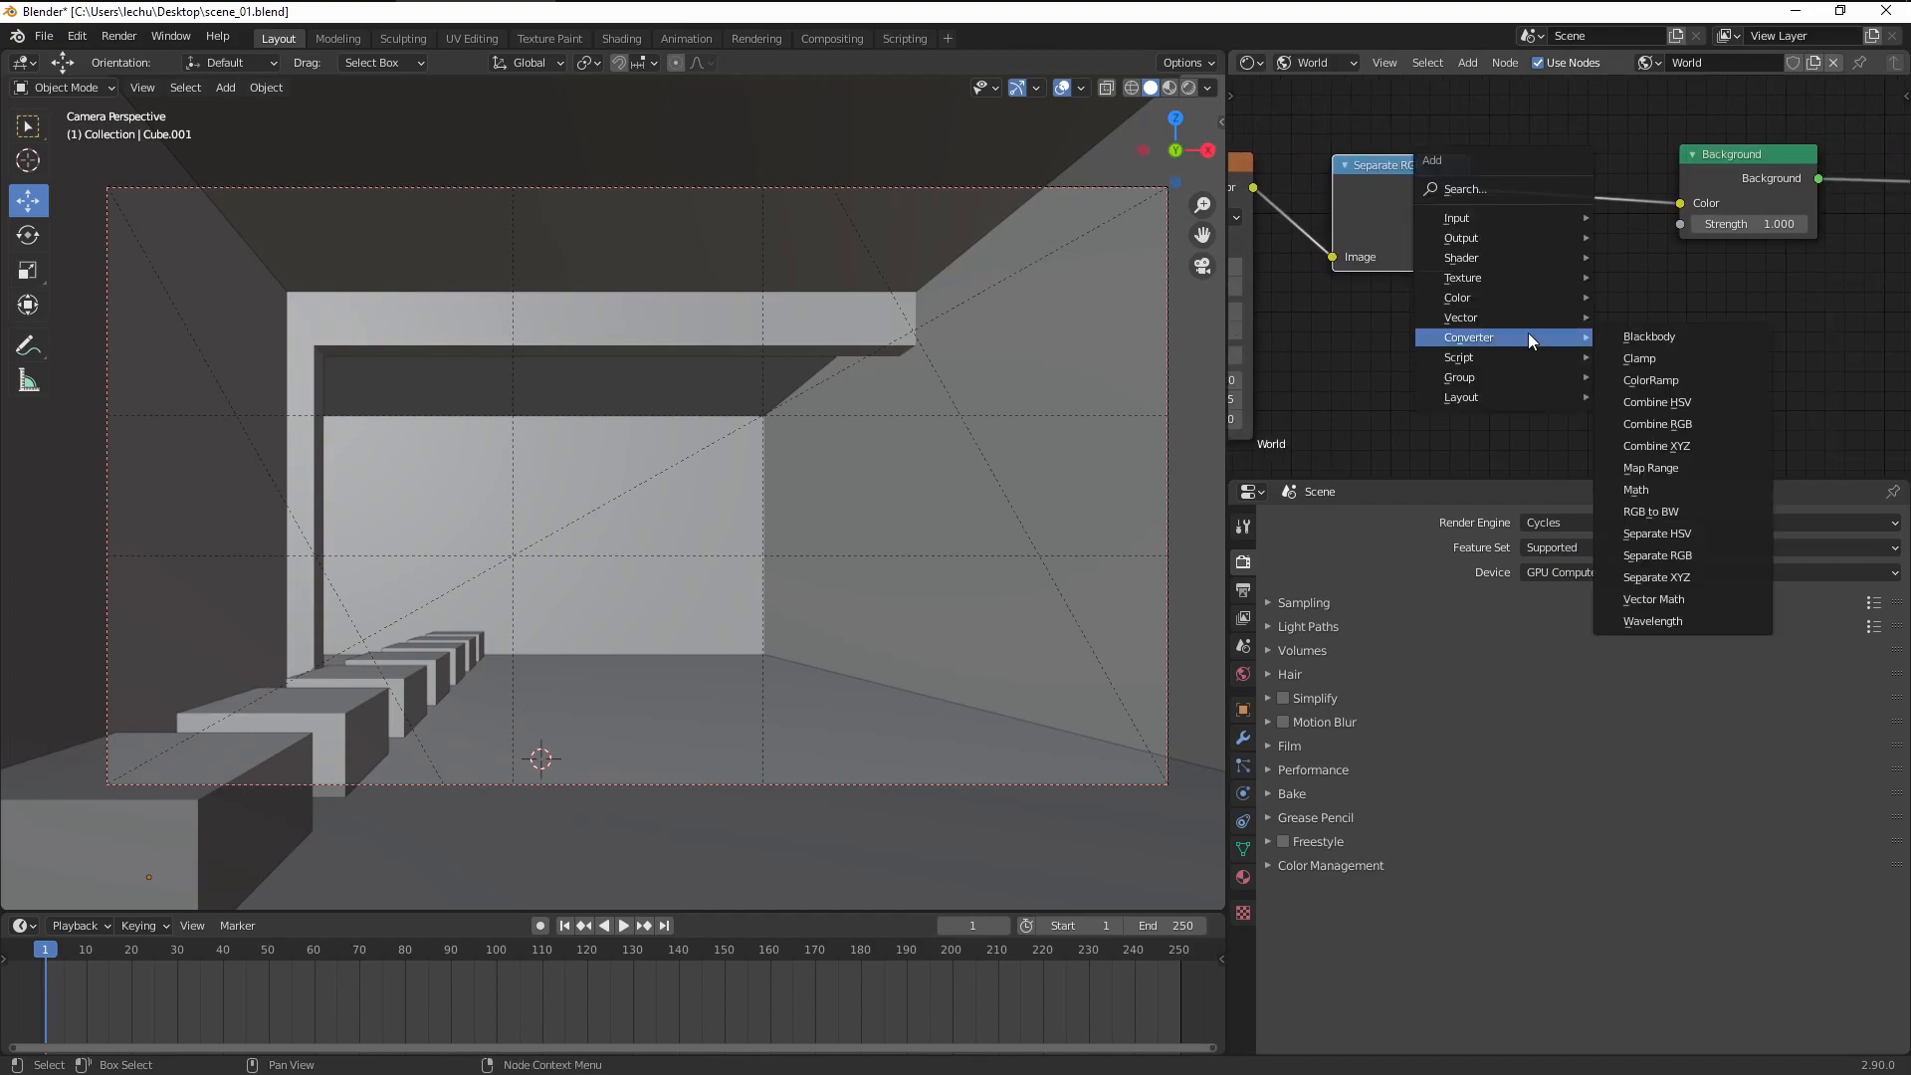
pyautogui.moveTo(1656, 423)
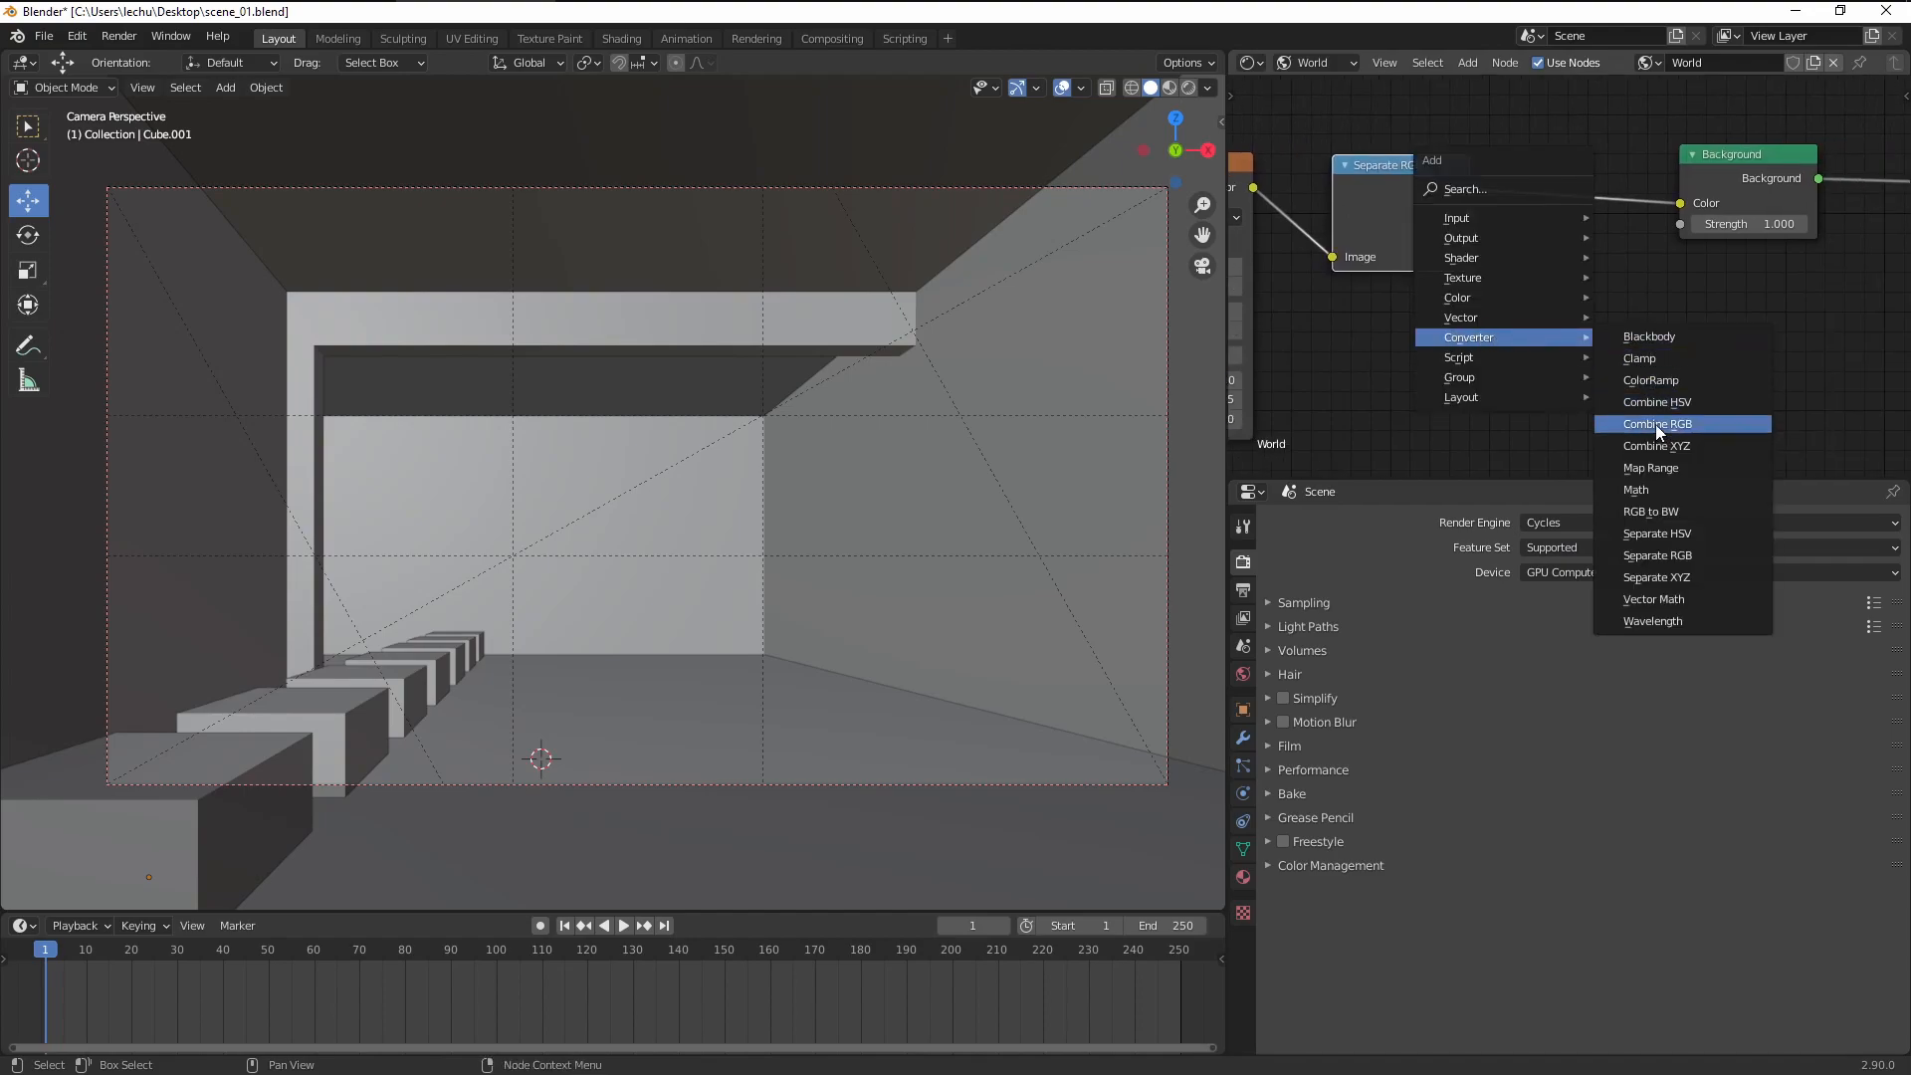
pyautogui.click(1656, 423)
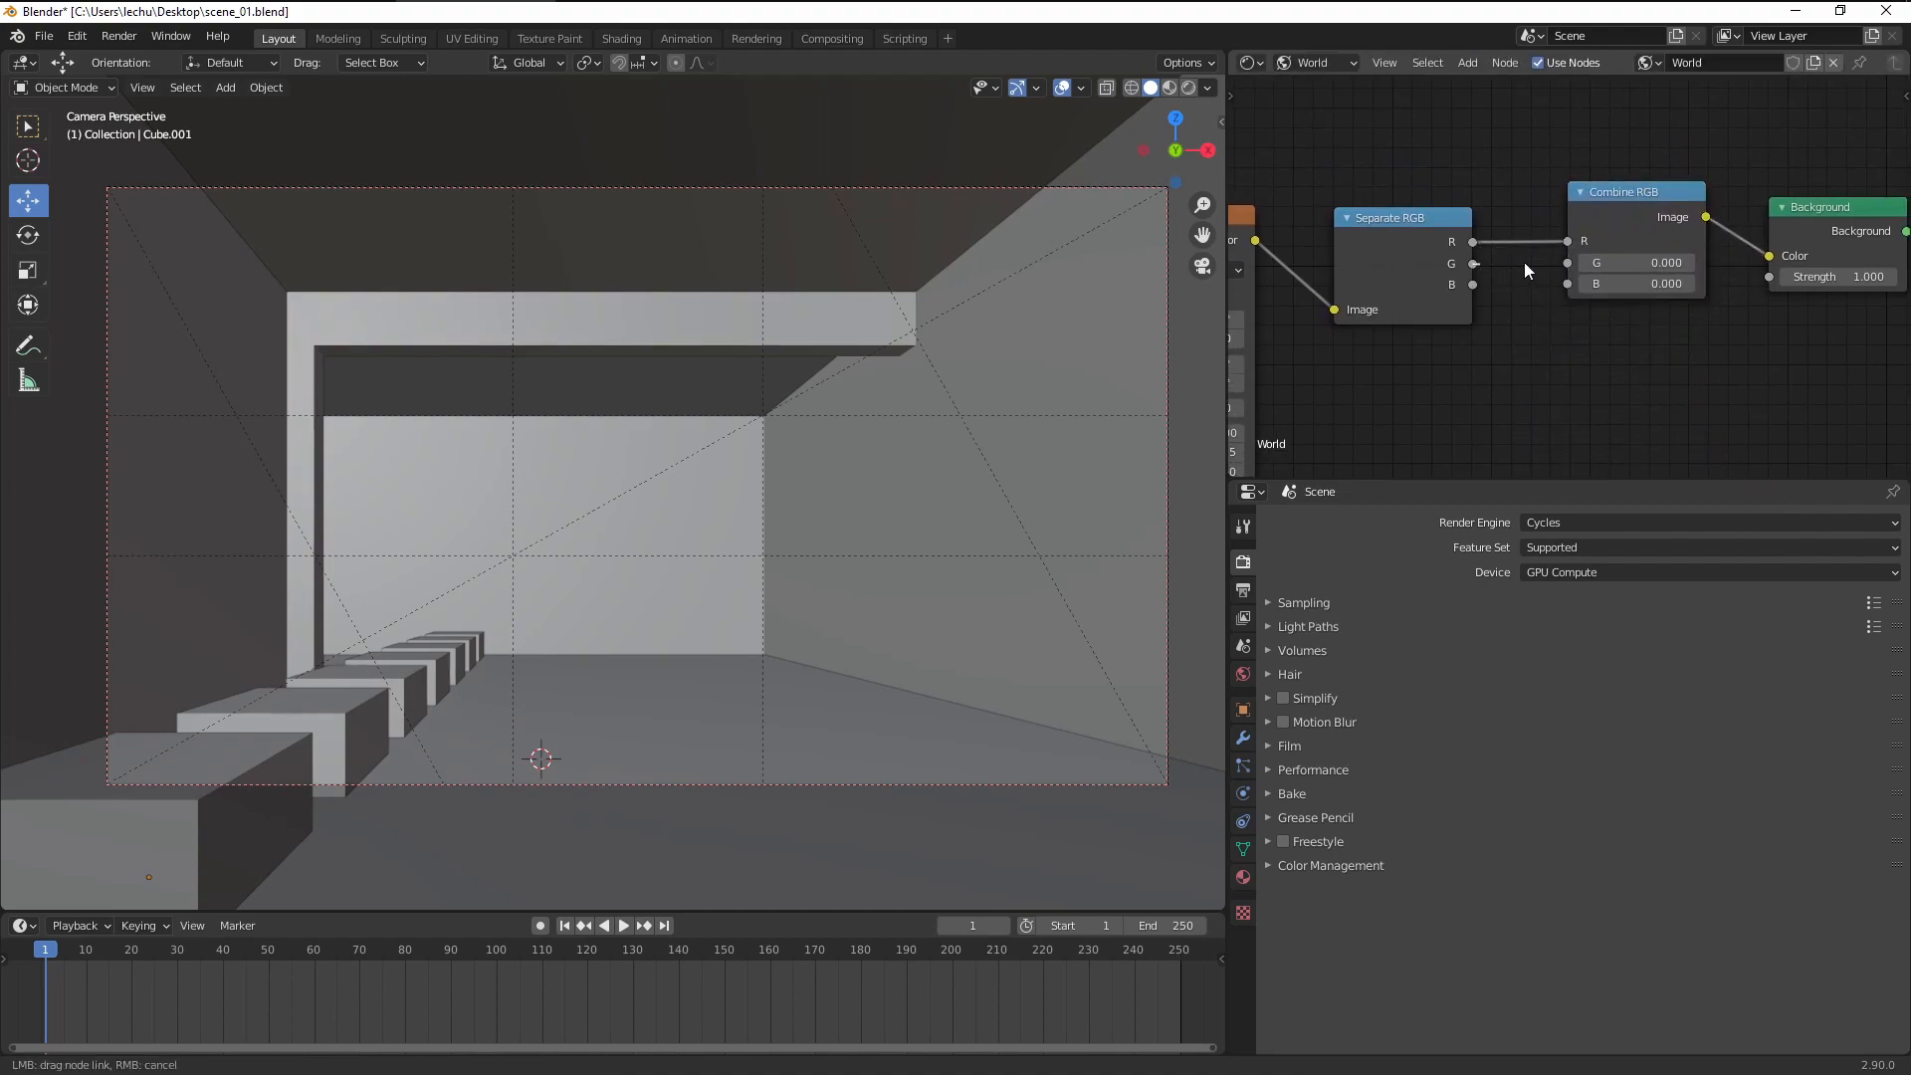
pyautogui.moveTo(1471, 240); pyautogui.dragTo(1568, 239)
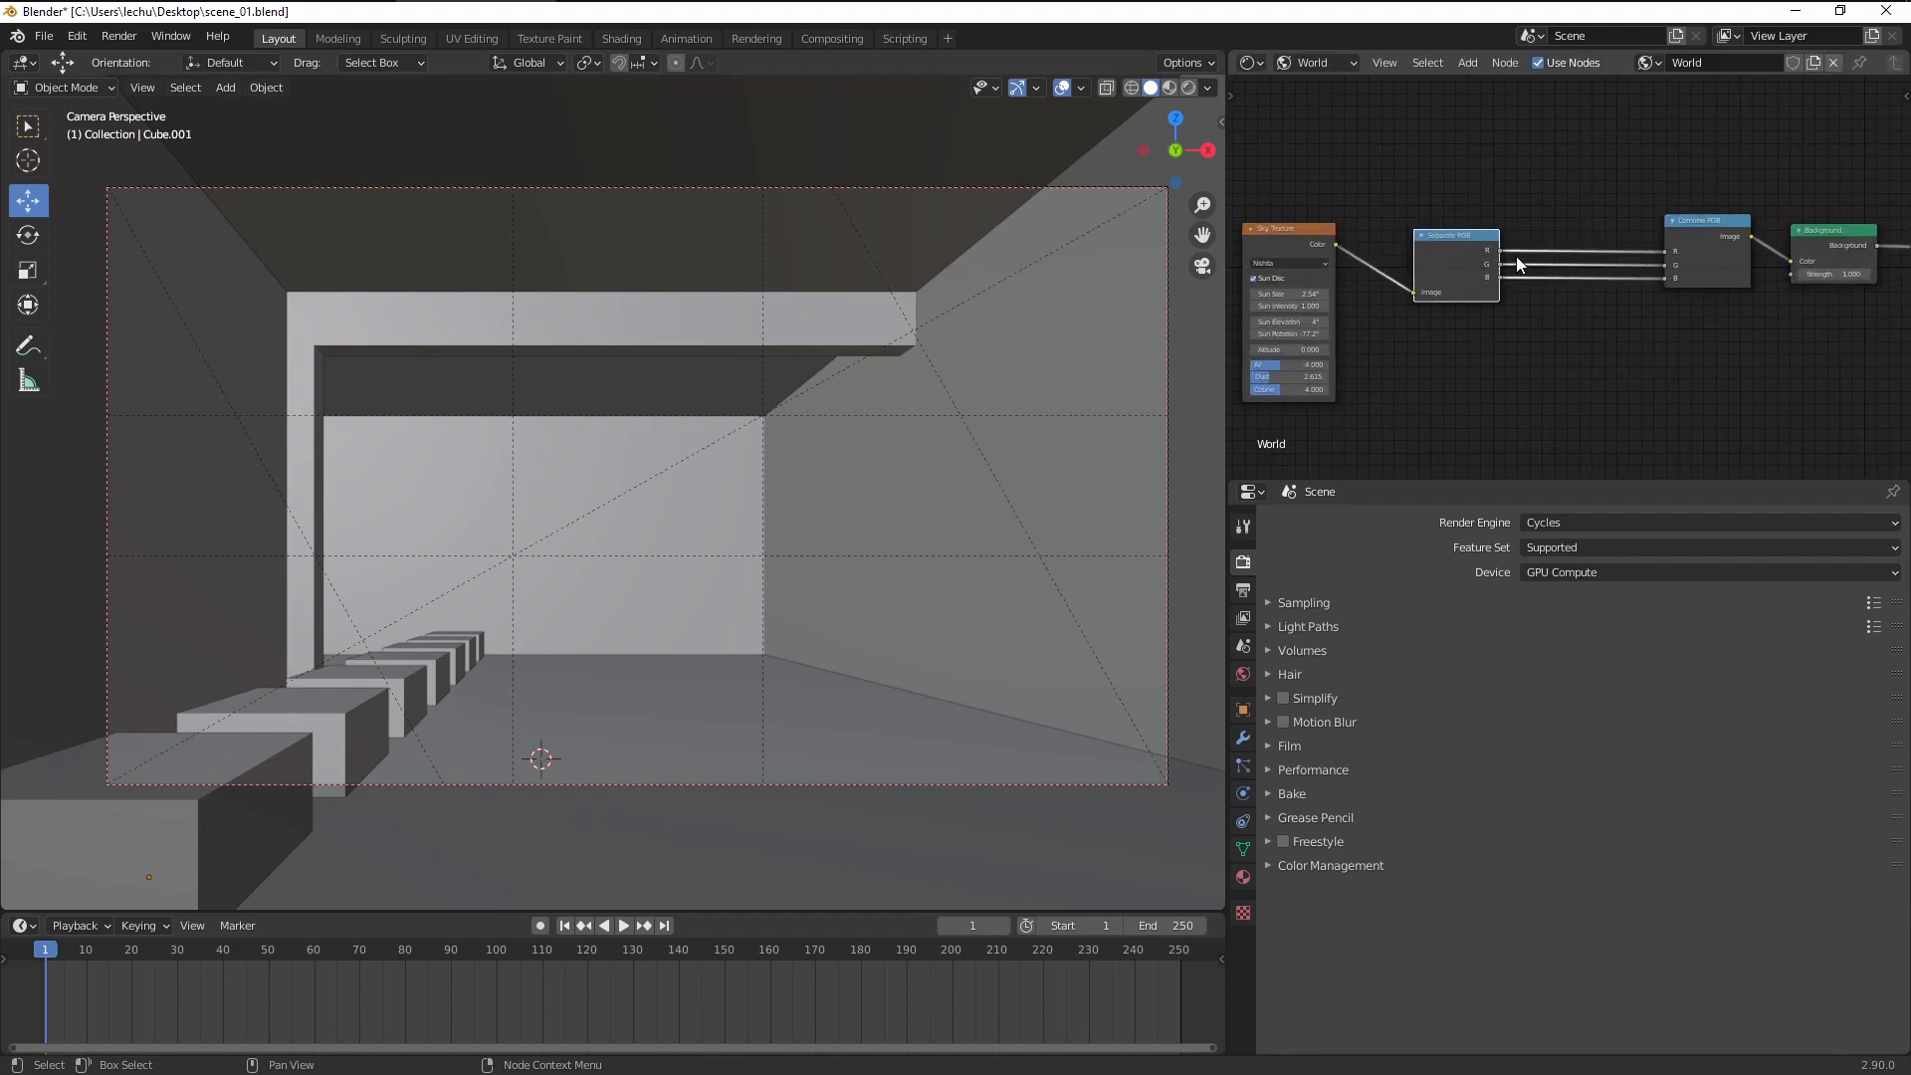
pyautogui.moveTo(1288, 238); pyautogui.dragTo(1287, 254)
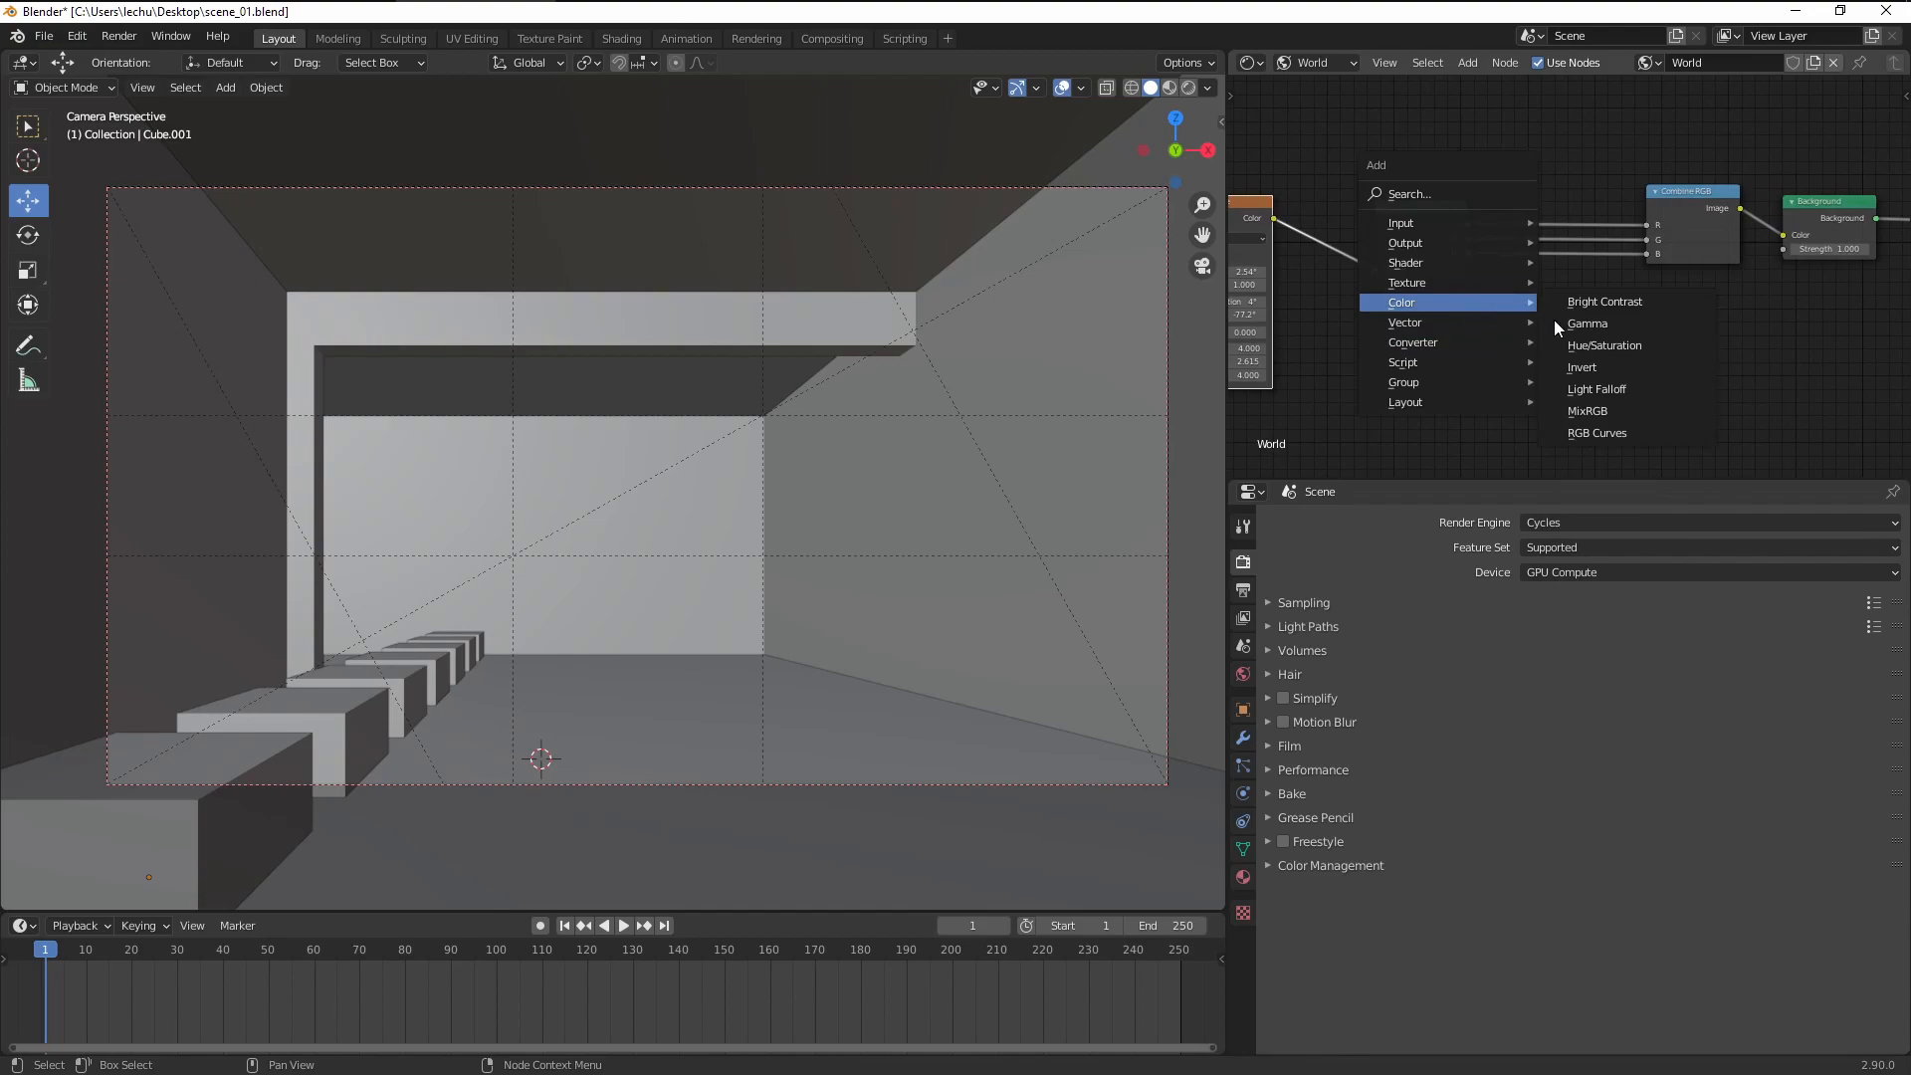
# Step: Insert an RGB Curves node into each red, green and blue channel link
pyautogui.click(1596, 433)
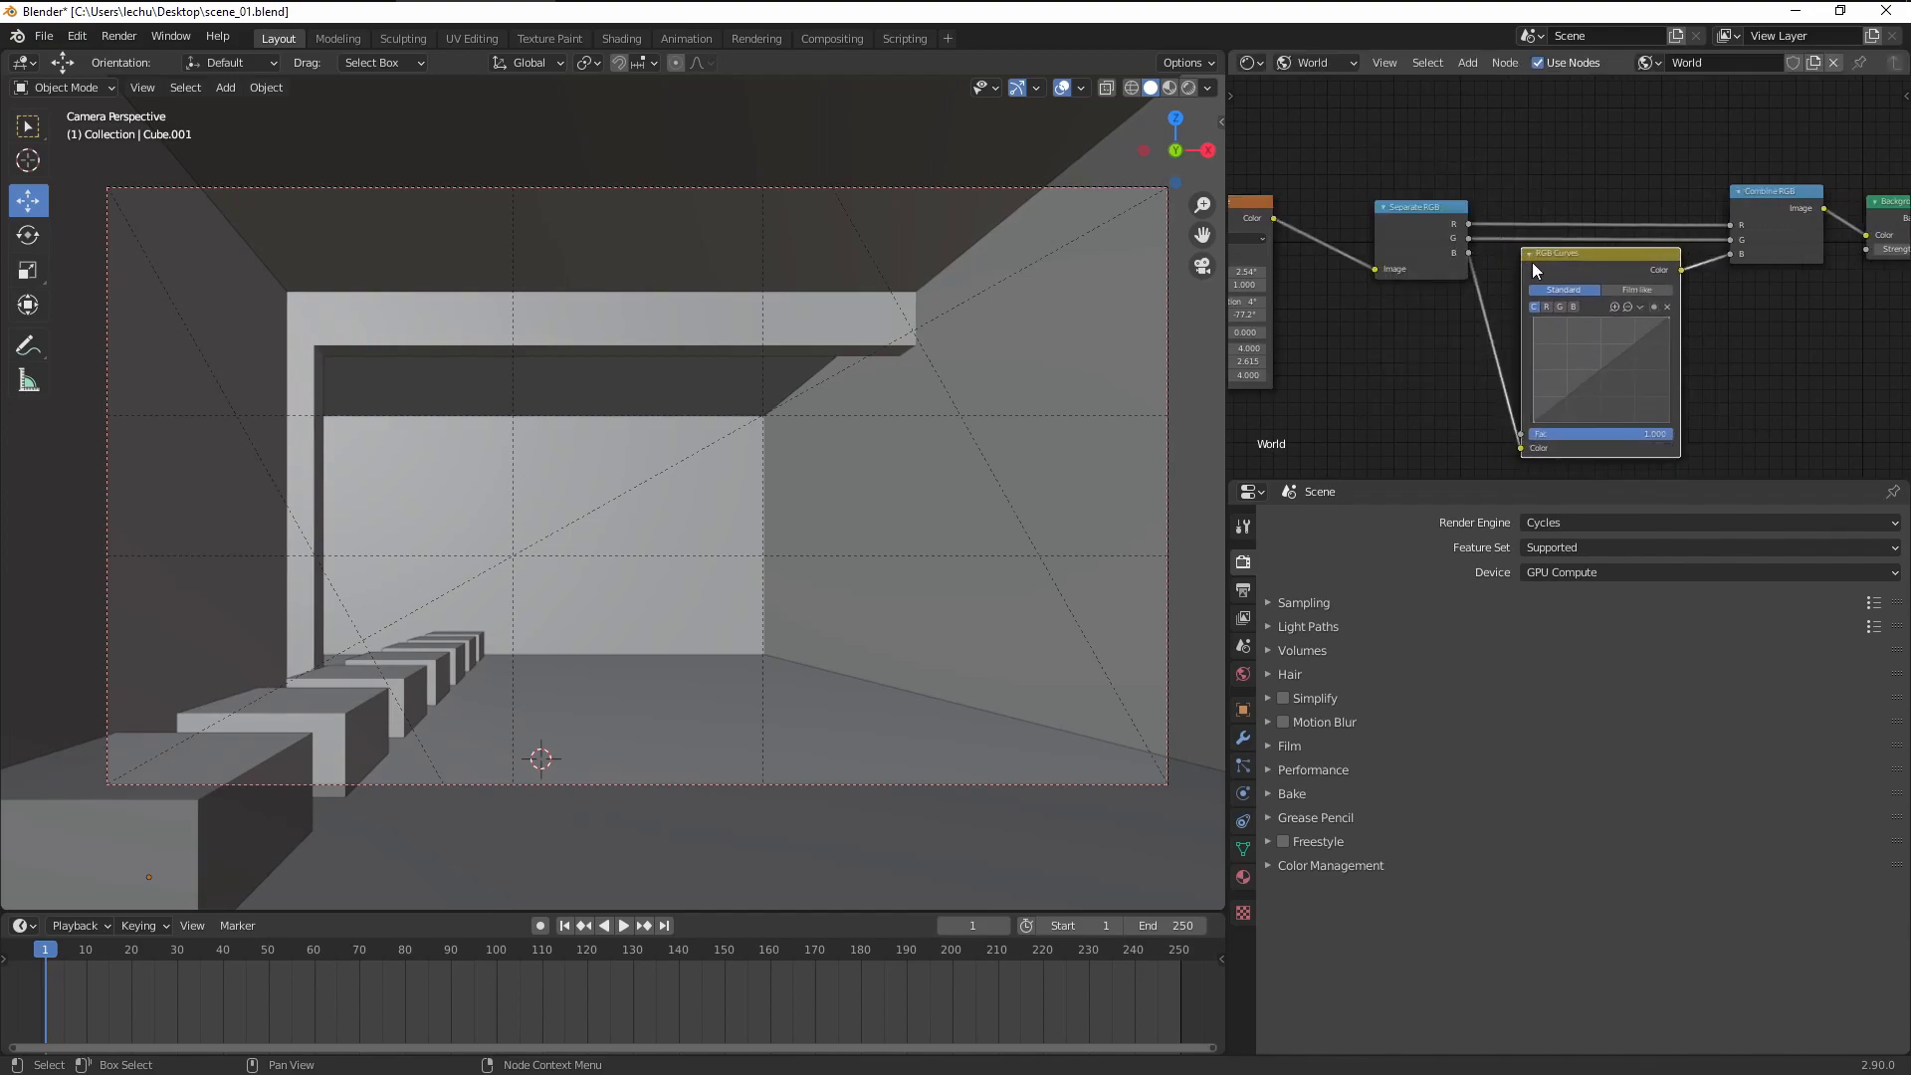
pyautogui.moveTo(1594, 254); pyautogui.dragTo(1603, 368)
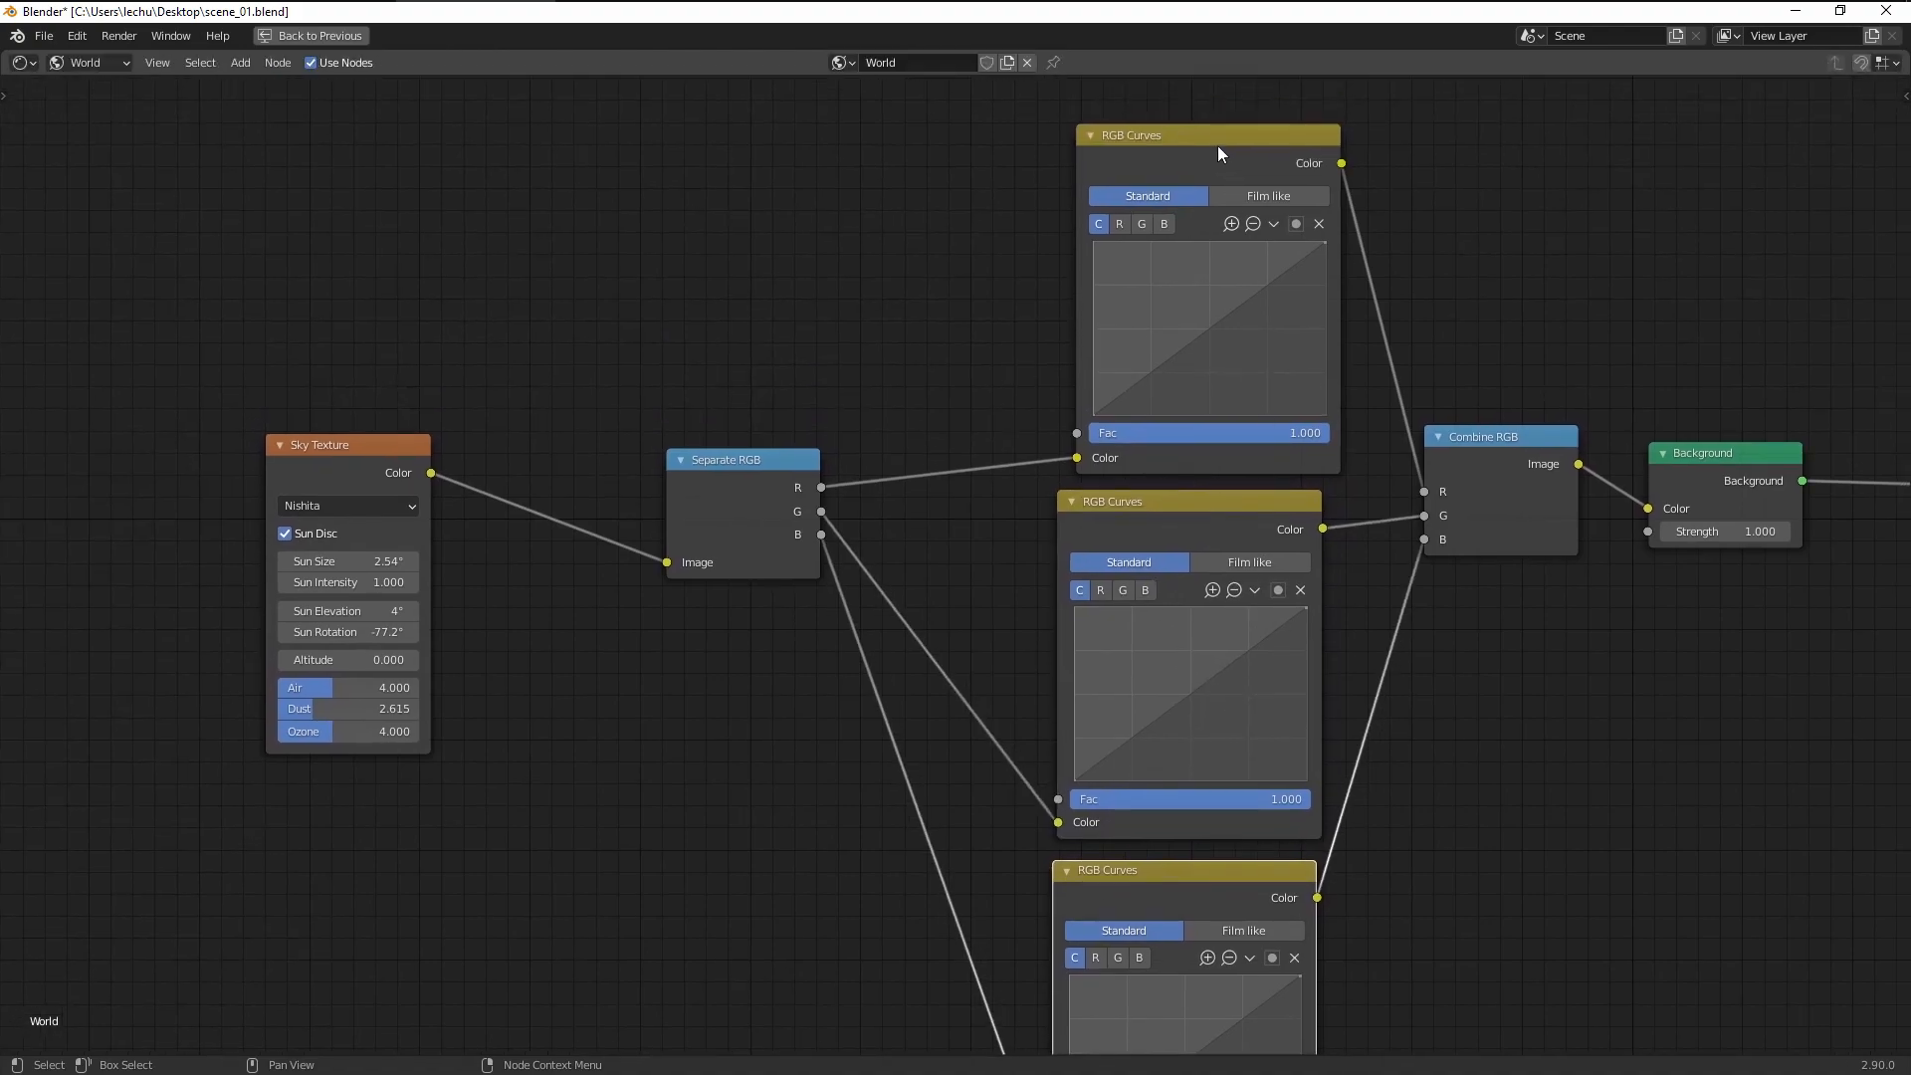
pyautogui.scroll(-3)
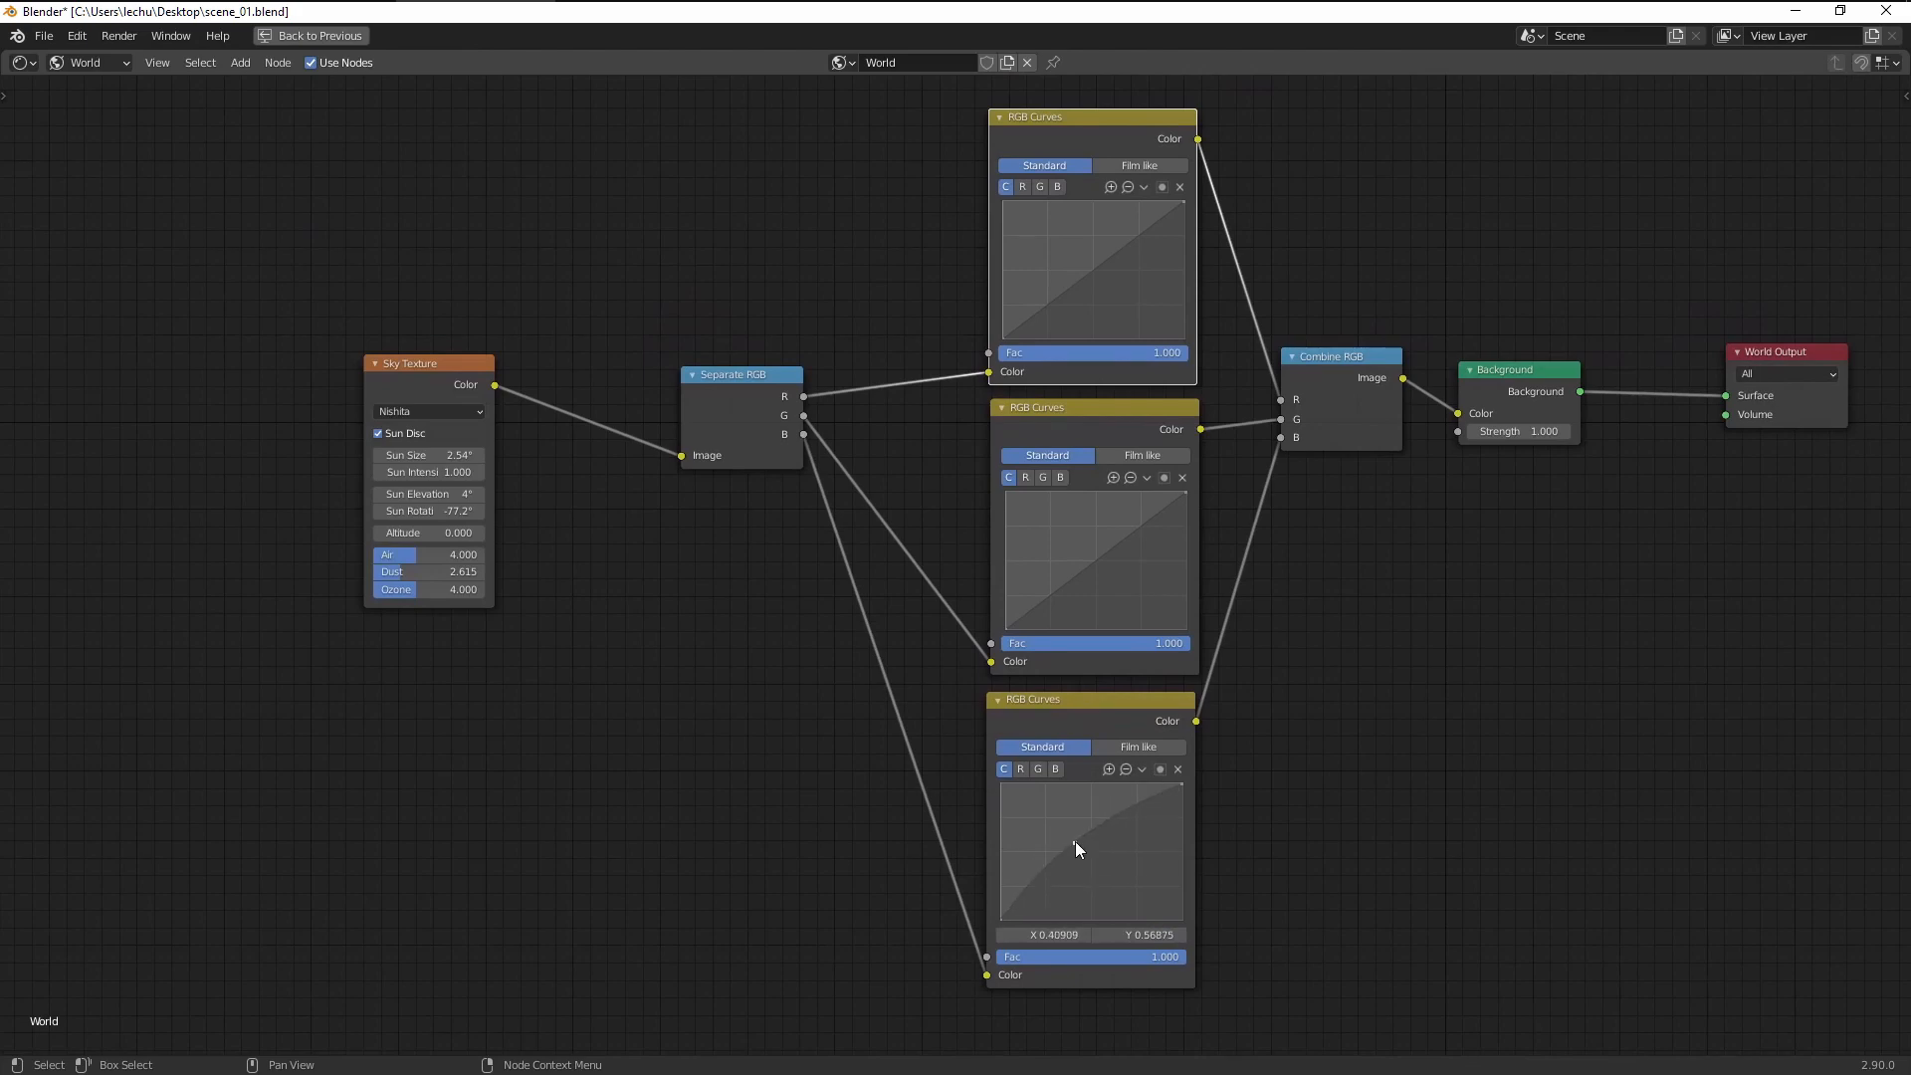
pyautogui.click(309, 38)
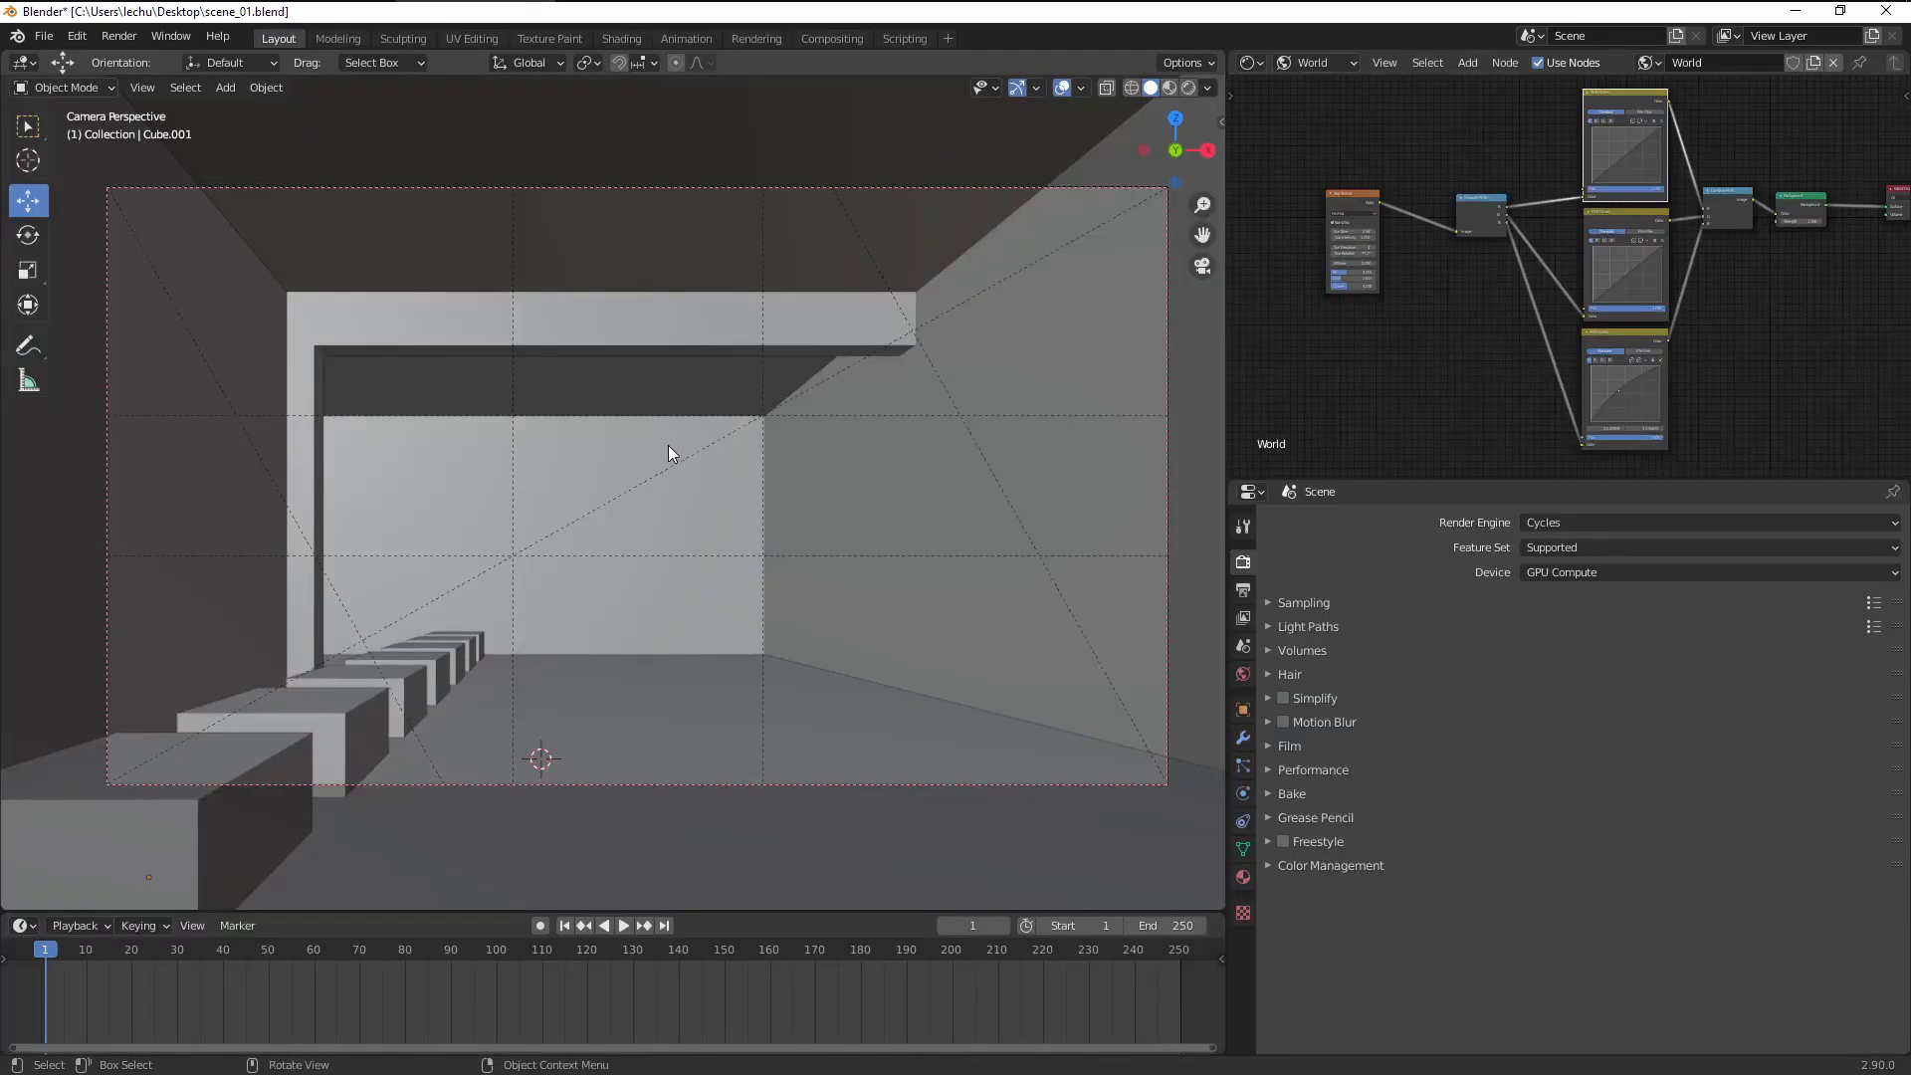
# Step: Preview in rendered shading and bend the blue and green curves for a purple-pink sky
pyautogui.click(1167, 87)
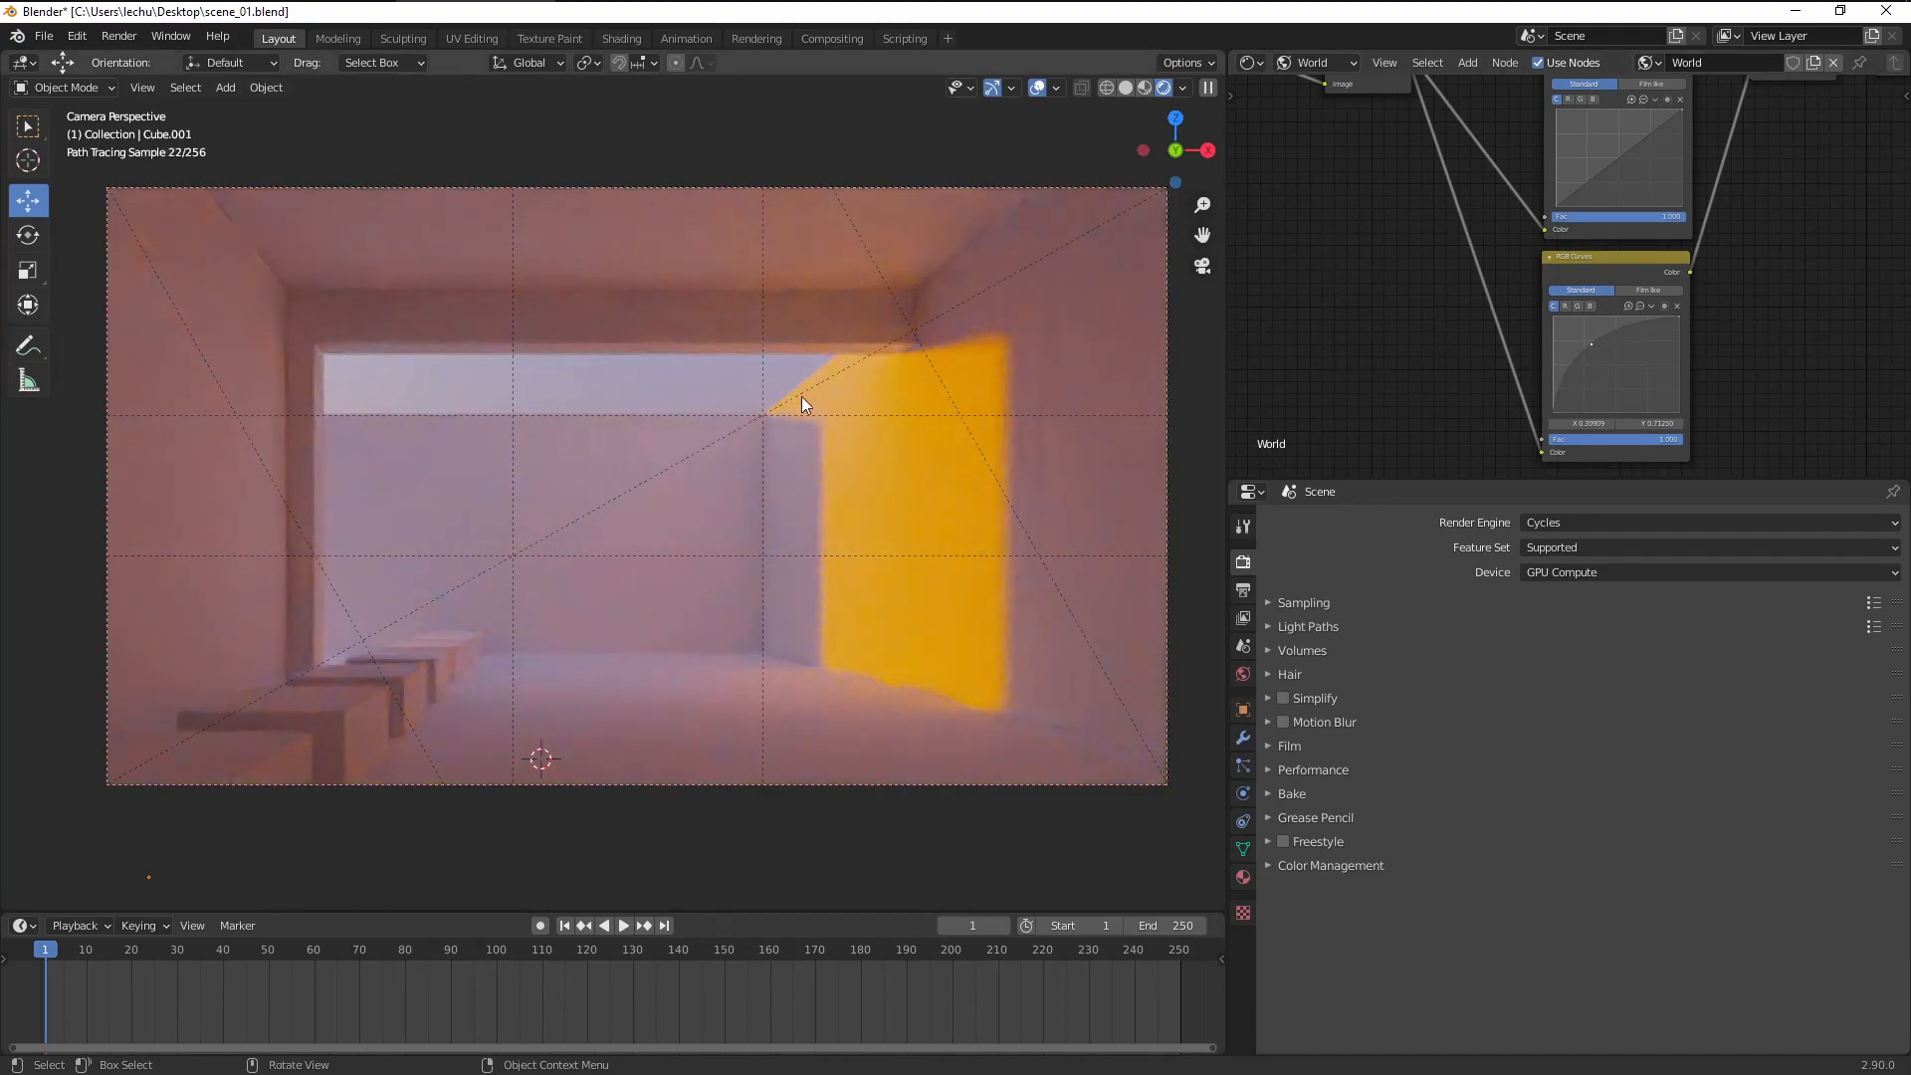
pyautogui.moveTo(887, 437)
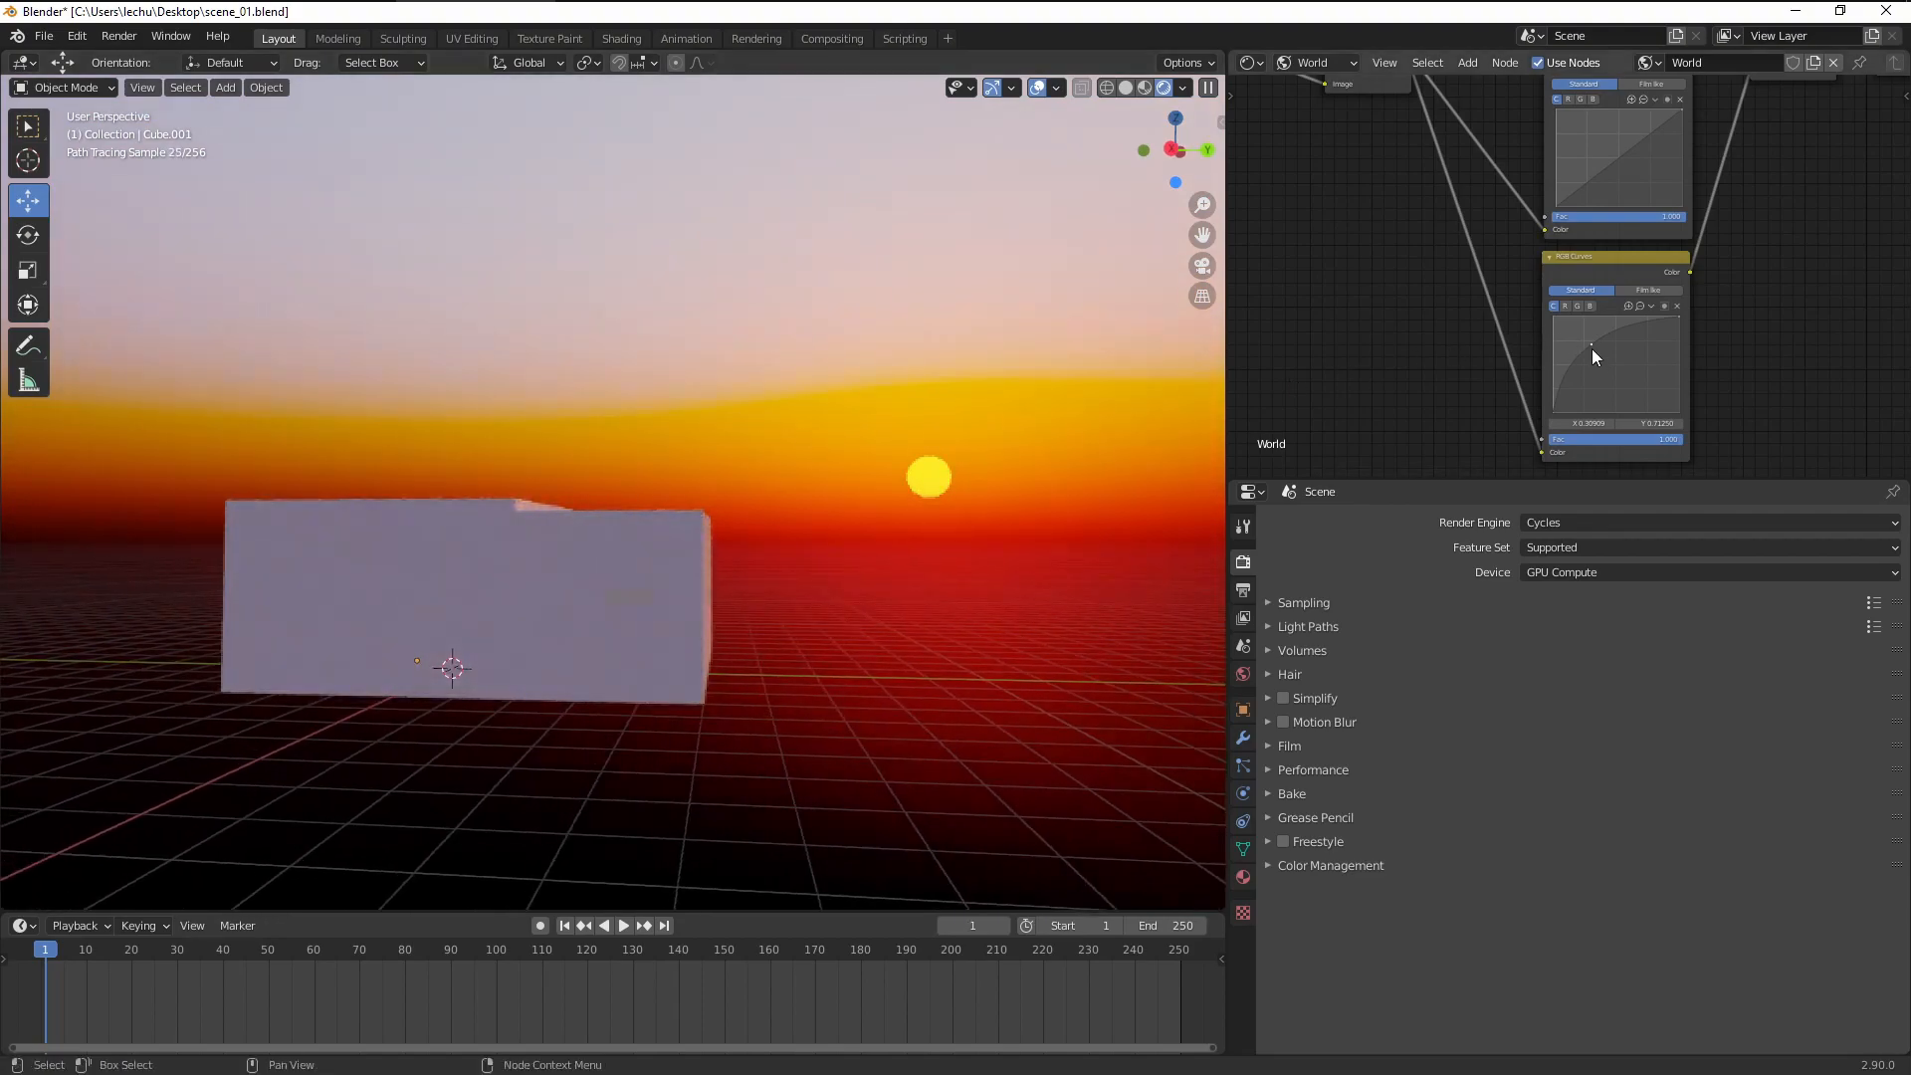
pyautogui.moveTo(1592, 341); pyautogui.dragTo(1627, 371)
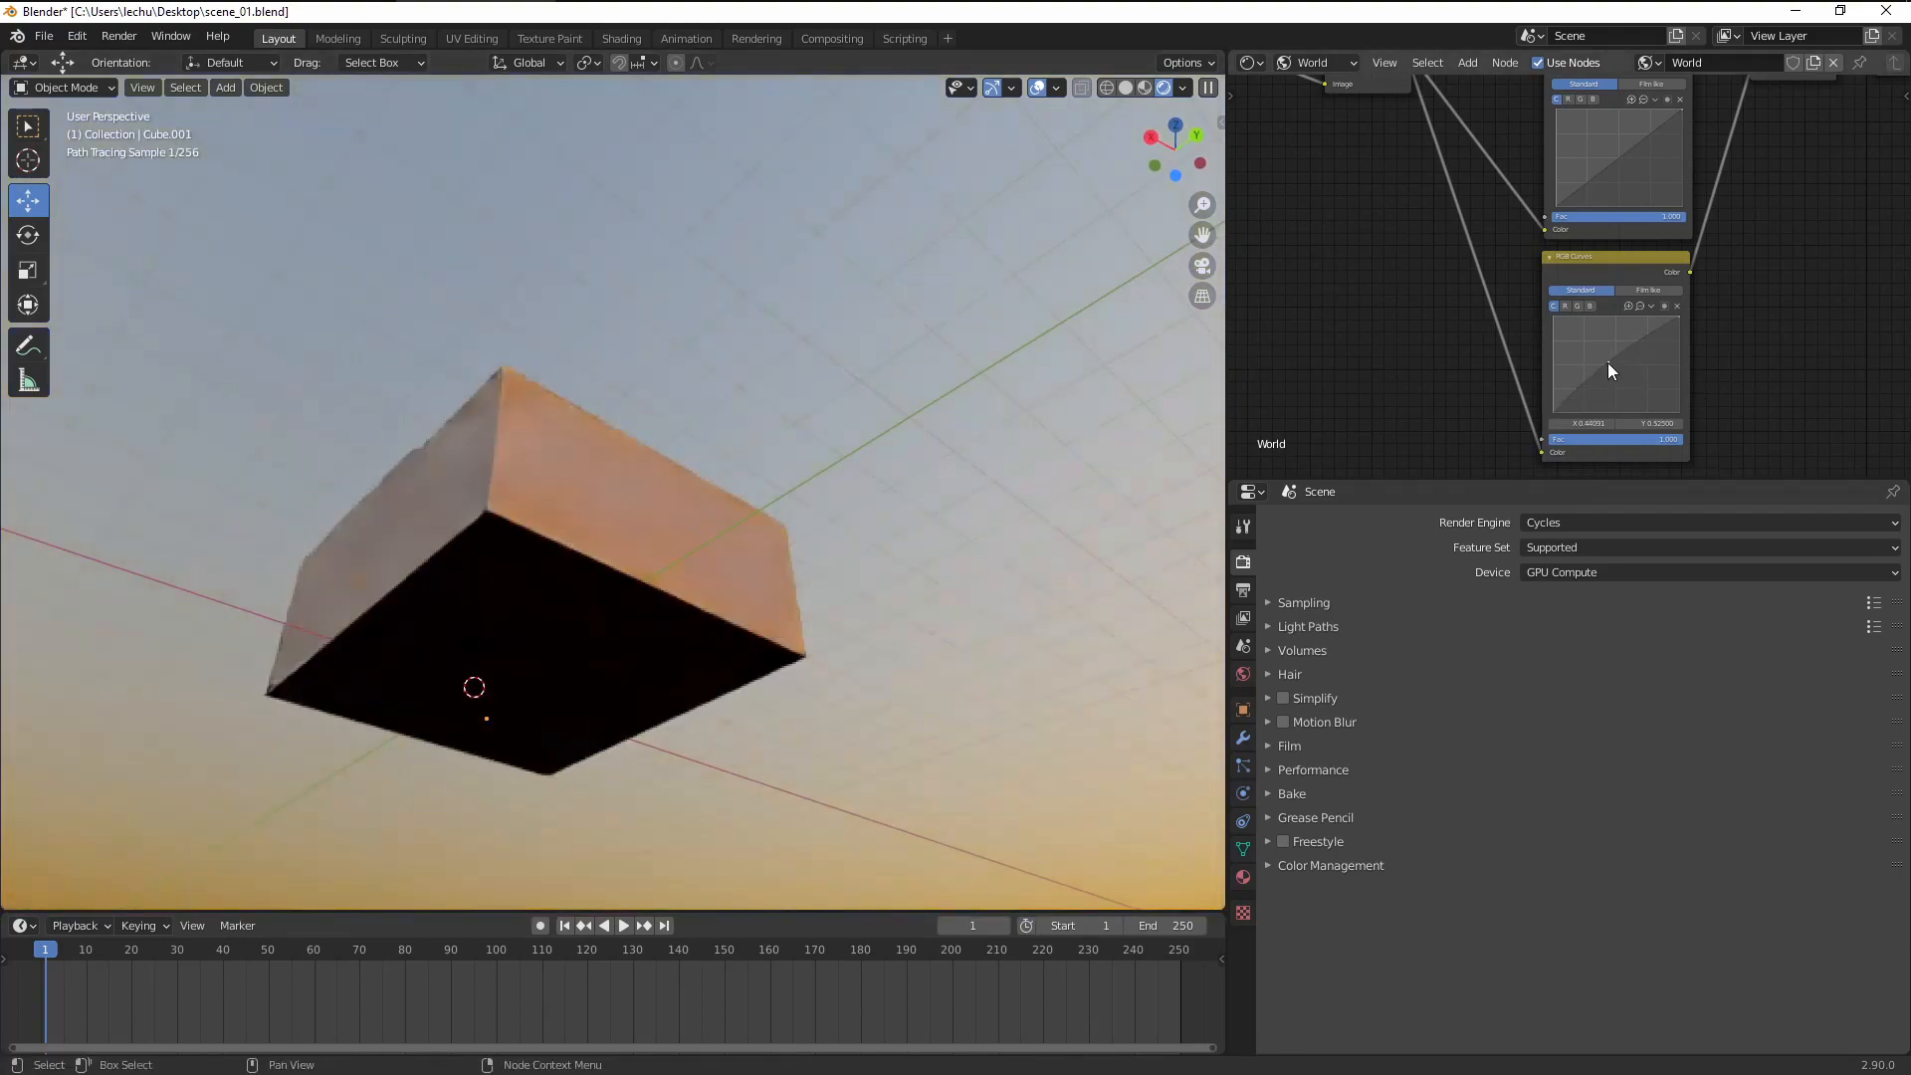
pyautogui.moveTo(1614, 402); pyautogui.dragTo(1596, 351)
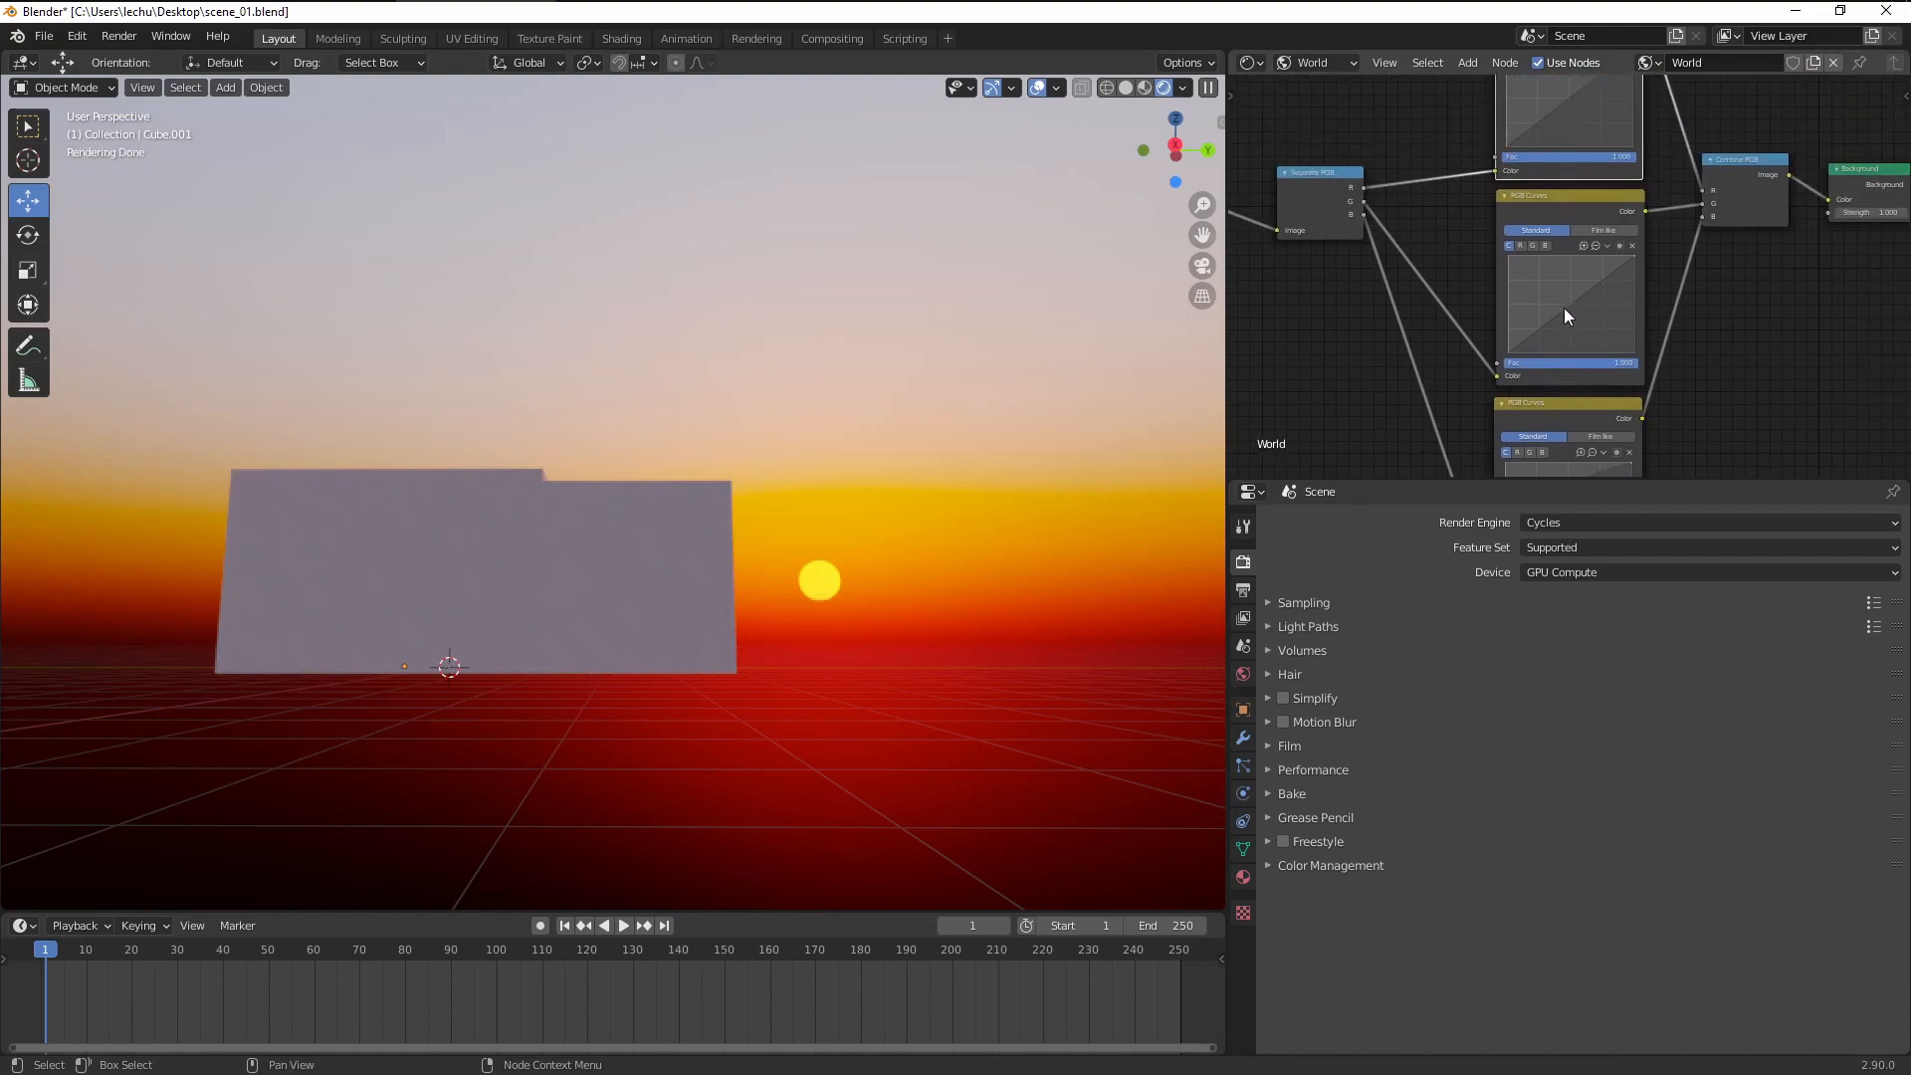
pyautogui.moveTo(1570, 315); pyautogui.dragTo(1587, 325)
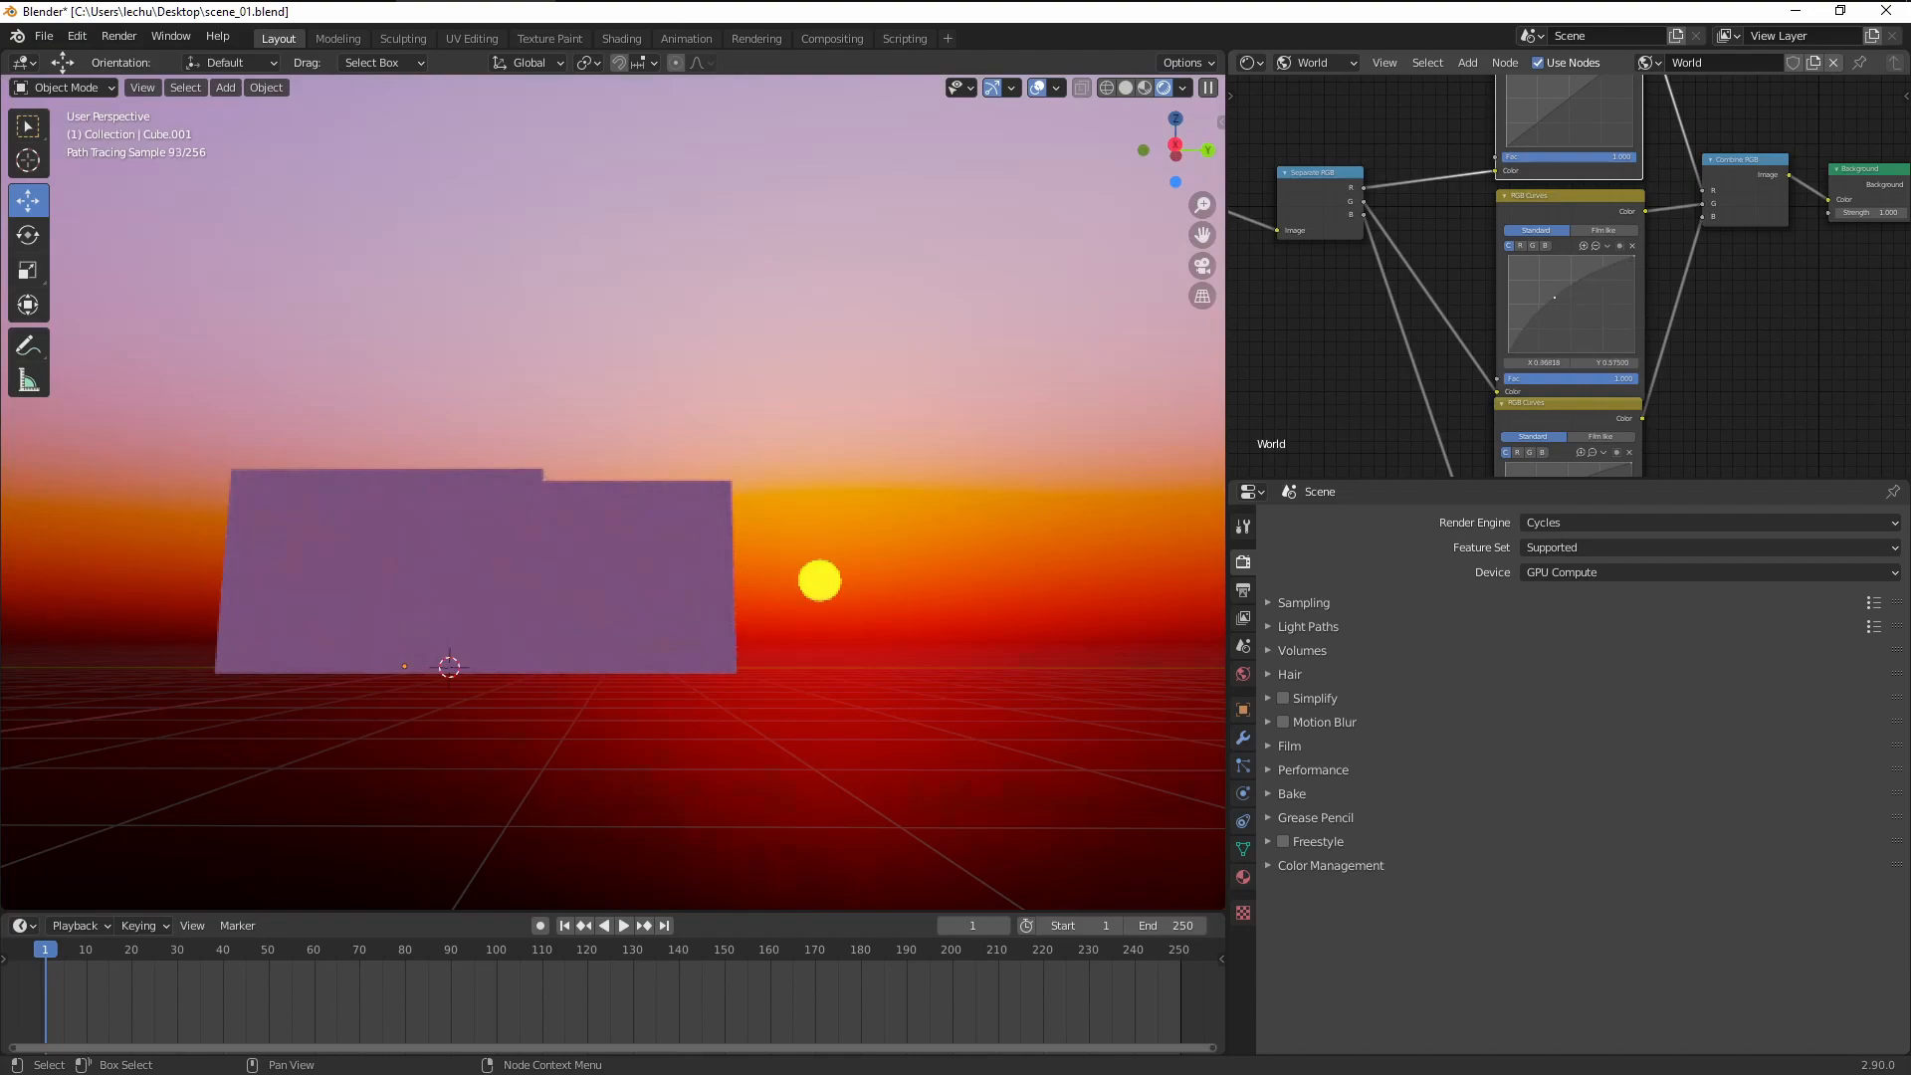
pyautogui.moveTo(1554, 297); pyautogui.dragTo(1545, 299)
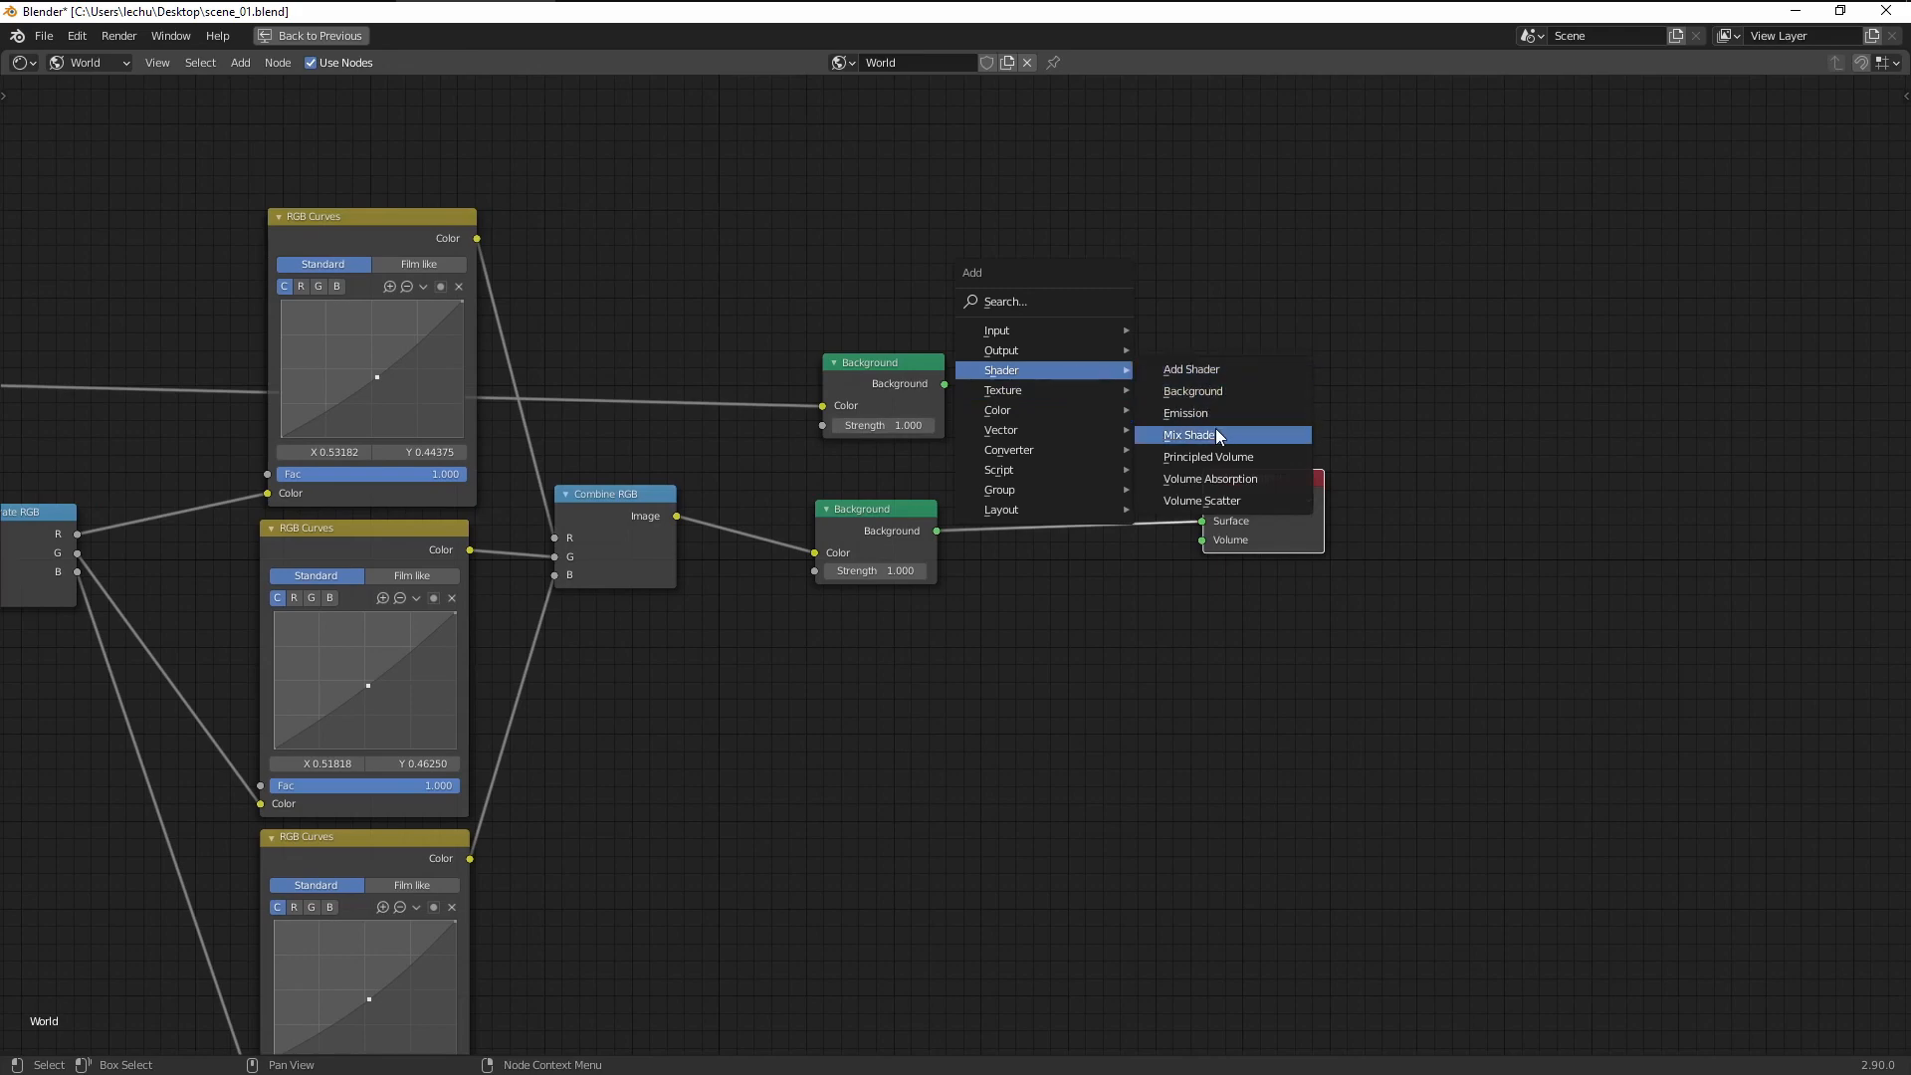
# Step: Blend both Background nodes through a Mix Shader into World Output, adding a Light Path node
pyautogui.click(1189, 435)
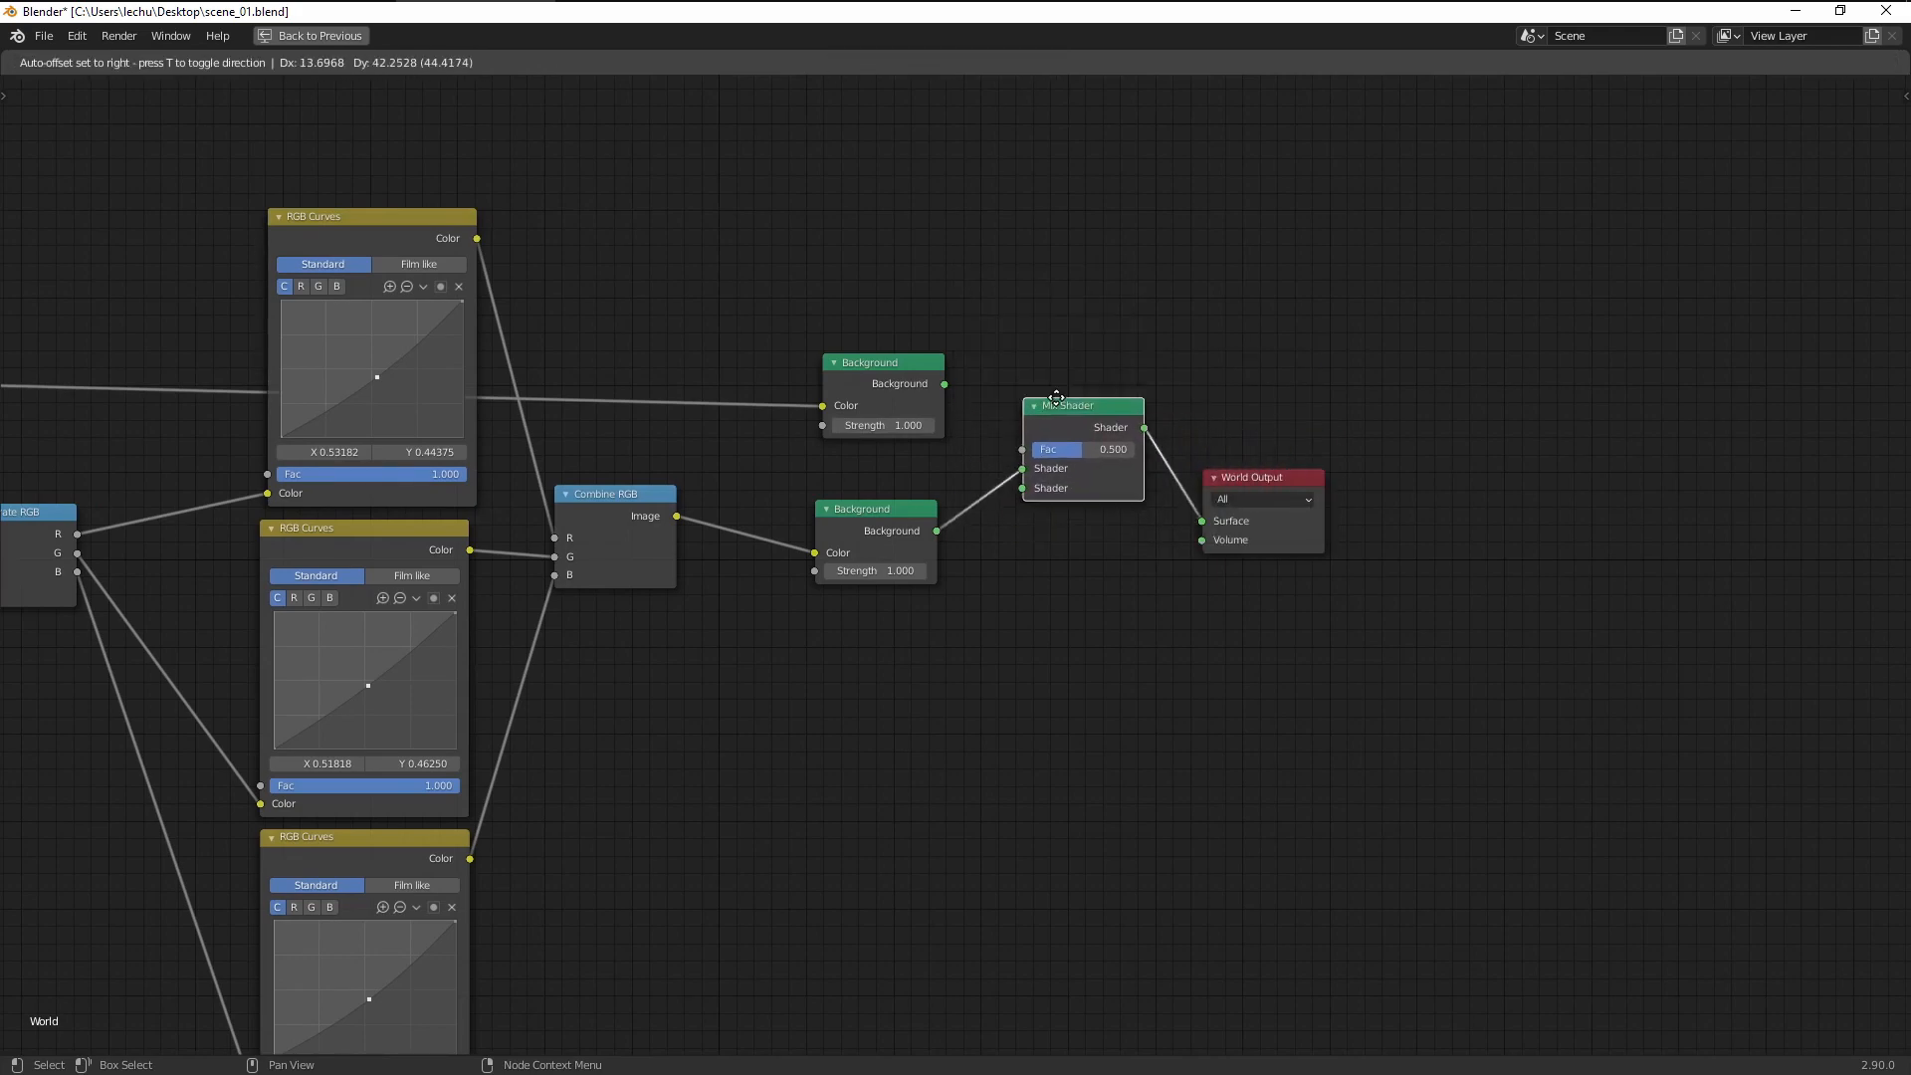
pyautogui.scroll(-3)
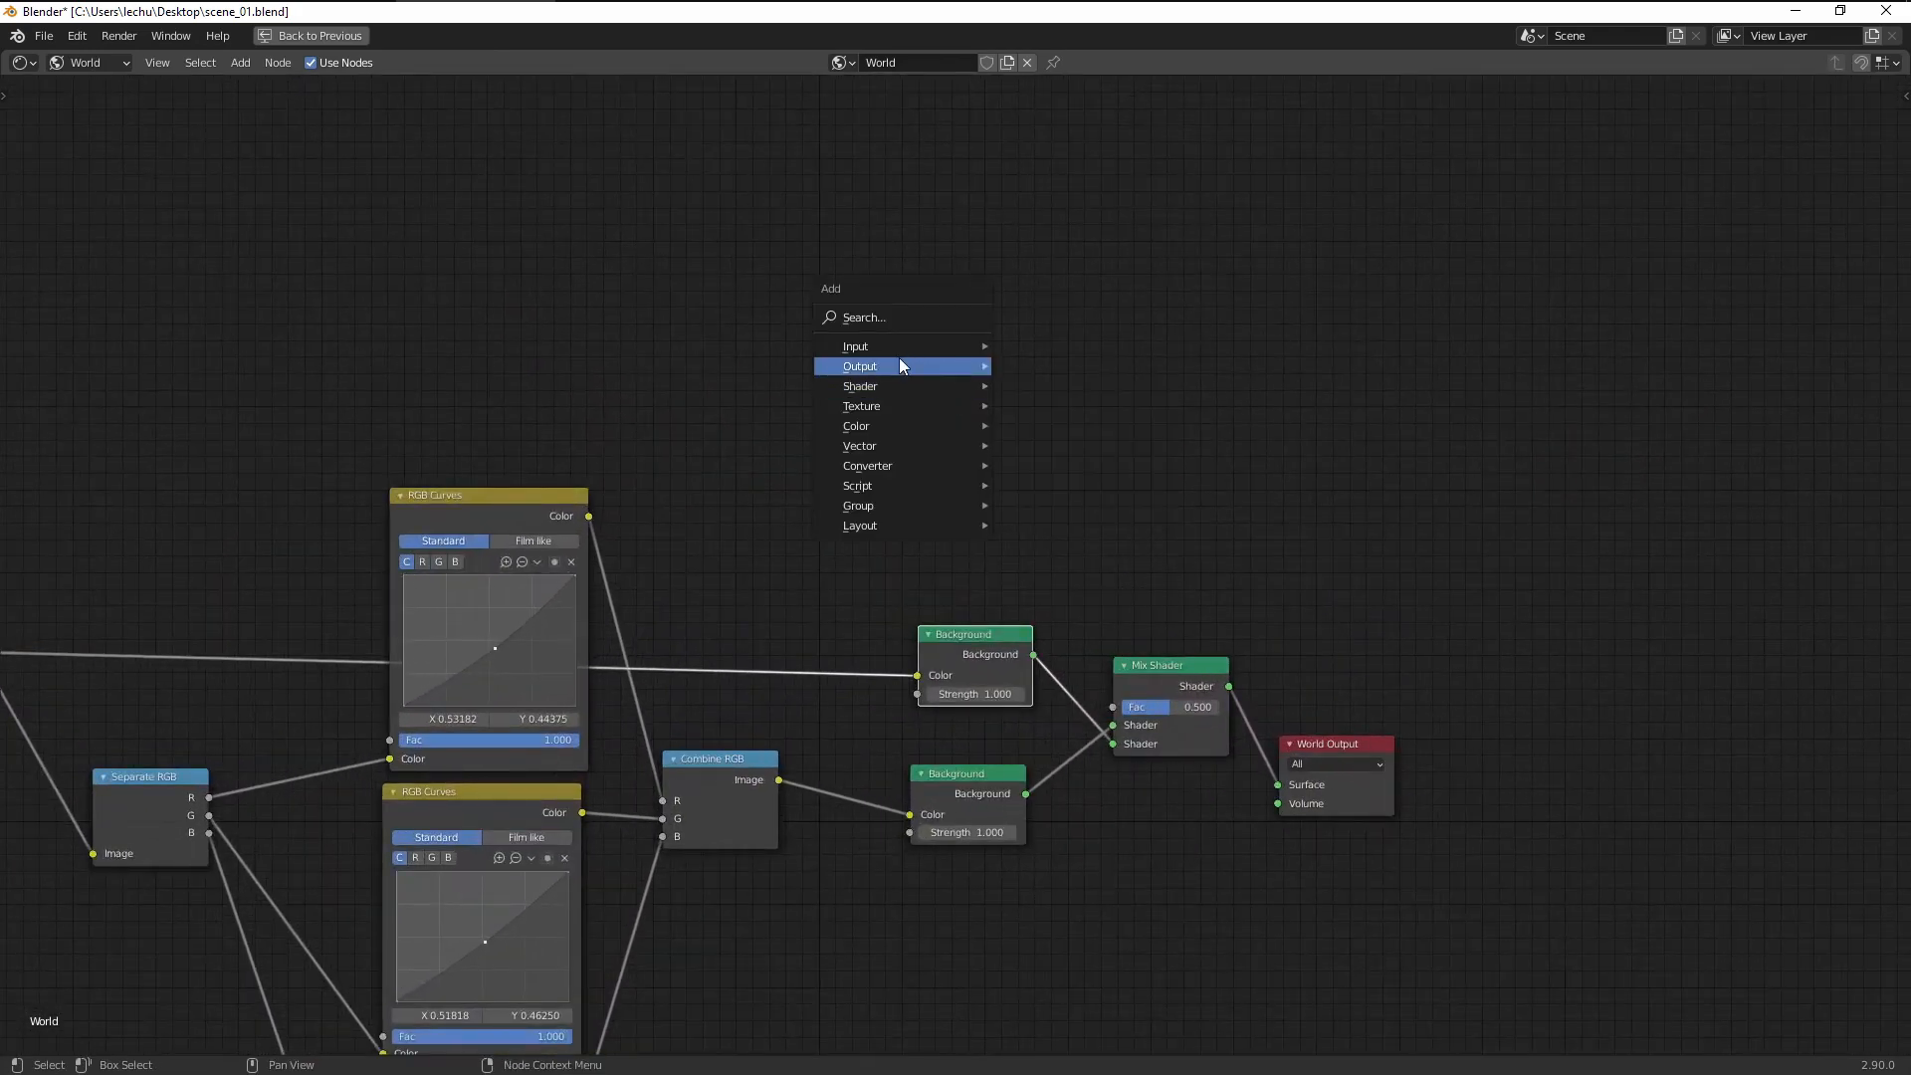
pyautogui.moveTo(855, 346)
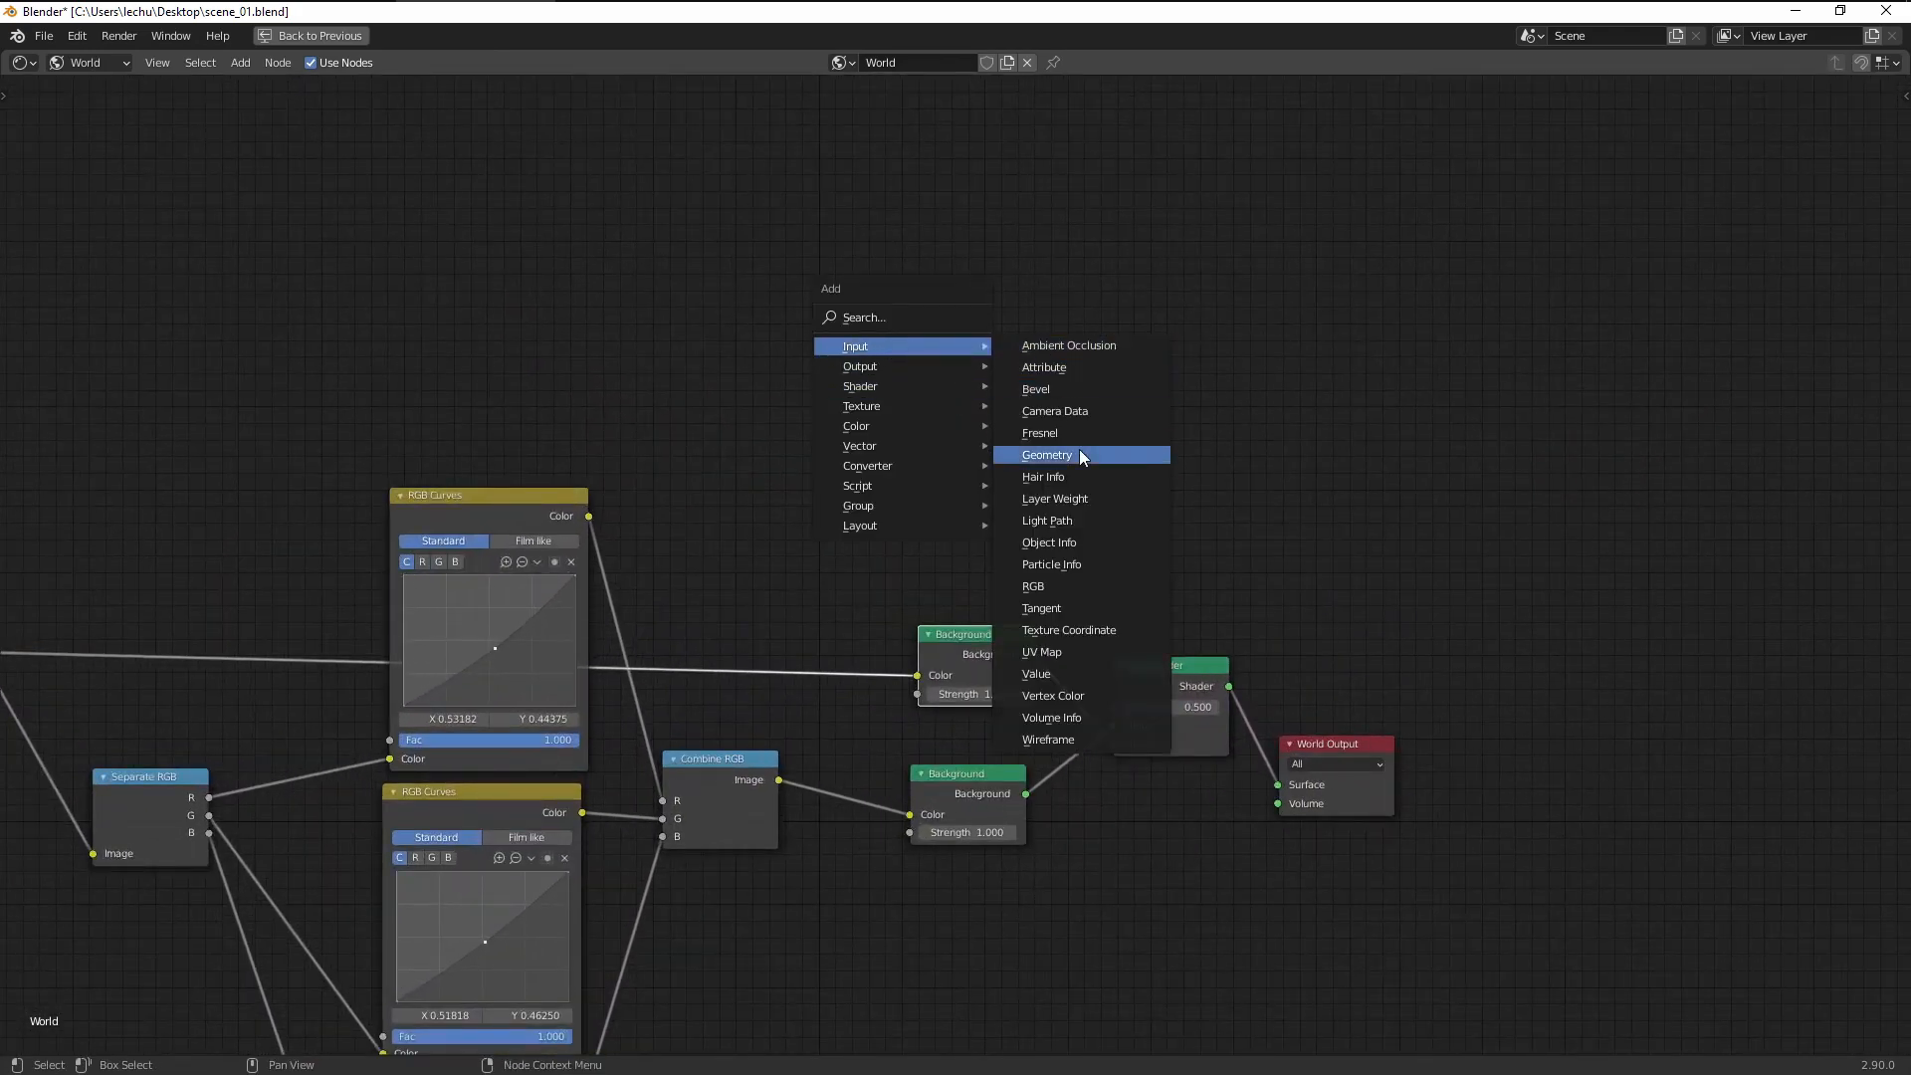
pyautogui.moveTo(1114, 616)
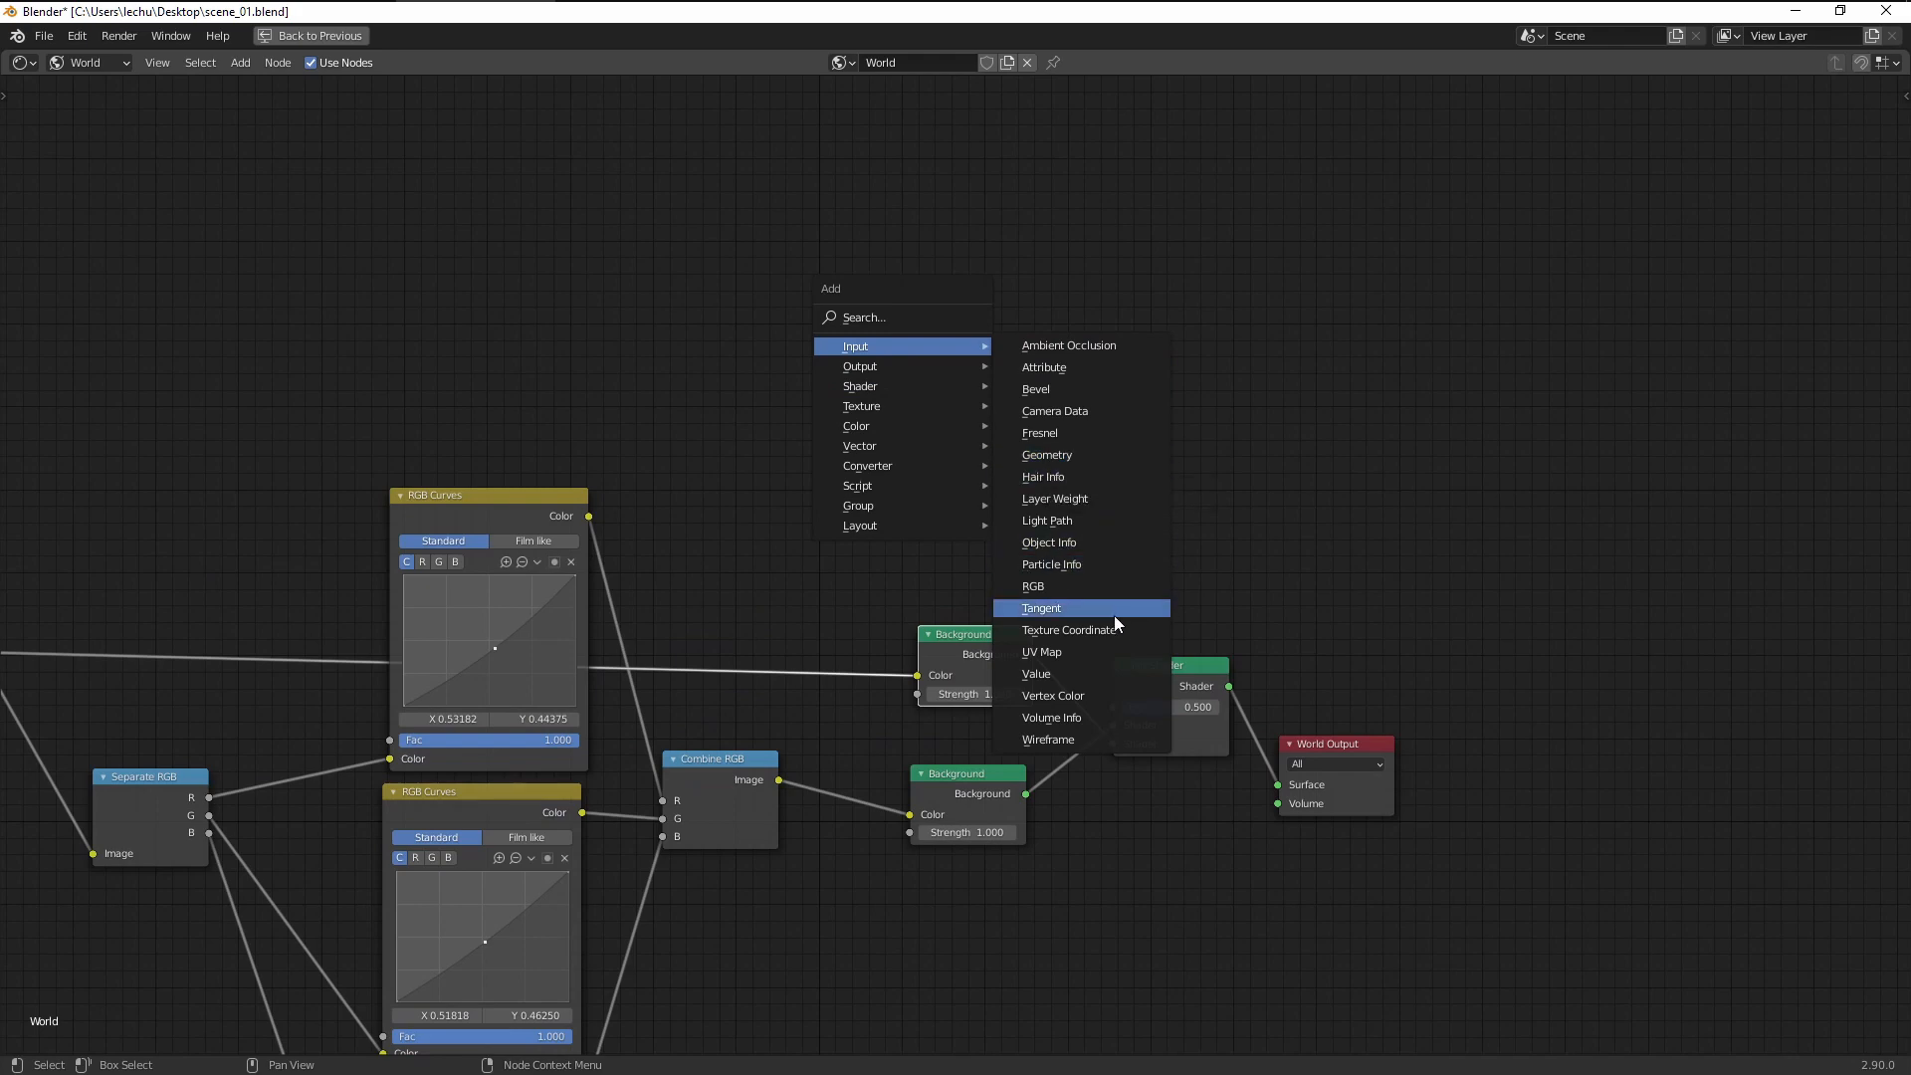
pyautogui.moveTo(1111, 521)
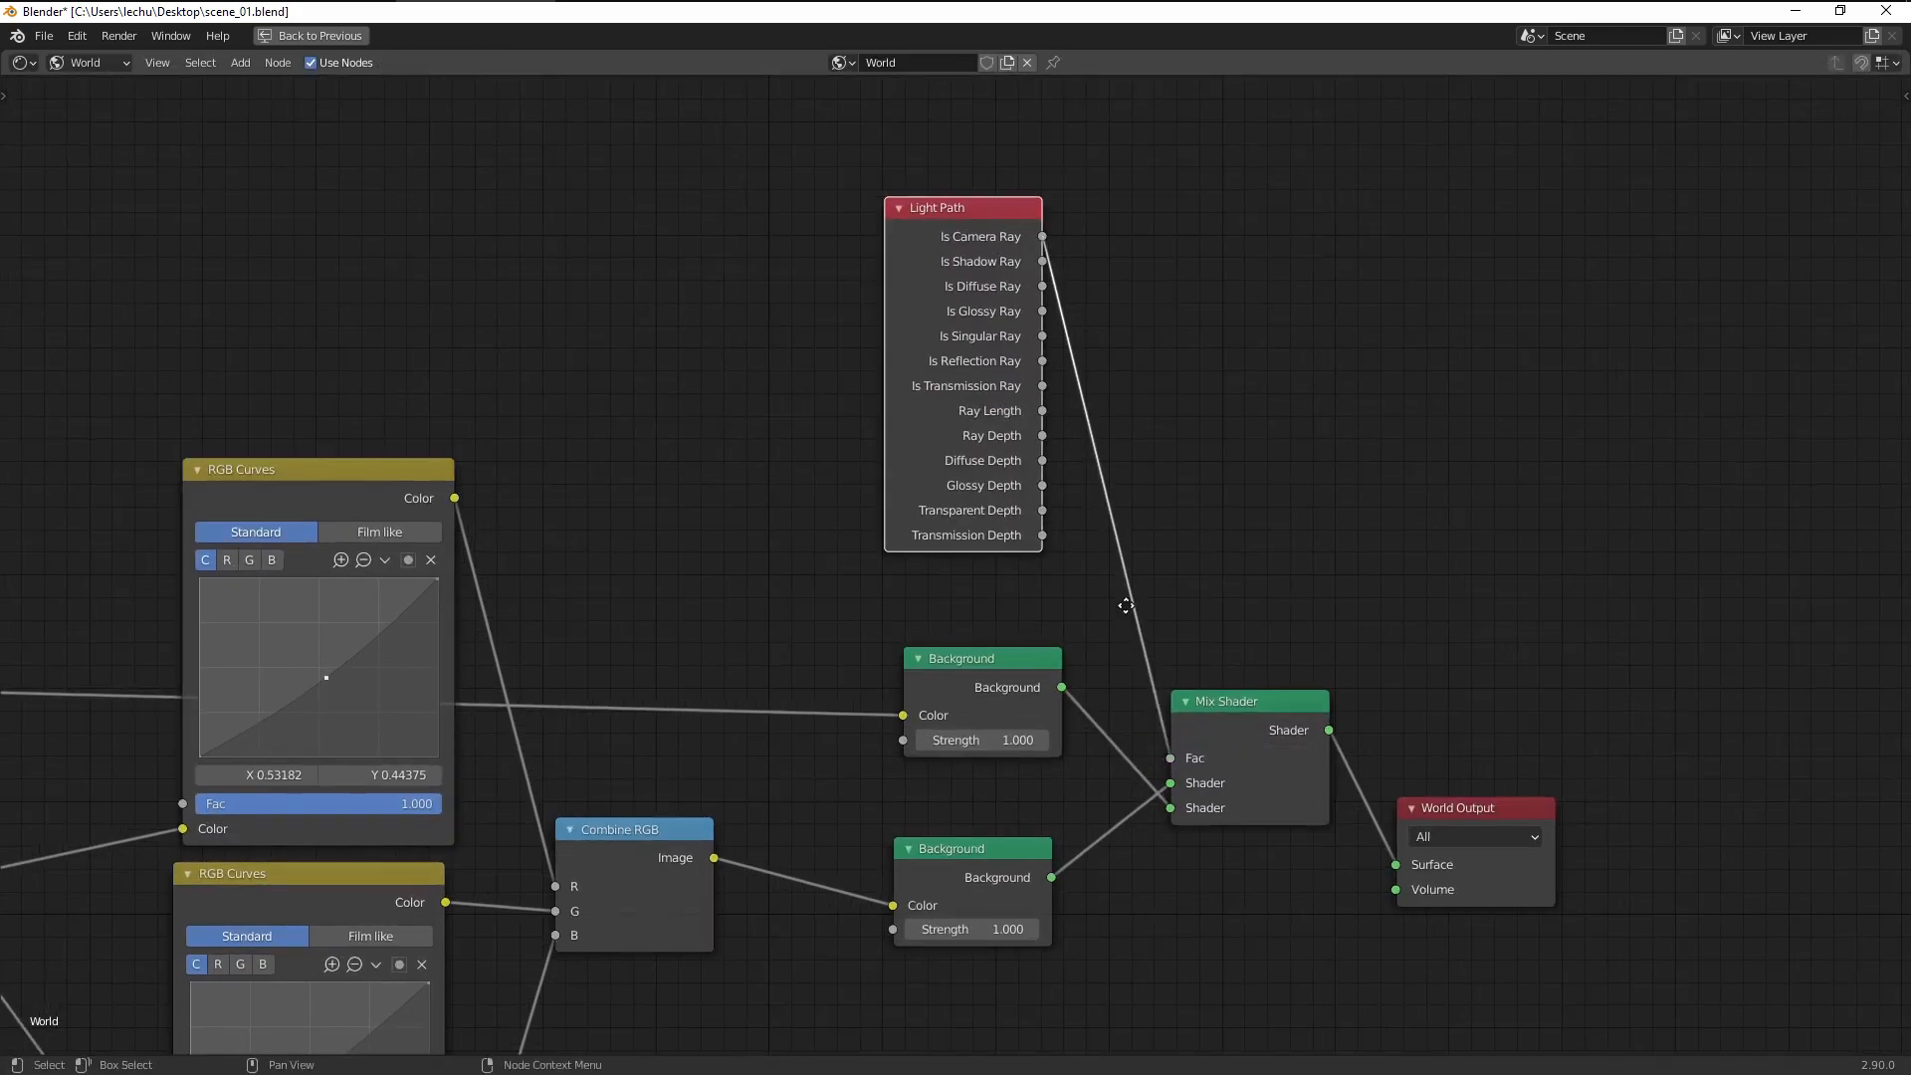
pyautogui.scroll(-3)
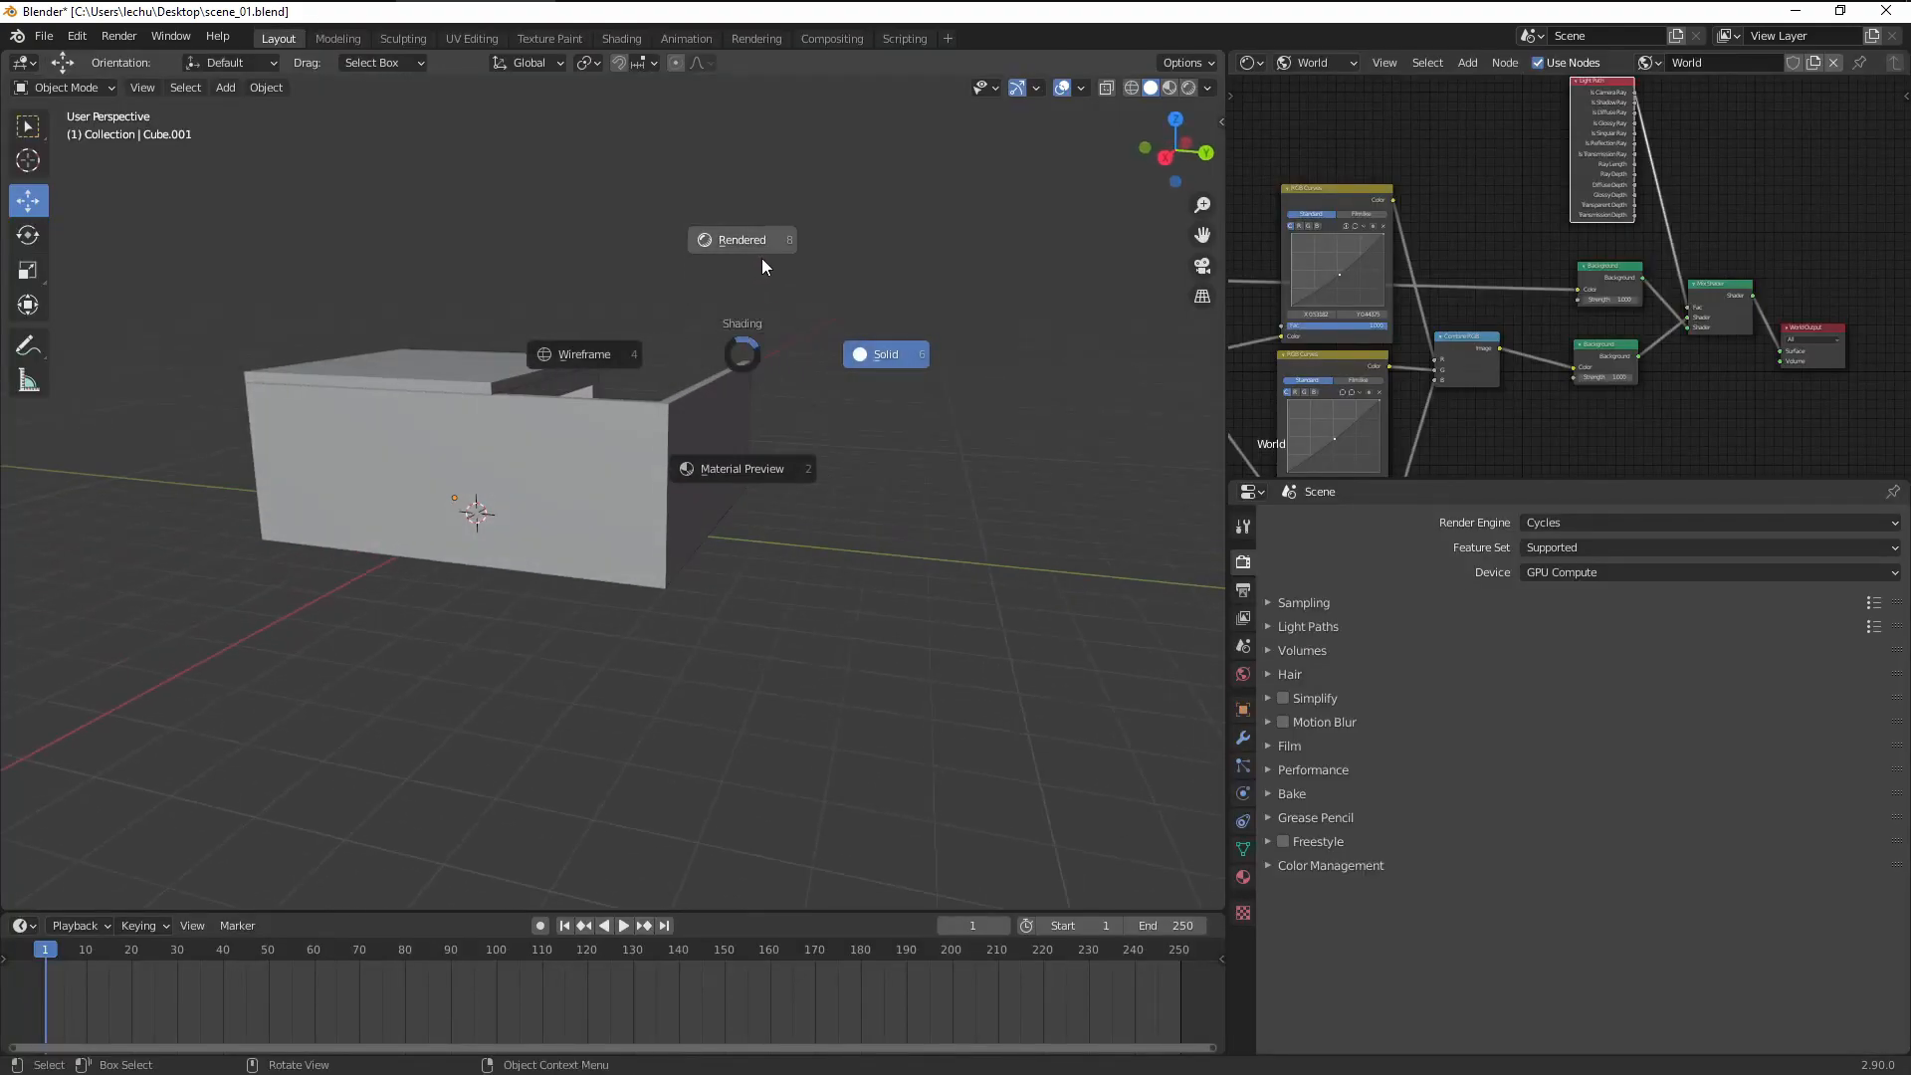
# Step: View the corridor in rendered shading and orbit around the box to inspect the warm lighting
pyautogui.click(742, 239)
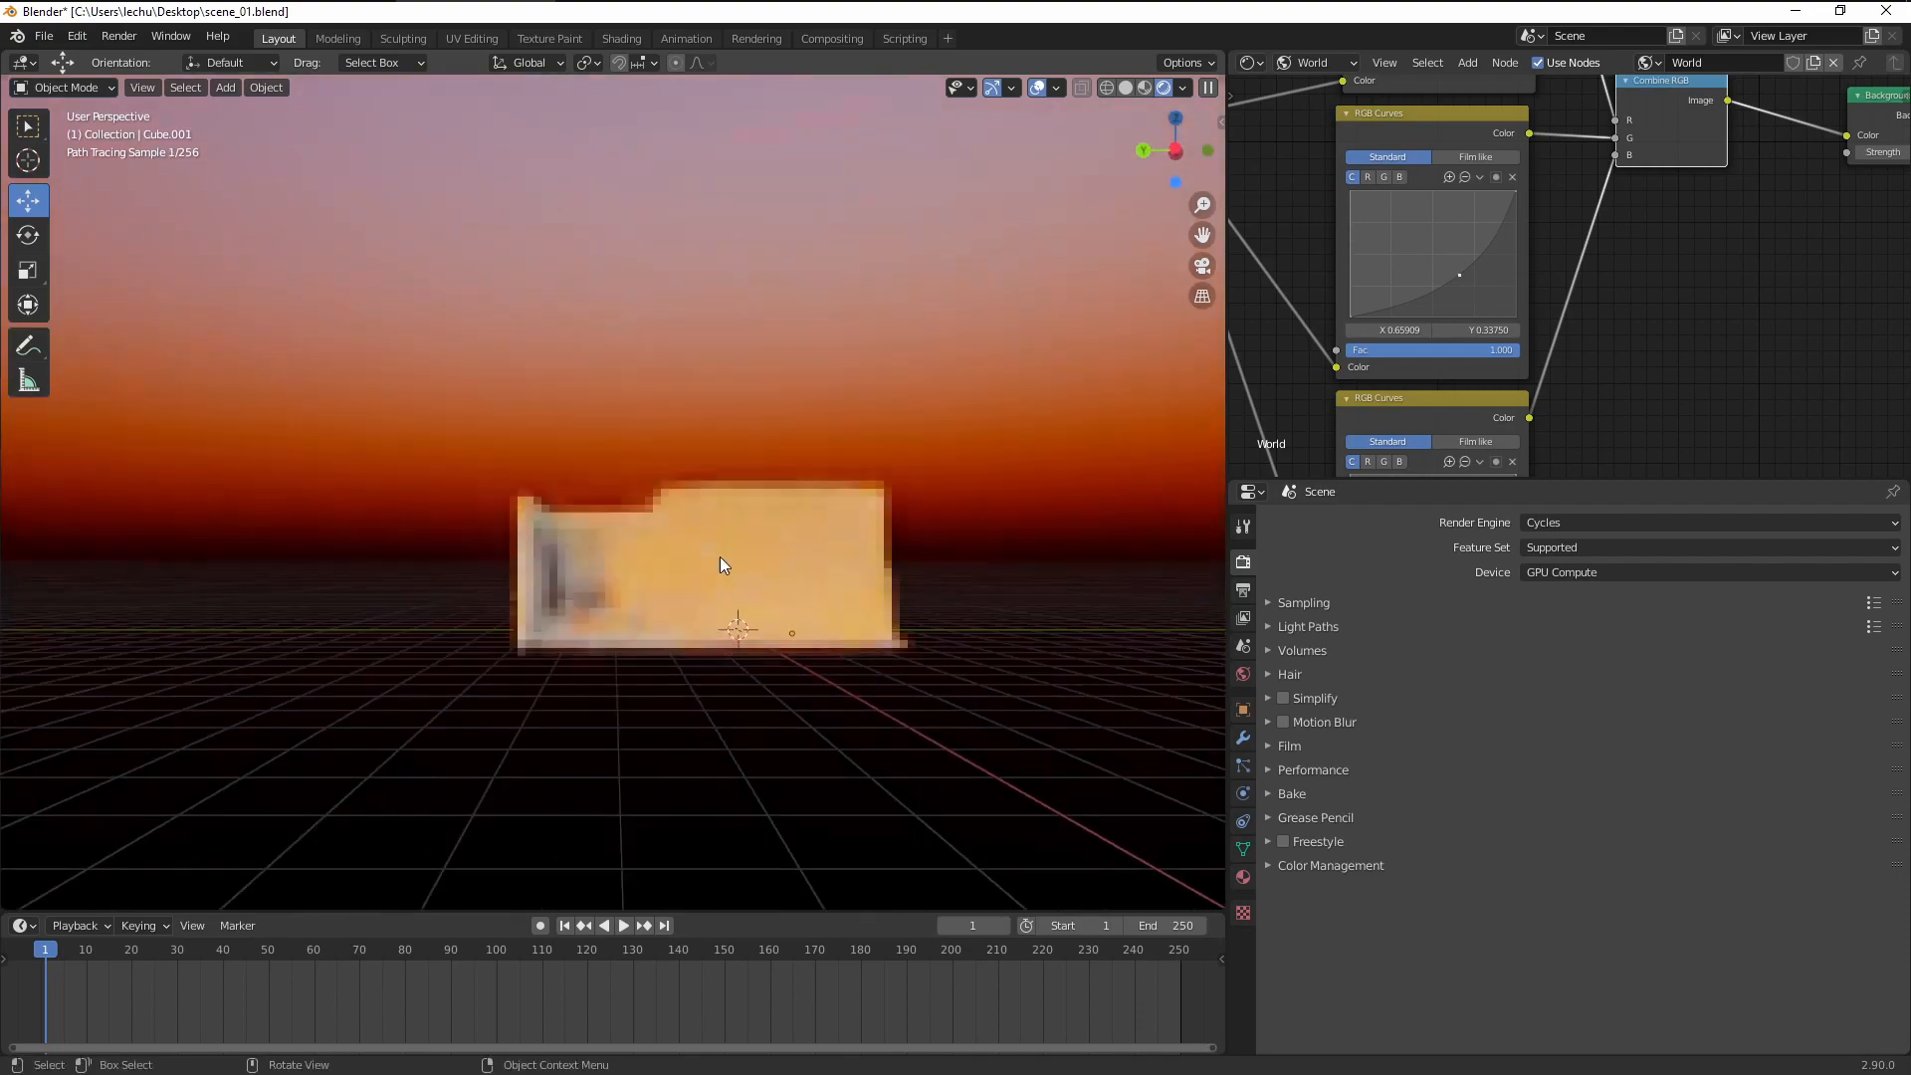
pyautogui.moveTo(718, 564); pyautogui.dragTo(548, 512)
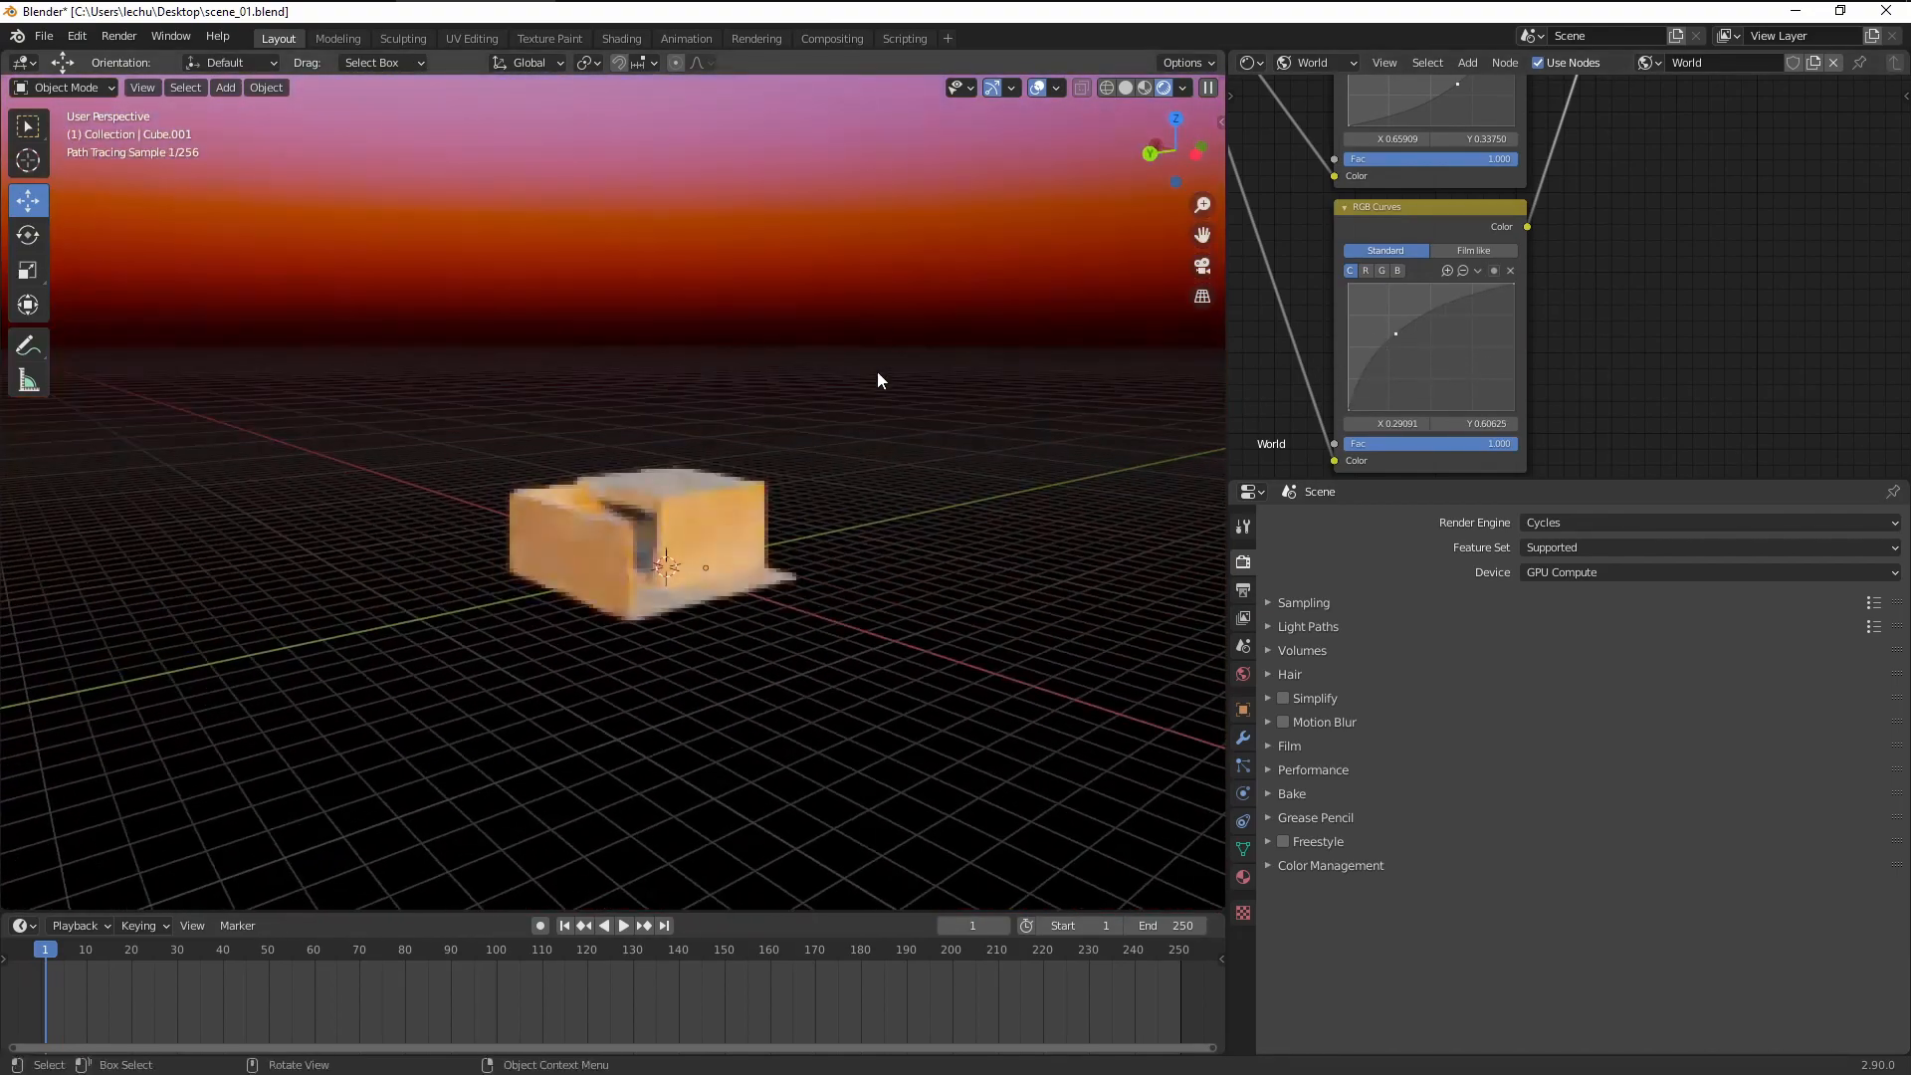
pyautogui.moveTo(878, 380); pyautogui.dragTo(573, 458)
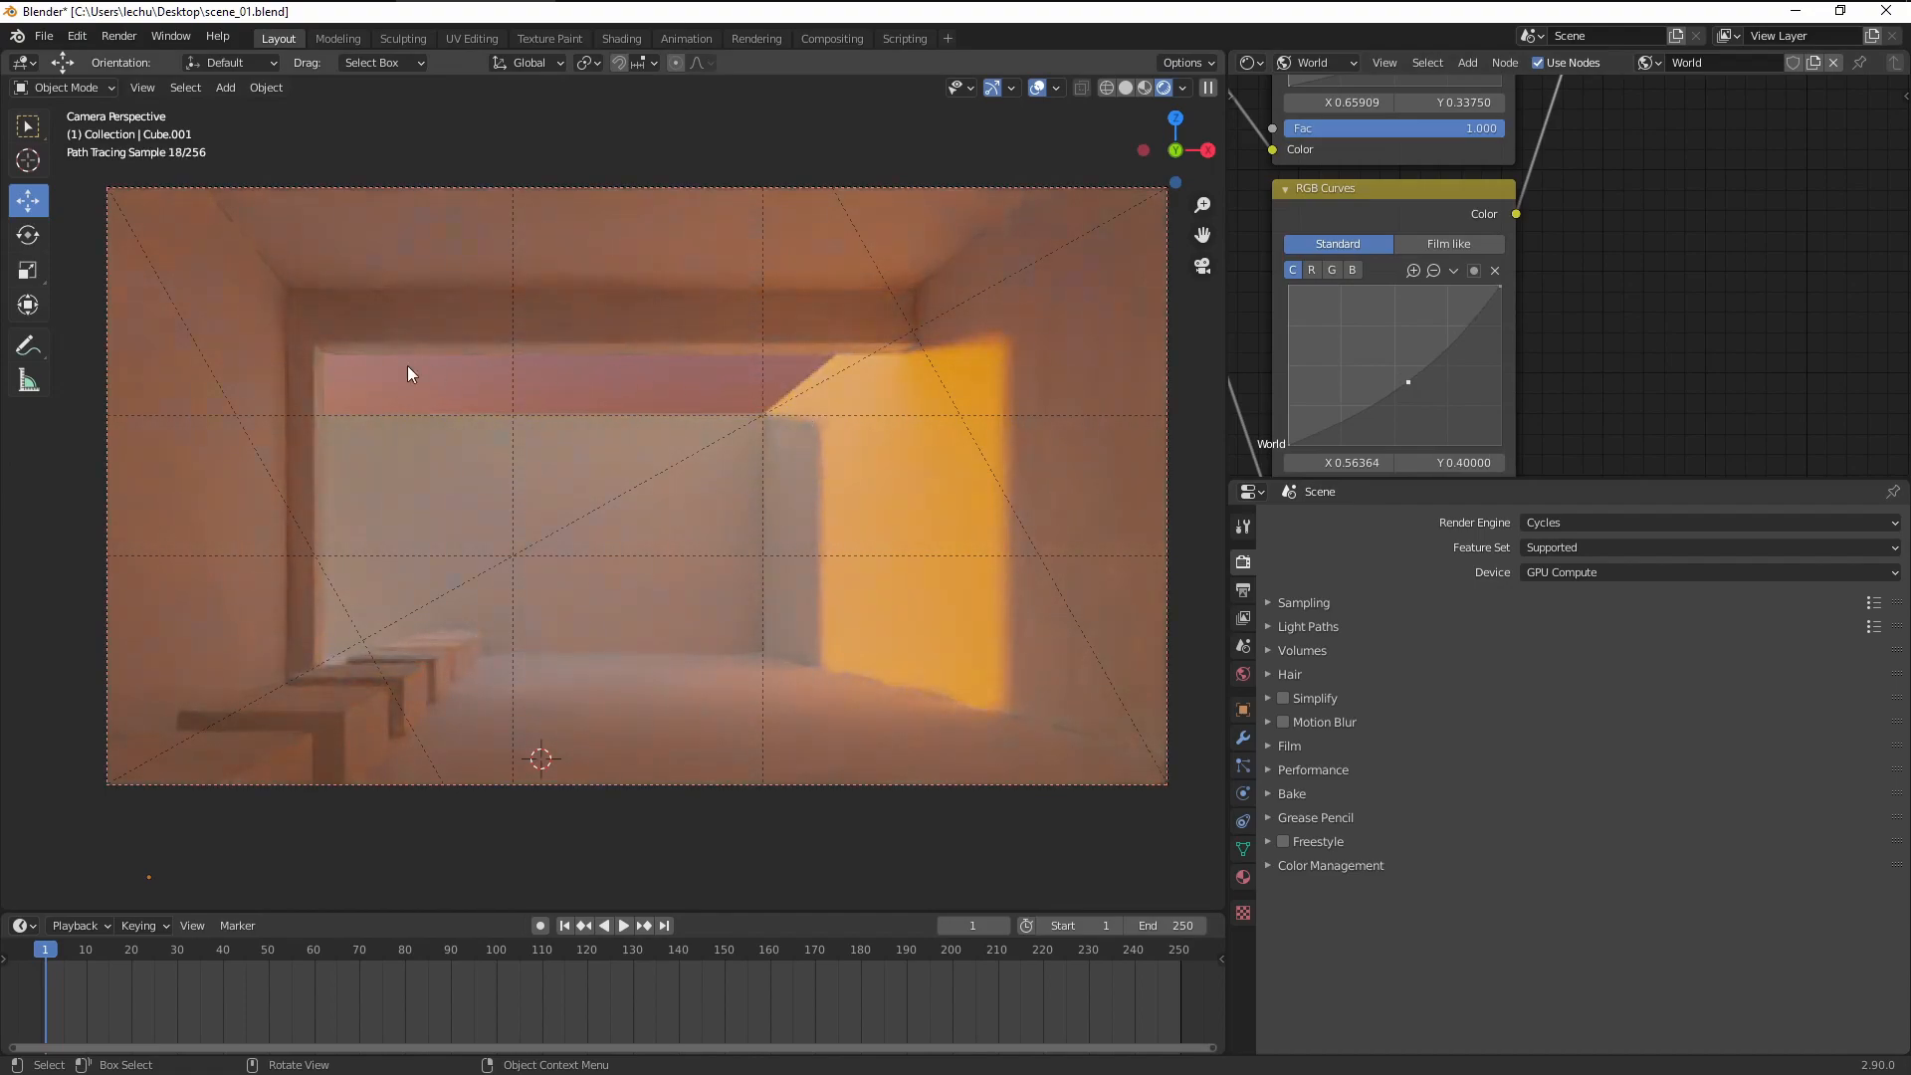
pyautogui.moveTo(715, 338)
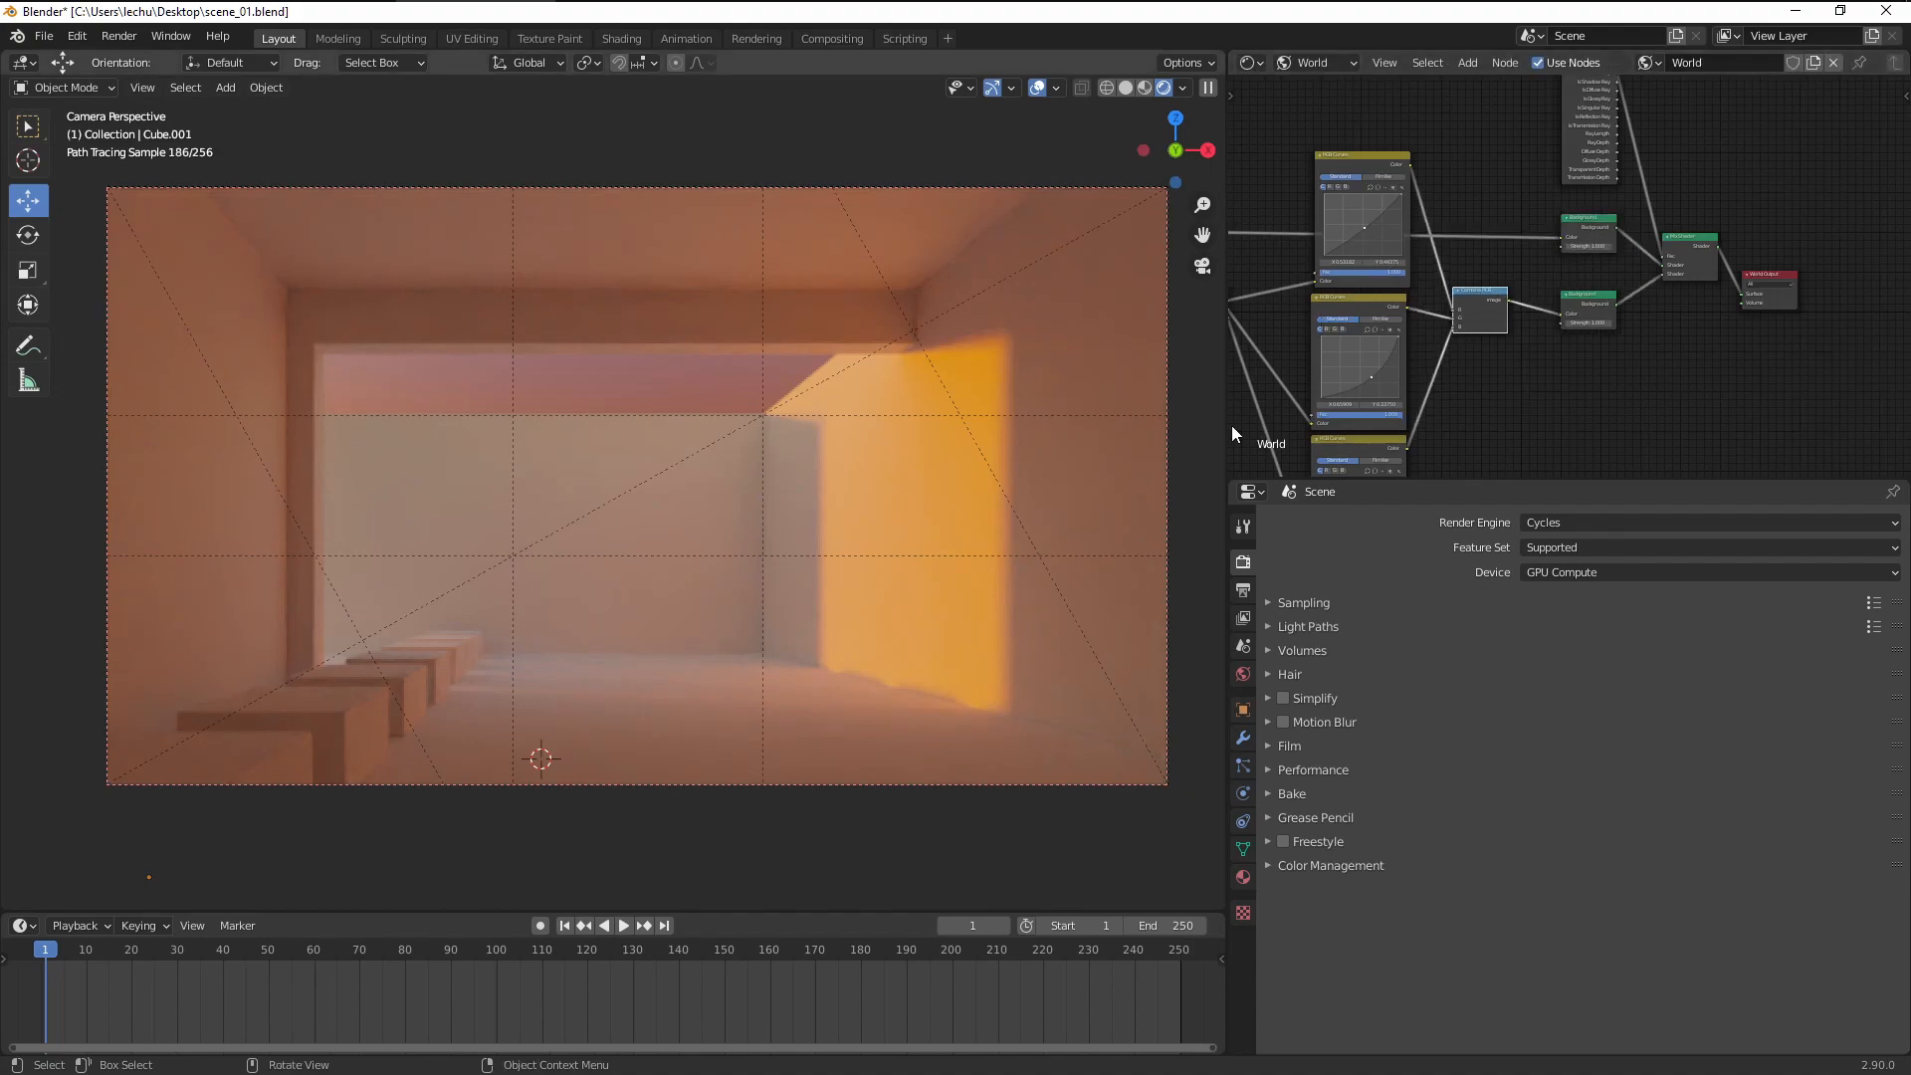
pyautogui.moveTo(1396, 328)
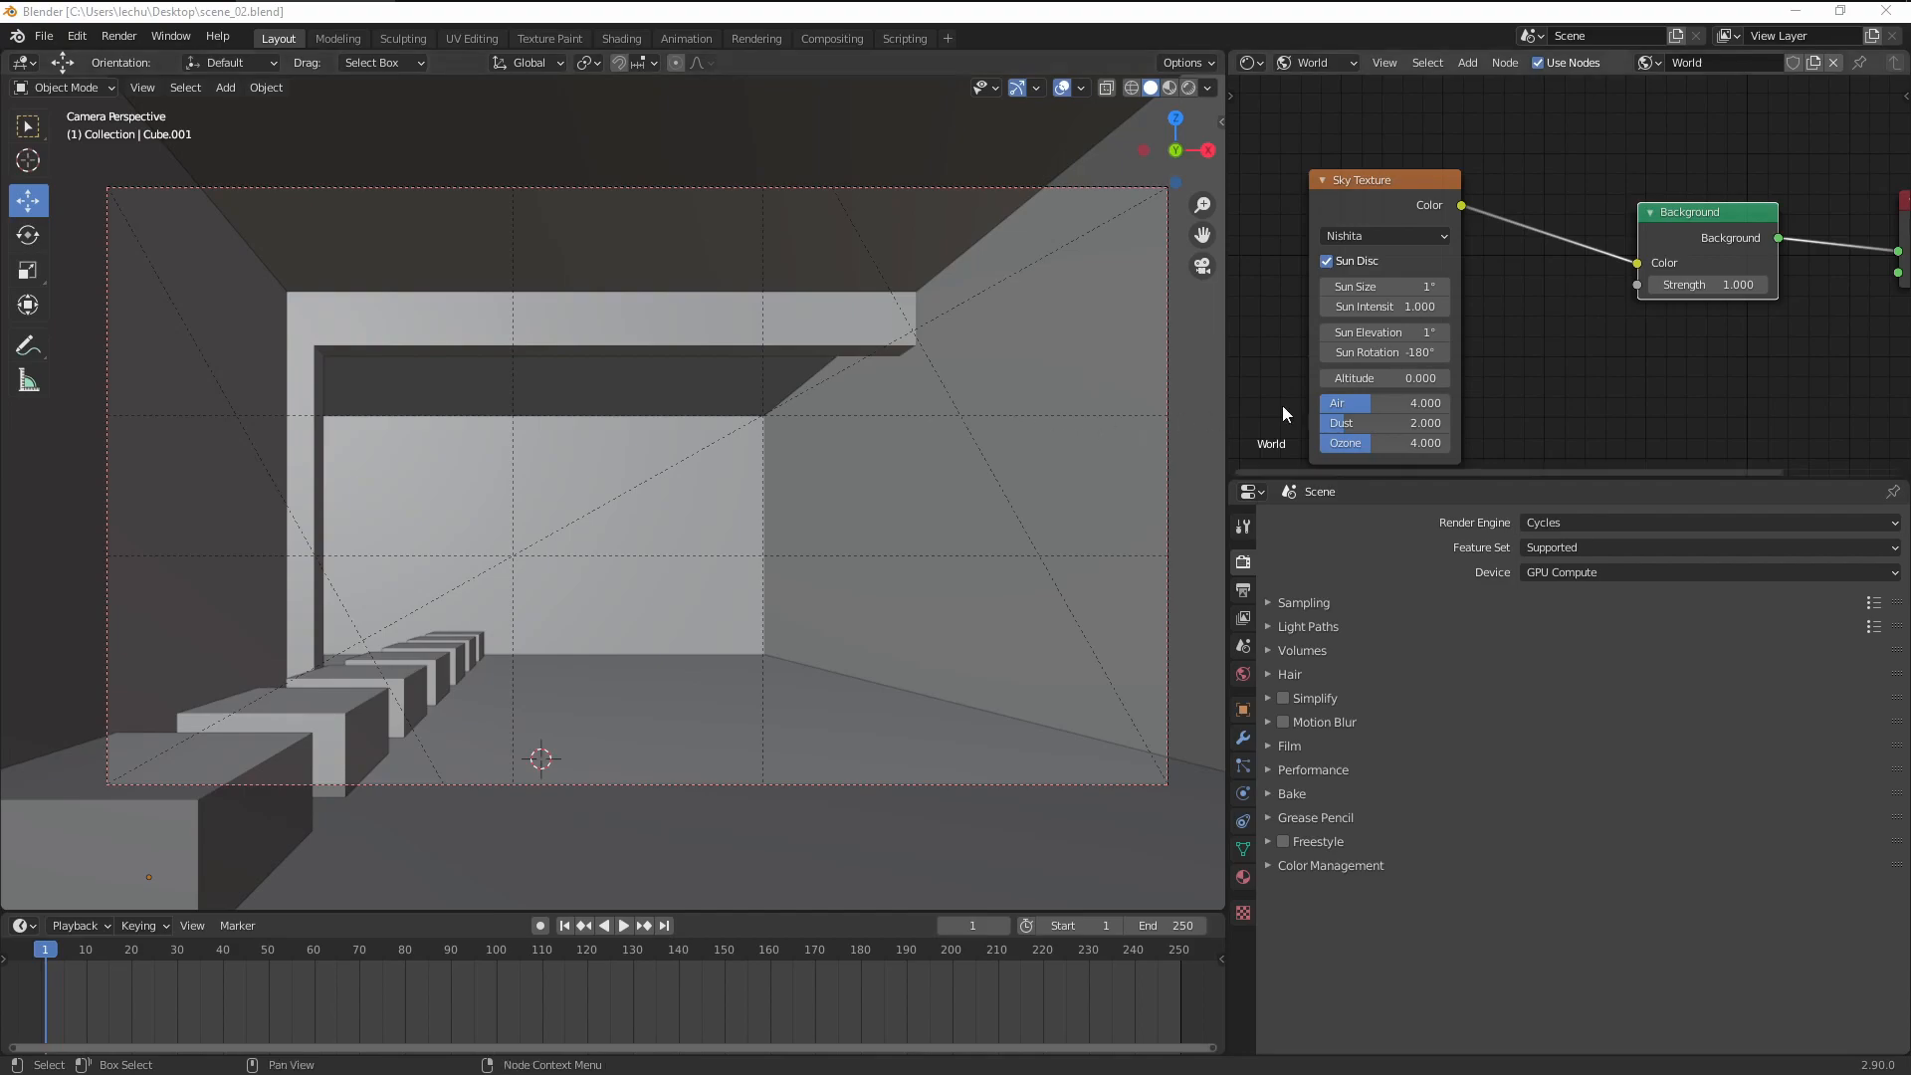
# Step: Keyframe the sun at frame 1 (1°, -180°, intensity 2) and frame 250 (30°, -10°, 0.1)
pyautogui.click(1166, 88)
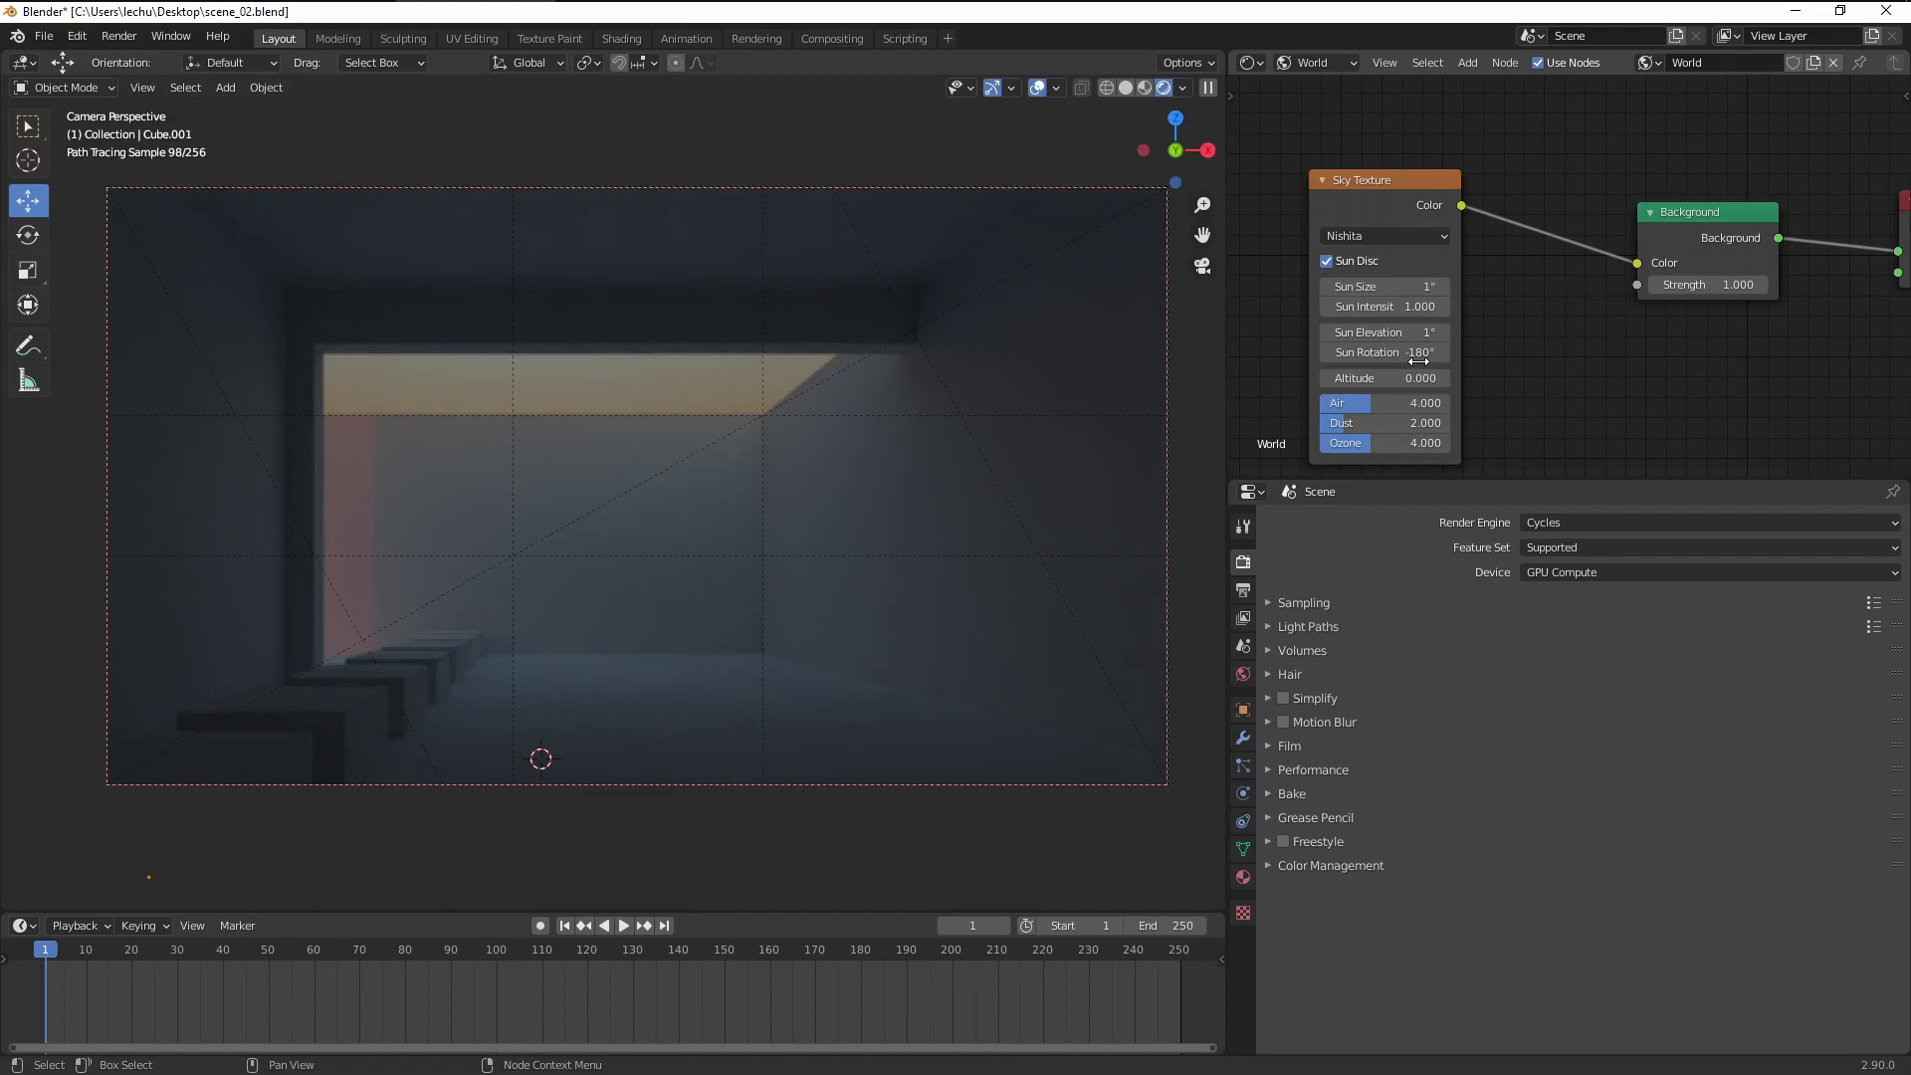
pyautogui.click(1384, 332)
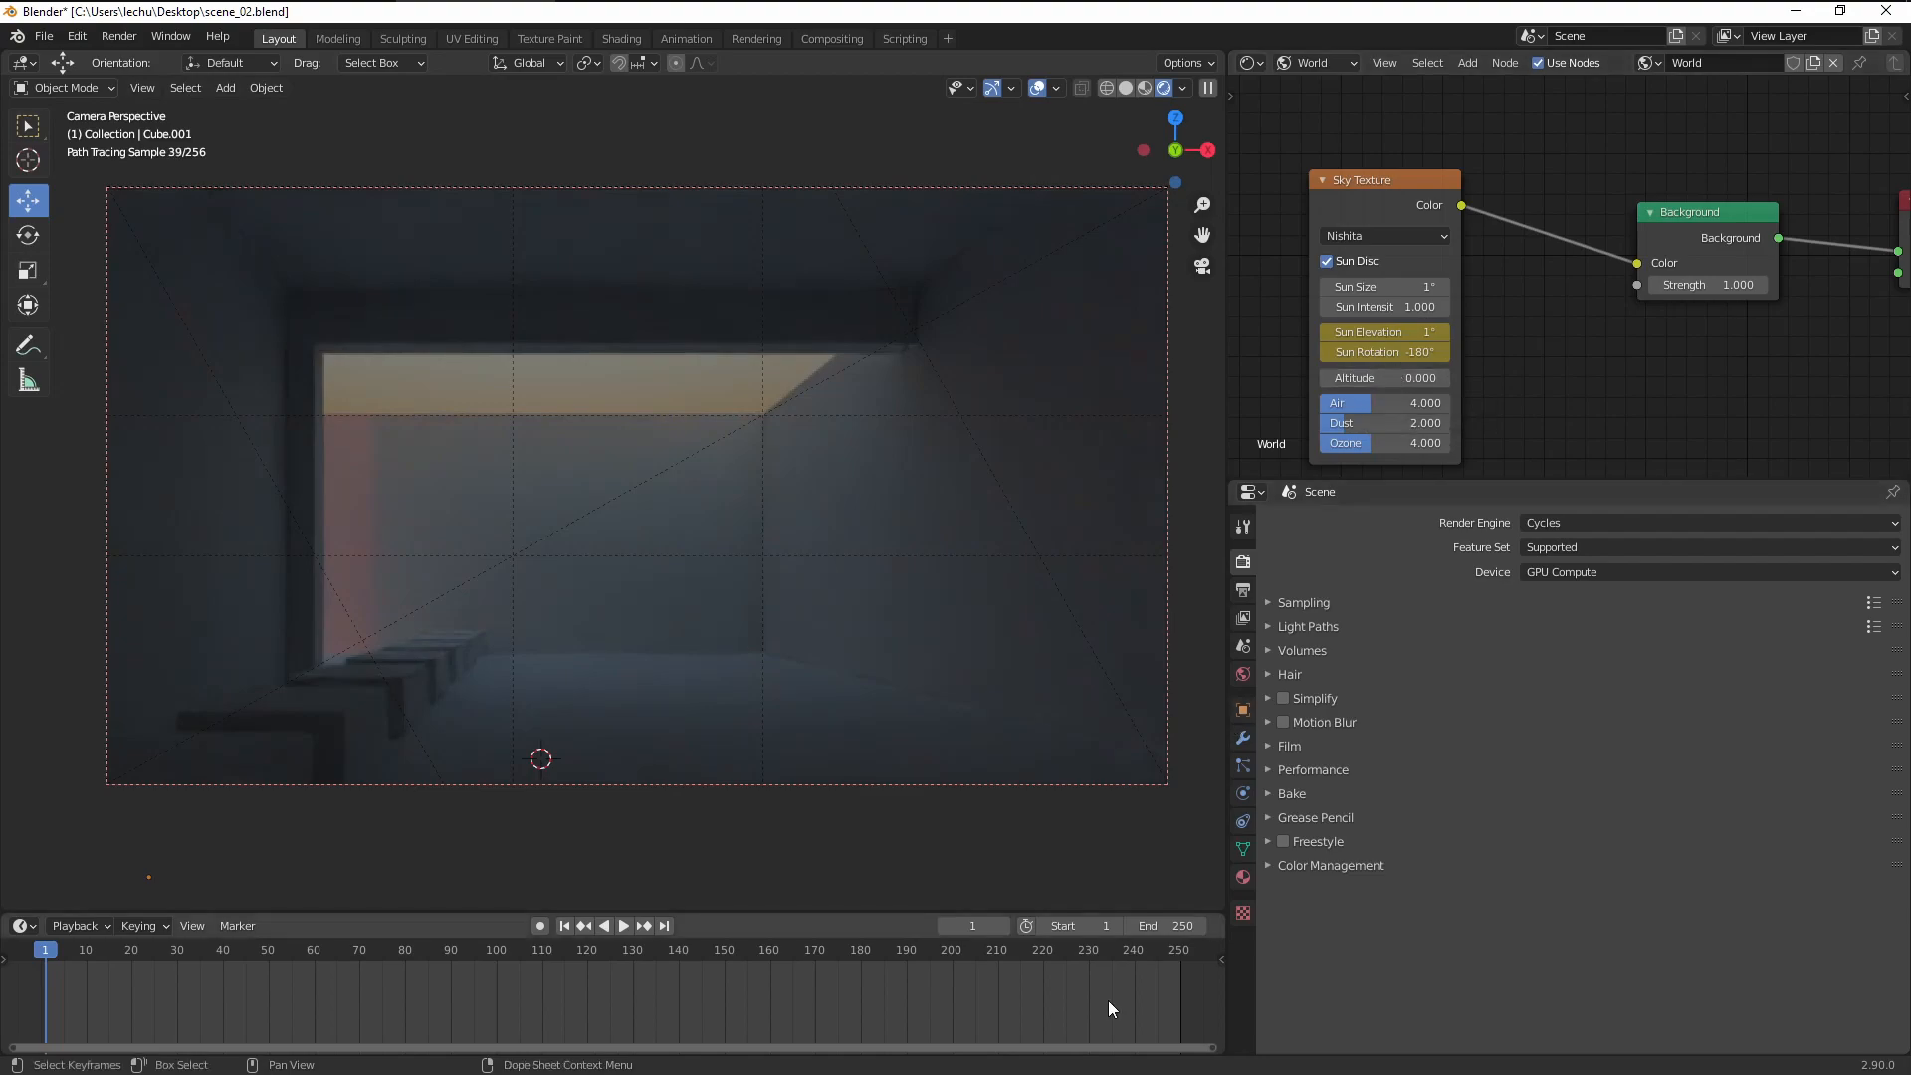
pyautogui.click(623, 924)
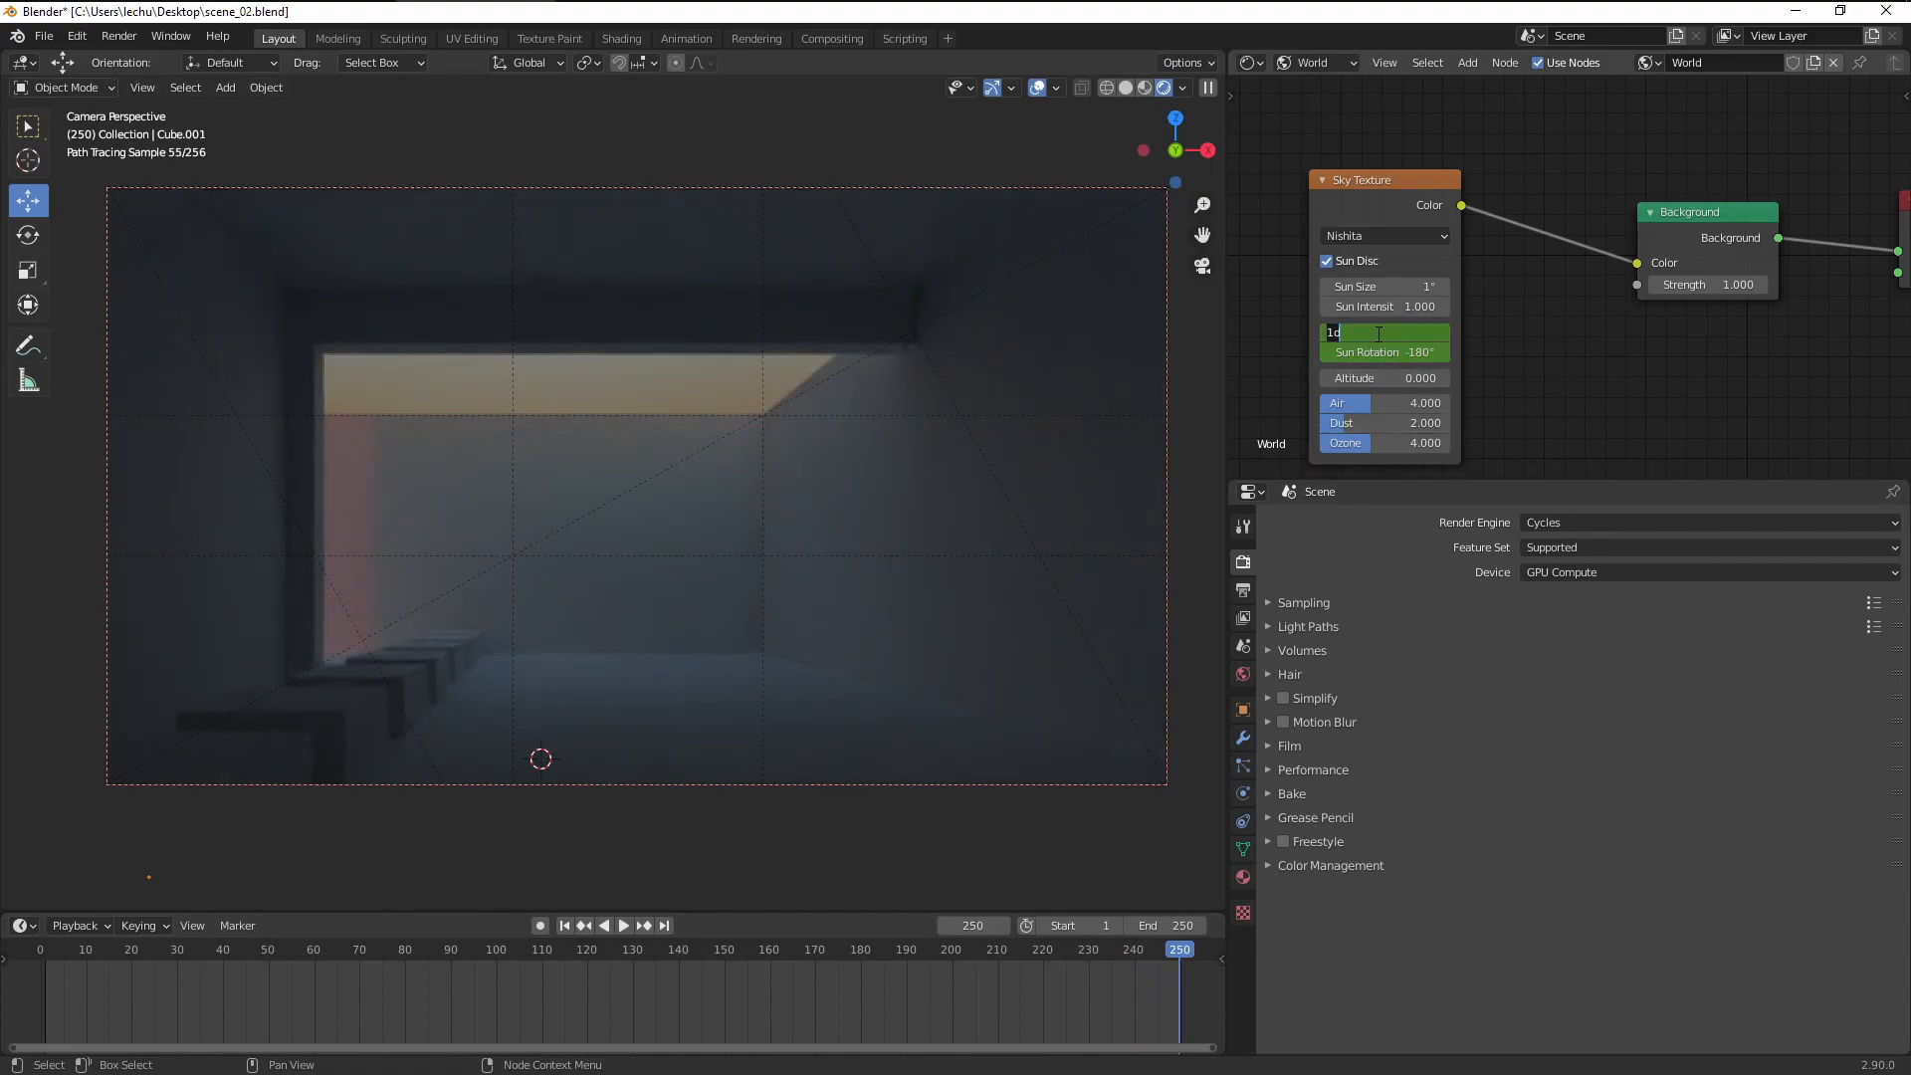
pyautogui.write('30°')
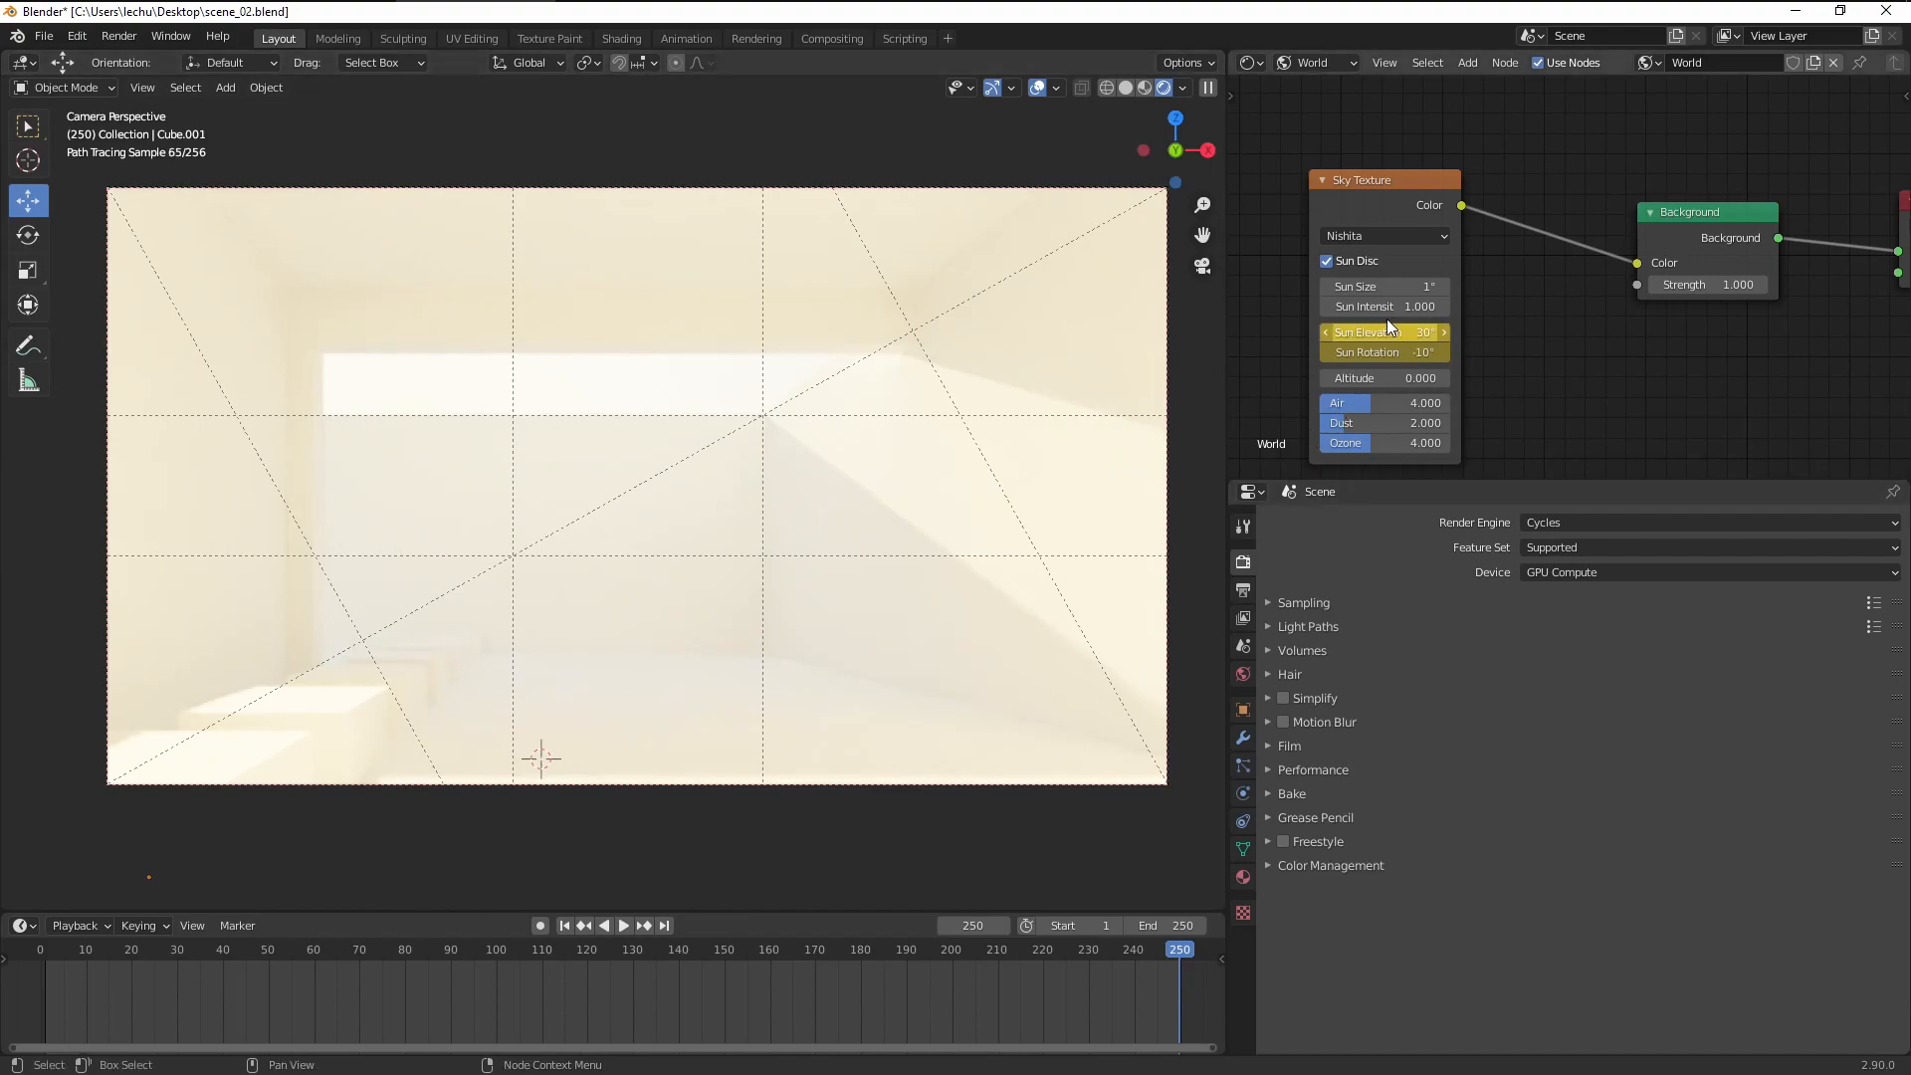
pyautogui.click(1384, 306)
pyautogui.write('0.100')
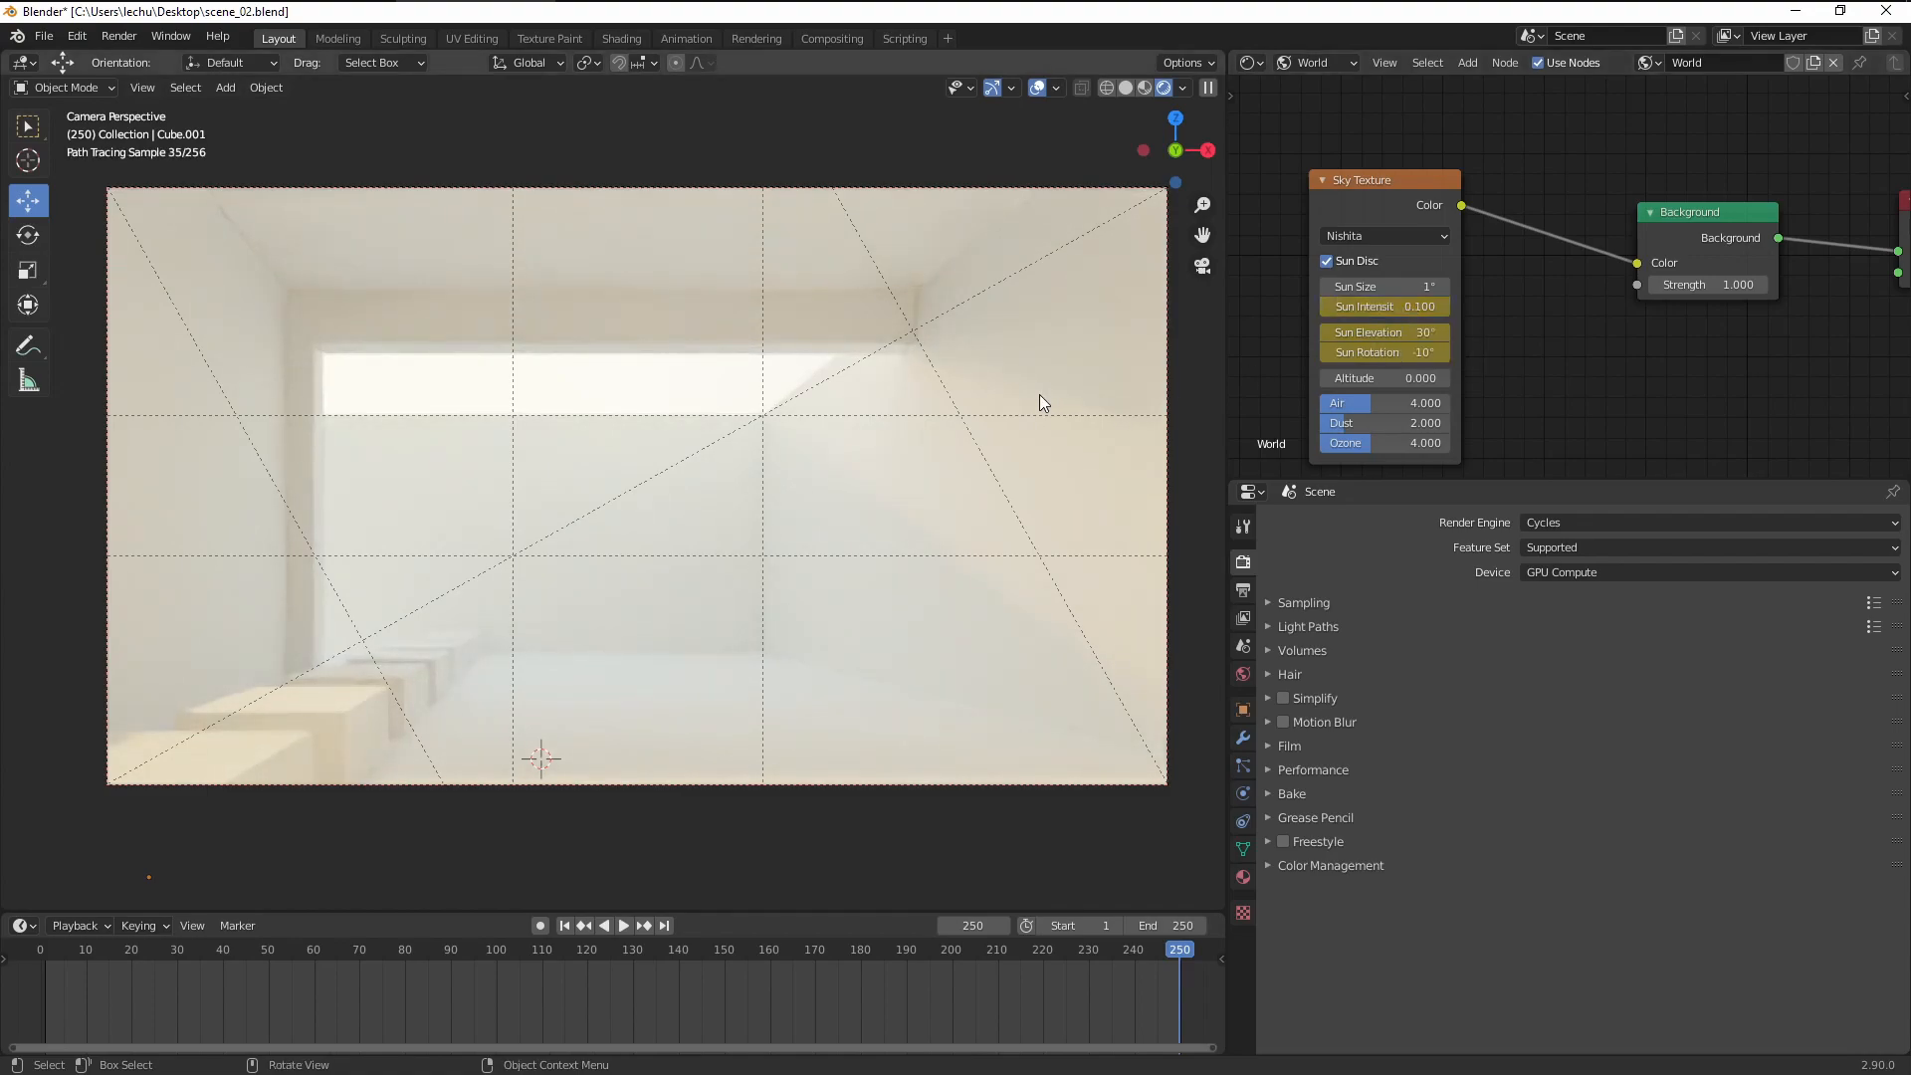
pyautogui.click(564, 925)
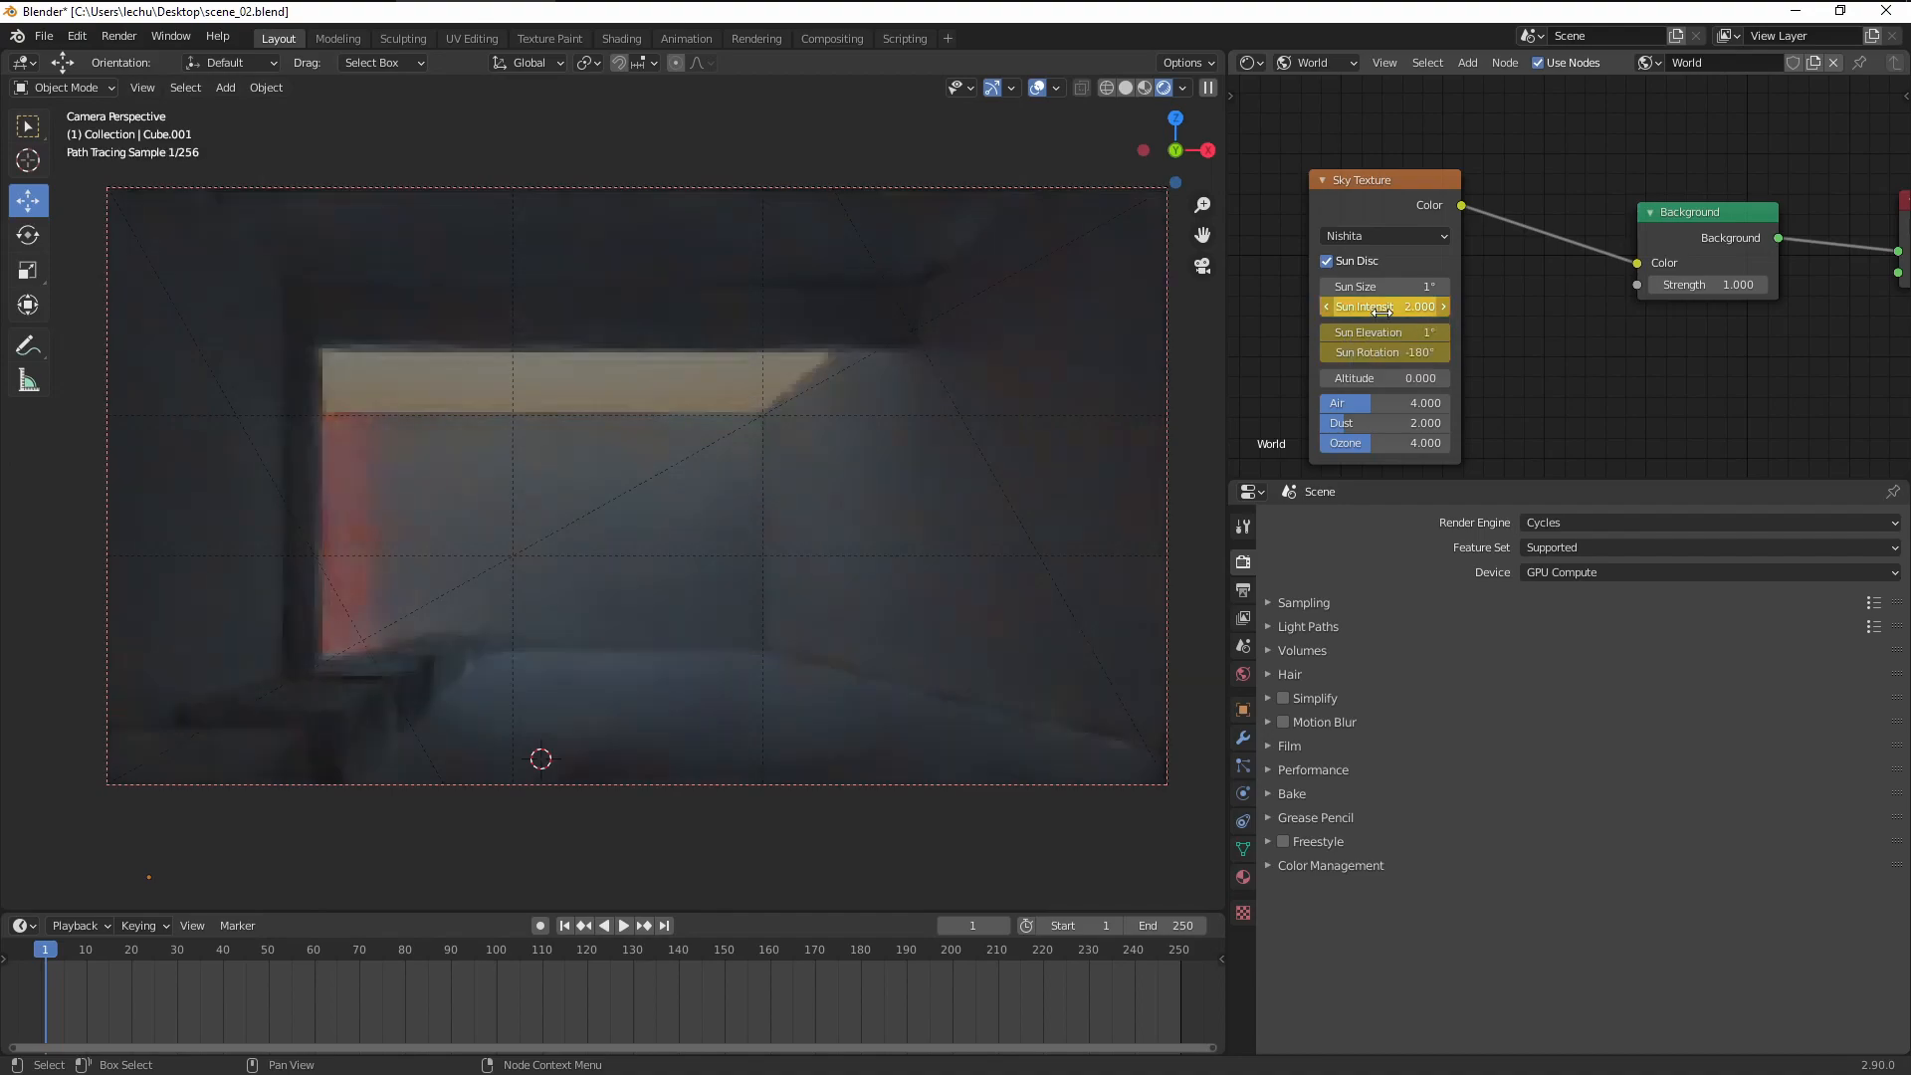
# Step: Keyframe Air, Dust and Ozone densities (4, 2, 4) at frame 1, then go to frame 250
pyautogui.click(364, 950)
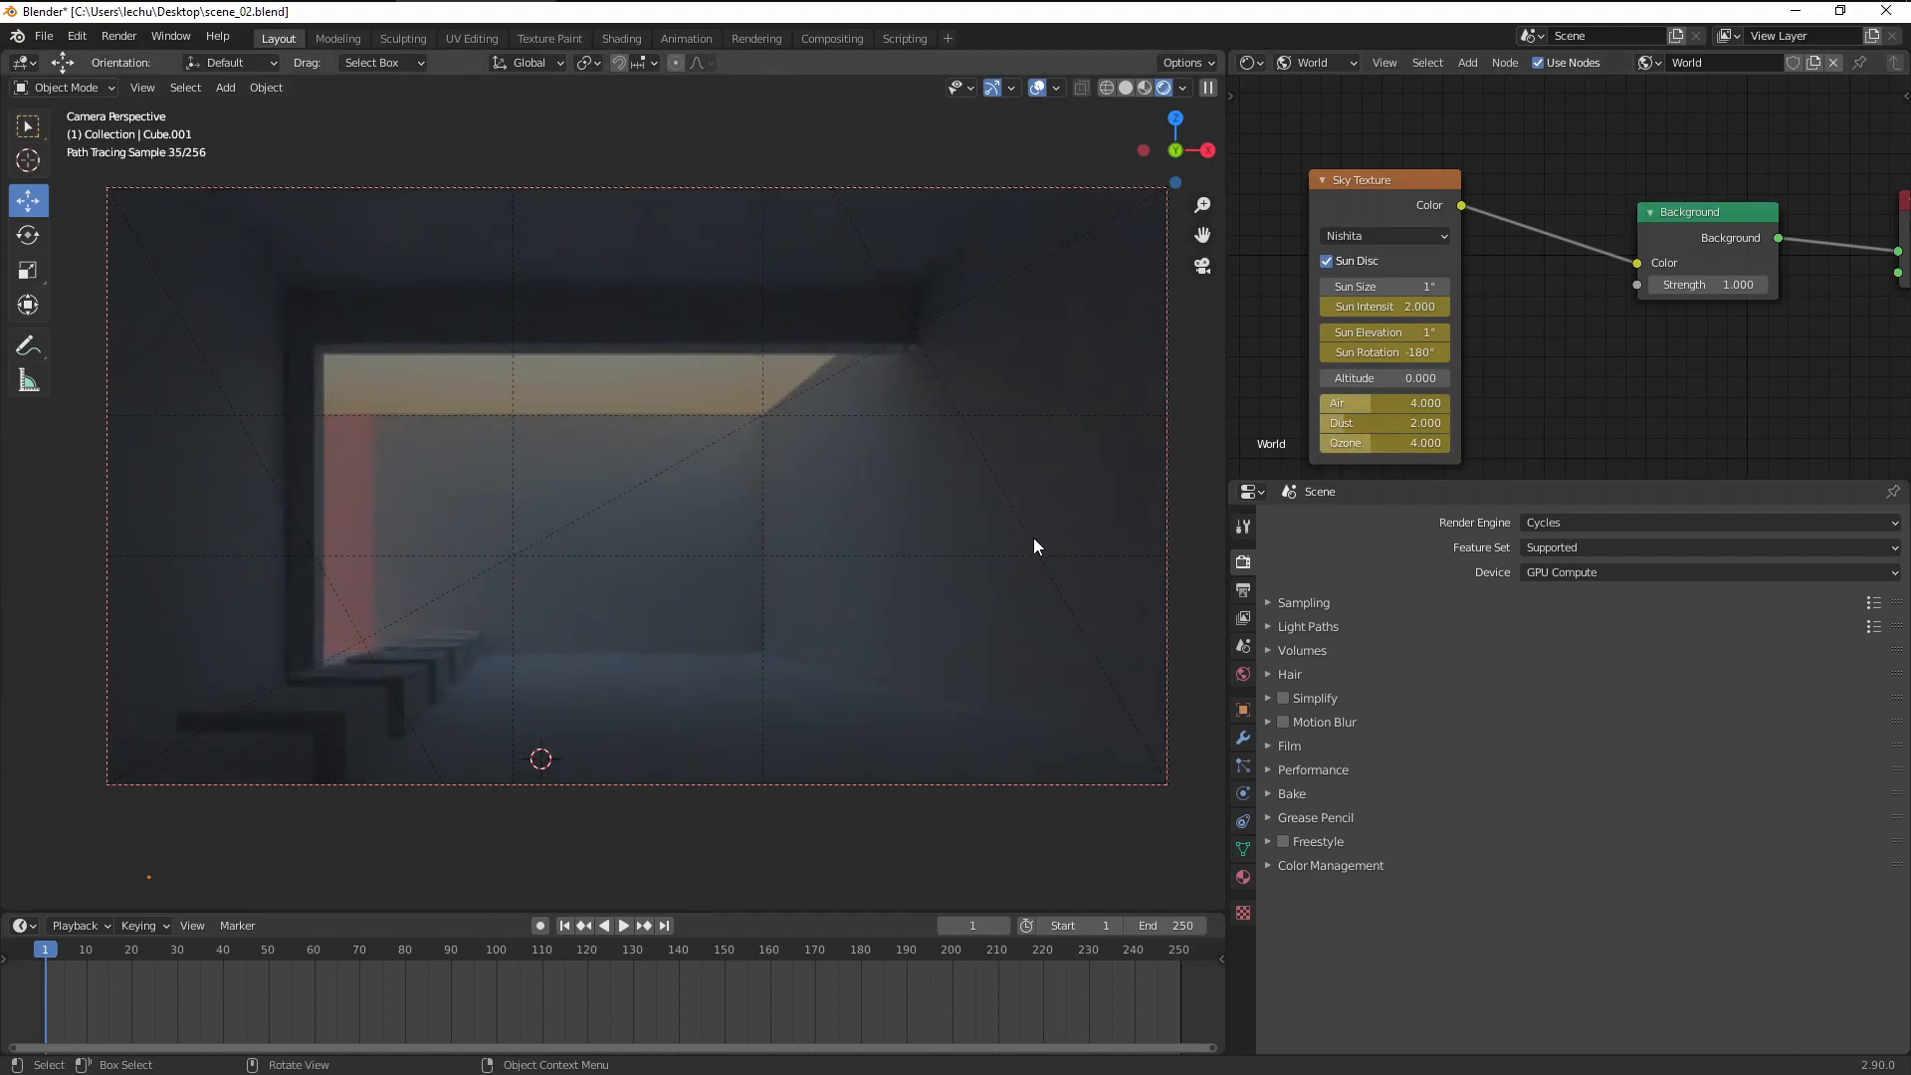
pyautogui.click(664, 925)
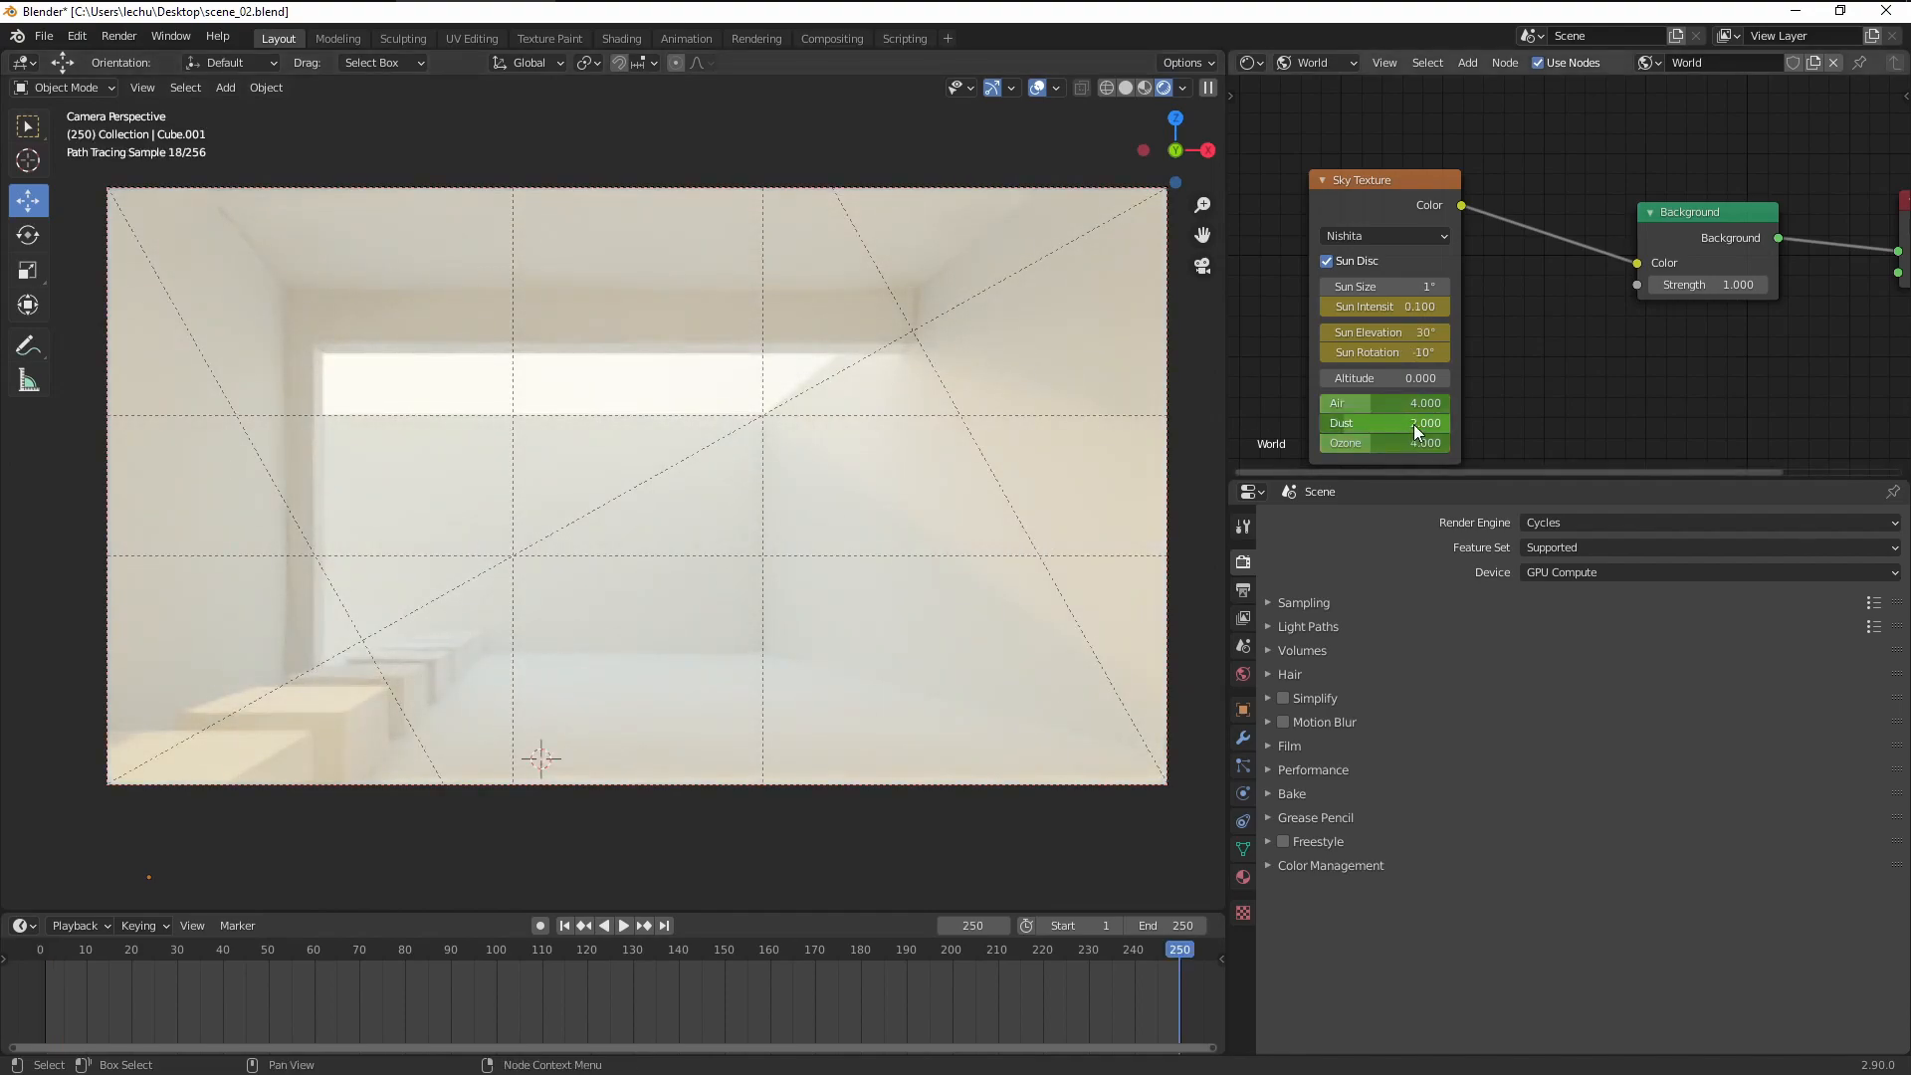
pyautogui.moveTo(1391, 406)
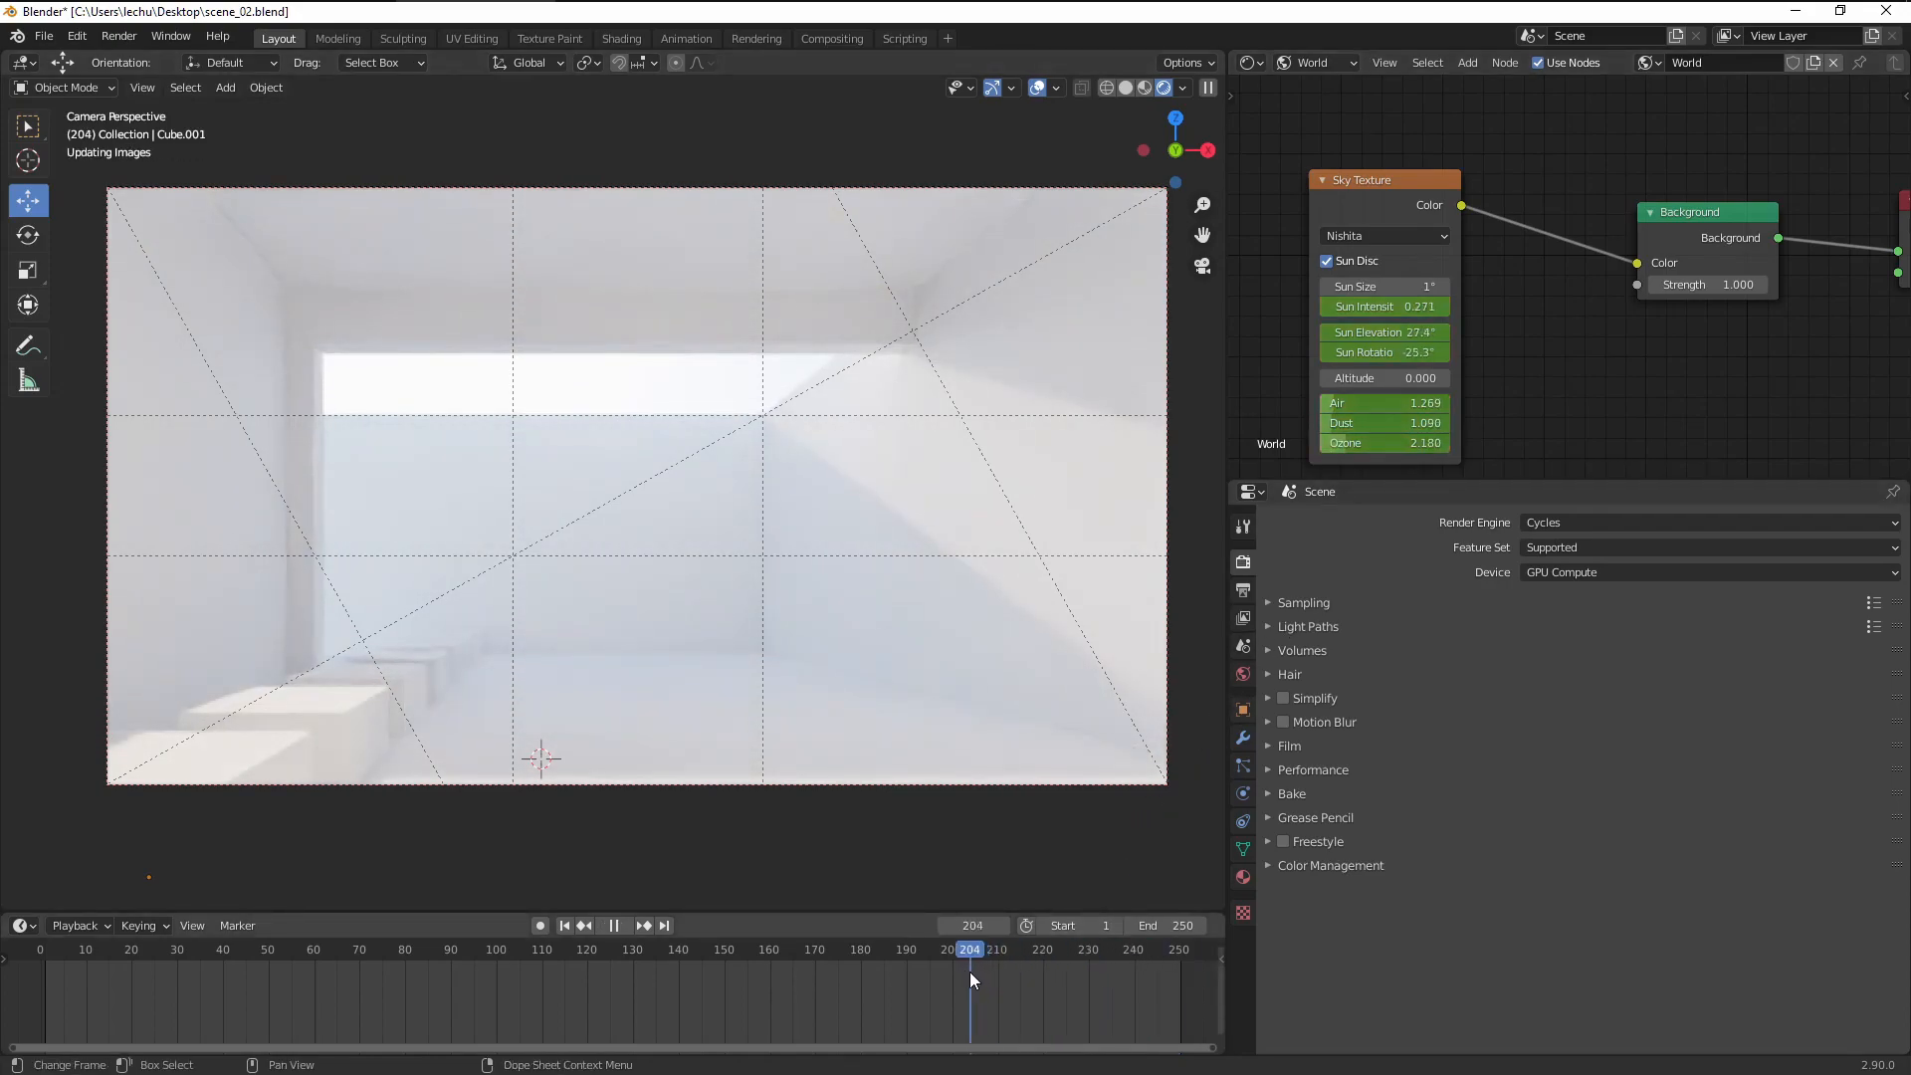
pyautogui.click(811, 978)
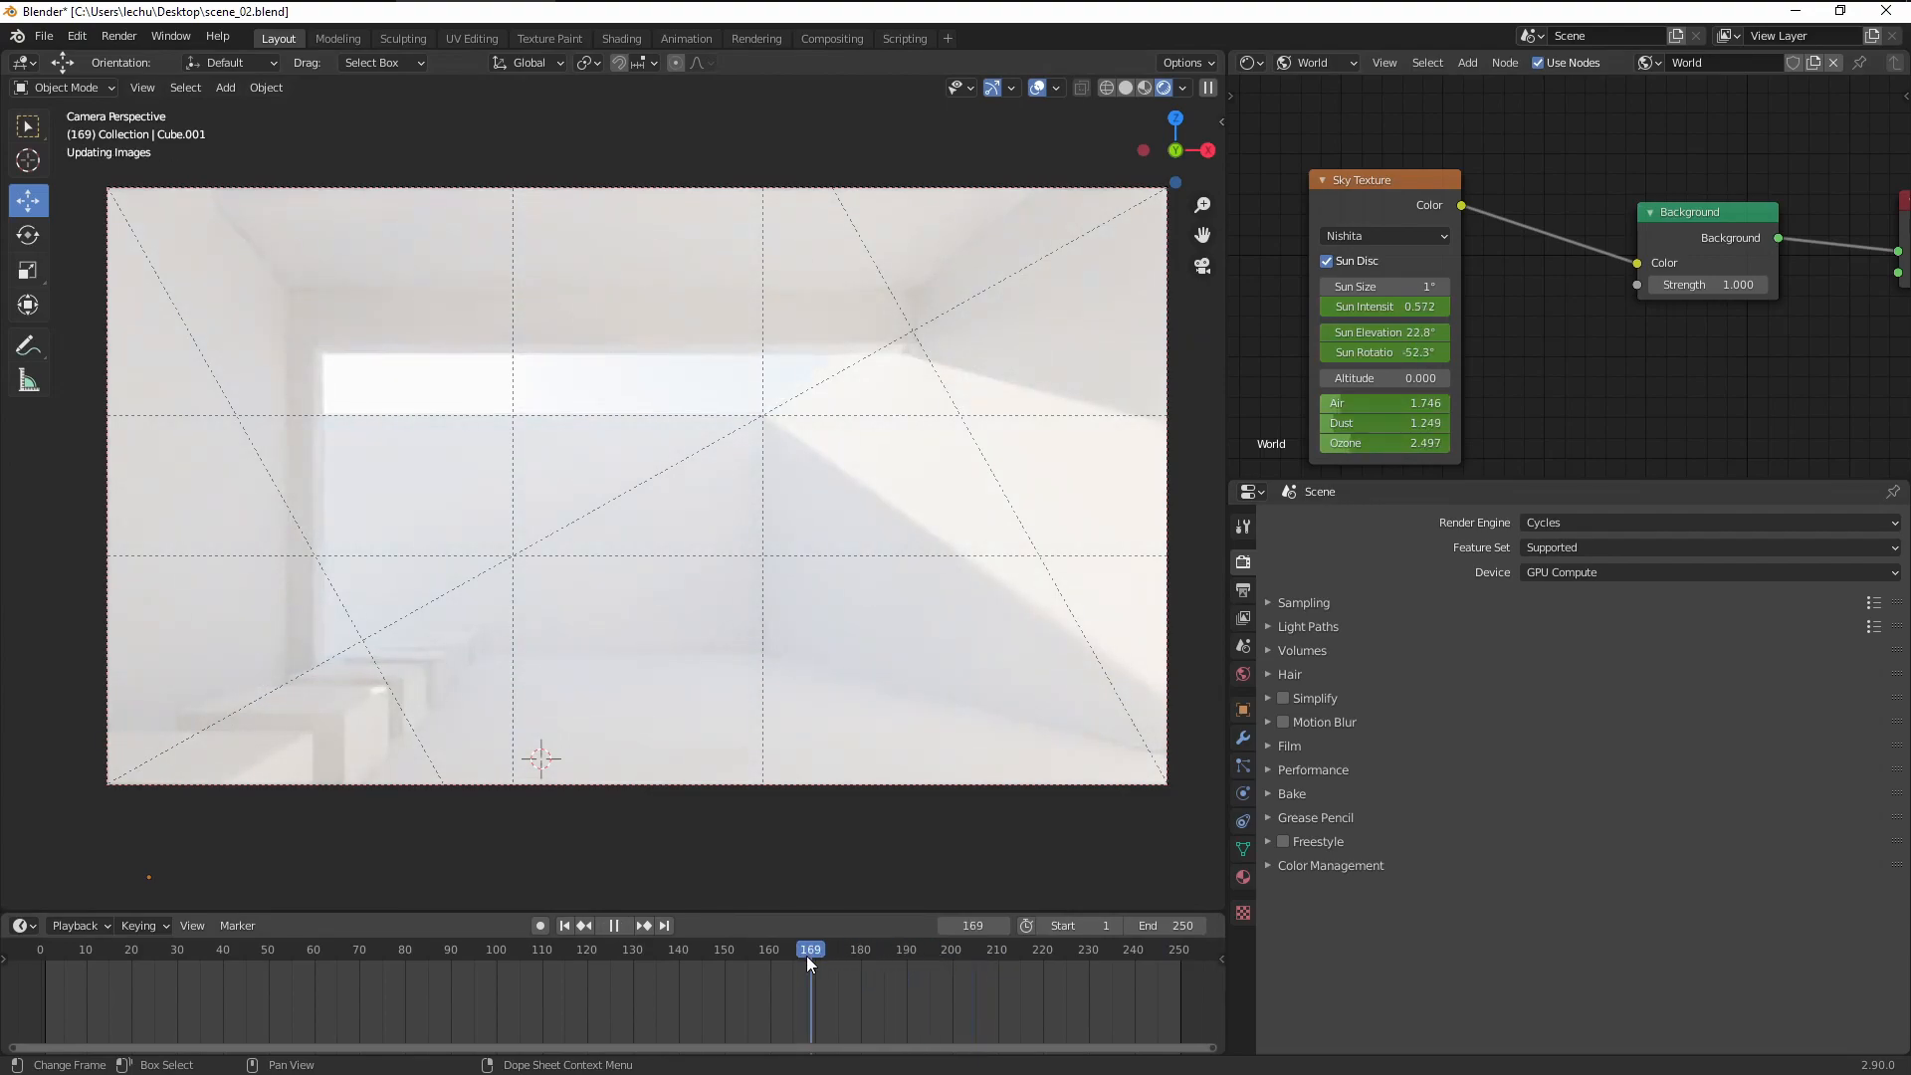
pyautogui.click(638, 977)
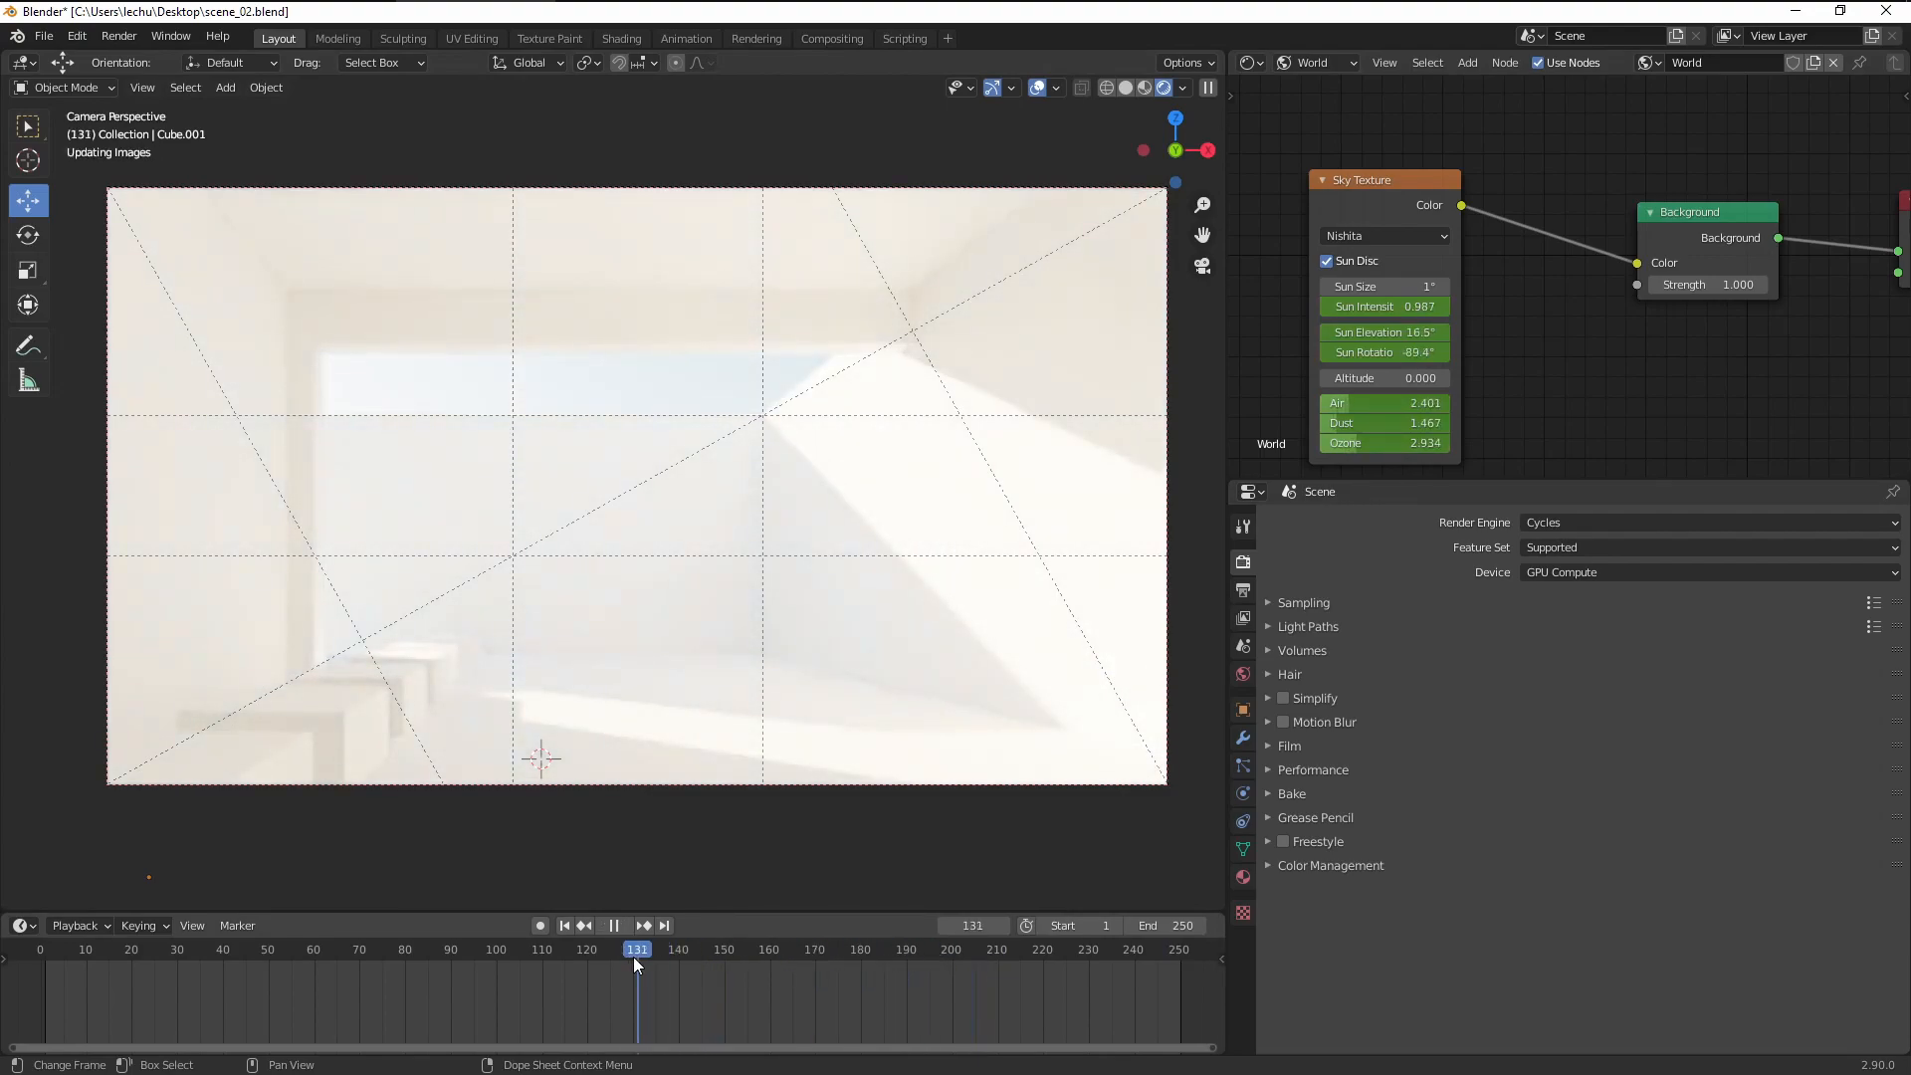
pyautogui.click(487, 976)
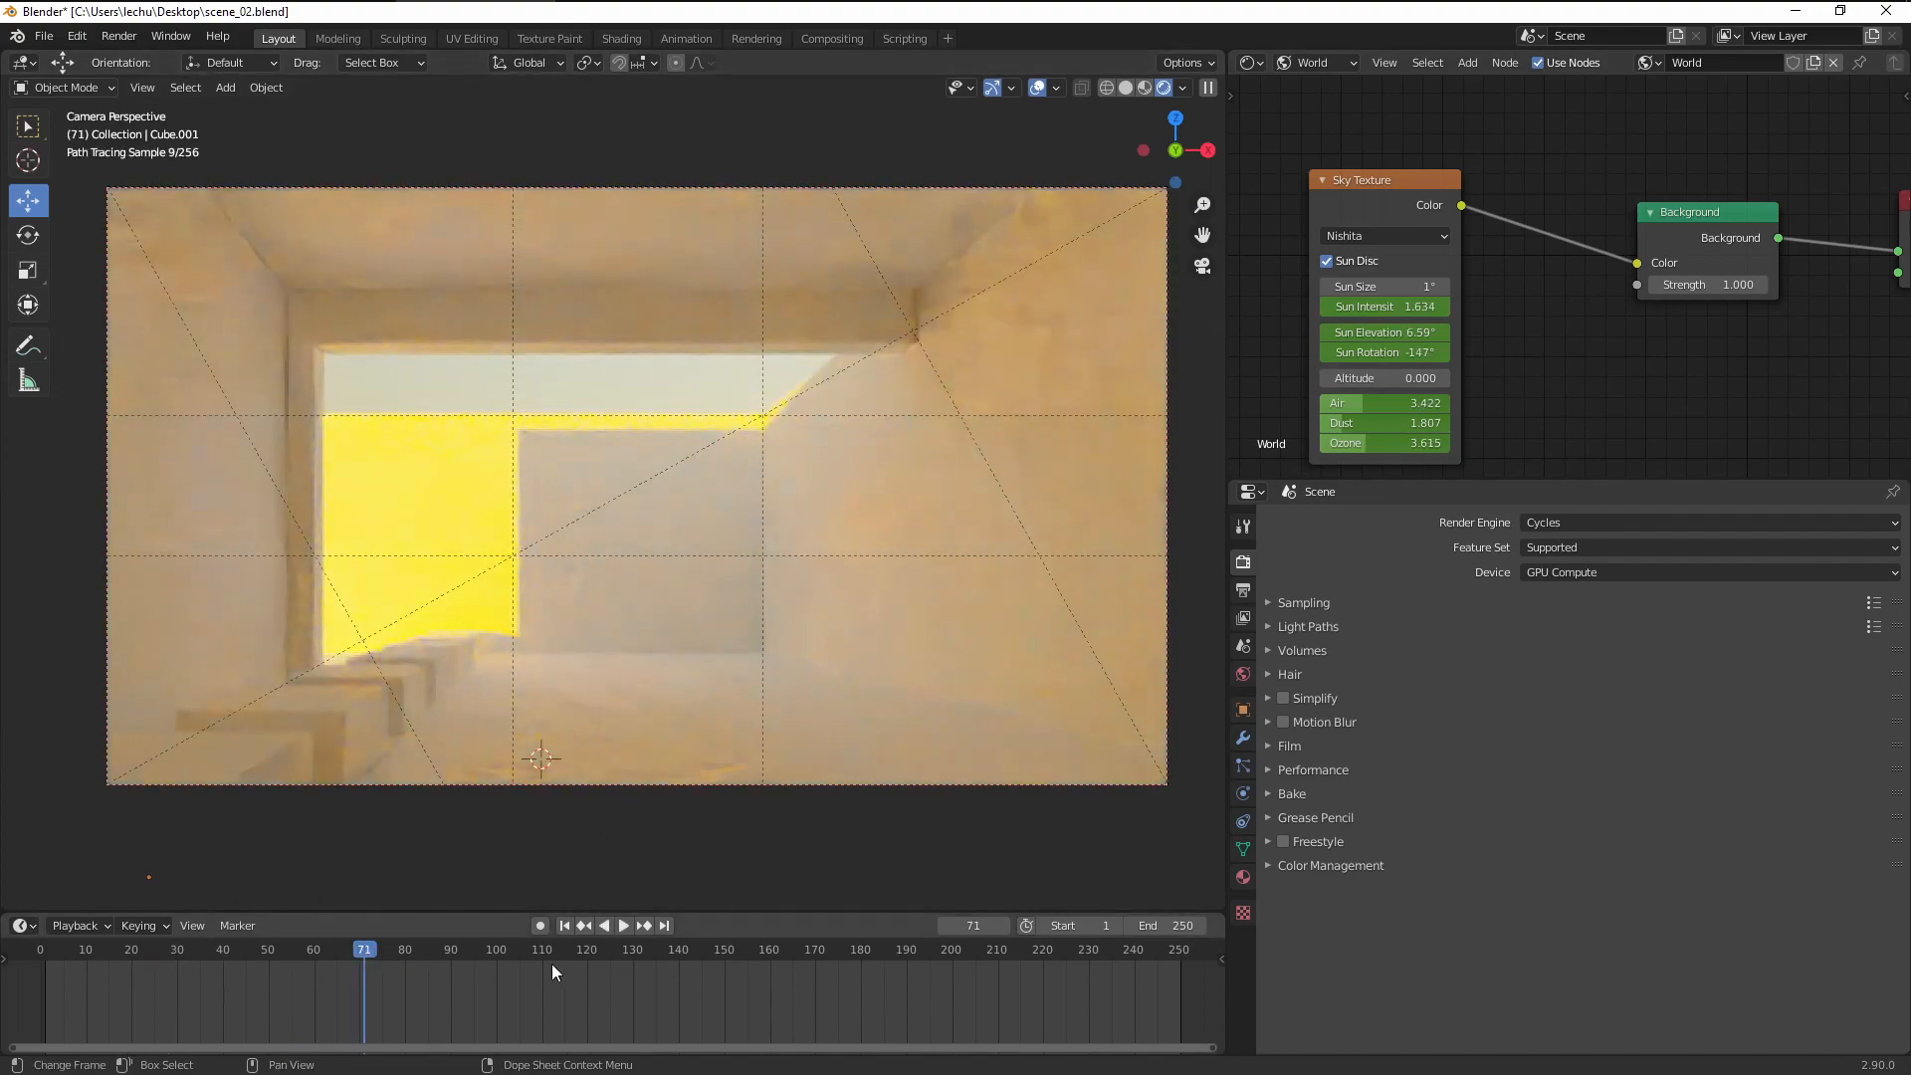
pyautogui.click(636, 972)
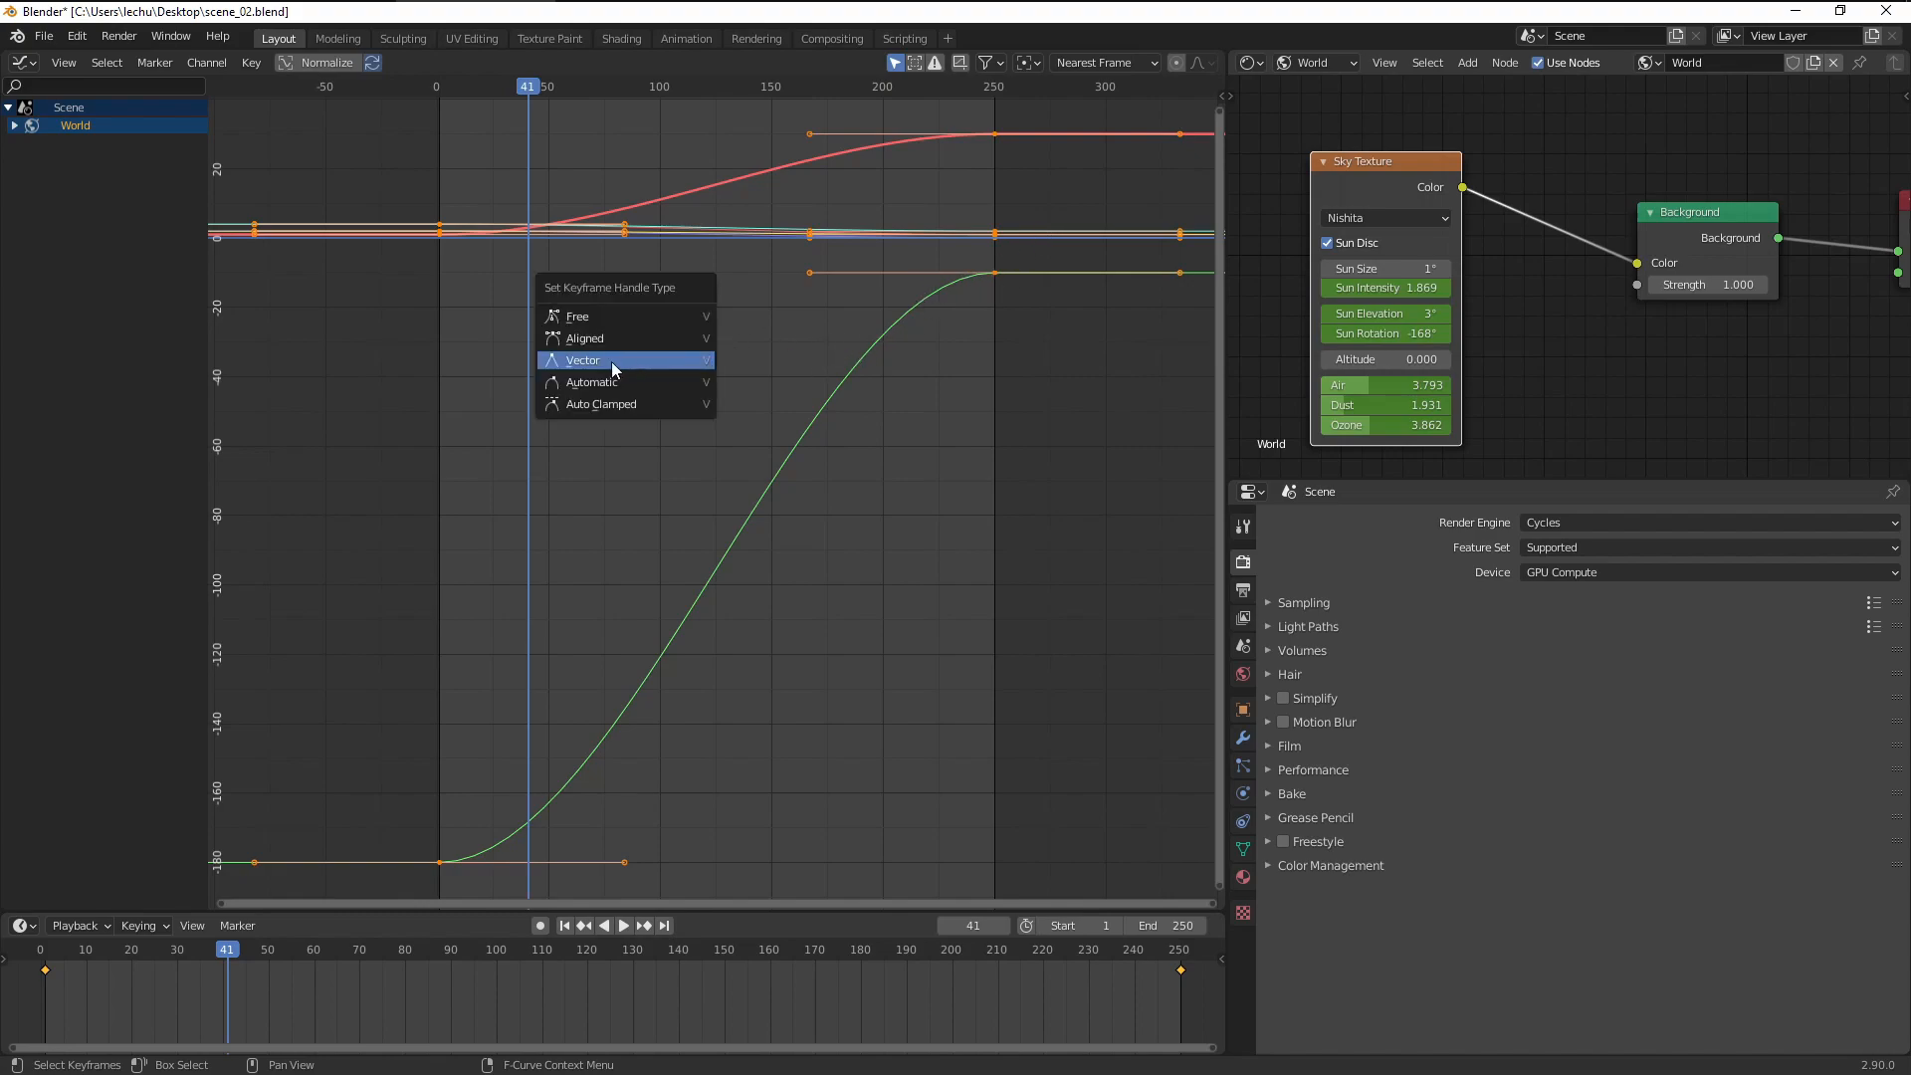
pyautogui.moveTo(567, 364)
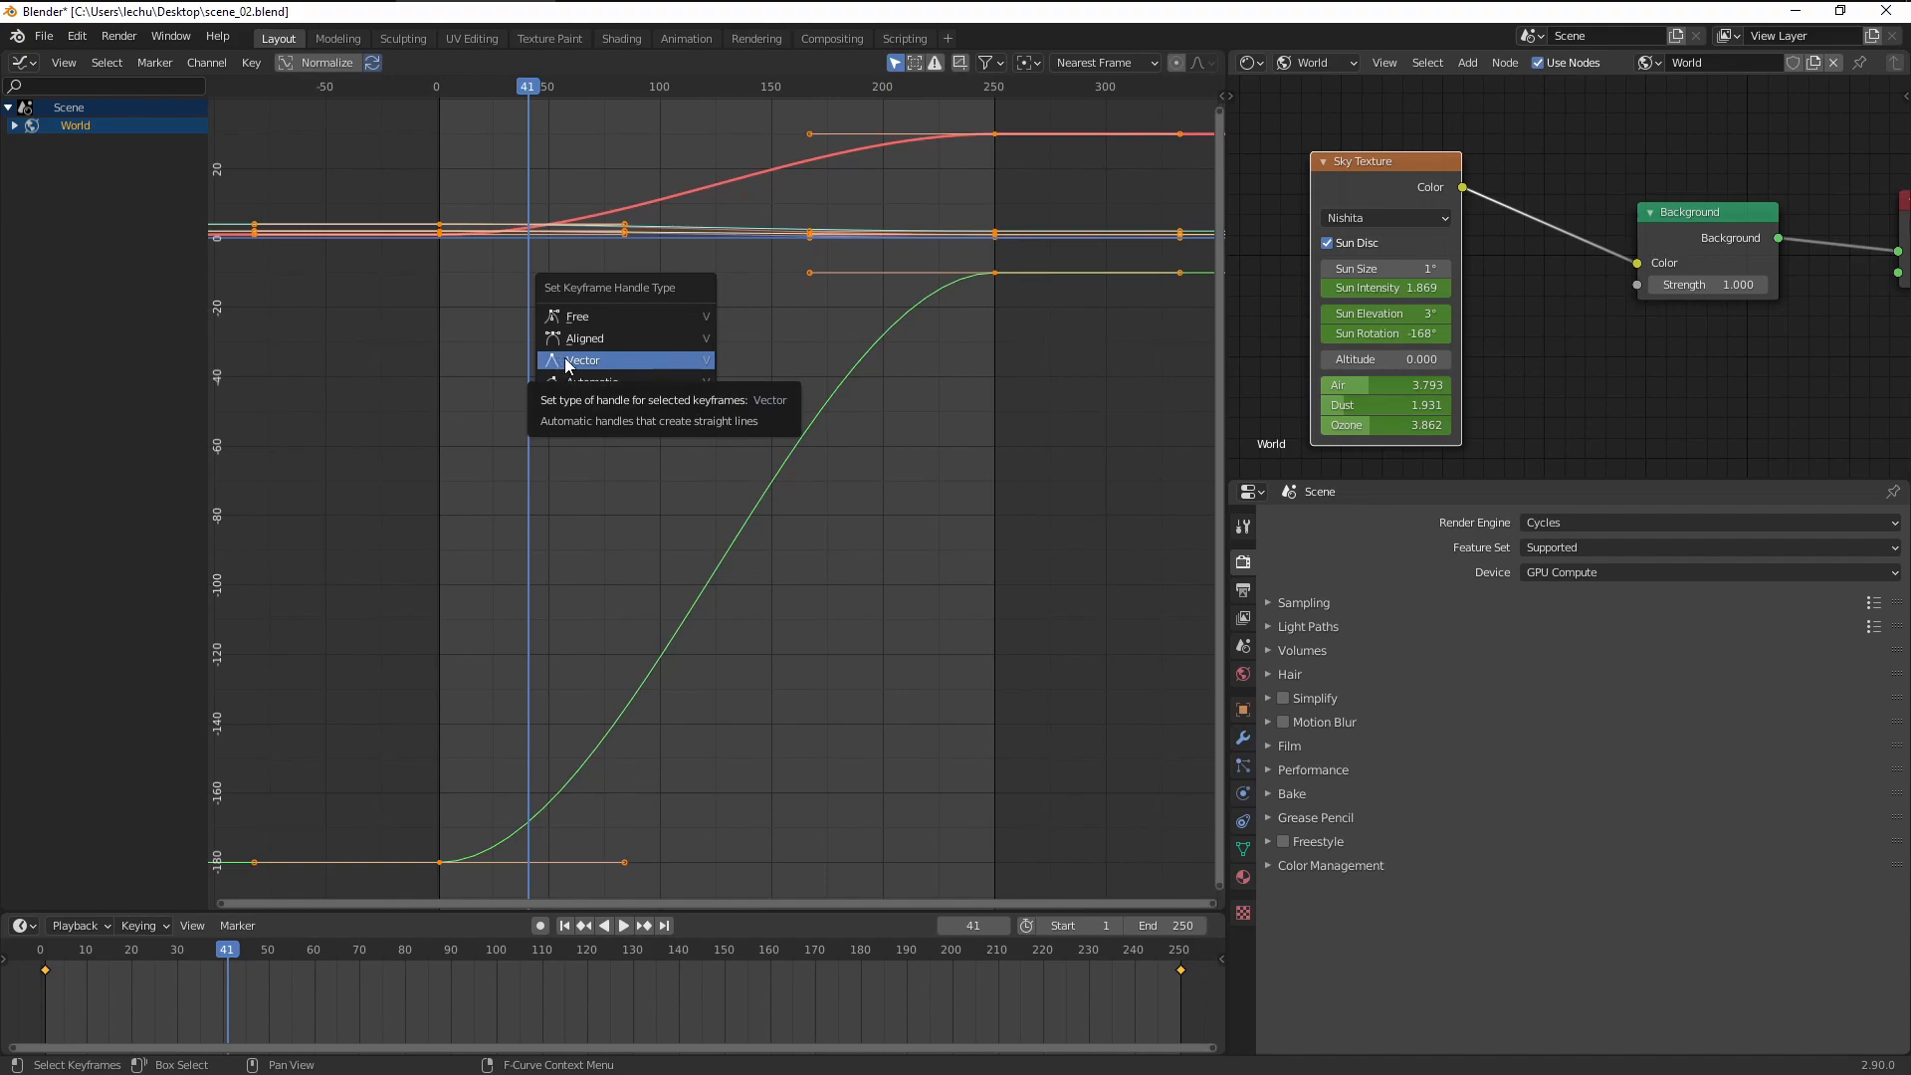
# Step: Set all the sky's keyframes to Vector handles so the curves become straight lines
pyautogui.click(584, 360)
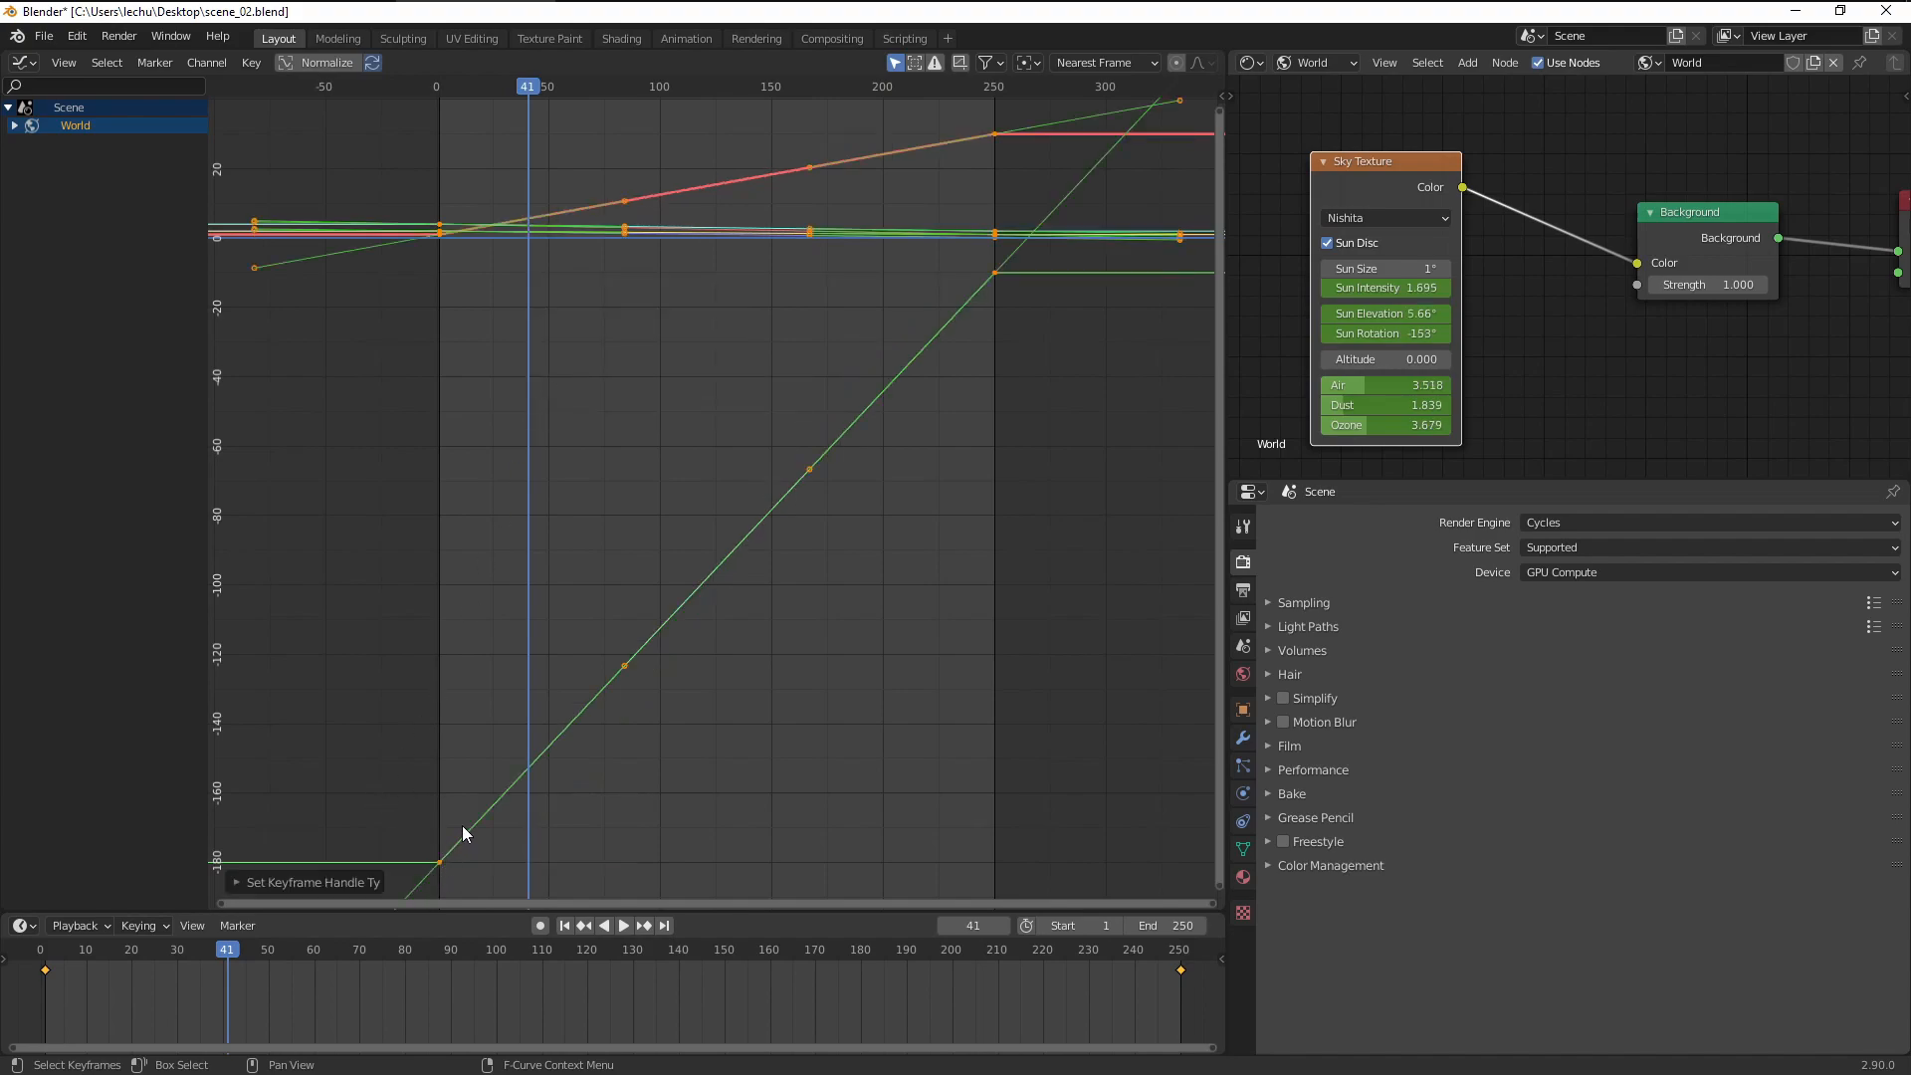
pyautogui.moveTo(725, 541)
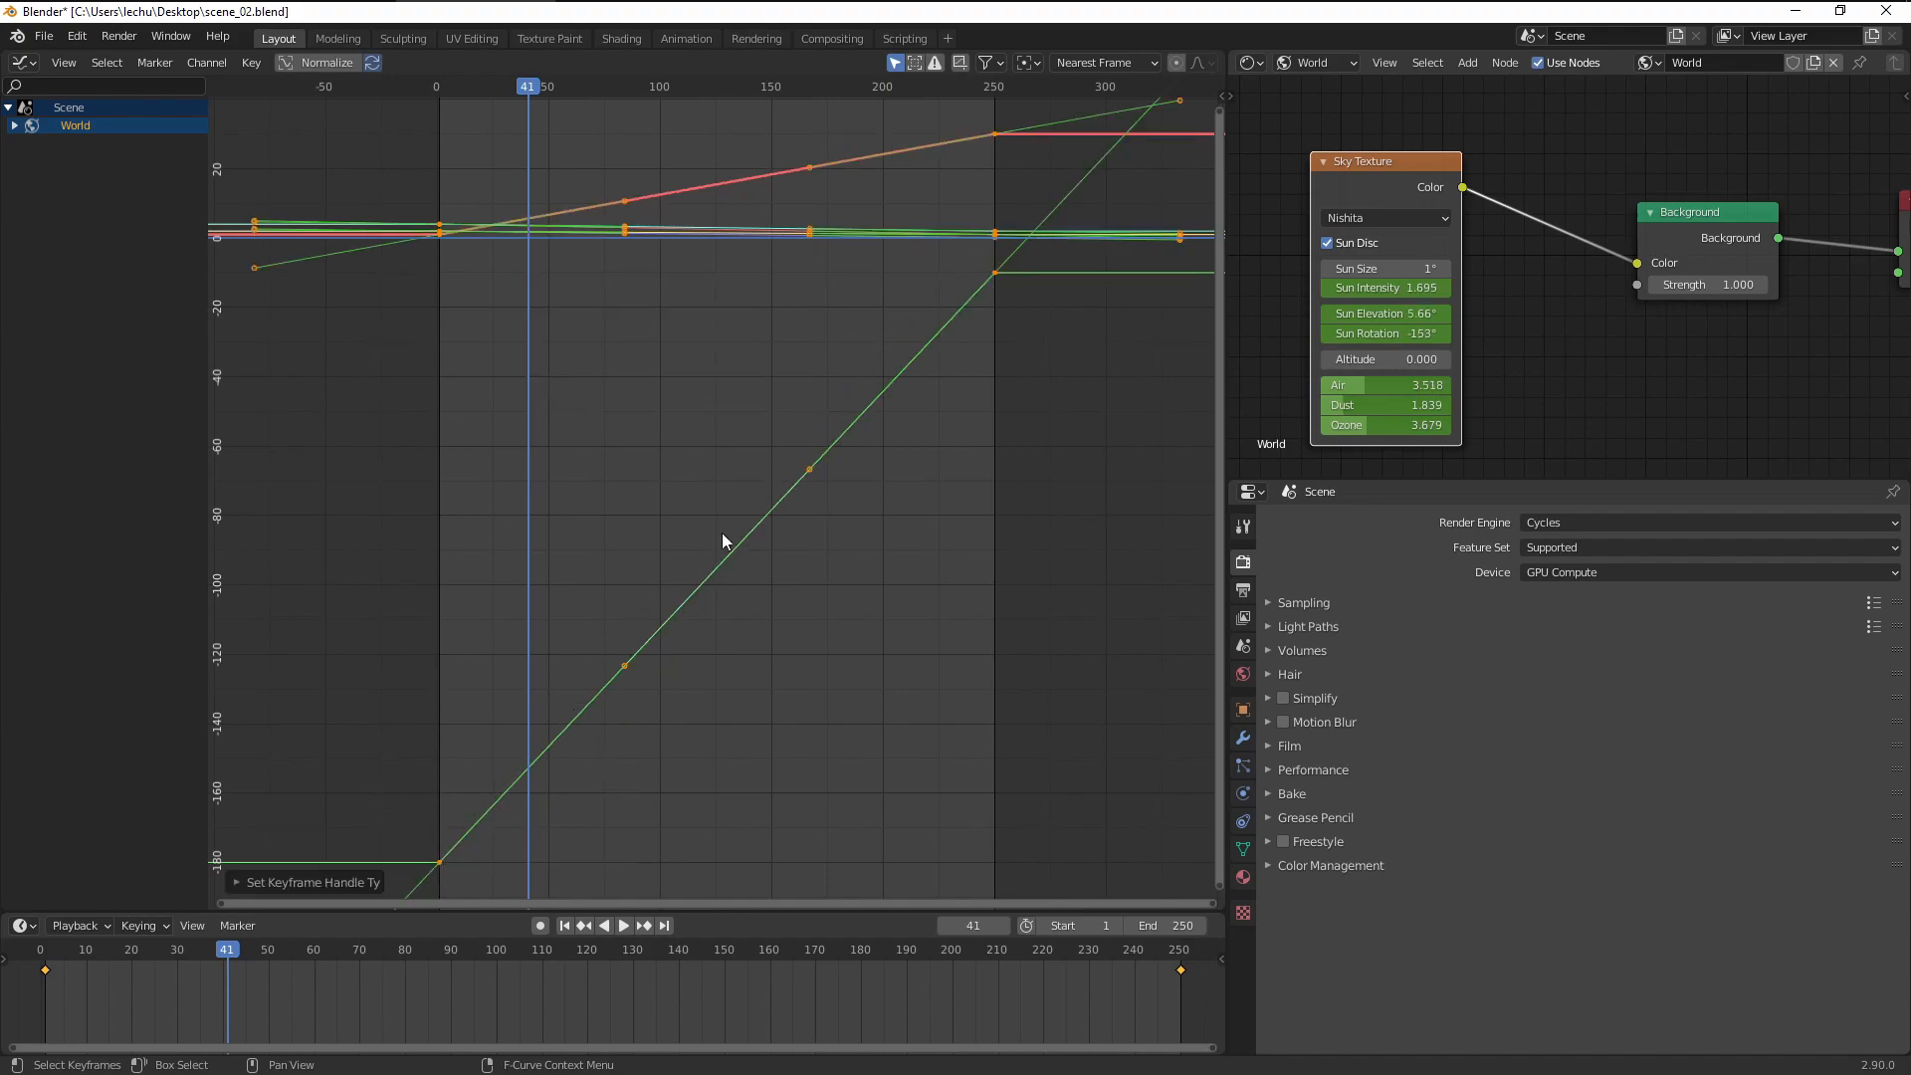
pyautogui.moveTo(601, 395)
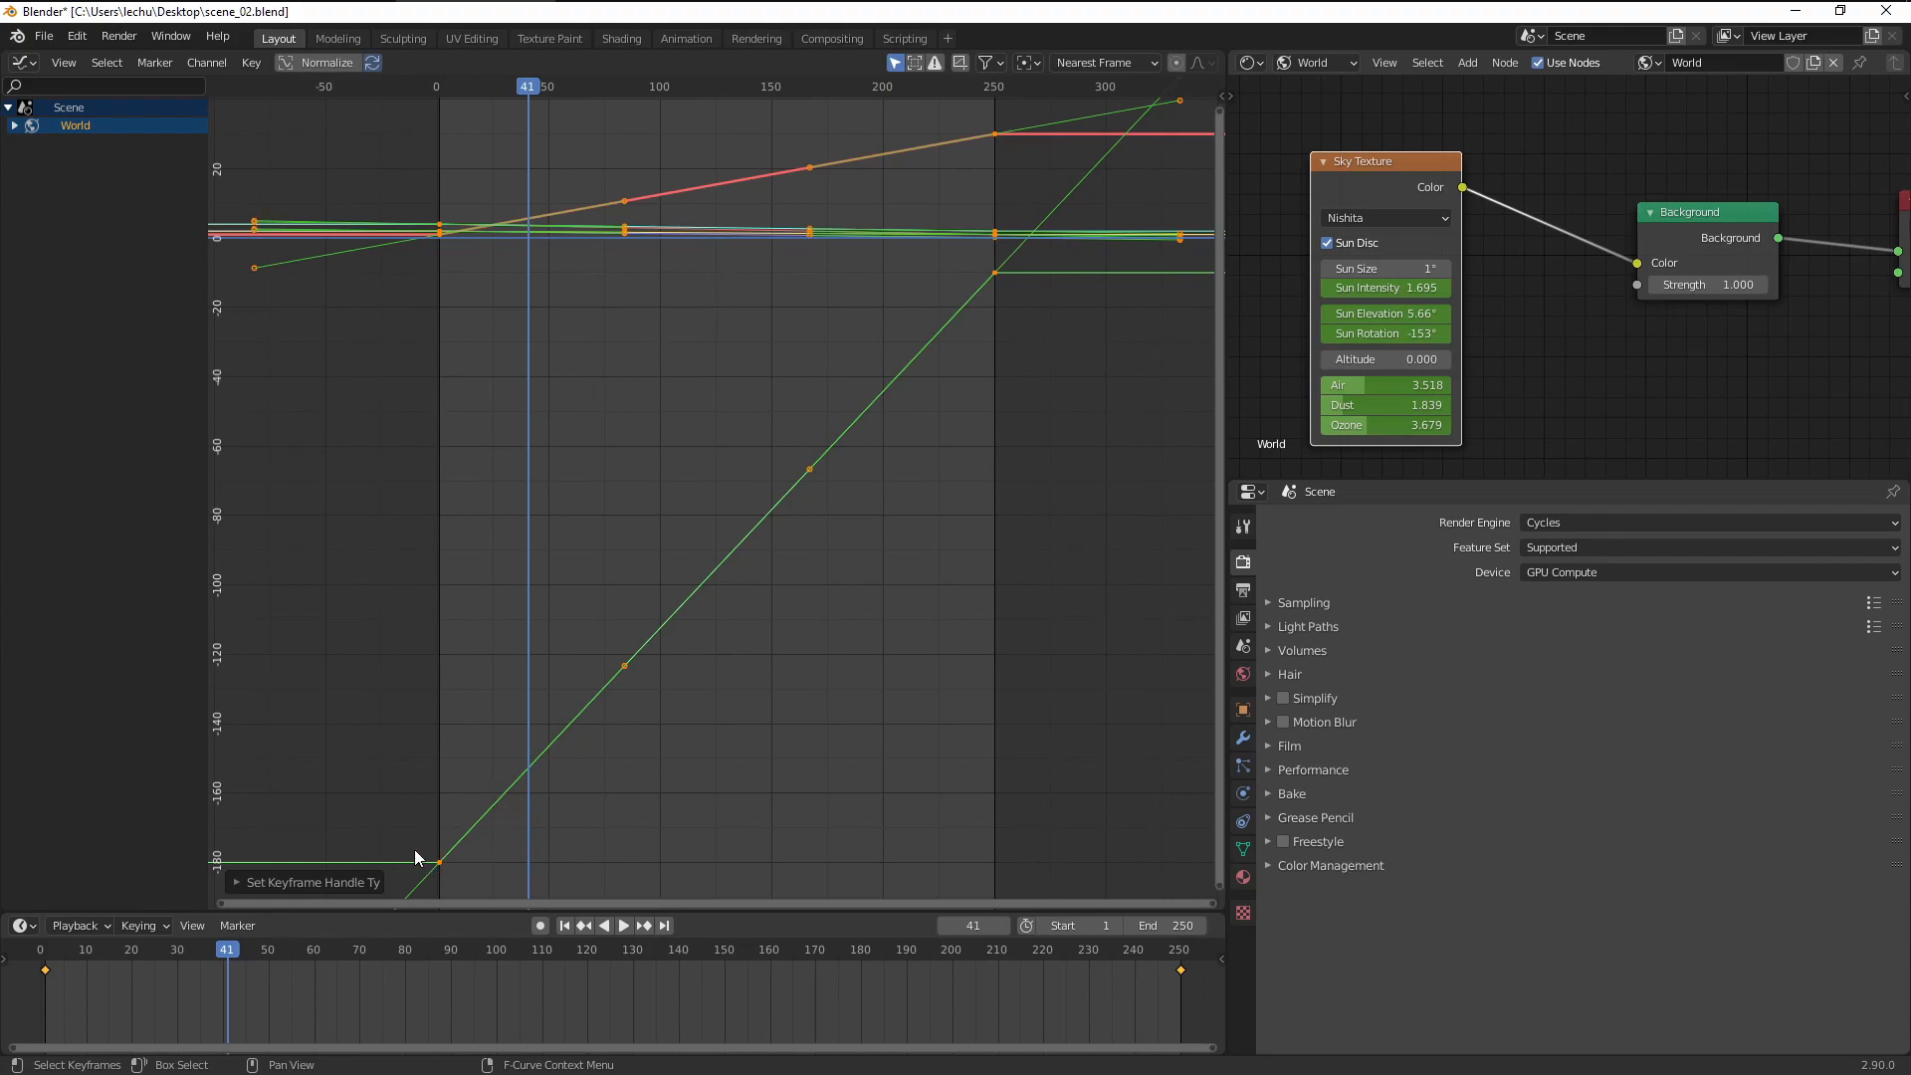
pyautogui.moveTo(1024, 100)
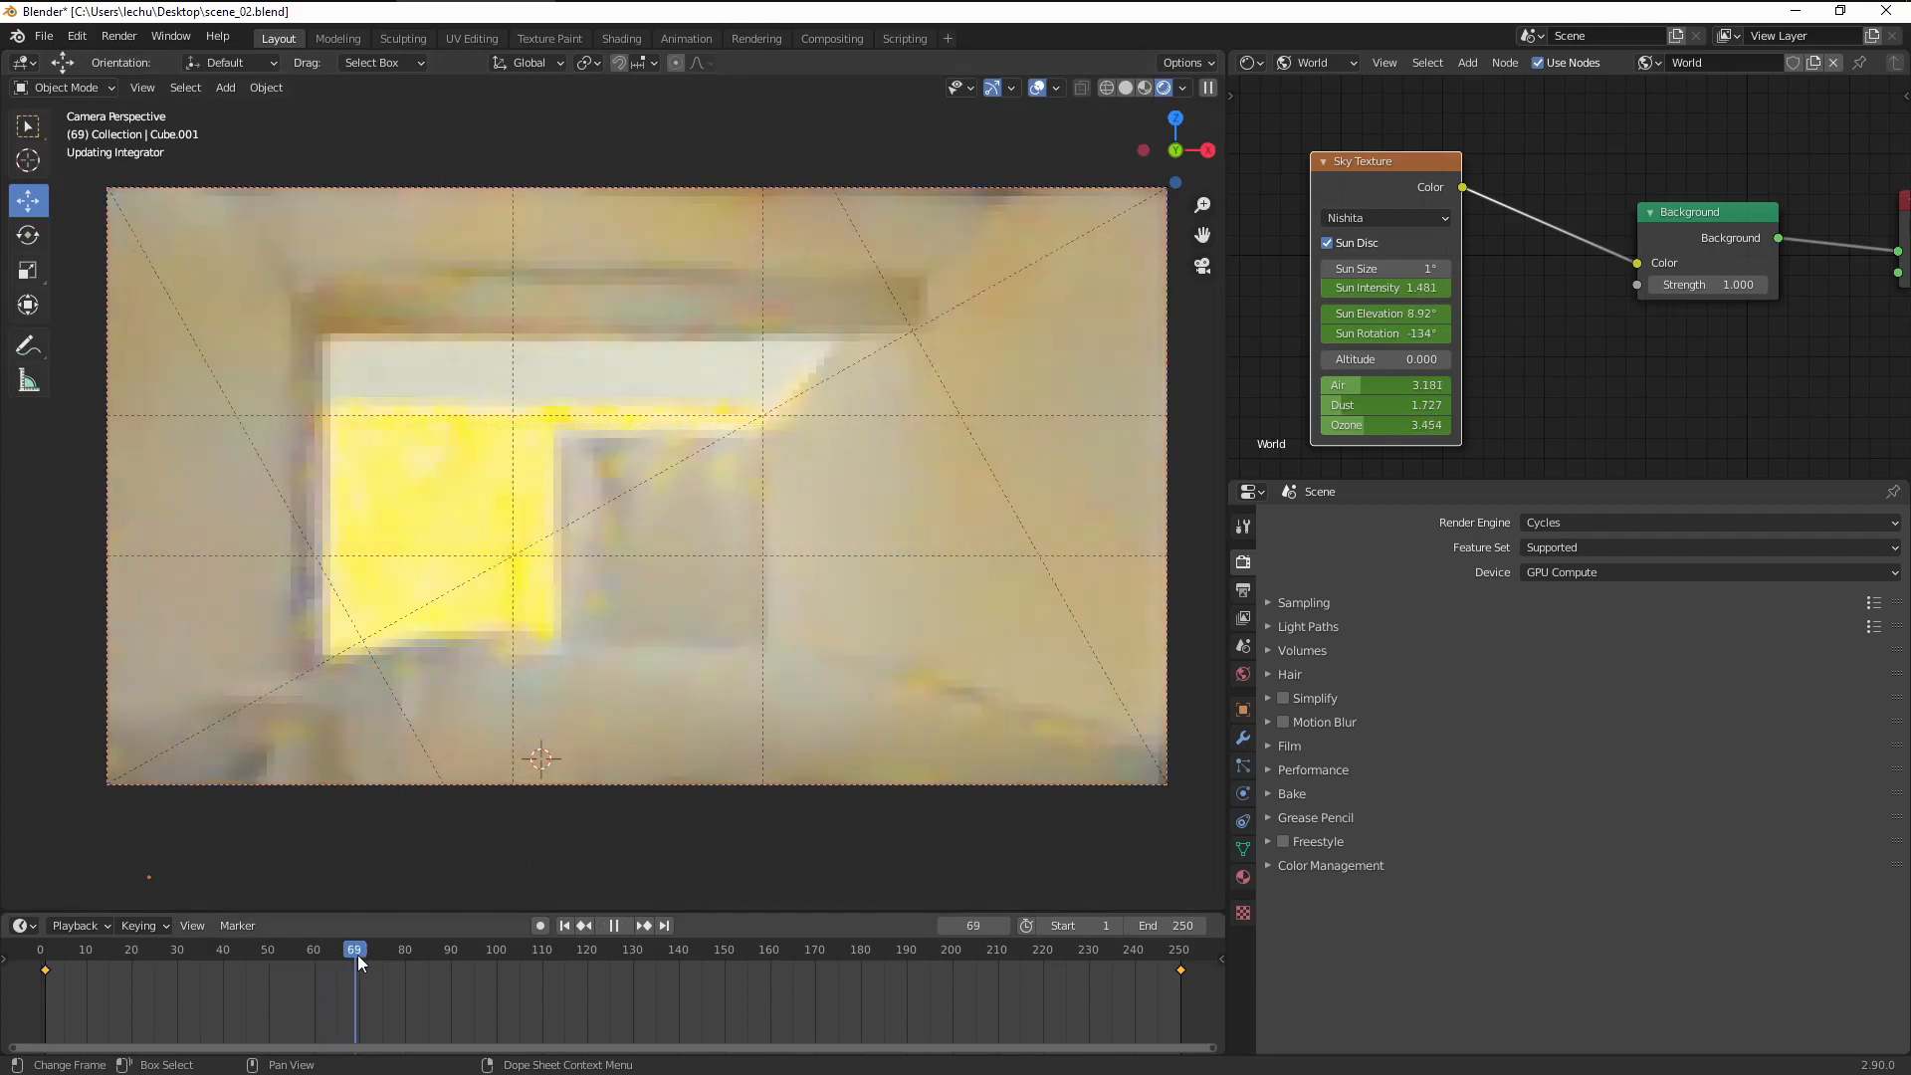
pyautogui.click(643, 976)
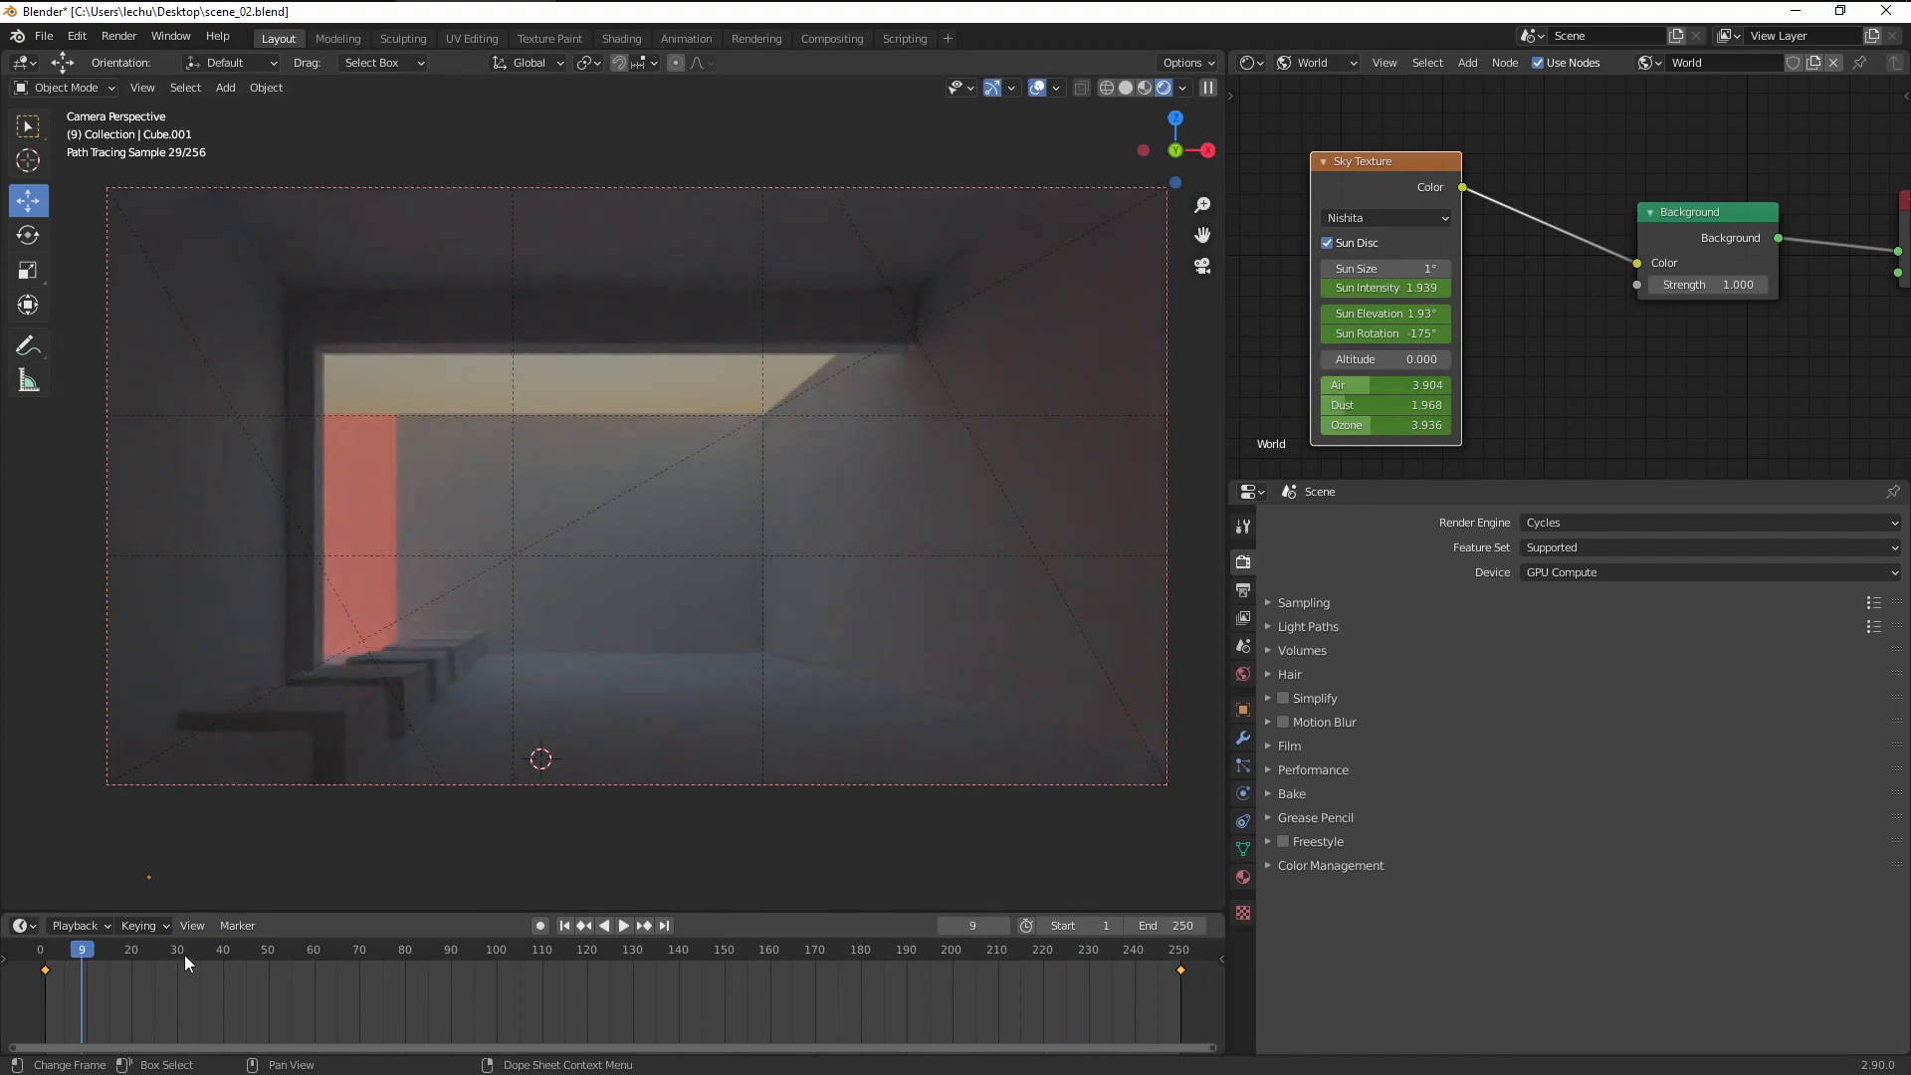
pyautogui.click(273, 960)
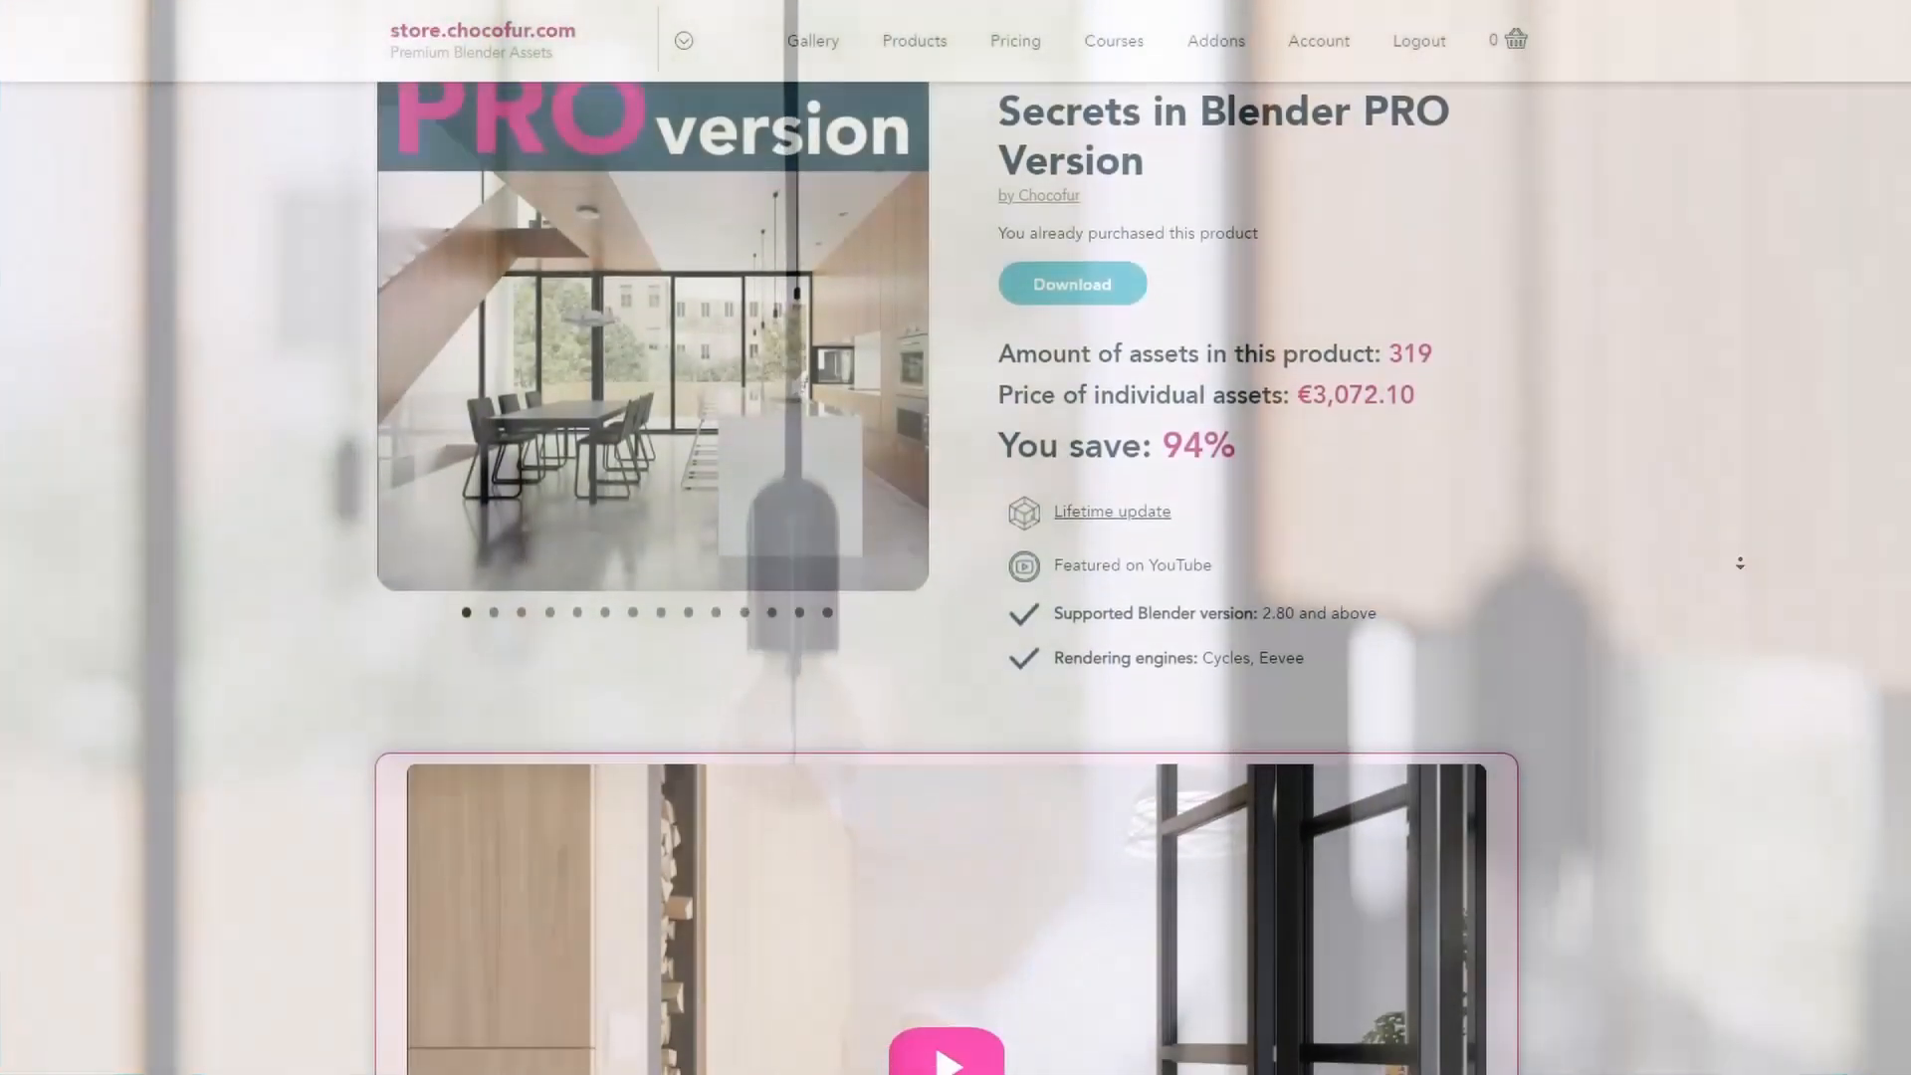
# Step: Scroll past the course's scenes and models, then open Pricing showing FAN, EDU and PRO plans
pyautogui.scroll(-3)
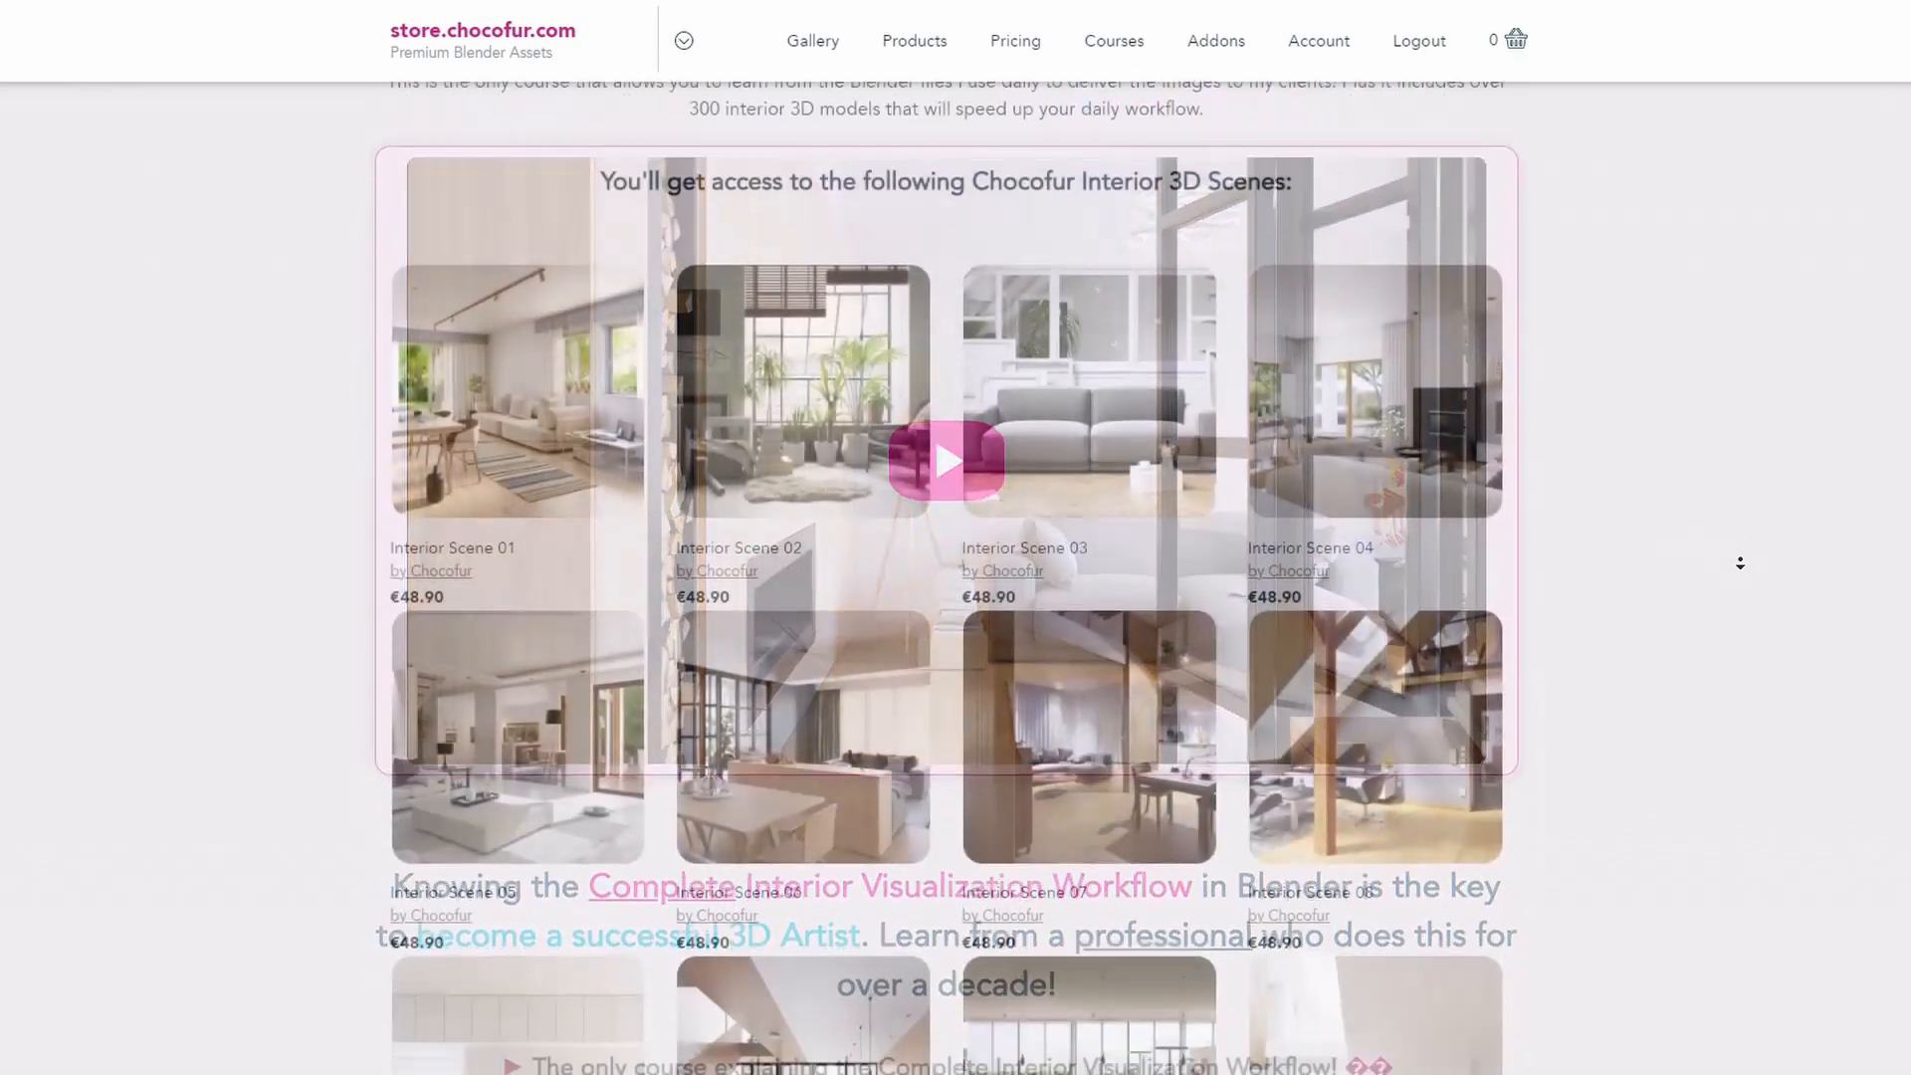
pyautogui.scroll(-3)
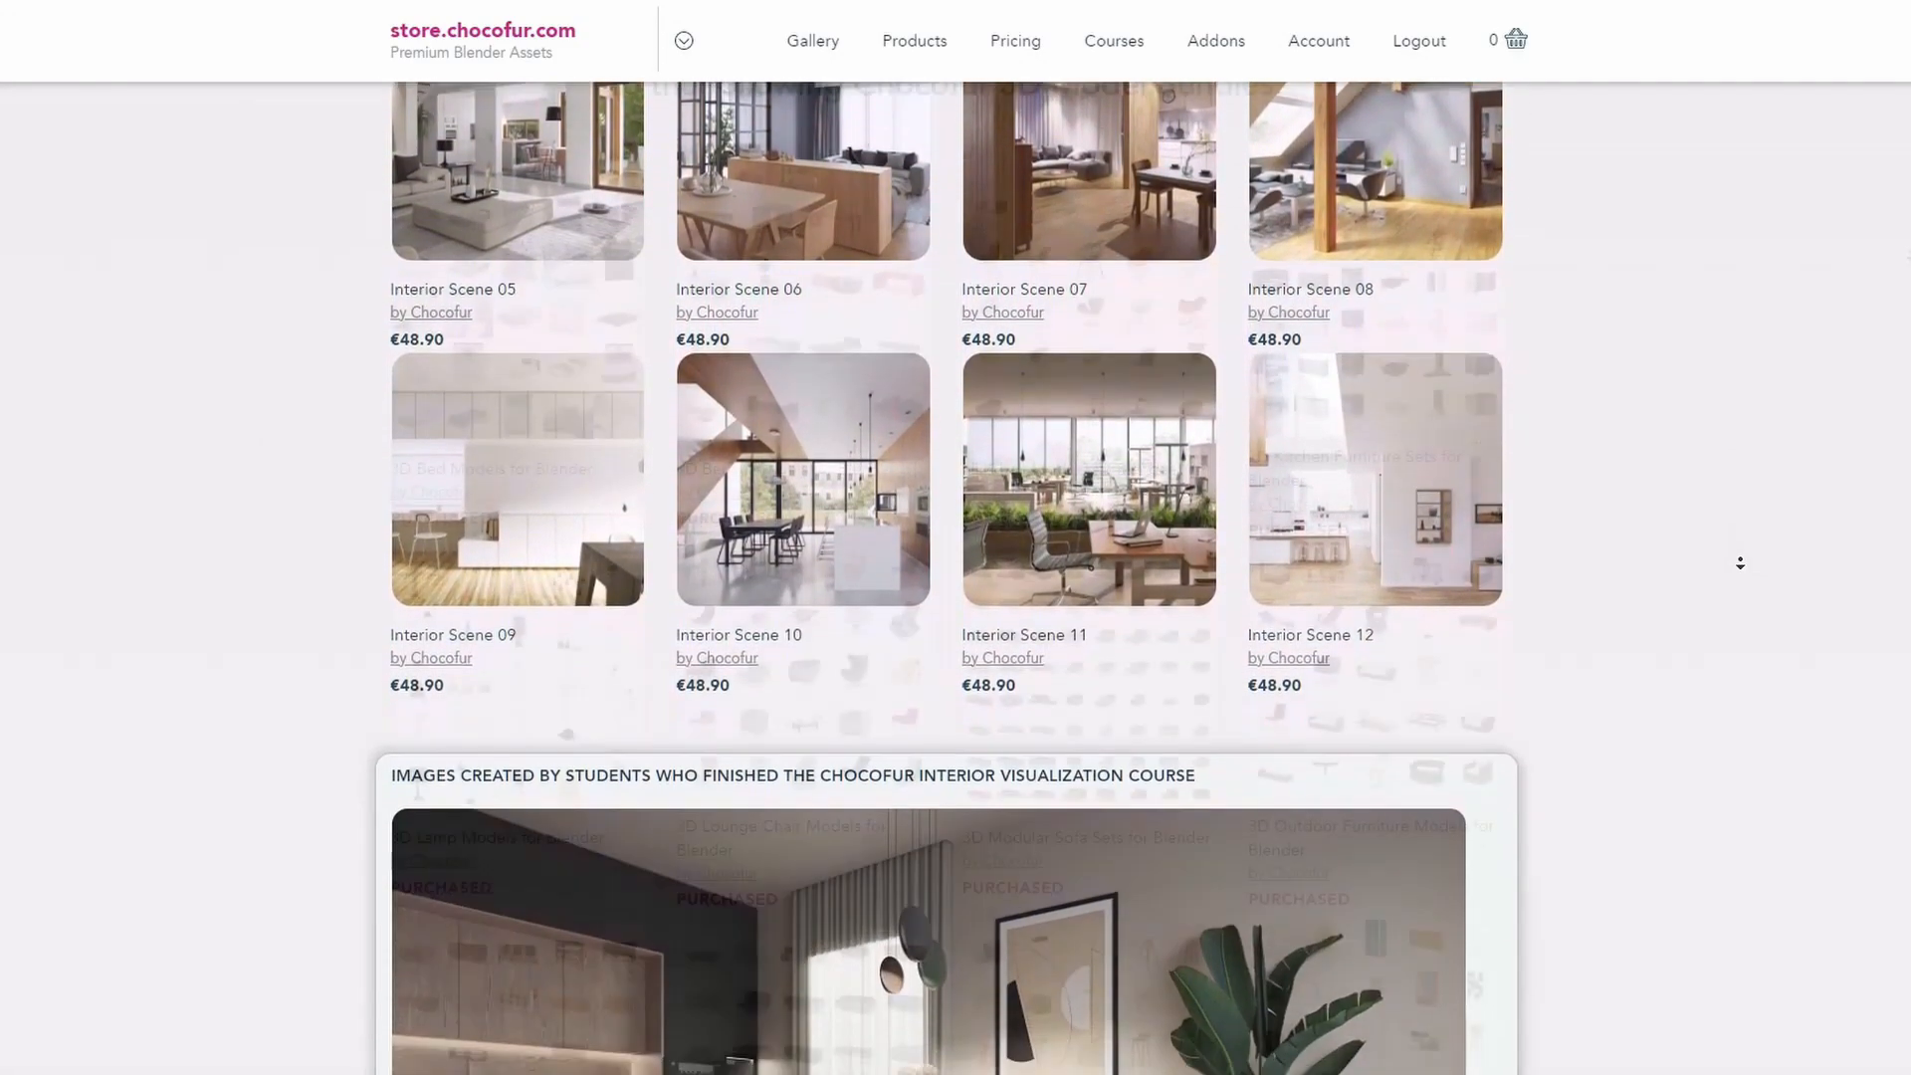
pyautogui.scroll(-3)
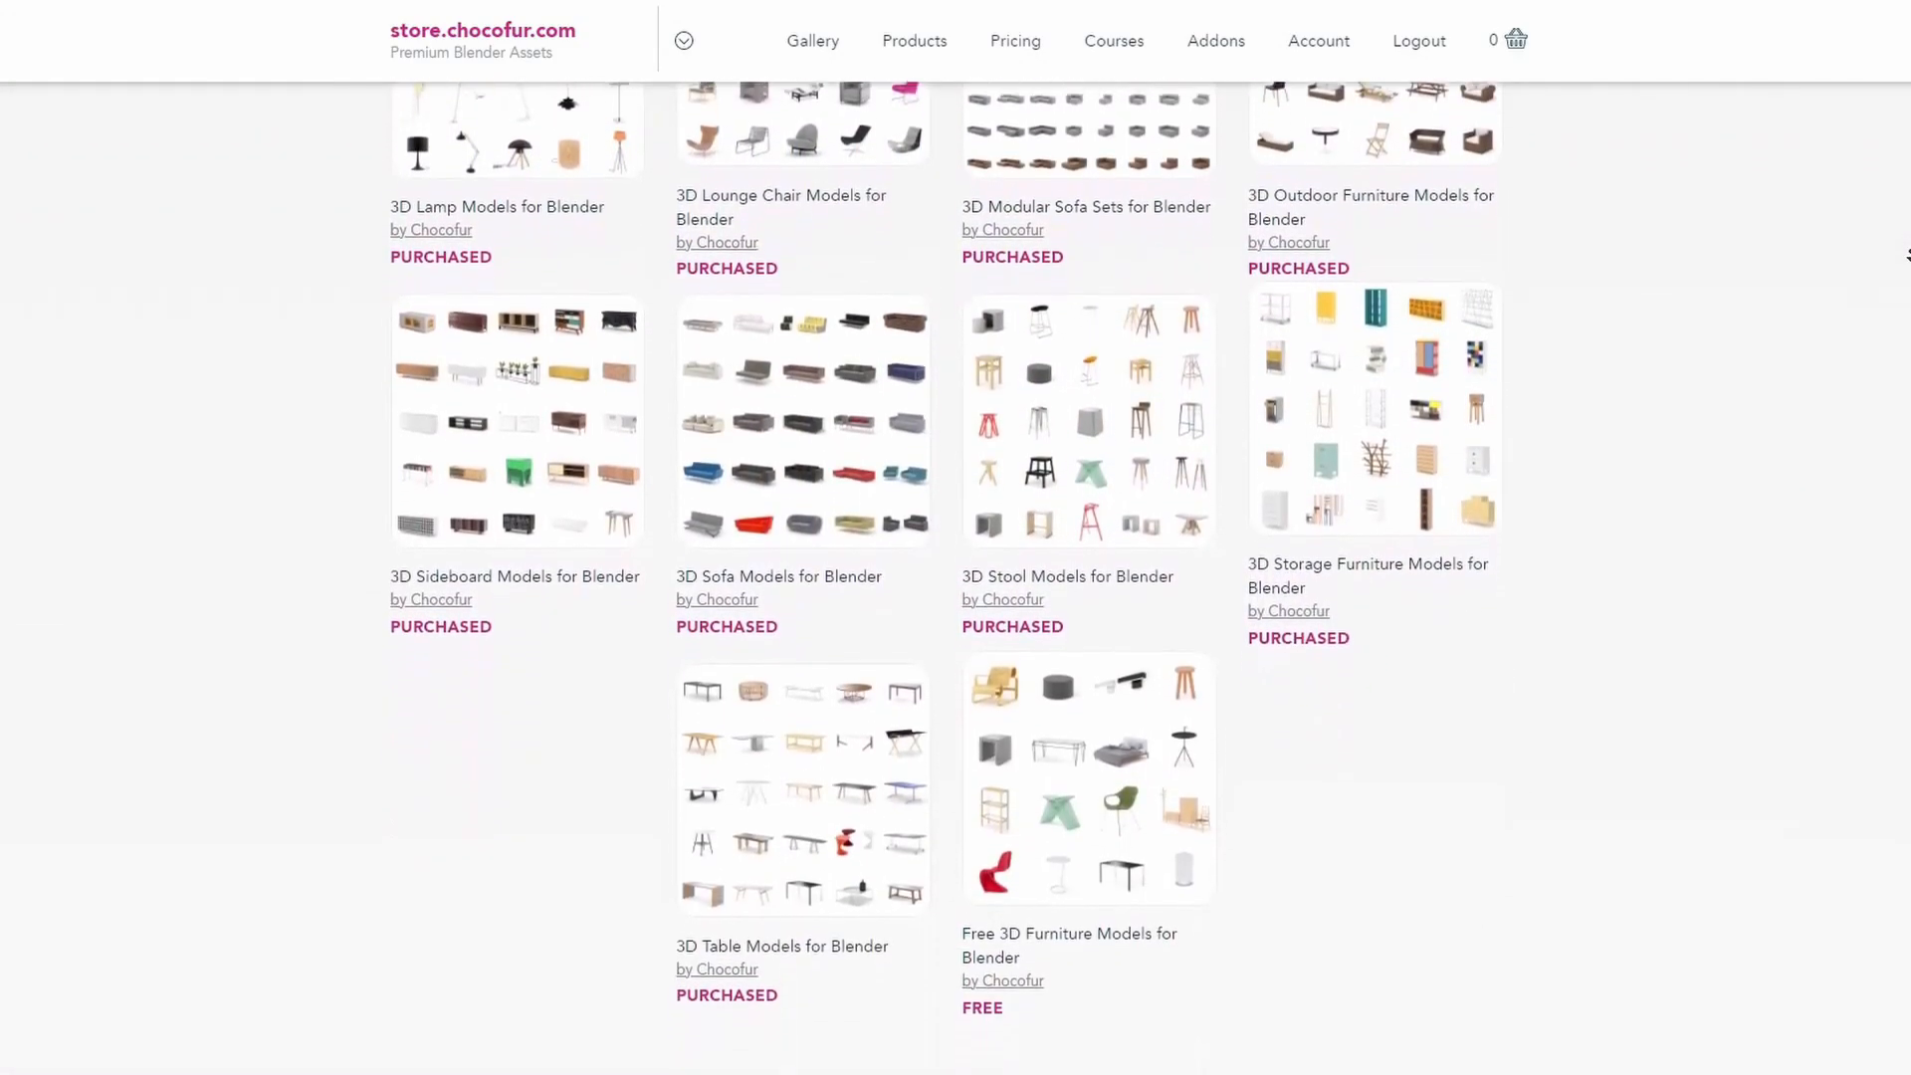
pyautogui.click(1014, 41)
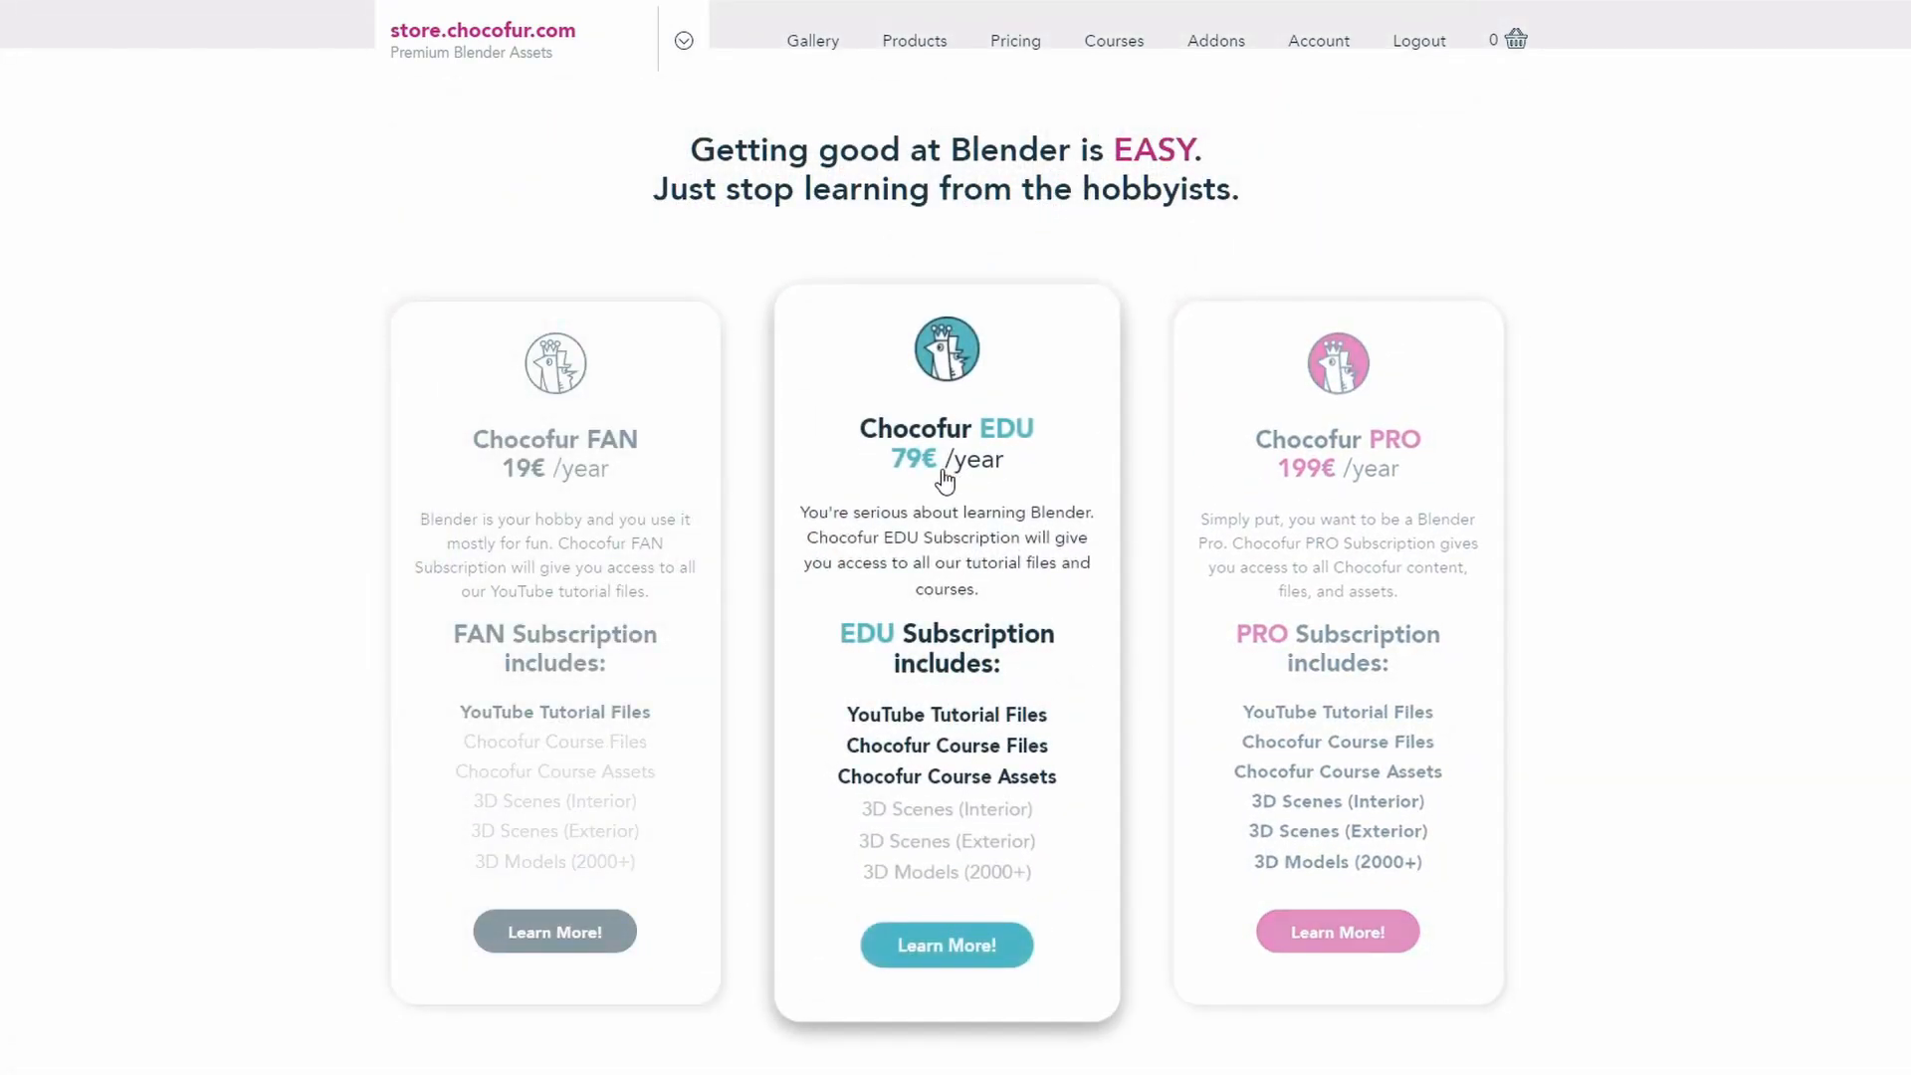
pyautogui.moveTo(392, 504)
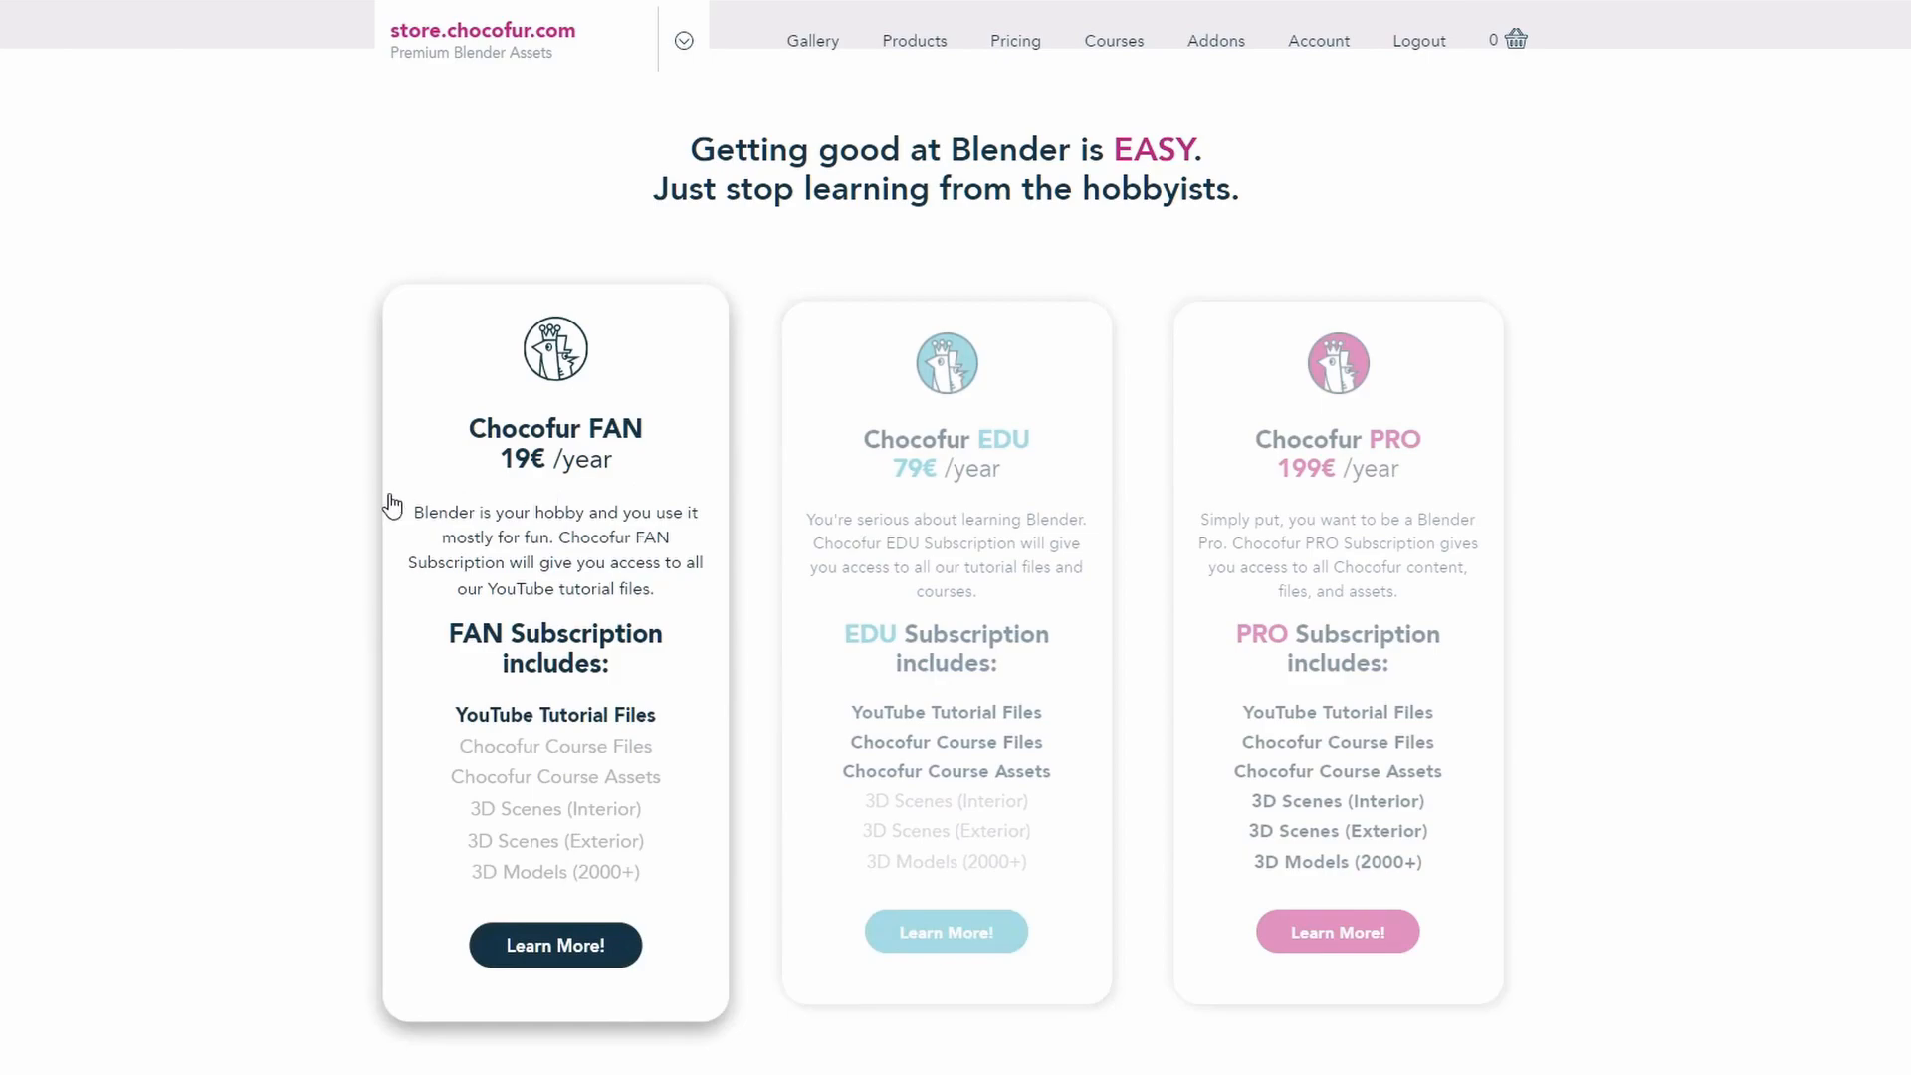